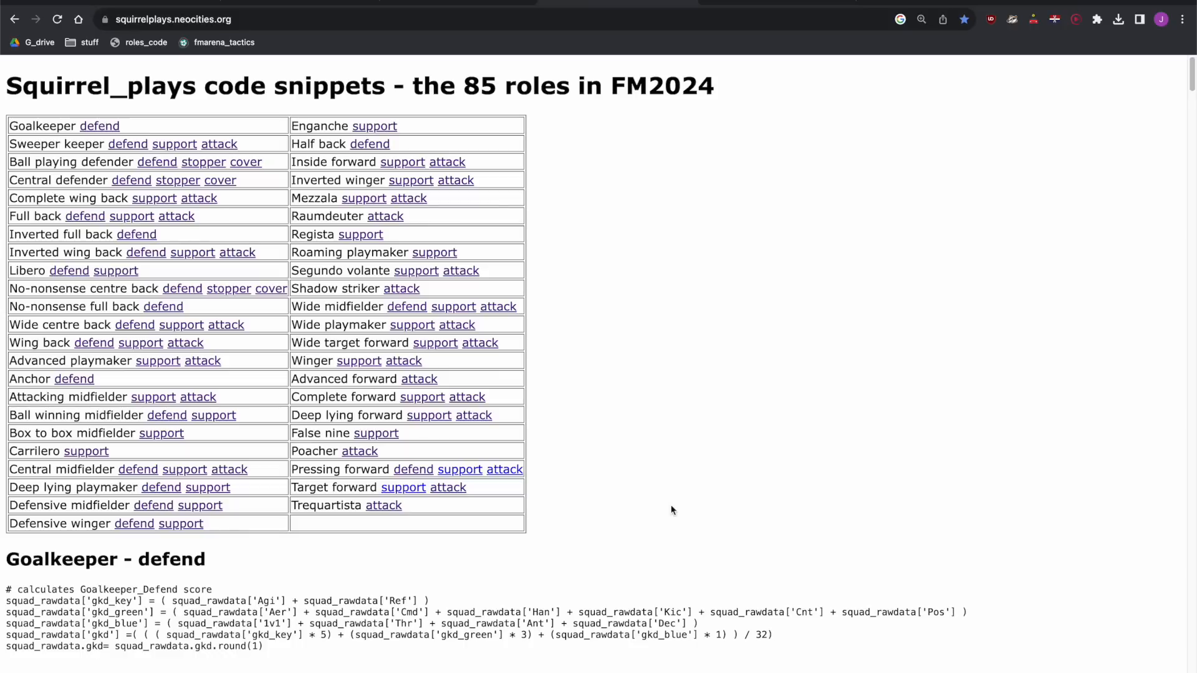
- Bring up fm-arena.com's Patch 24.1.0 tactic testing results and scroll to the top-ranked 424 deformation tactics
left_click(222, 43)
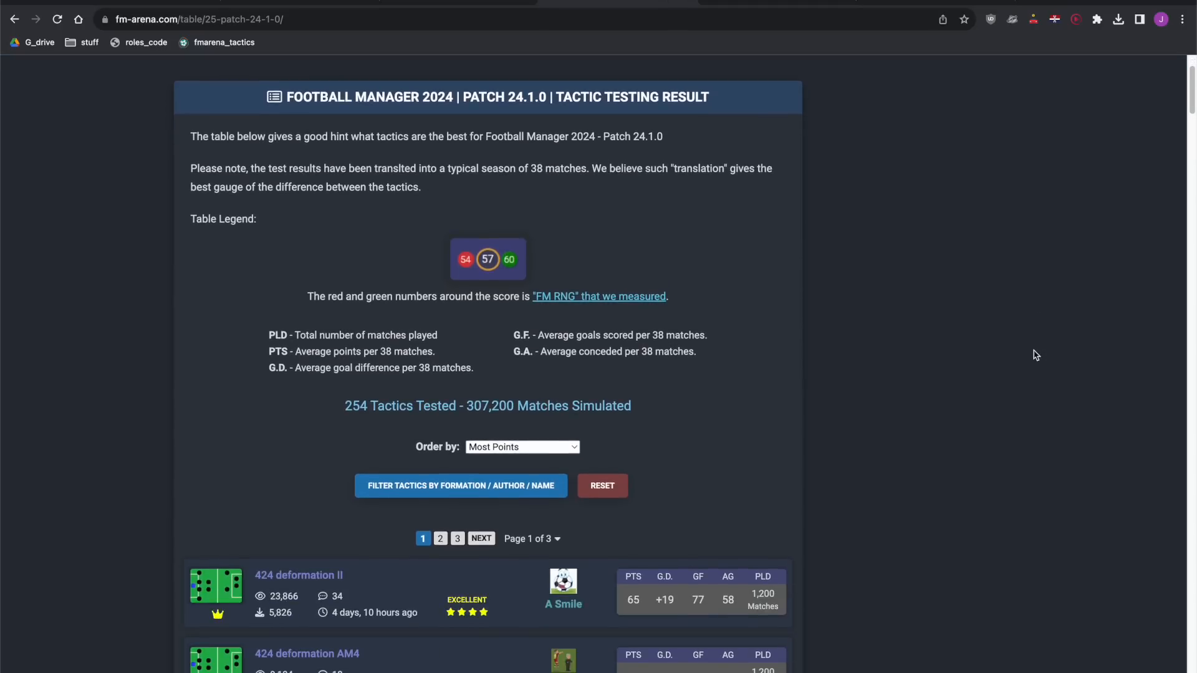
scroll("down", 3)
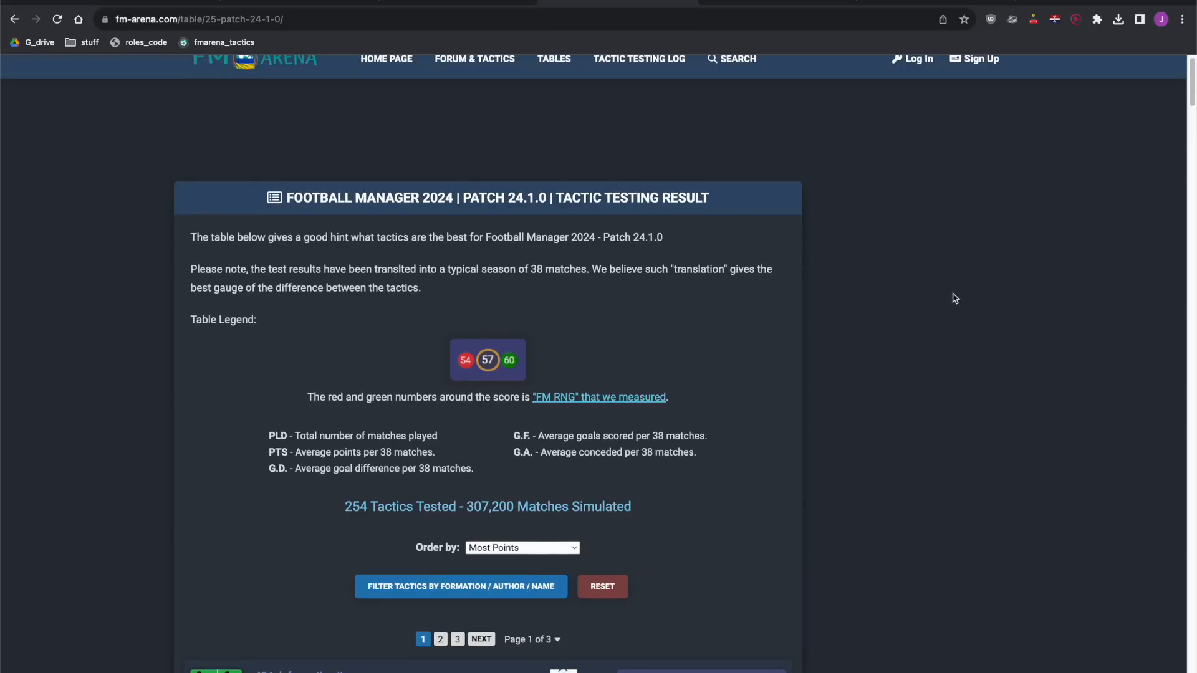
scroll("up", 3)
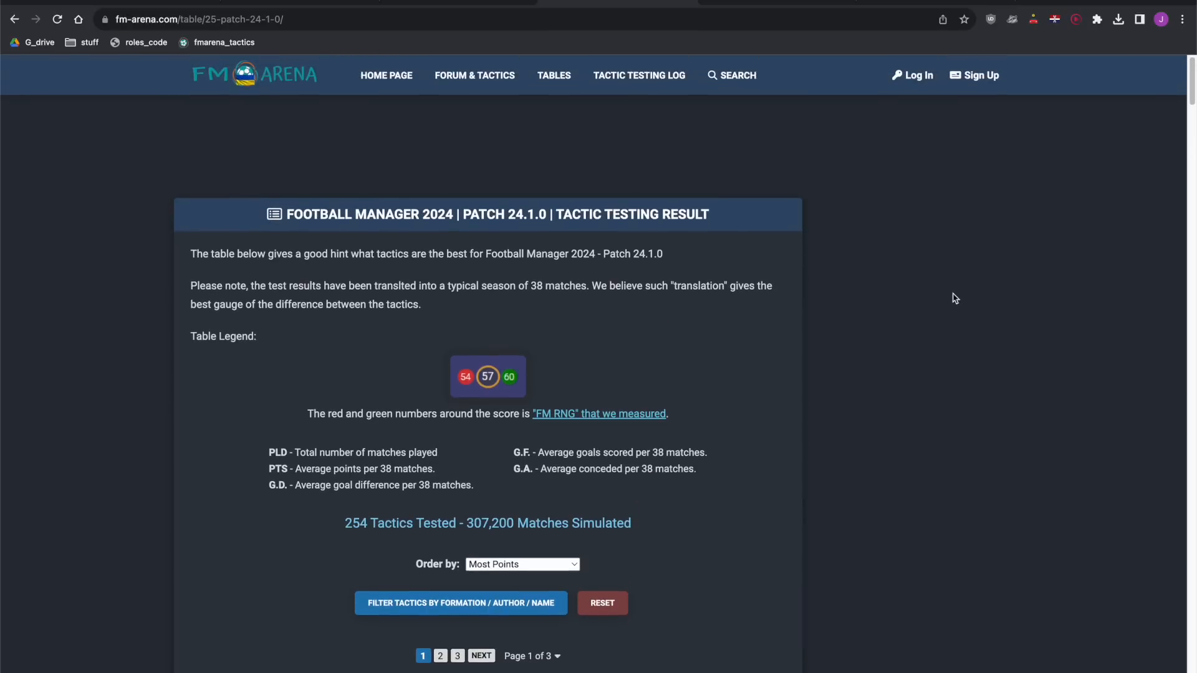
scroll("down", 3)
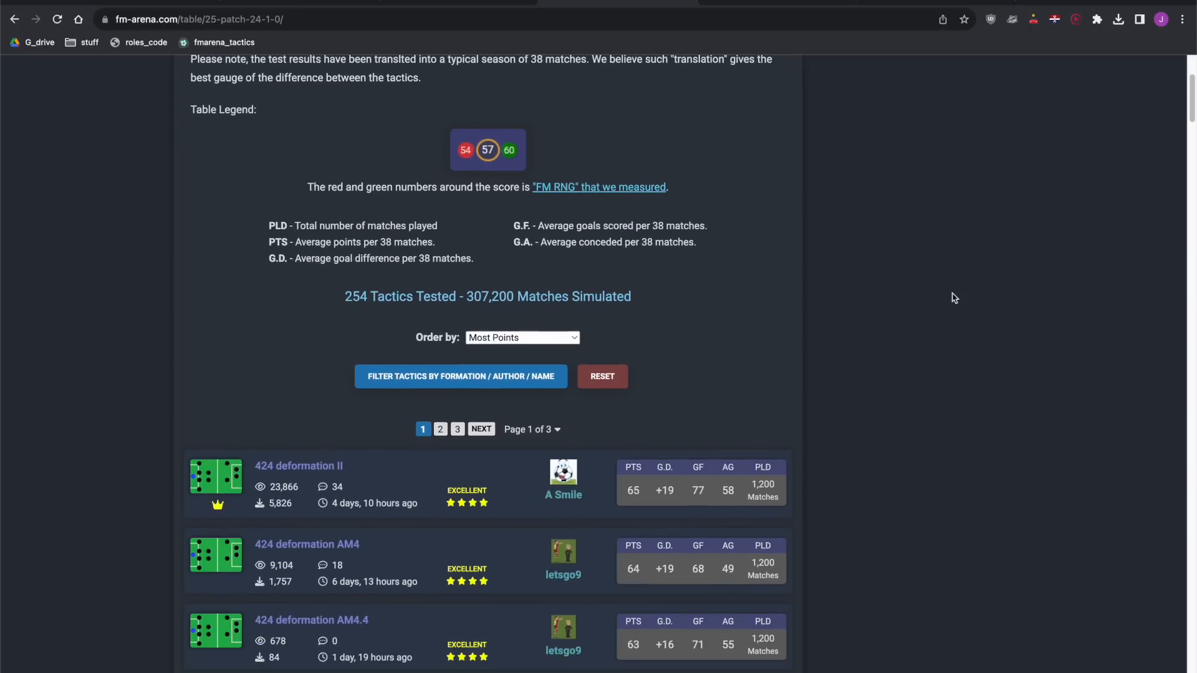
scroll("down", 3)
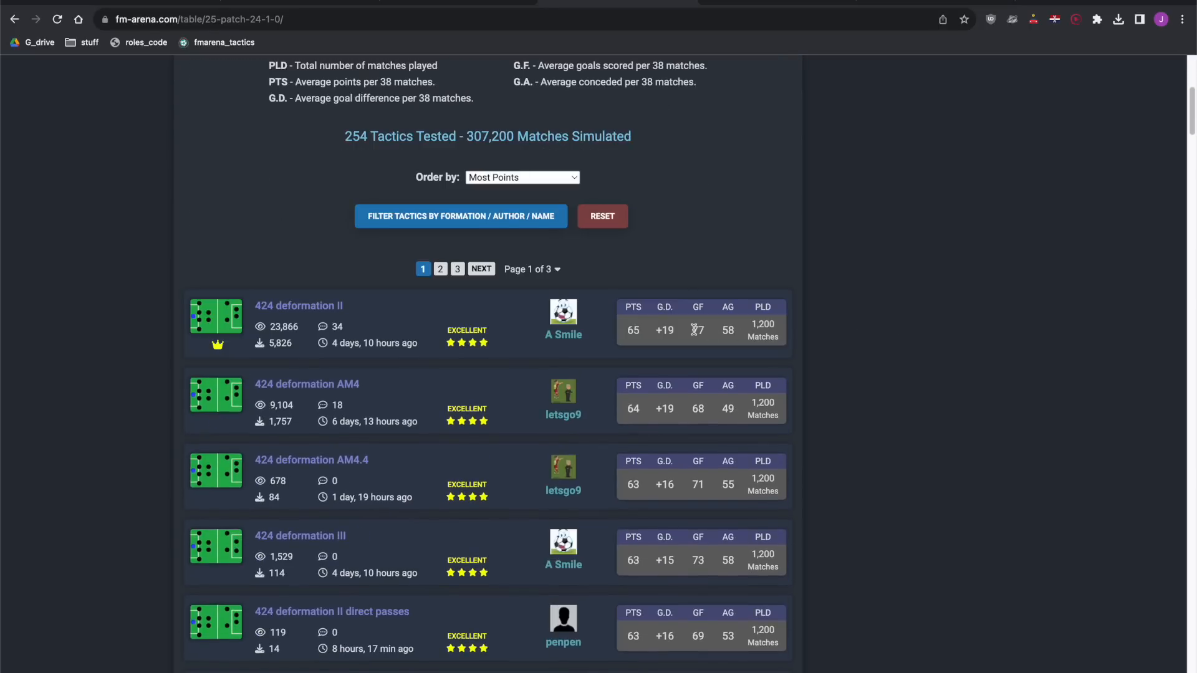
scroll("down", 3)
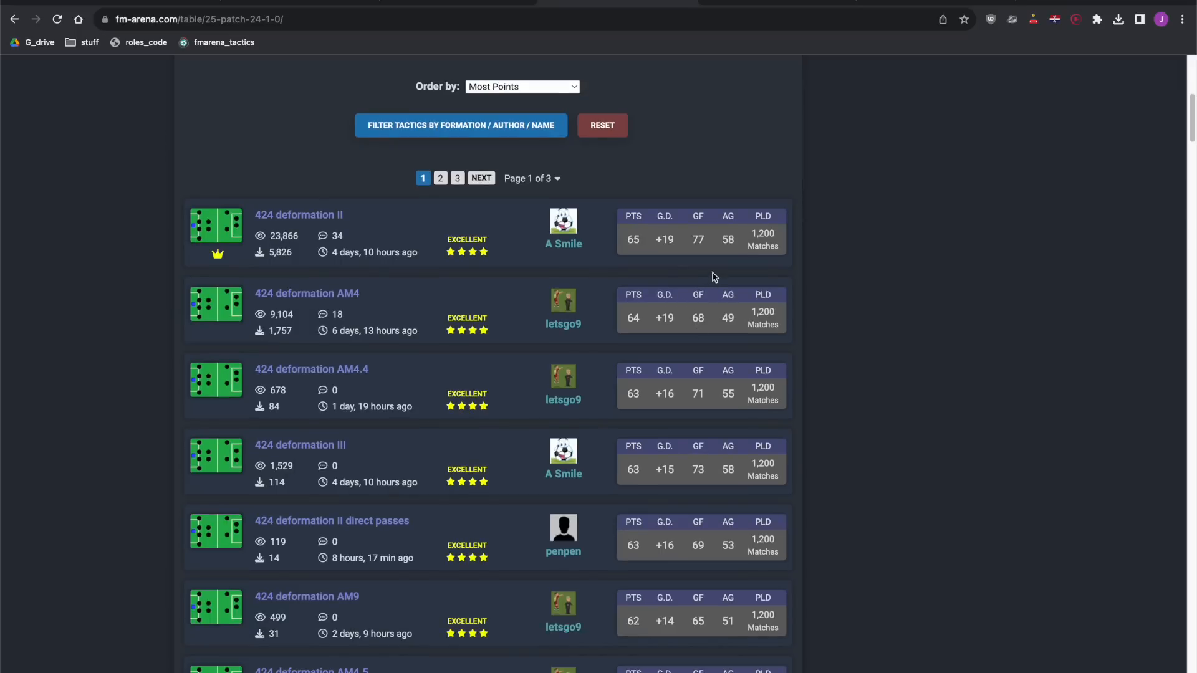
scroll("down", 3)
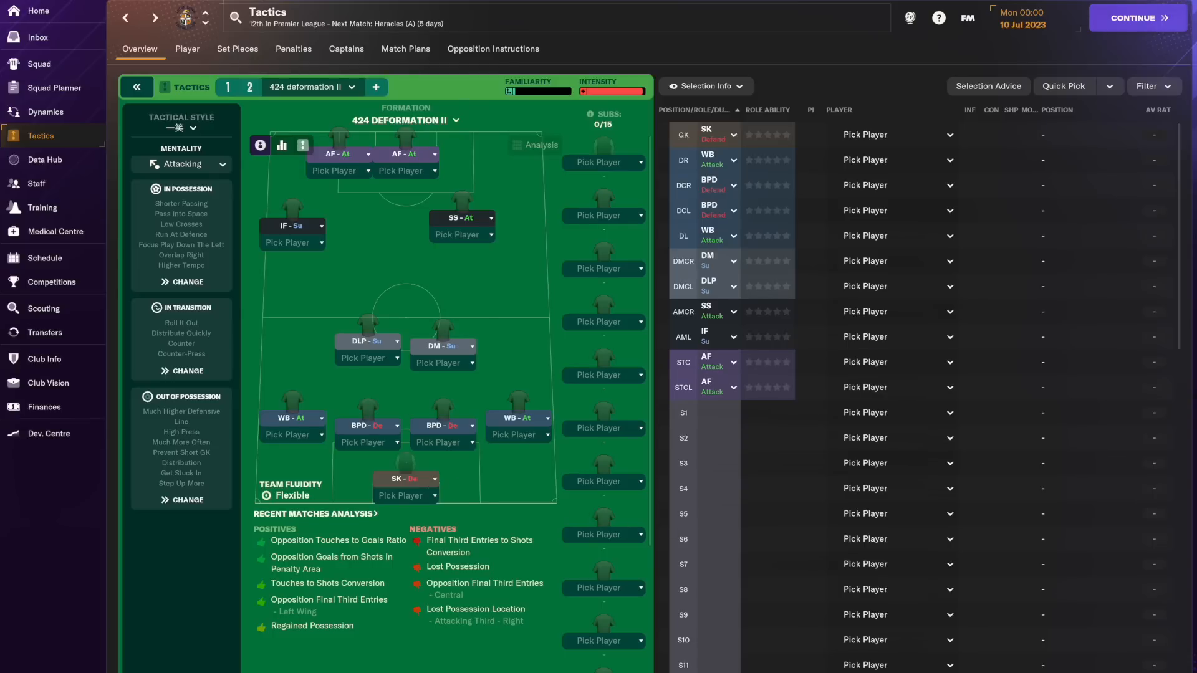
mouse_move(494, 461)
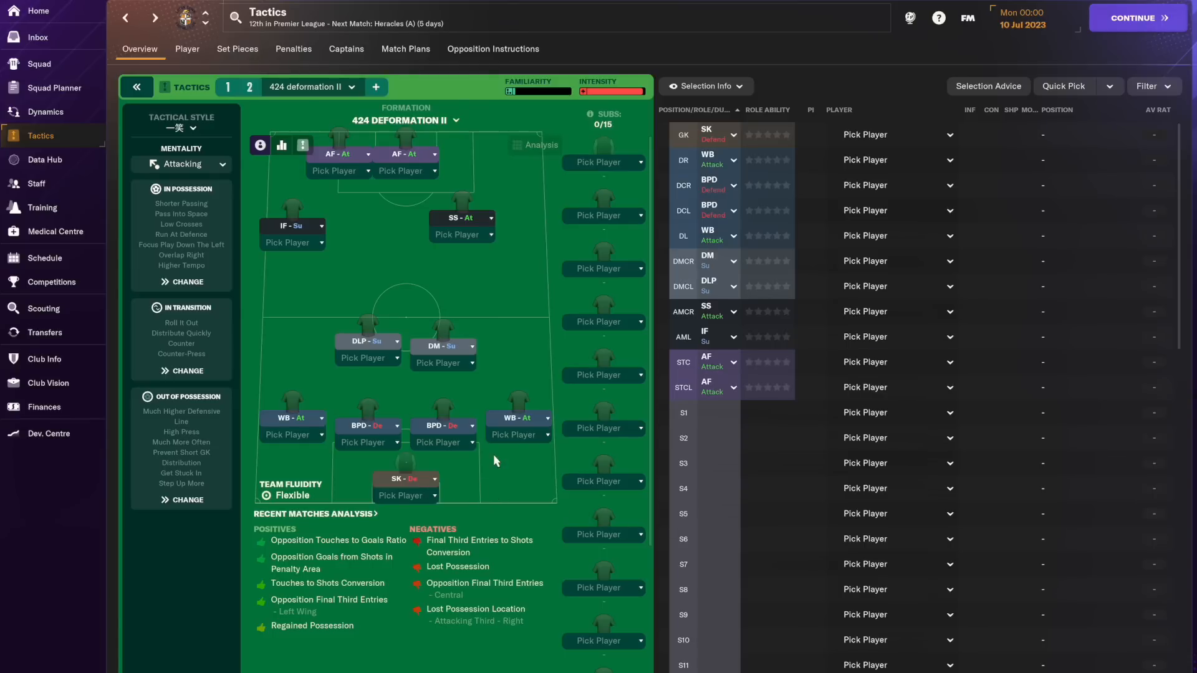
mouse_move(501, 413)
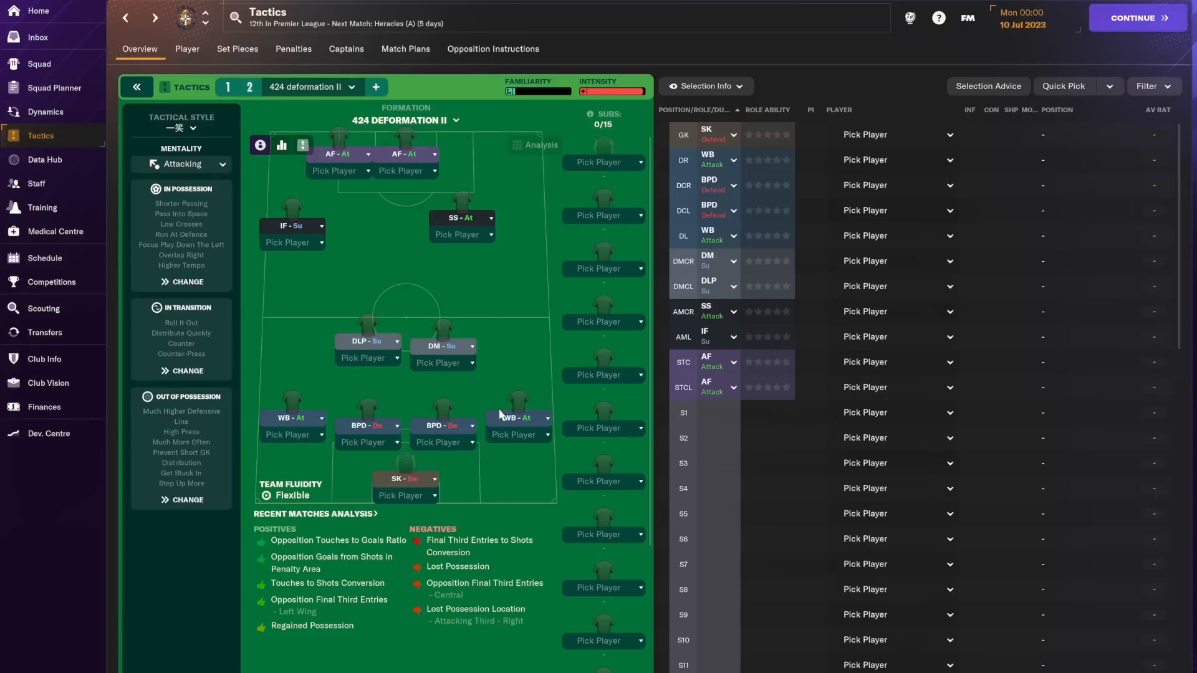
mouse_move(532, 481)
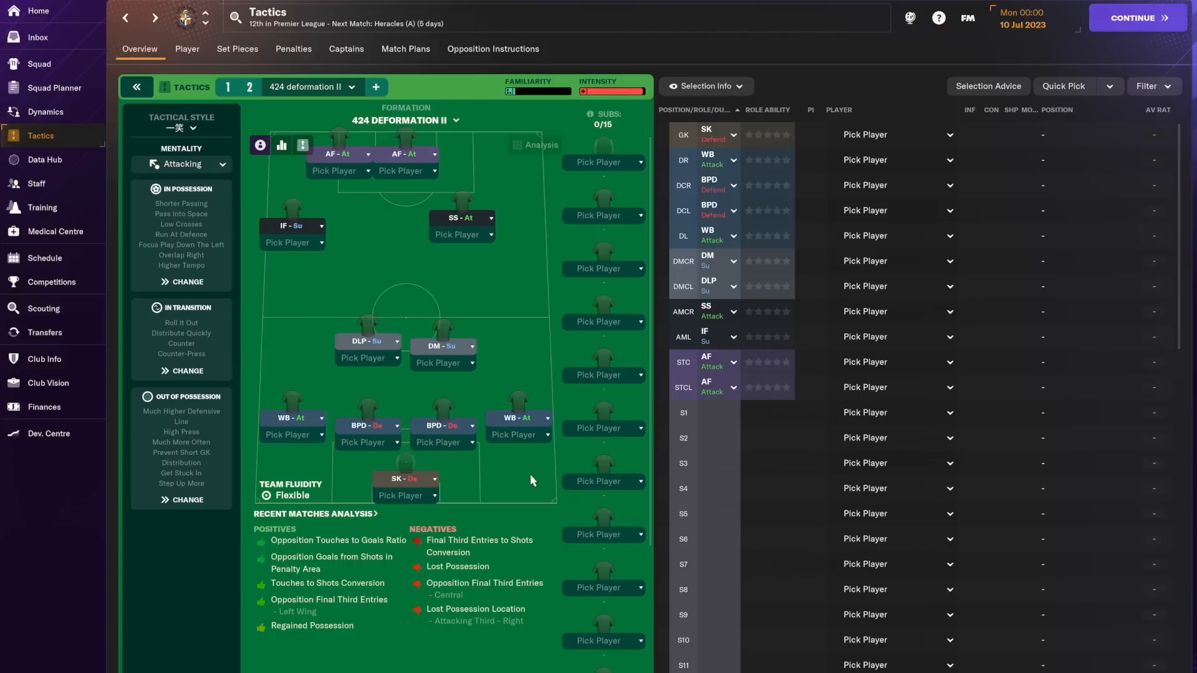
mouse_move(522, 488)
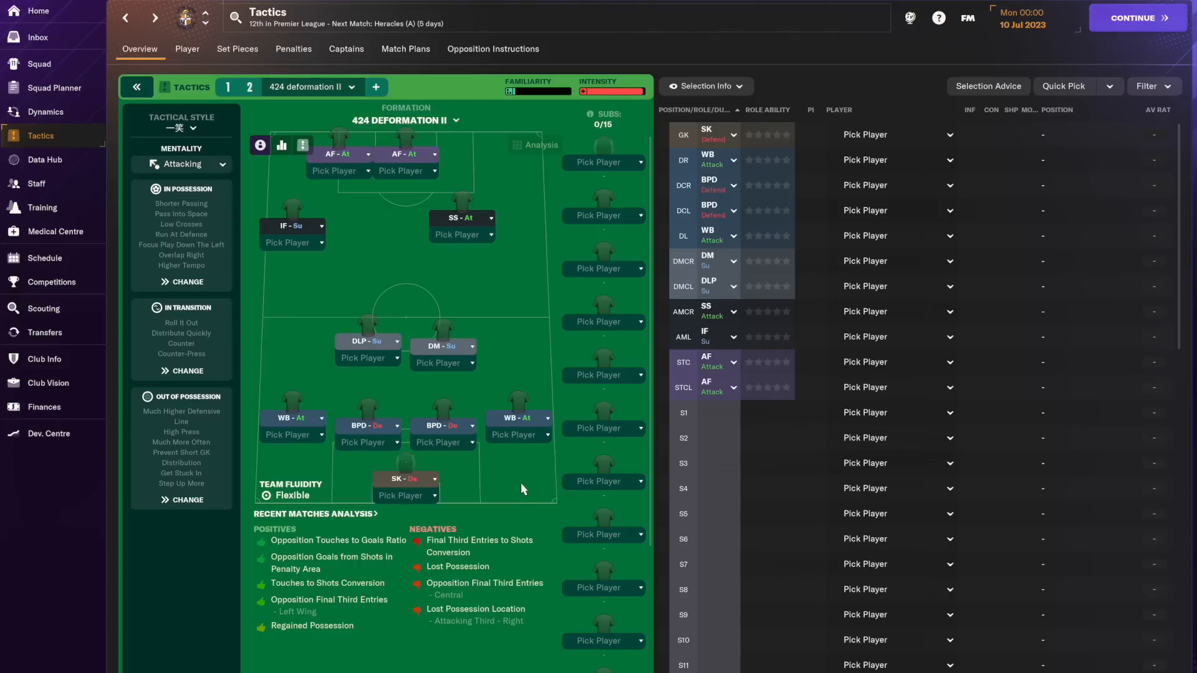
mouse_move(519, 362)
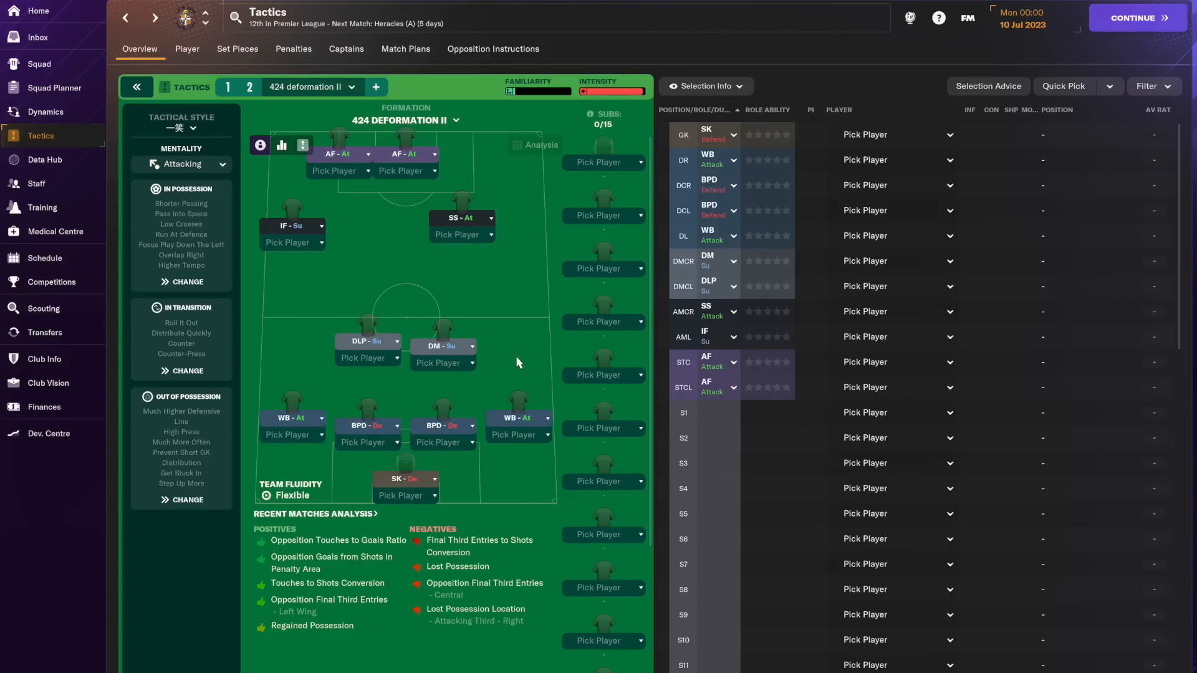
mouse_move(446, 361)
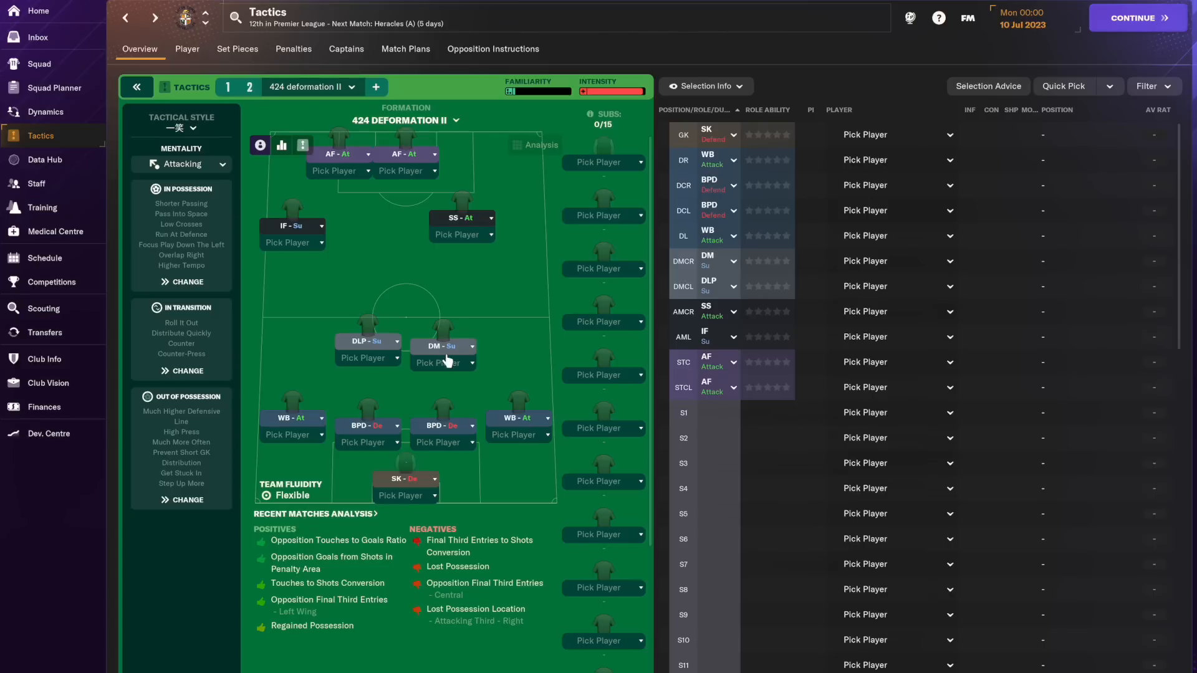
mouse_move(409, 340)
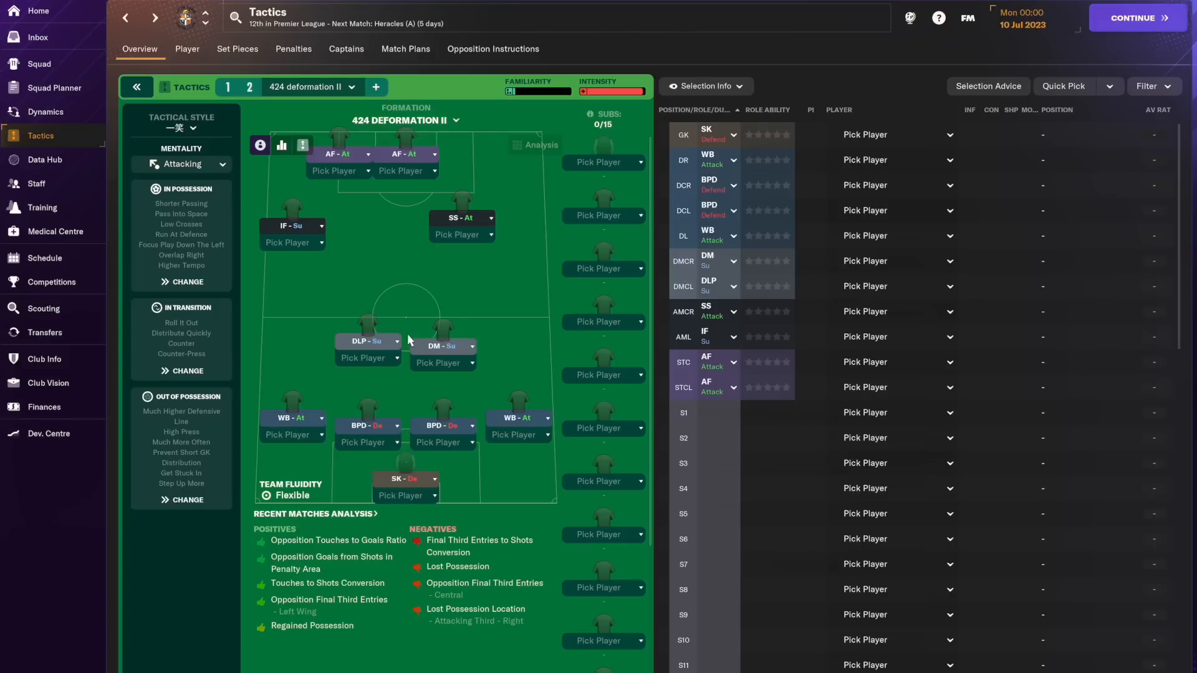
mouse_move(513, 349)
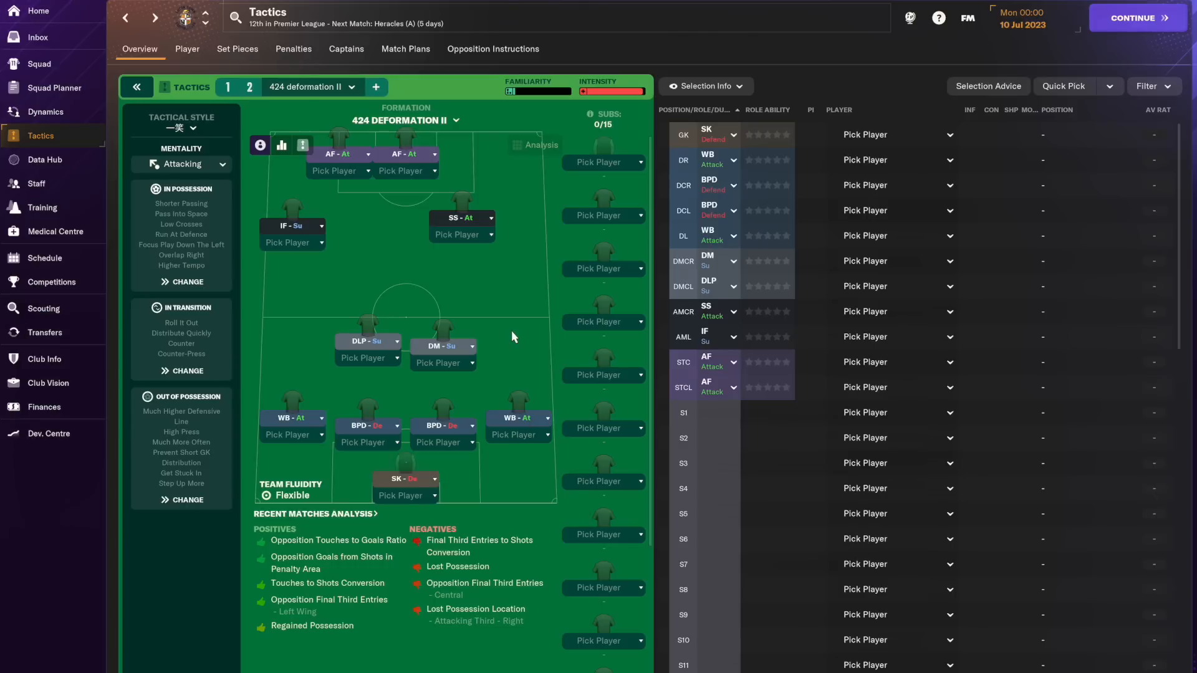
mouse_move(493, 270)
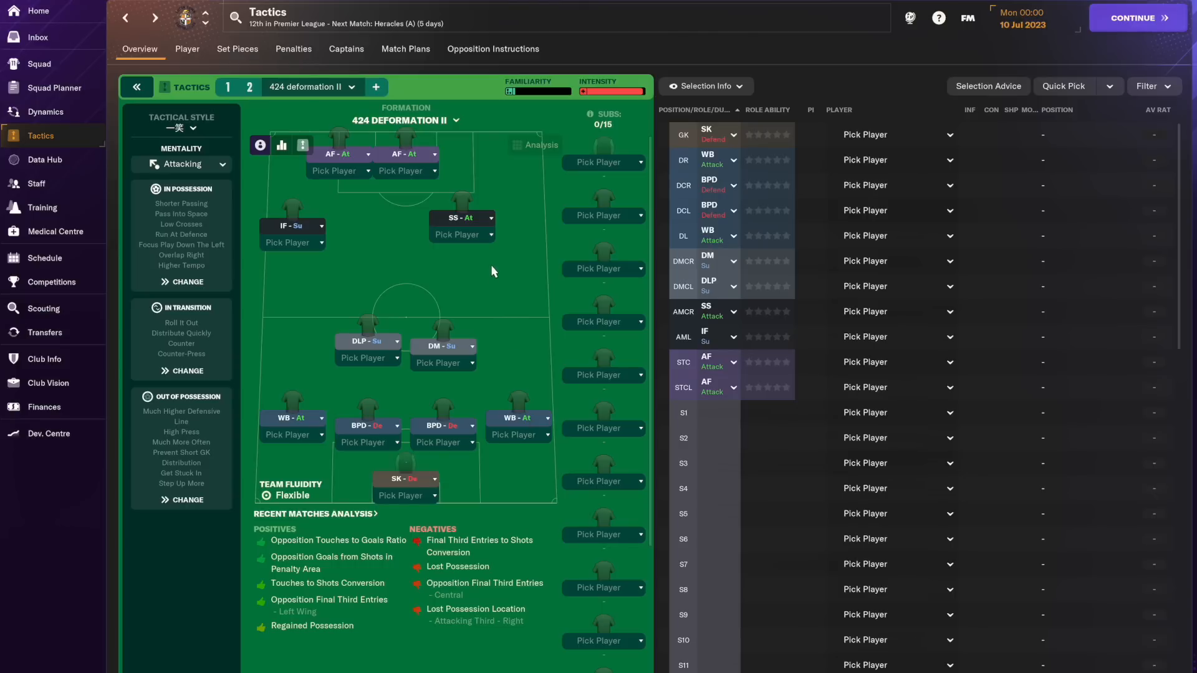
mouse_move(360, 275)
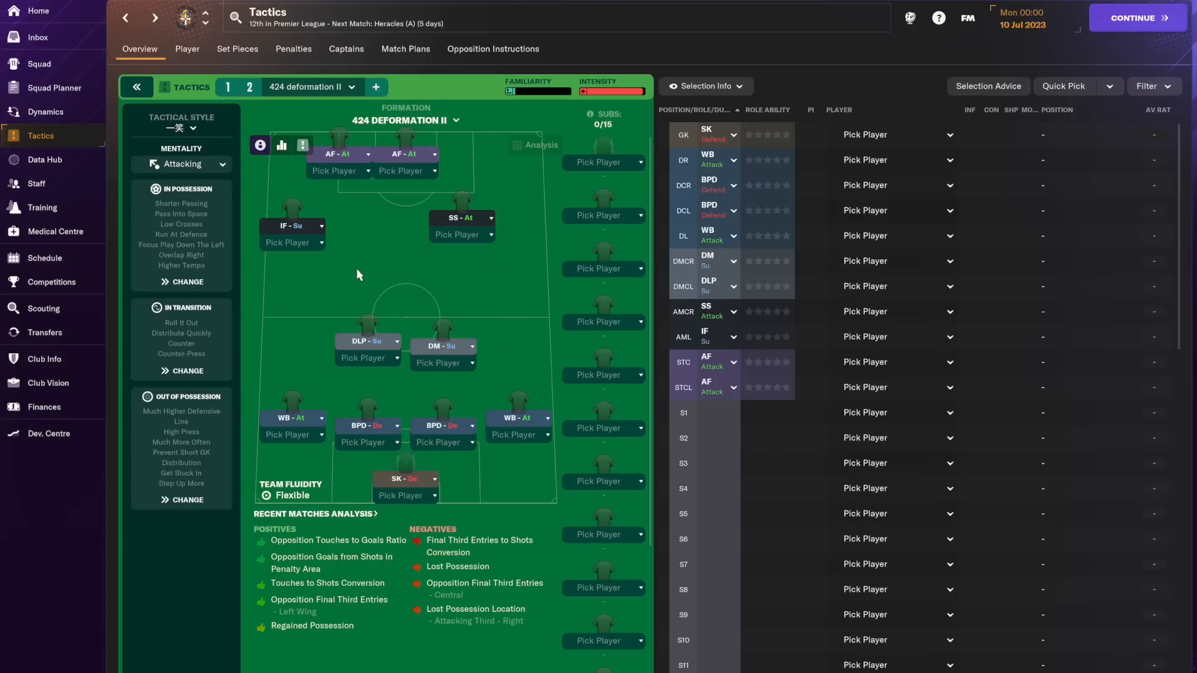
mouse_move(410, 189)
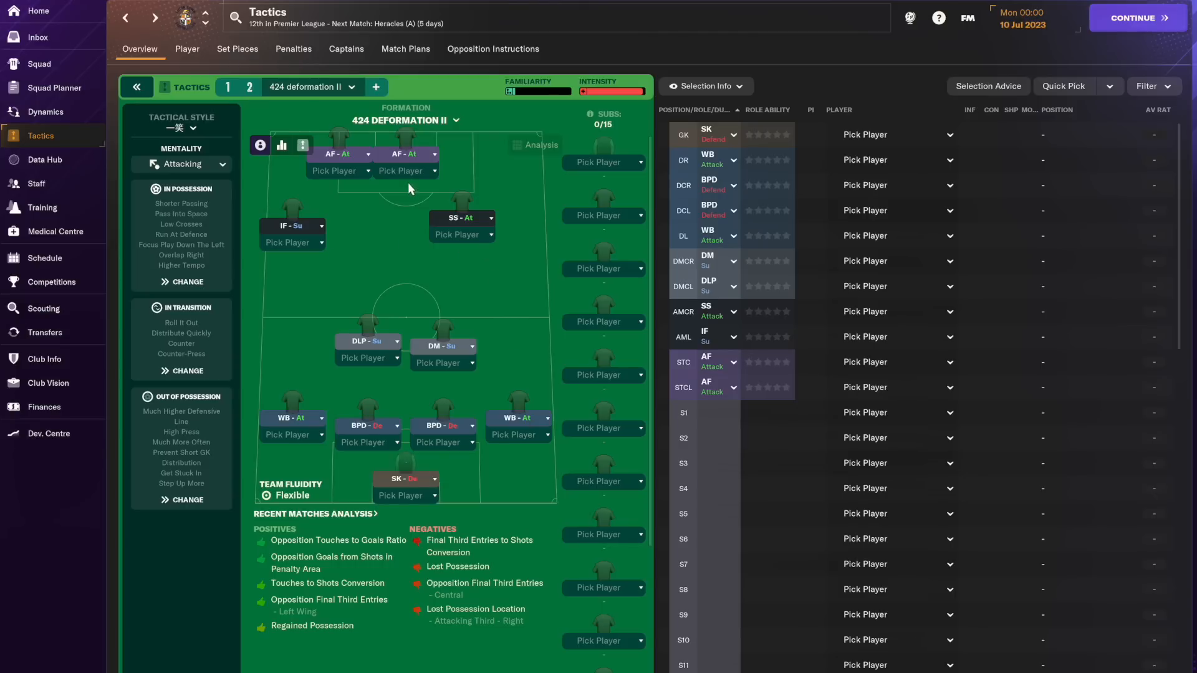
mouse_move(507, 345)
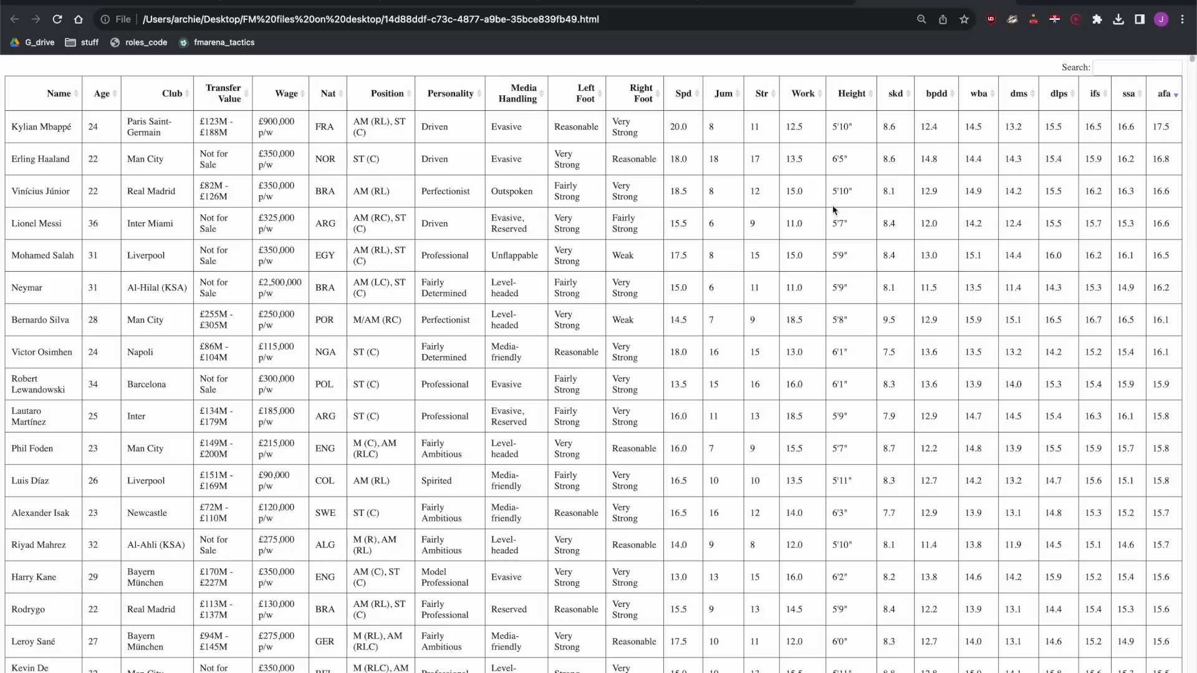
mouse_move(861, 188)
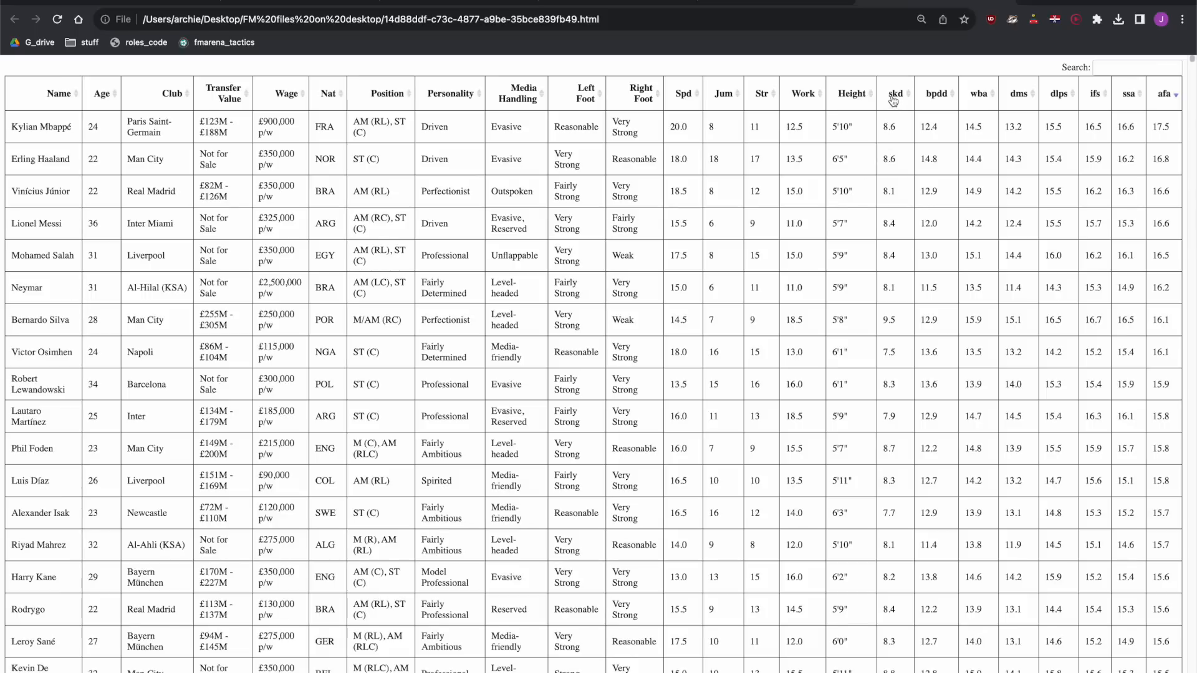
- Rank the player table by skd (sweeper-keeper) score descending, putting Alisson and Ederson on top
left_click(895, 94)
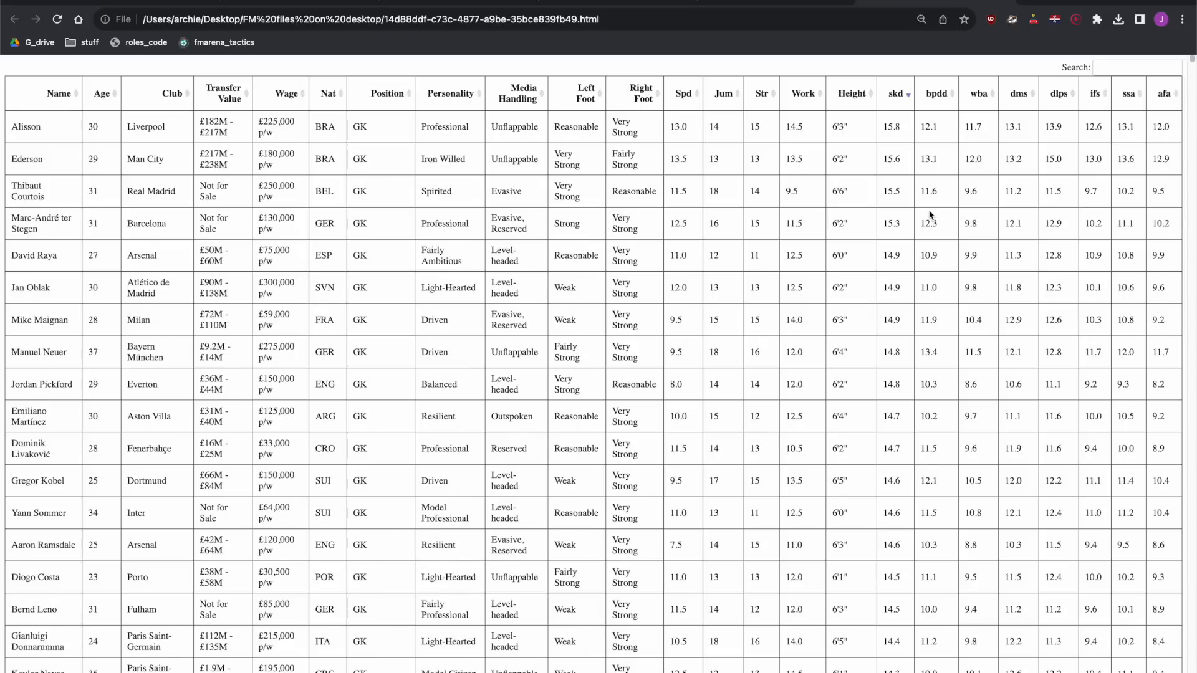
mouse_move(44, 127)
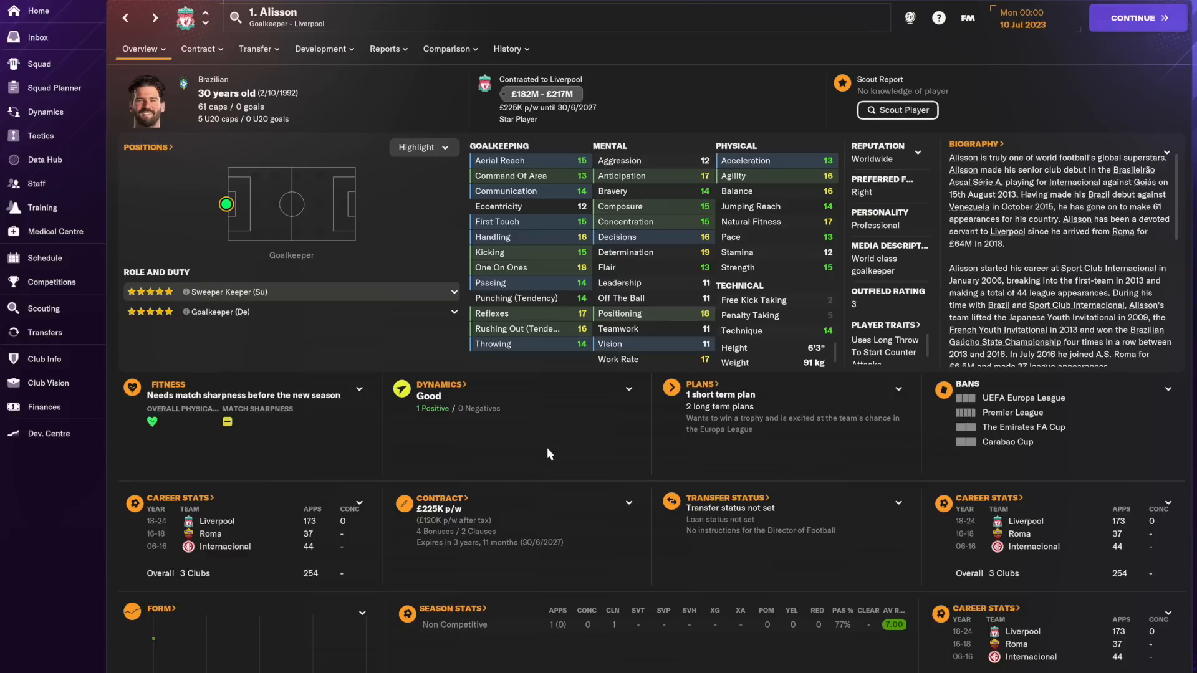
mouse_move(540, 270)
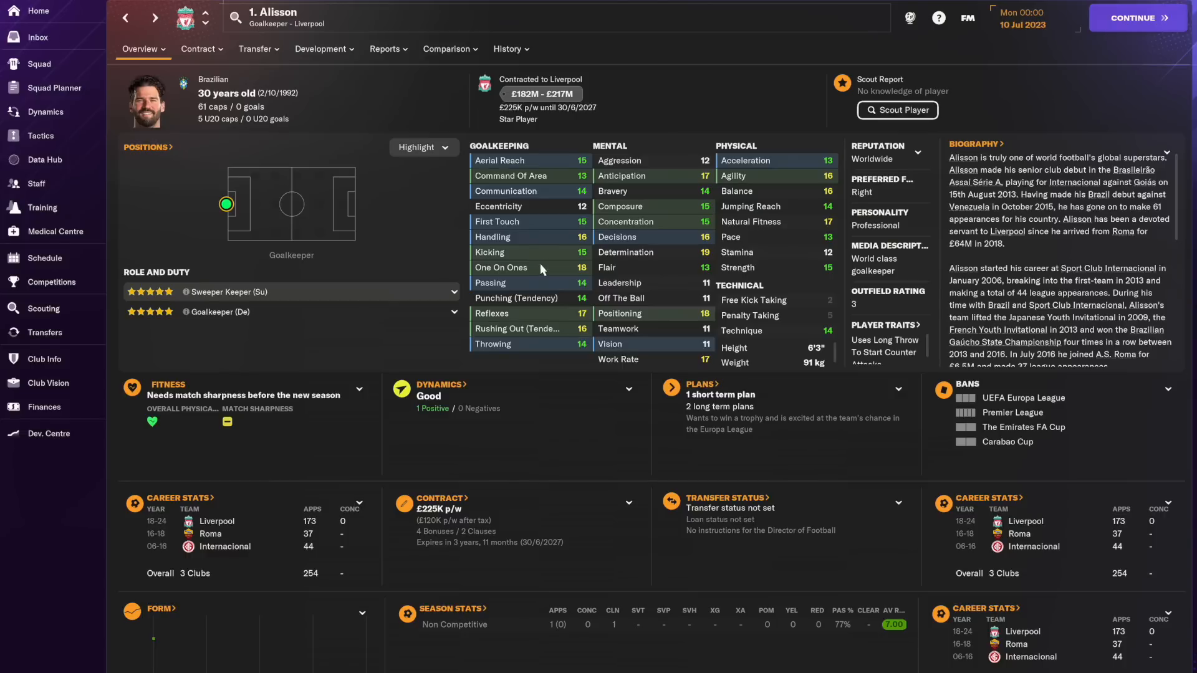
mouse_move(540, 226)
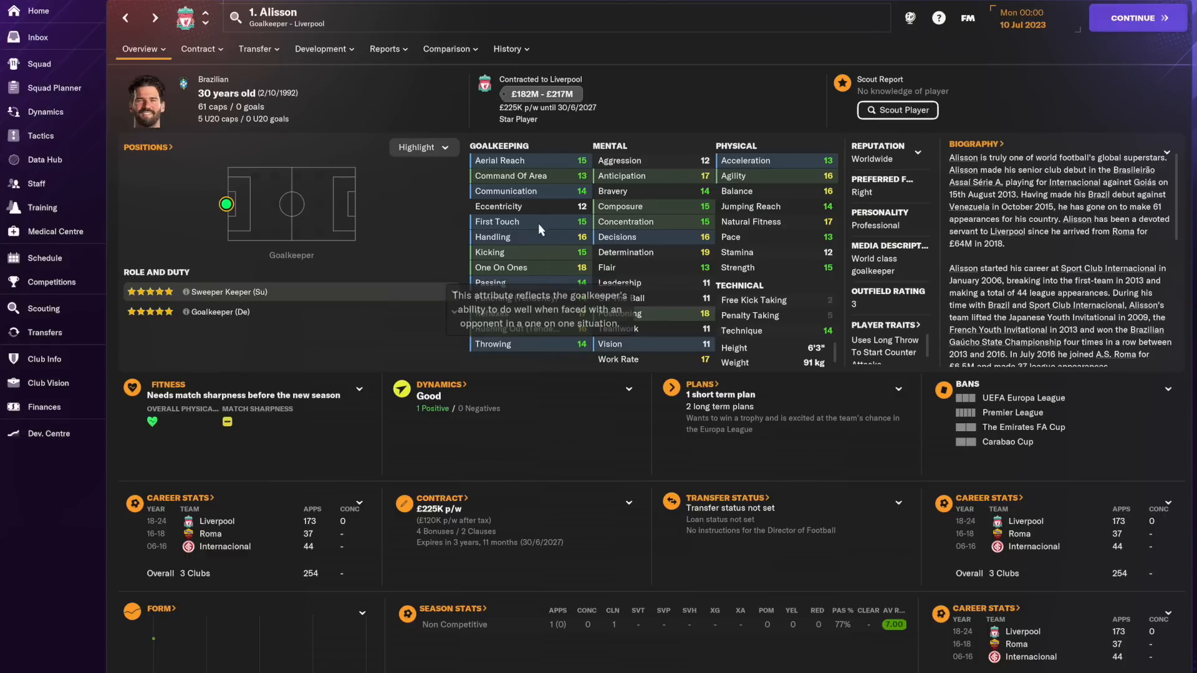
mouse_move(597, 441)
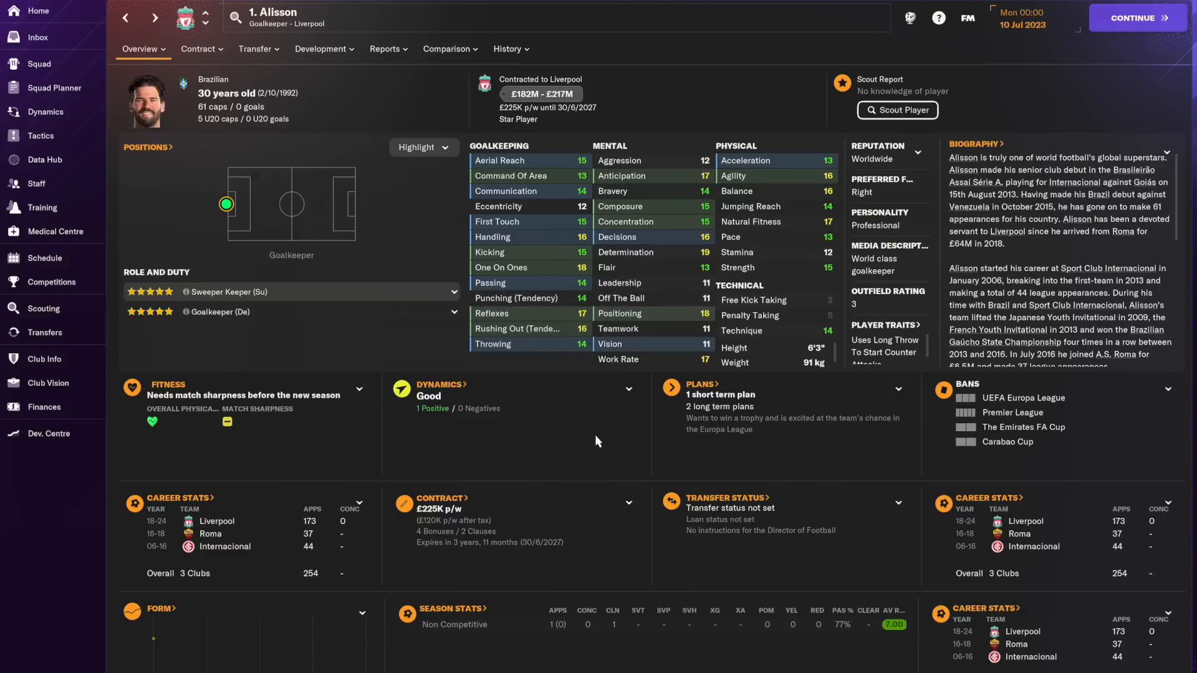
mouse_move(526, 322)
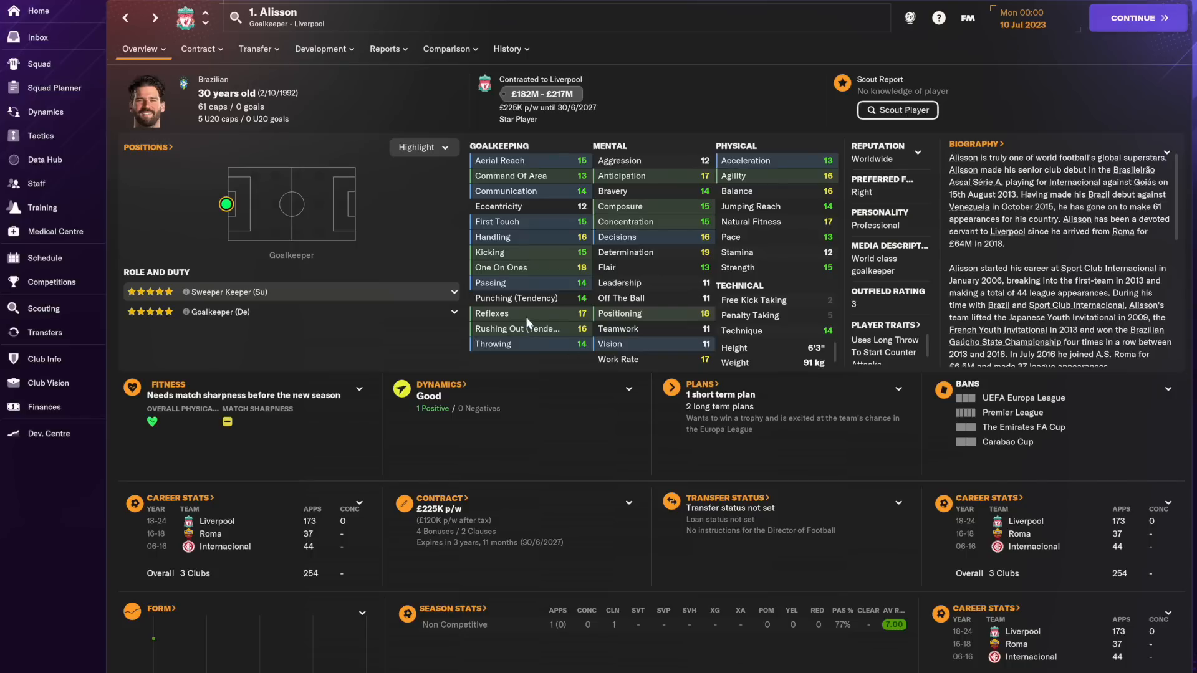
mouse_move(542, 443)
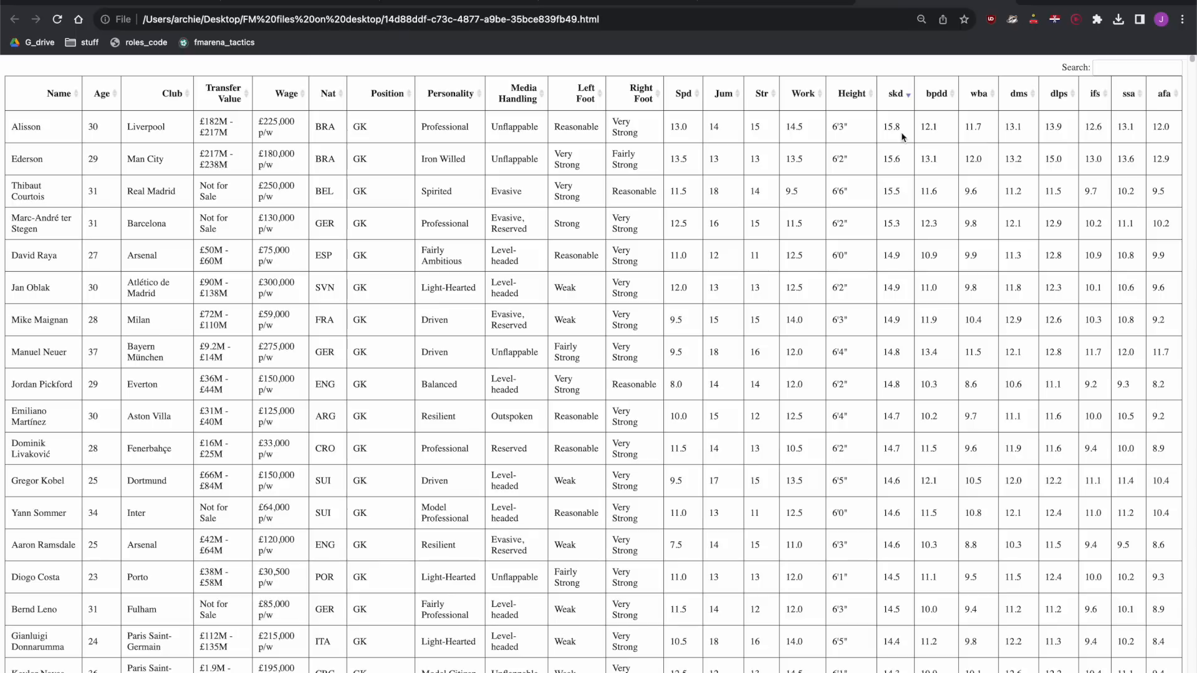
mouse_move(891, 129)
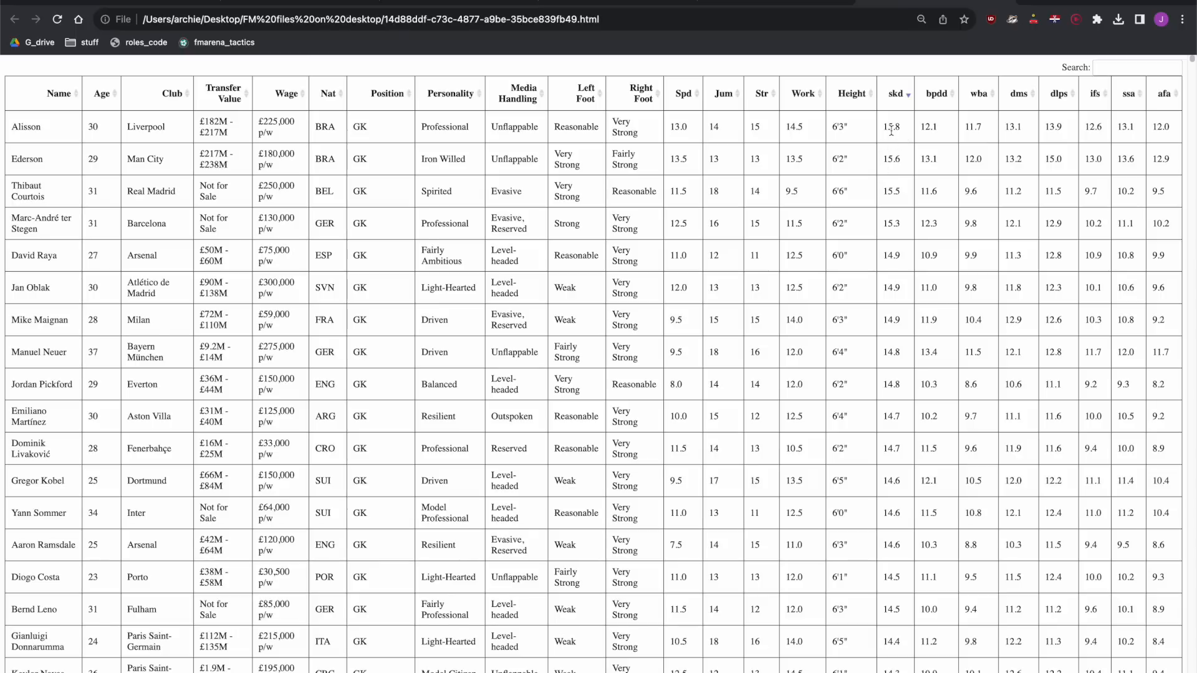
mouse_move(938, 278)
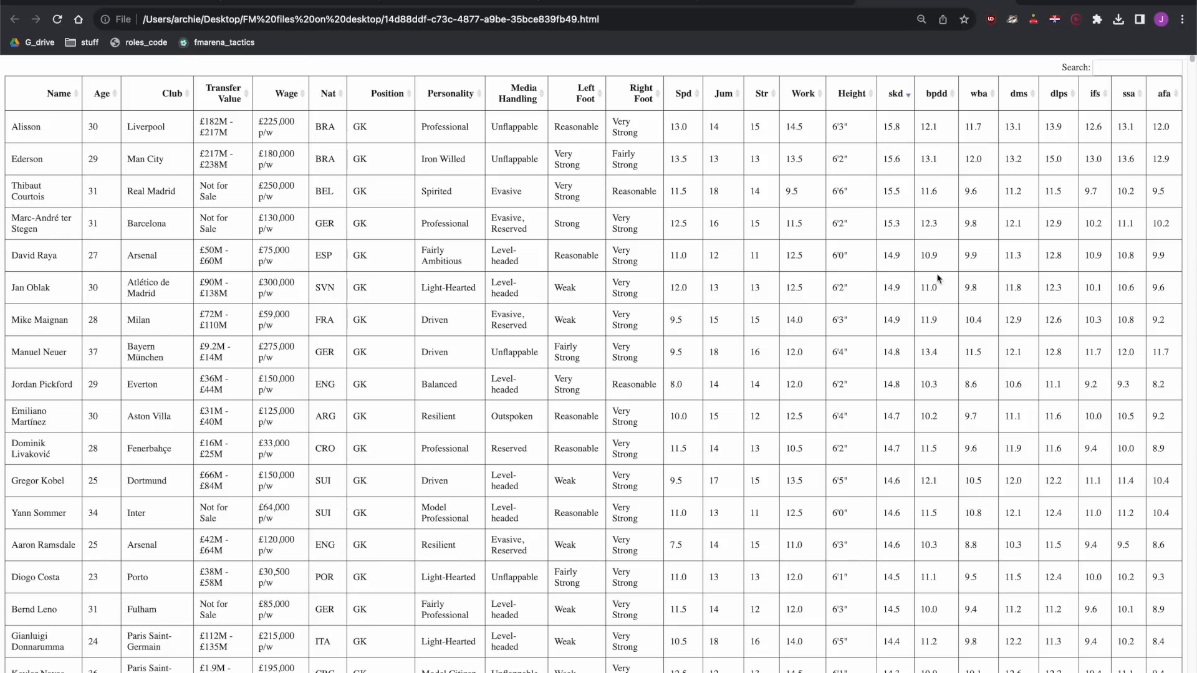
mouse_move(908, 250)
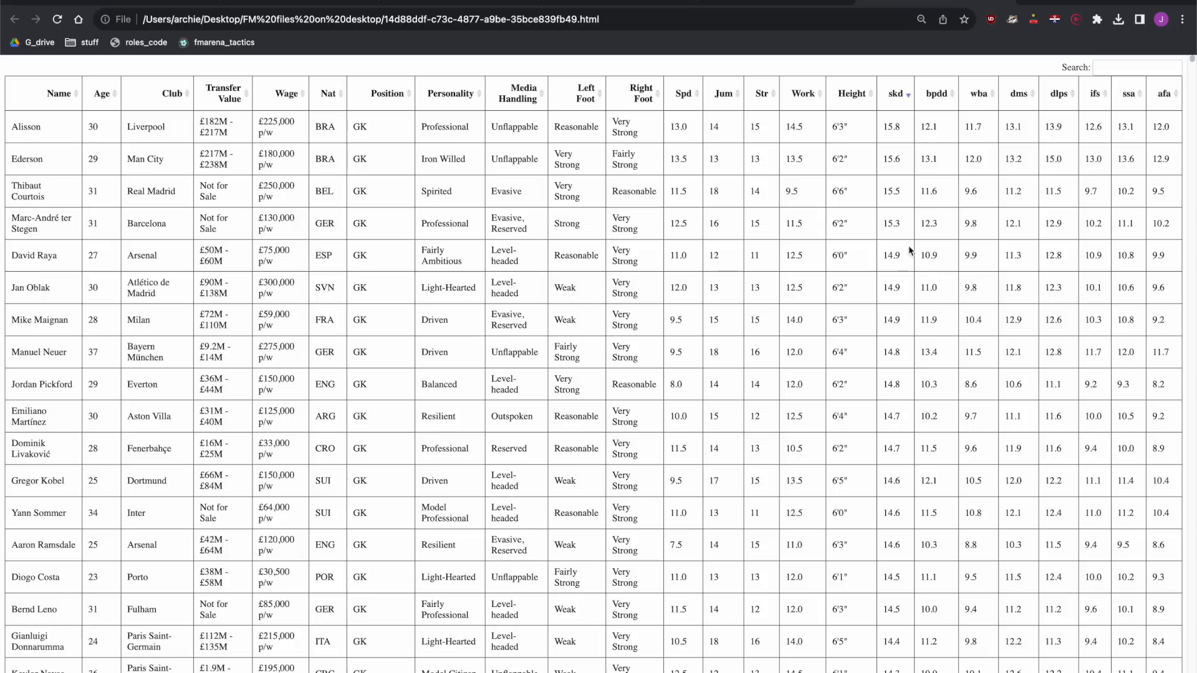
mouse_move(236, 144)
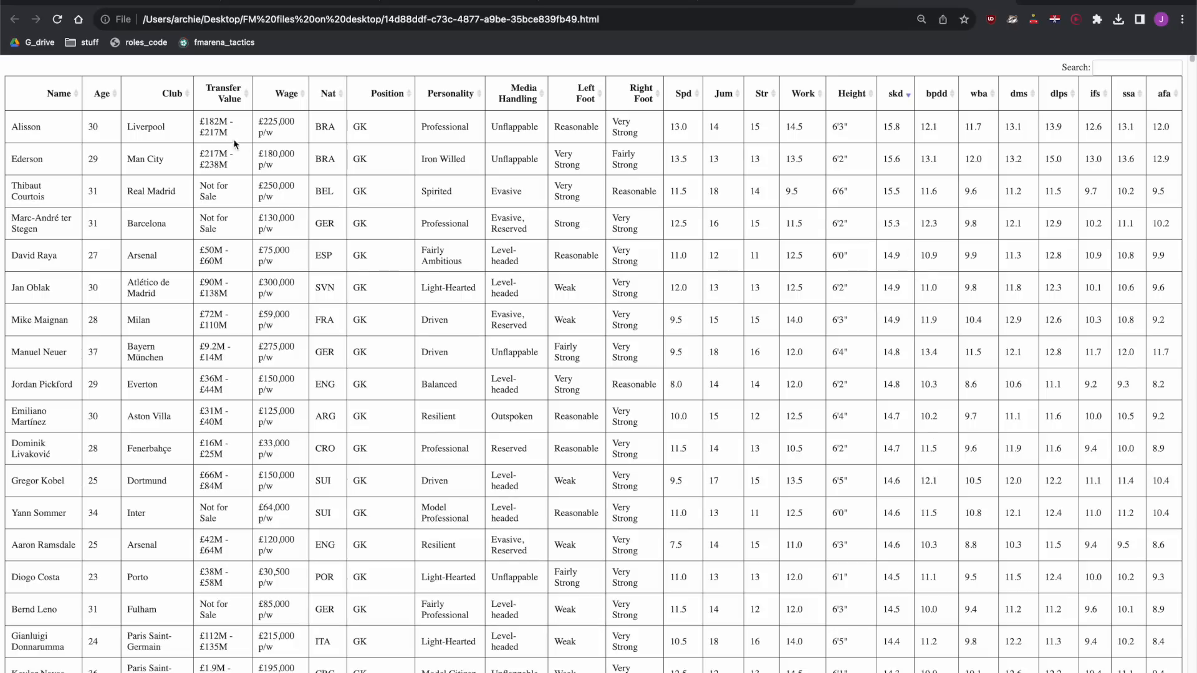
mouse_move(243, 471)
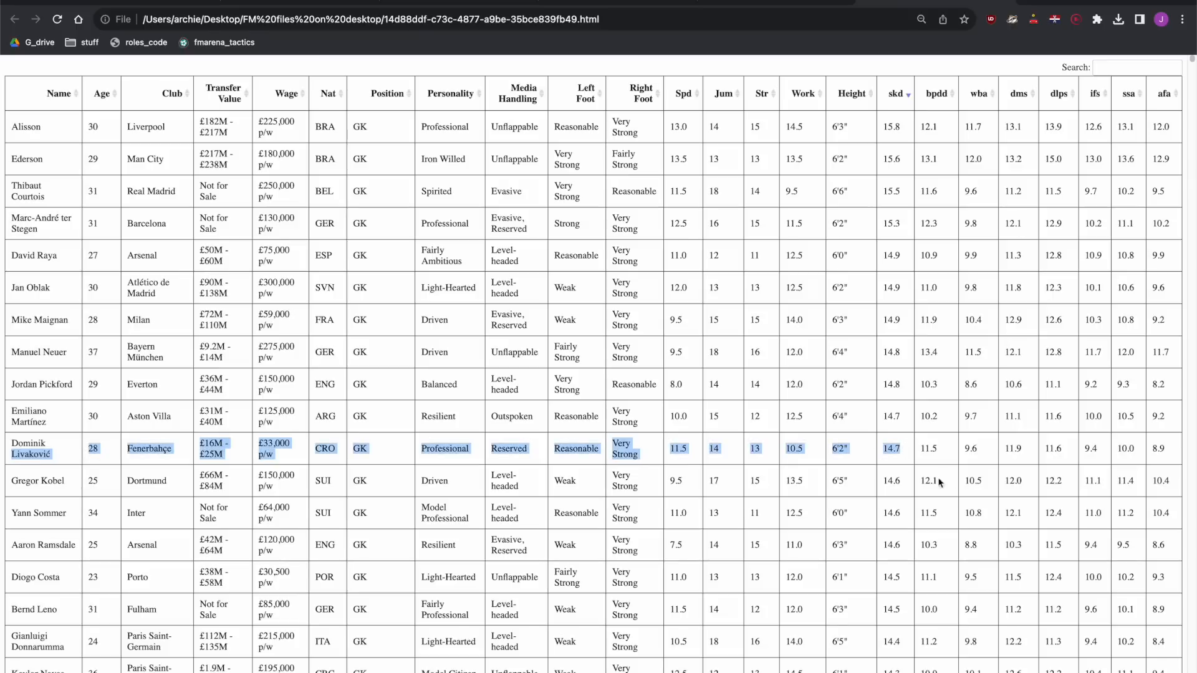
mouse_move(960, 497)
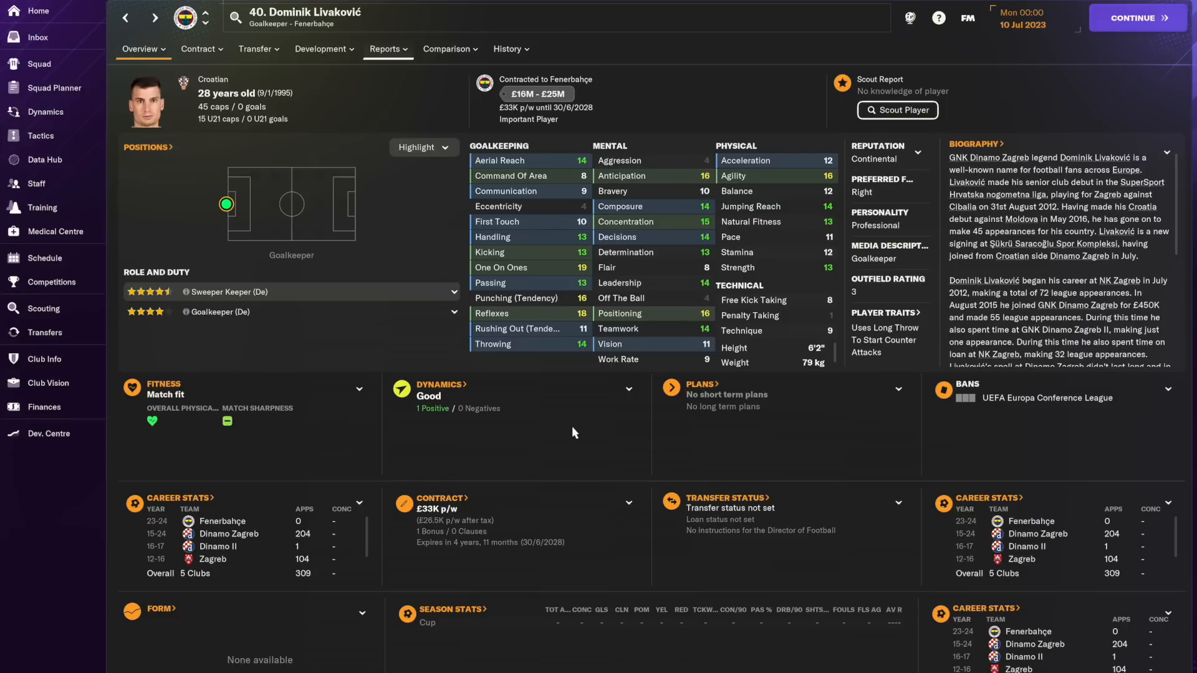
- Search FM24 for Dominik Livaković and bring up his player Overview page
left_click(447, 49)
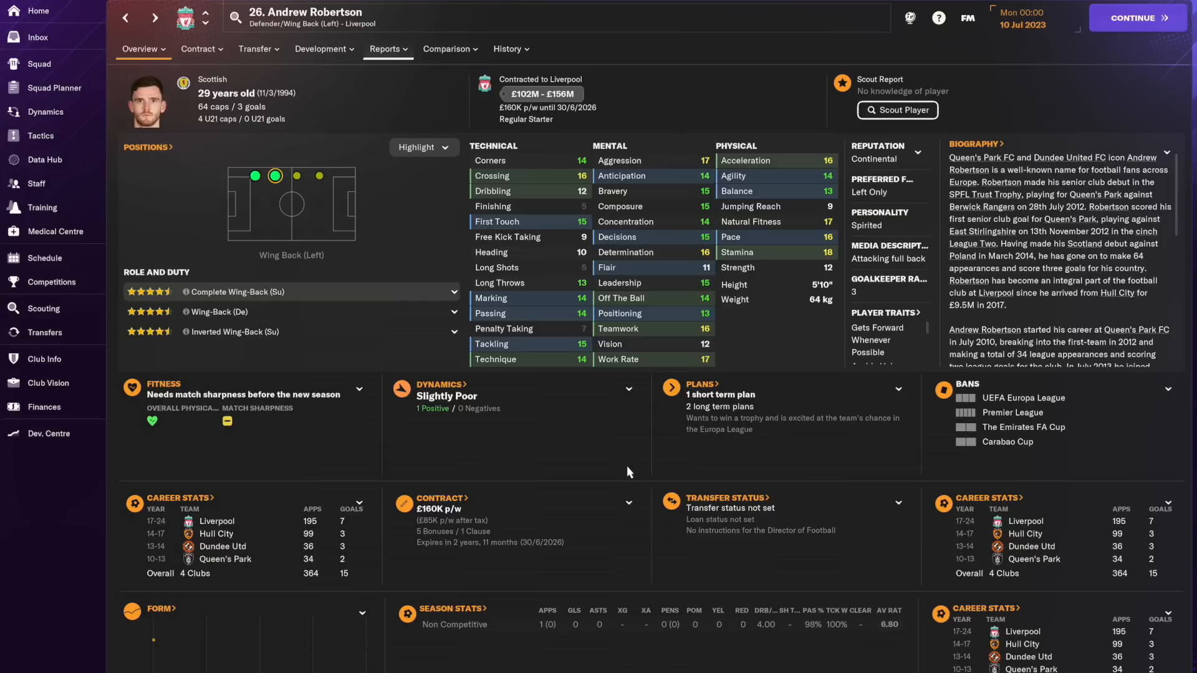
- Compare Andrew Robertson with José Gayà in FM24 and show their attributes side by side
key("alt+tab")
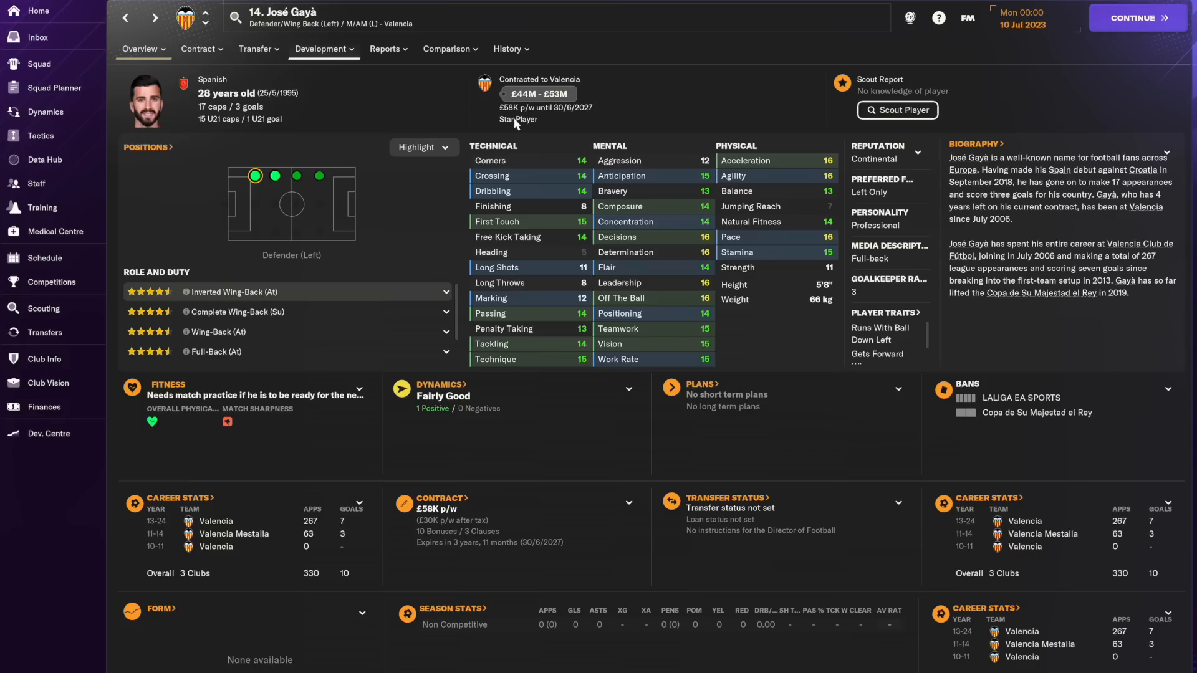
left_click(446, 49)
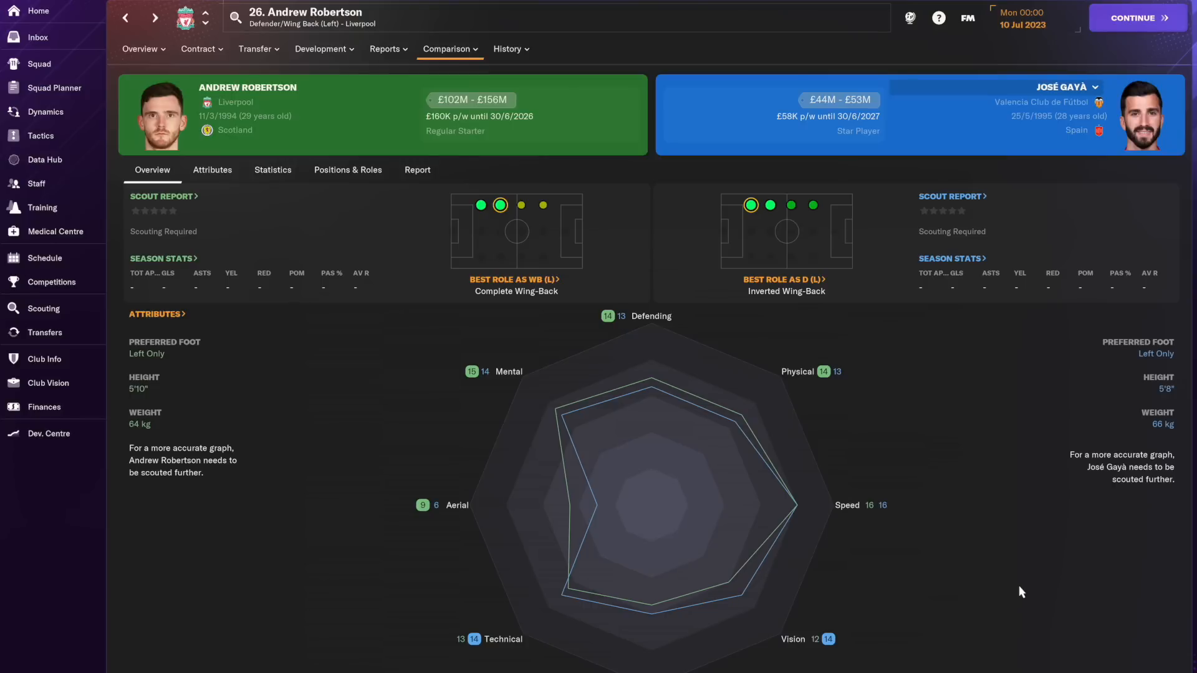
left_click(212, 170)
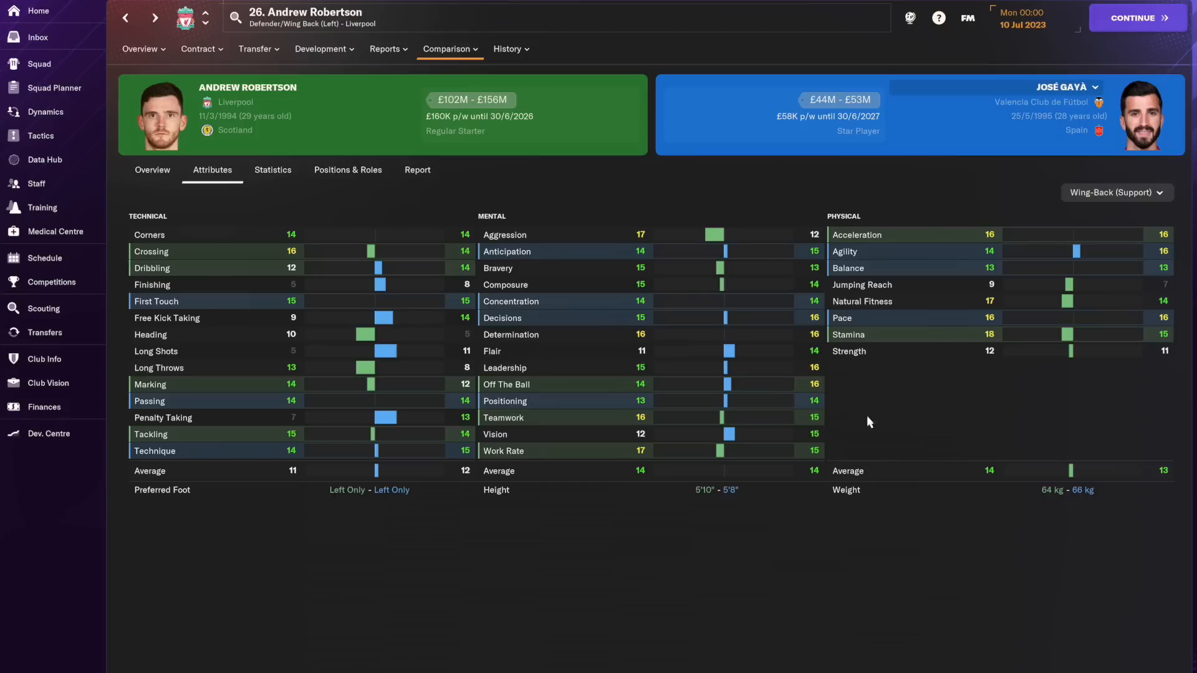
mouse_move(898, 413)
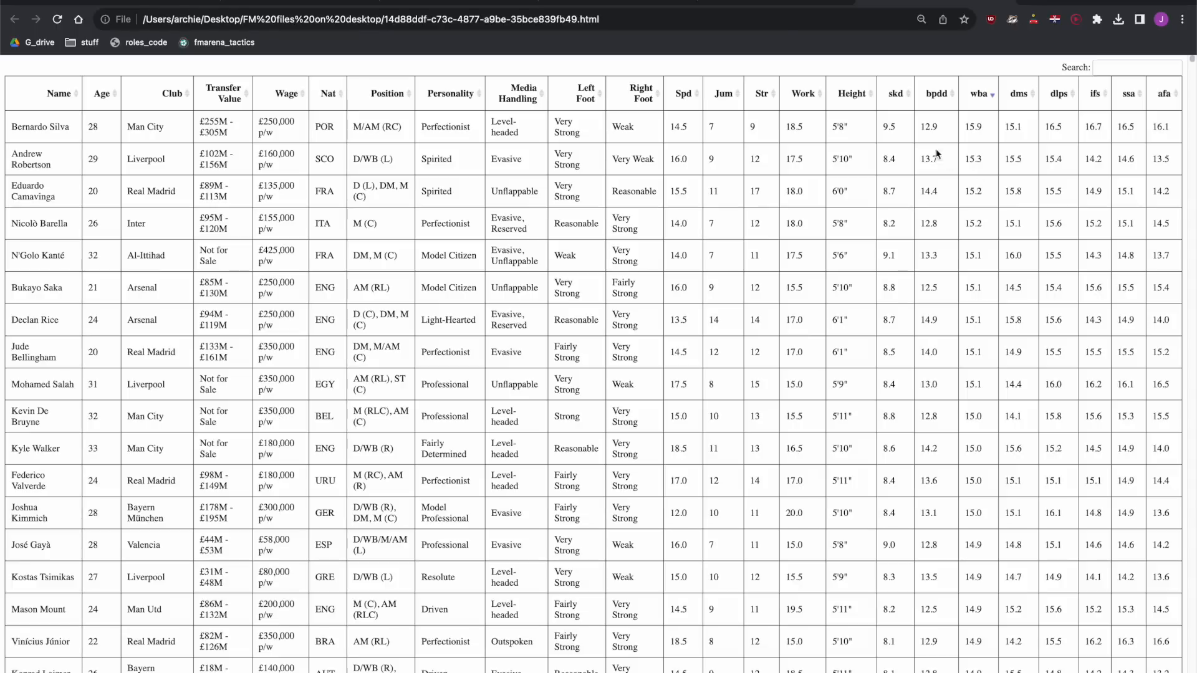
mouse_move(1036, 182)
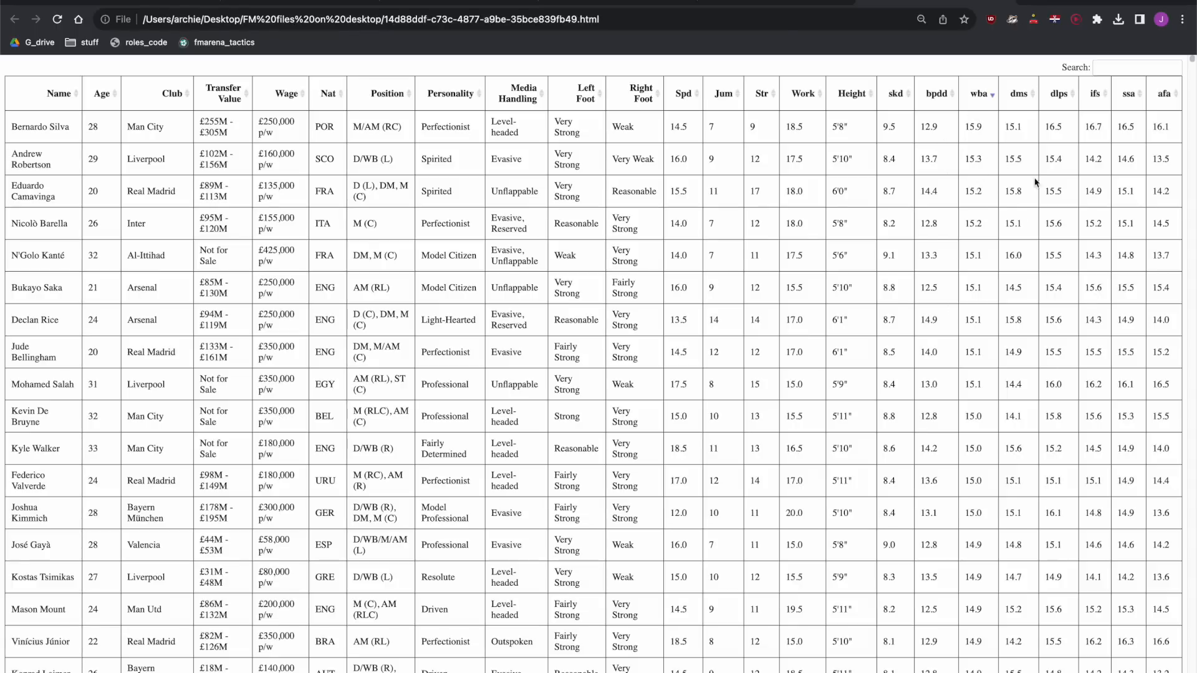
mouse_move(1074, 444)
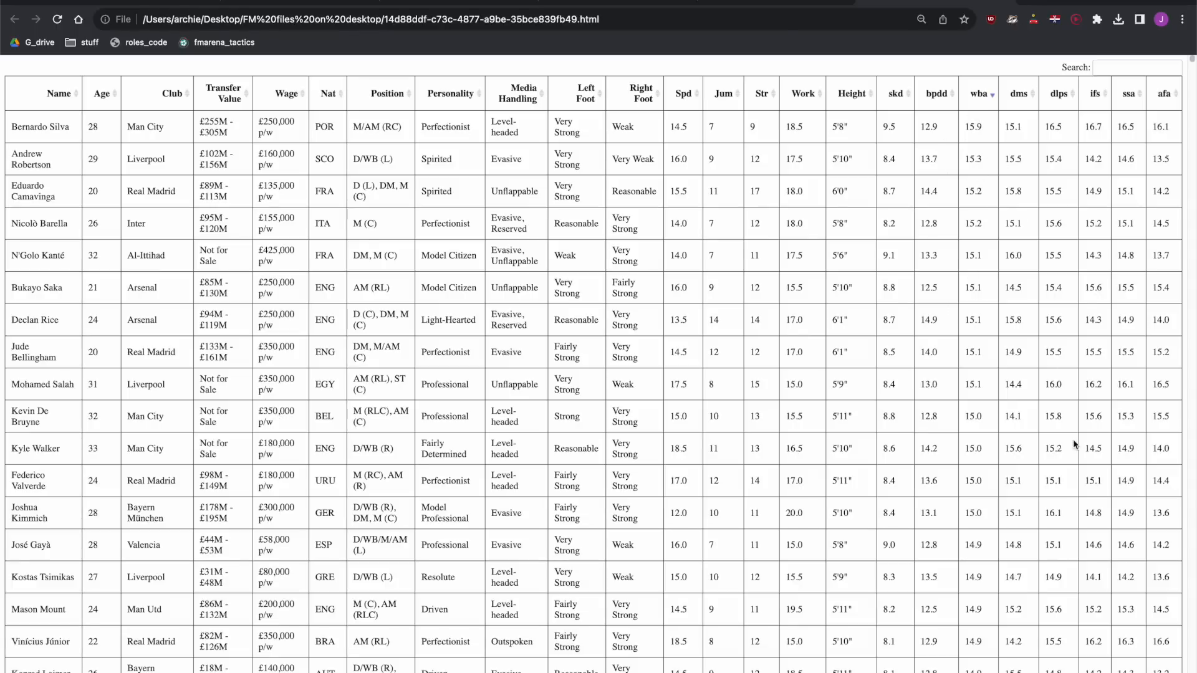
mouse_move(1152, 472)
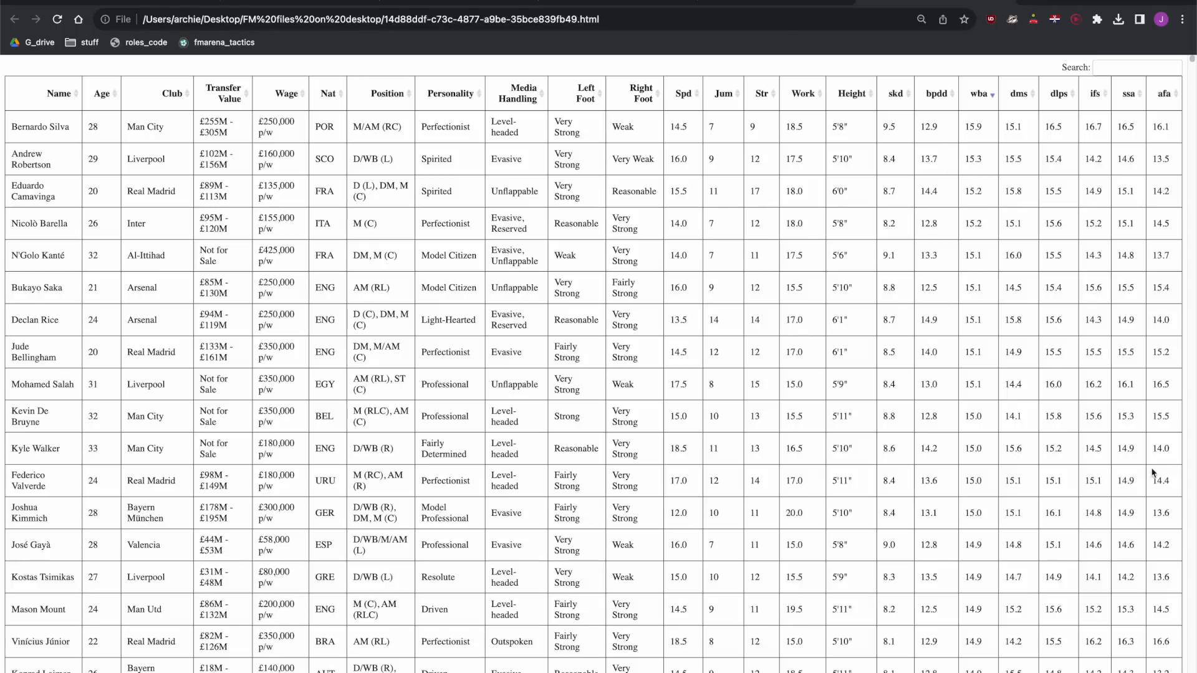
left_click(37, 448)
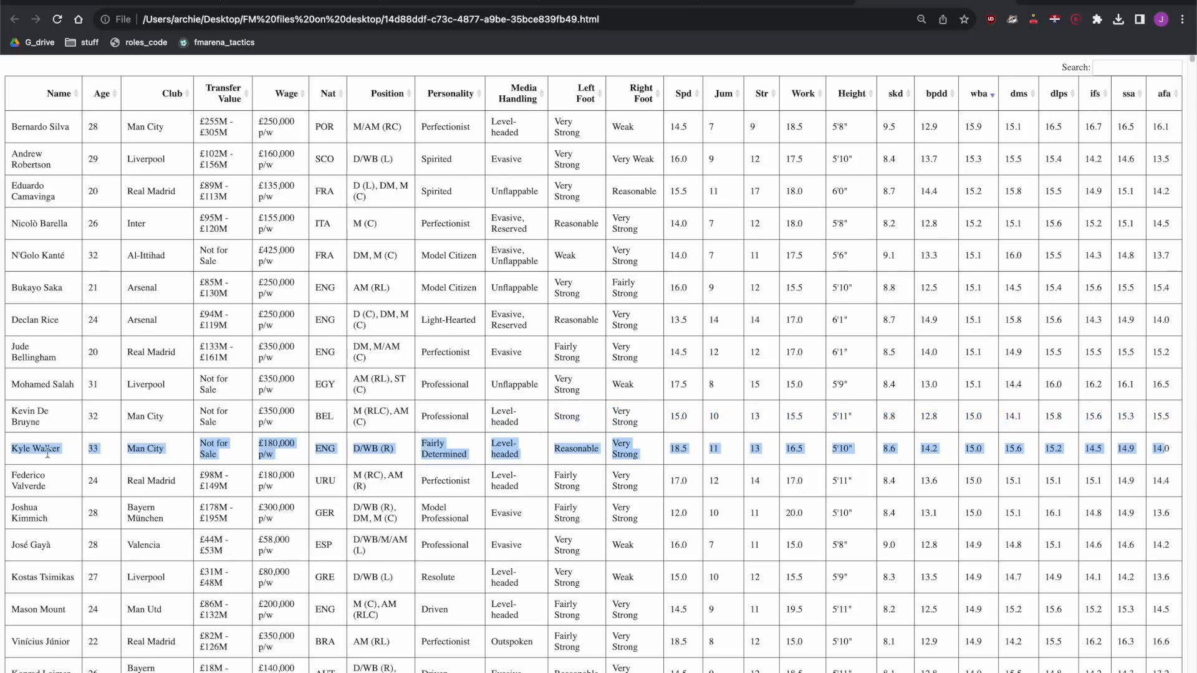
mouse_move(716, 491)
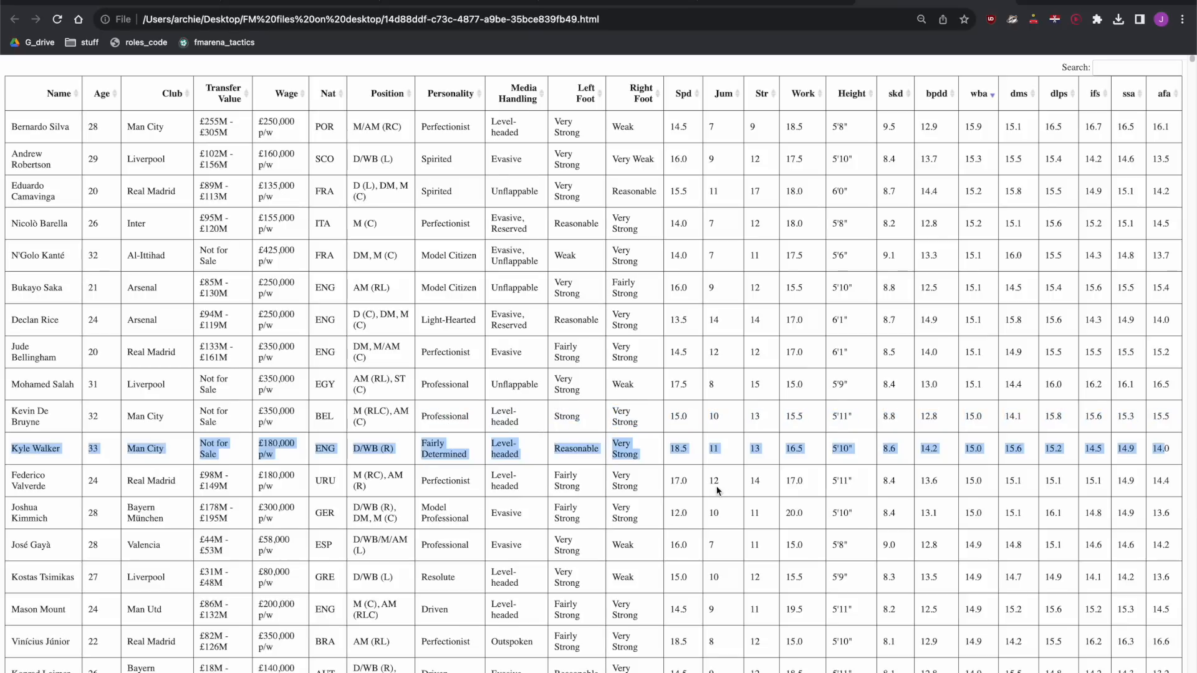
- Bring up Kyle Walker's FM24 profile showing his five-star defensive wing-back rating
double_click(36, 447)
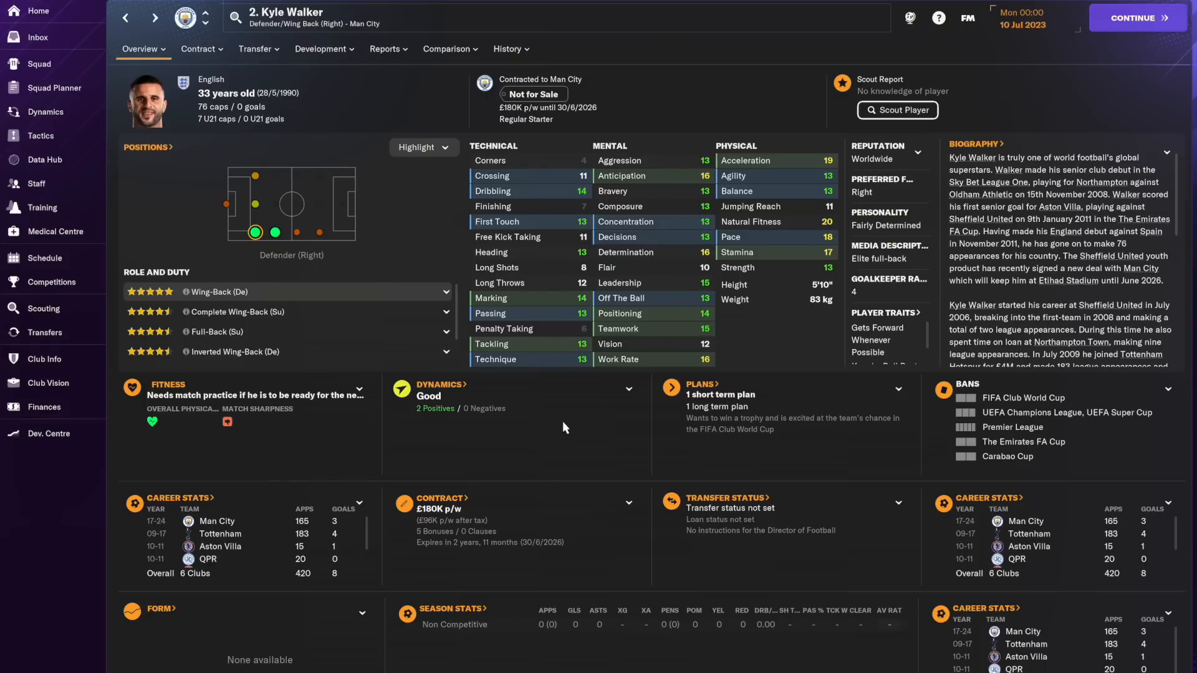
mouse_move(704, 324)
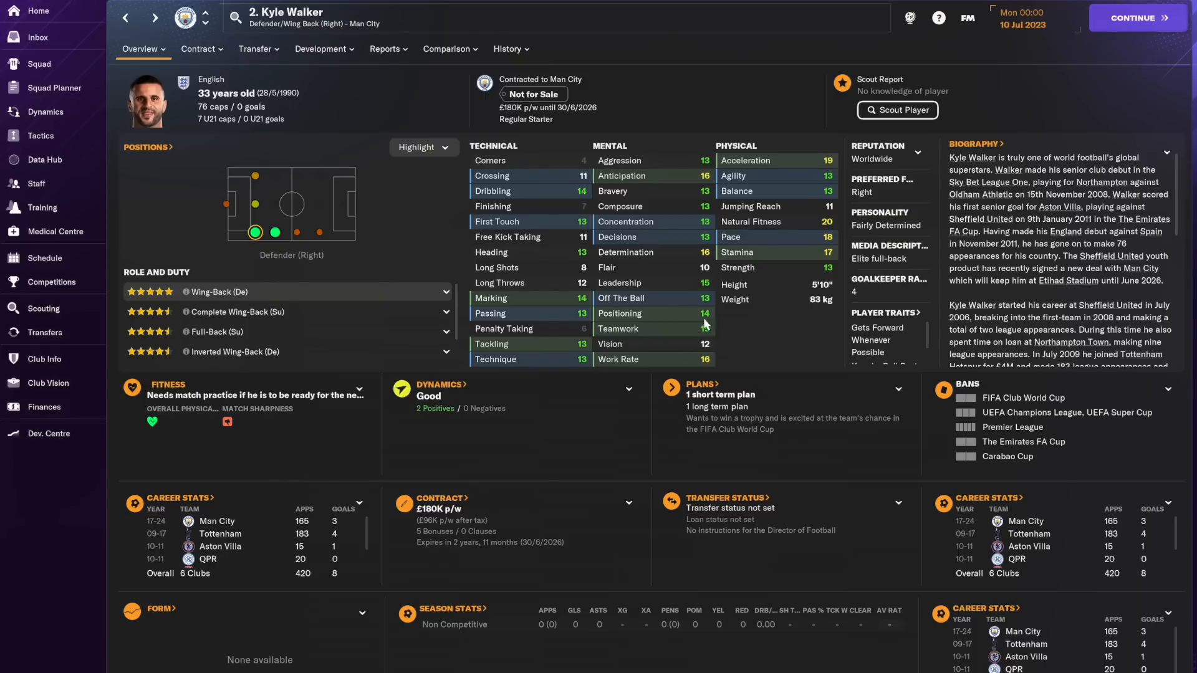
mouse_move(818, 252)
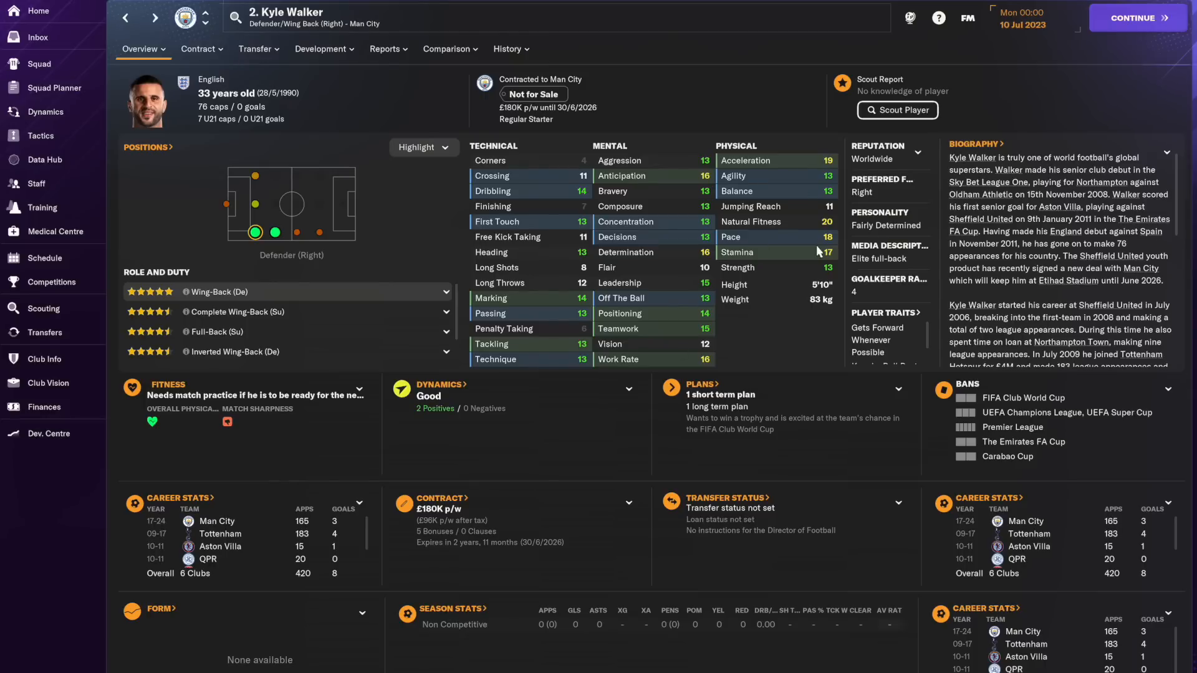
mouse_move(583, 439)
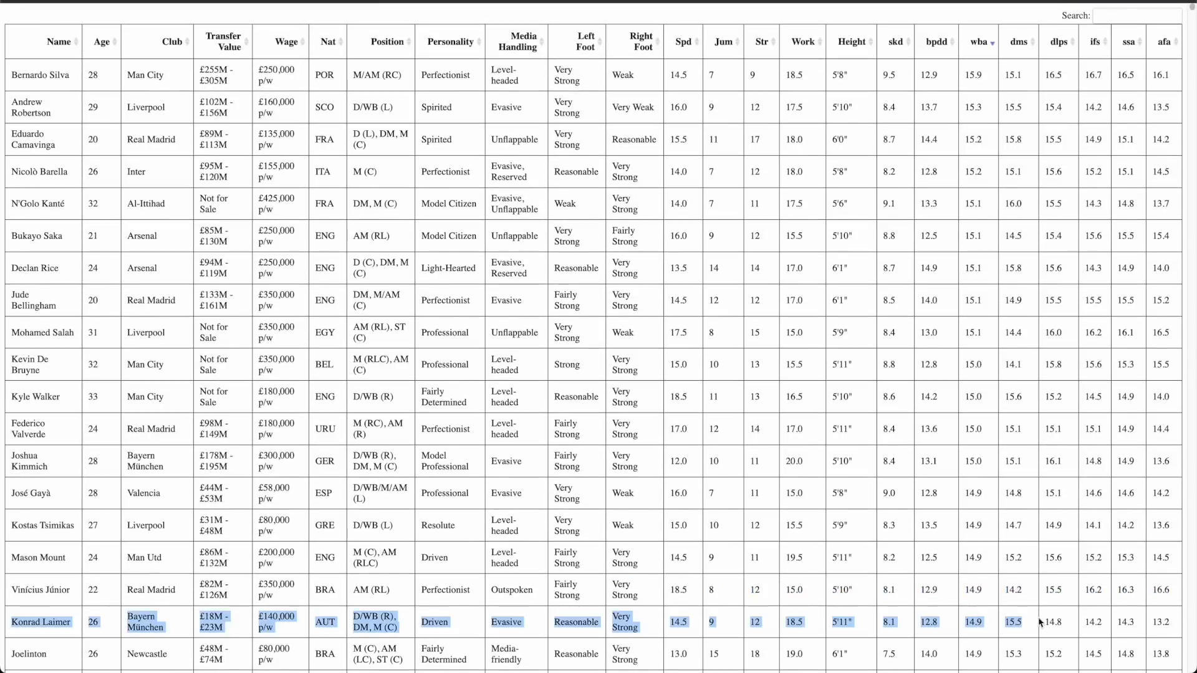
double_click(41, 622)
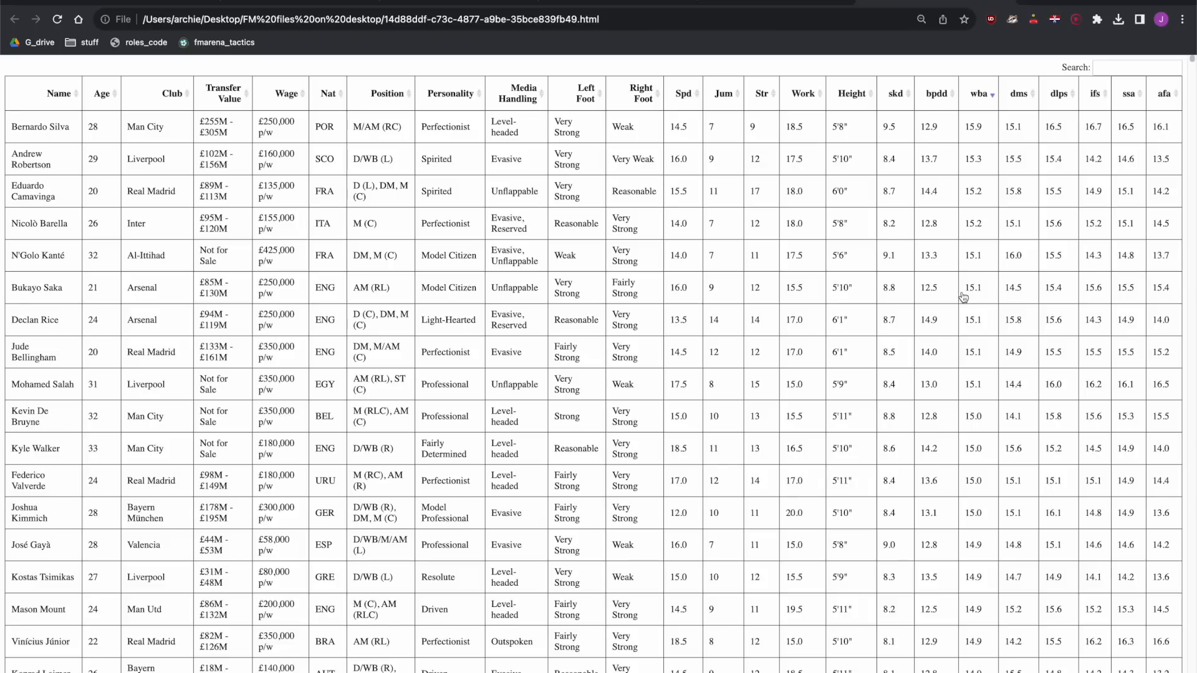
- Rank the player table by bpdd score descending, with Virgil van Dijk and Dayot Upamecano leading
left_click(936, 94)
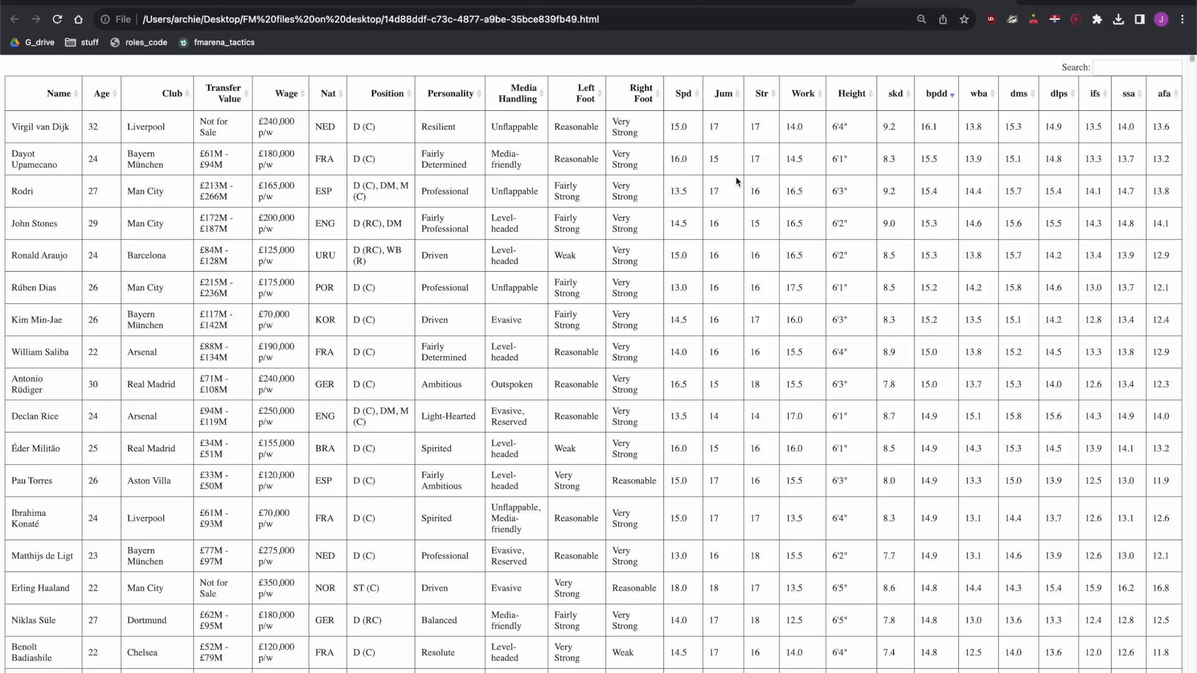
mouse_move(596, 154)
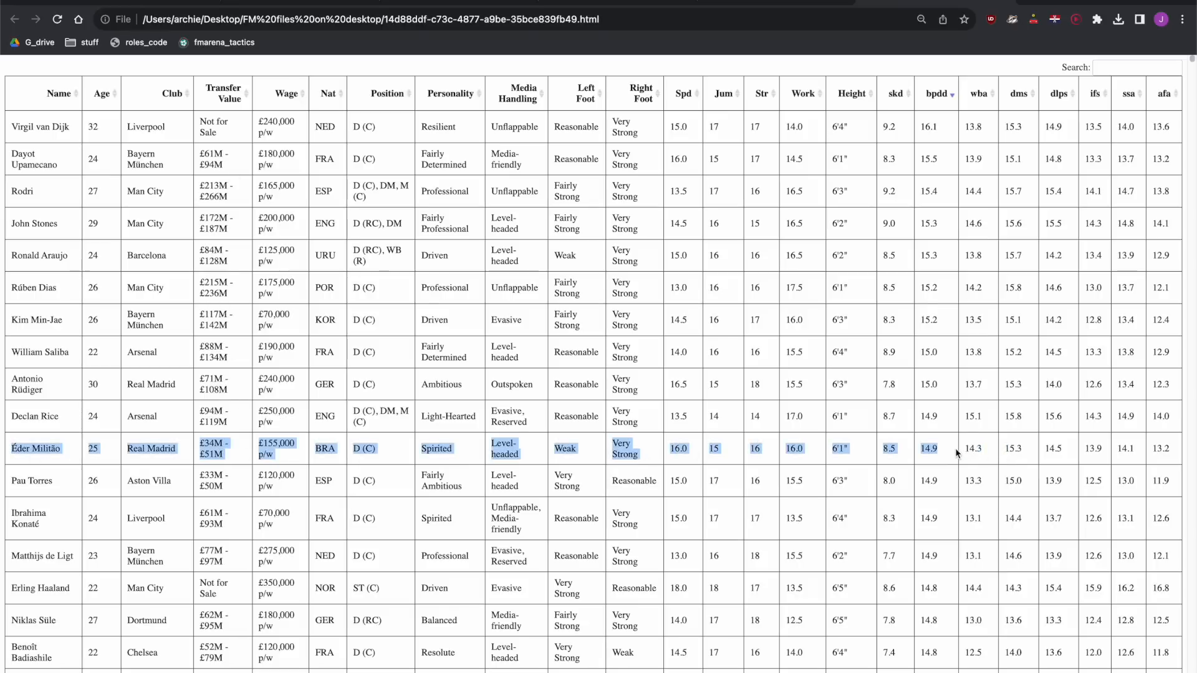
scroll("down", 3)
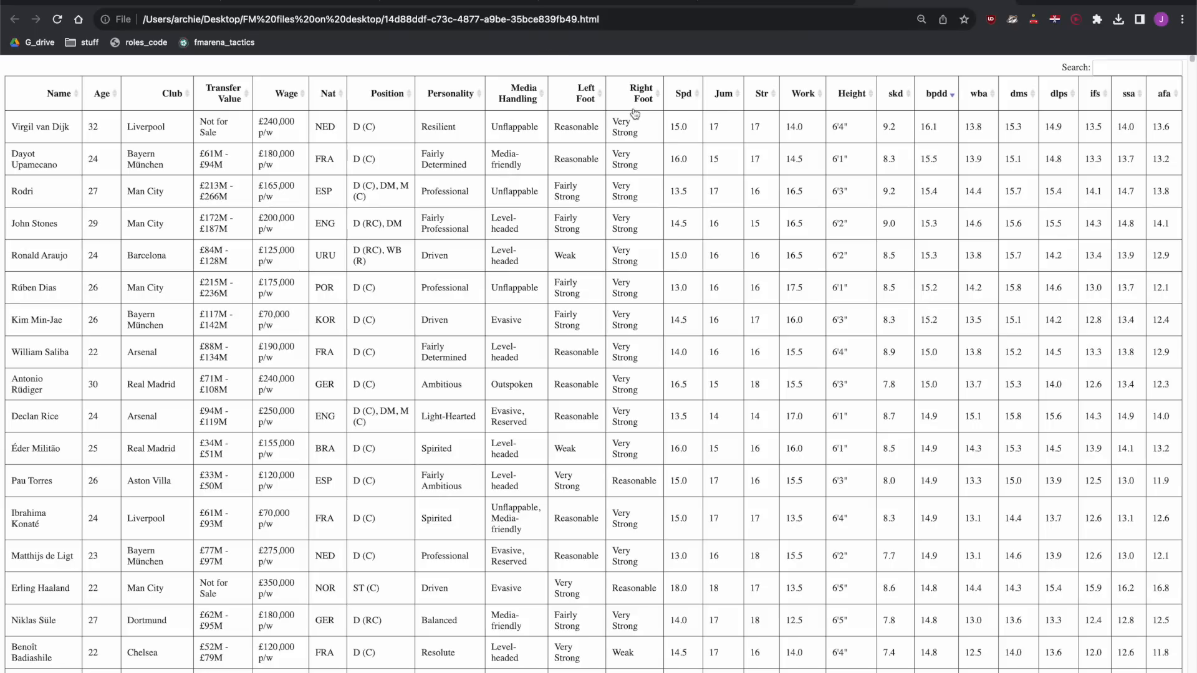
mouse_move(575, 481)
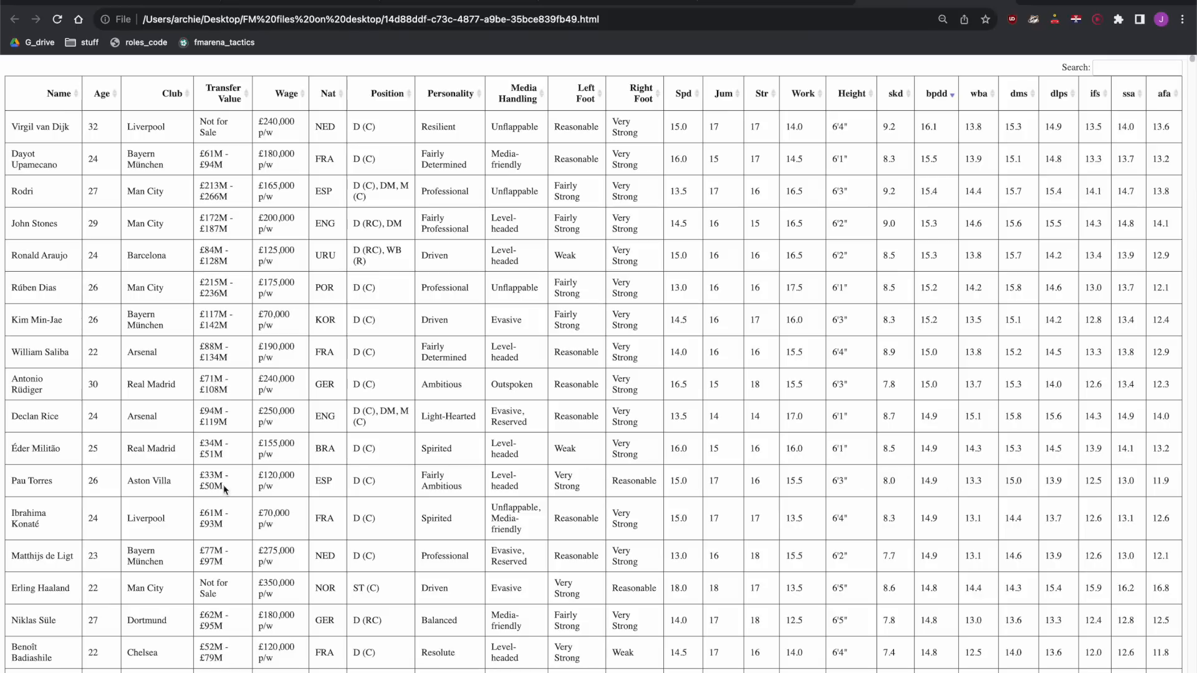
mouse_move(582, 239)
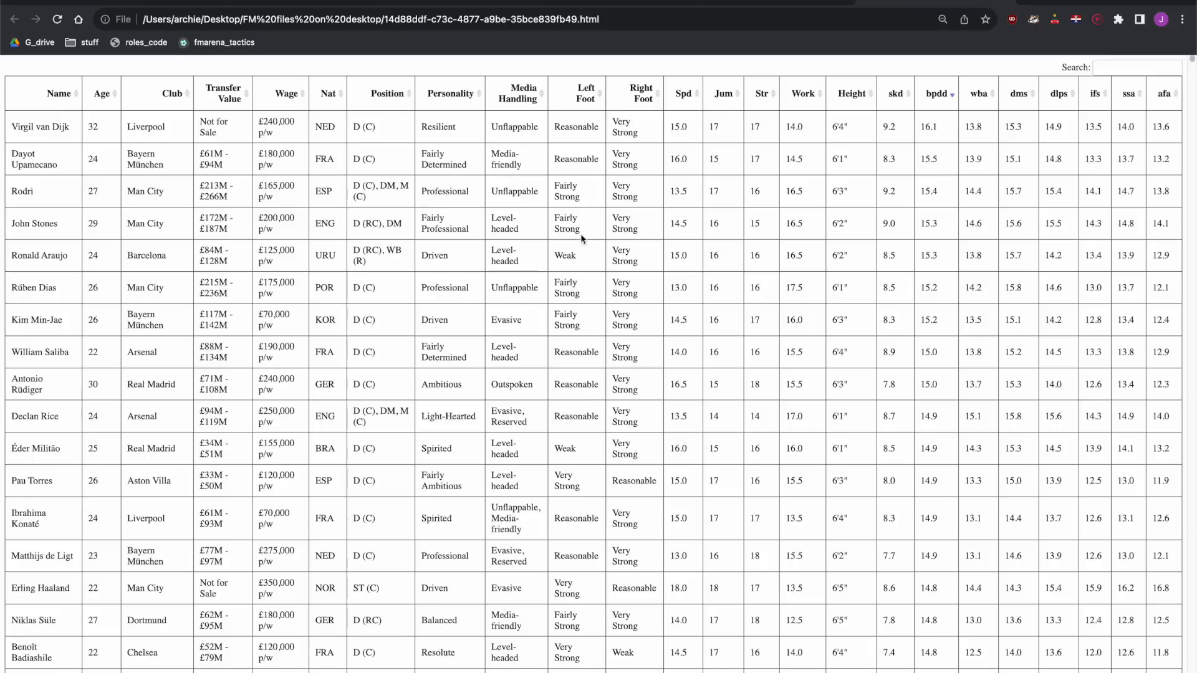
mouse_move(748, 226)
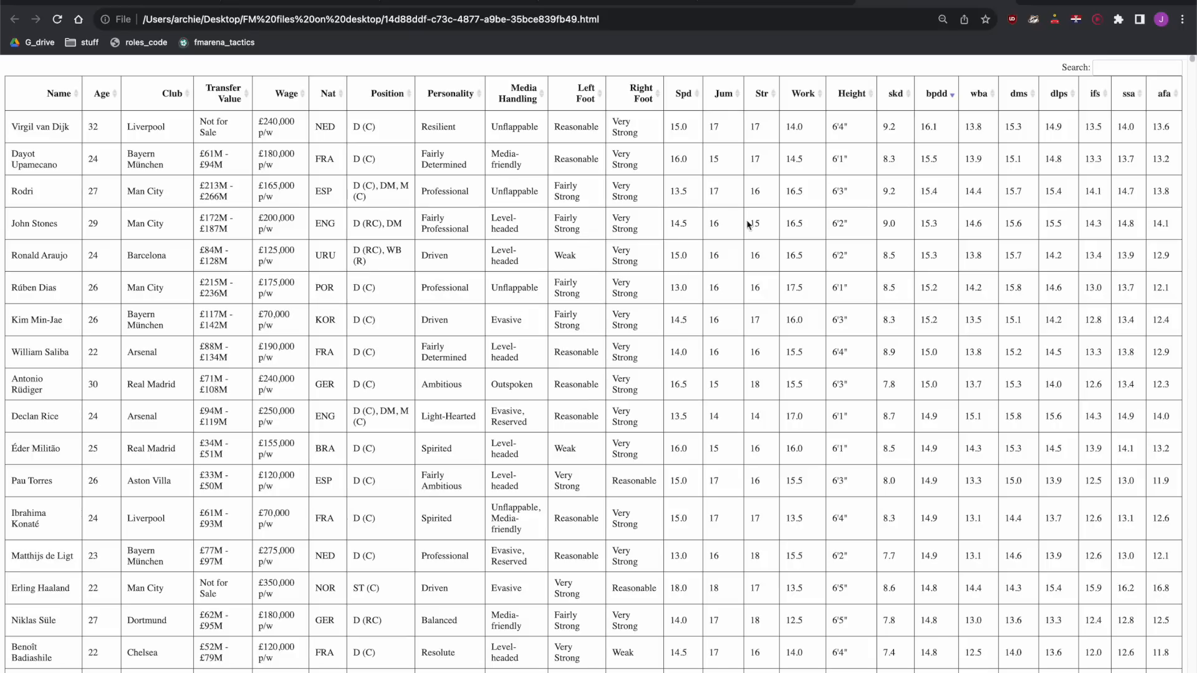
mouse_move(409, 236)
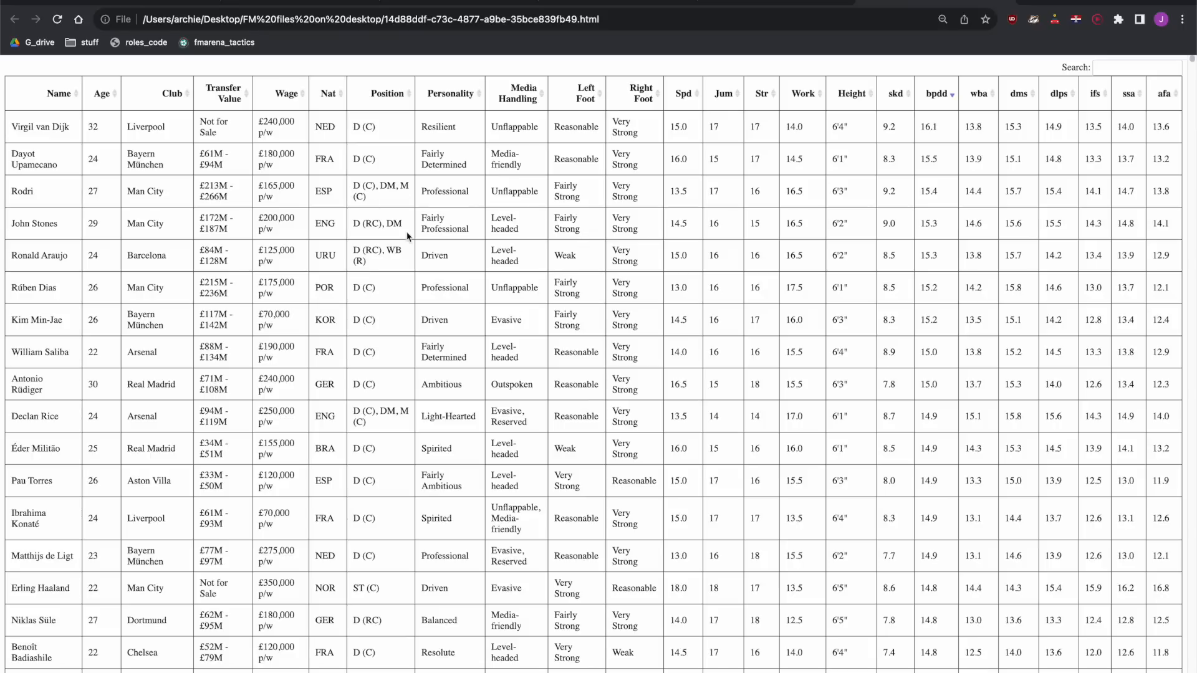
mouse_move(670, 227)
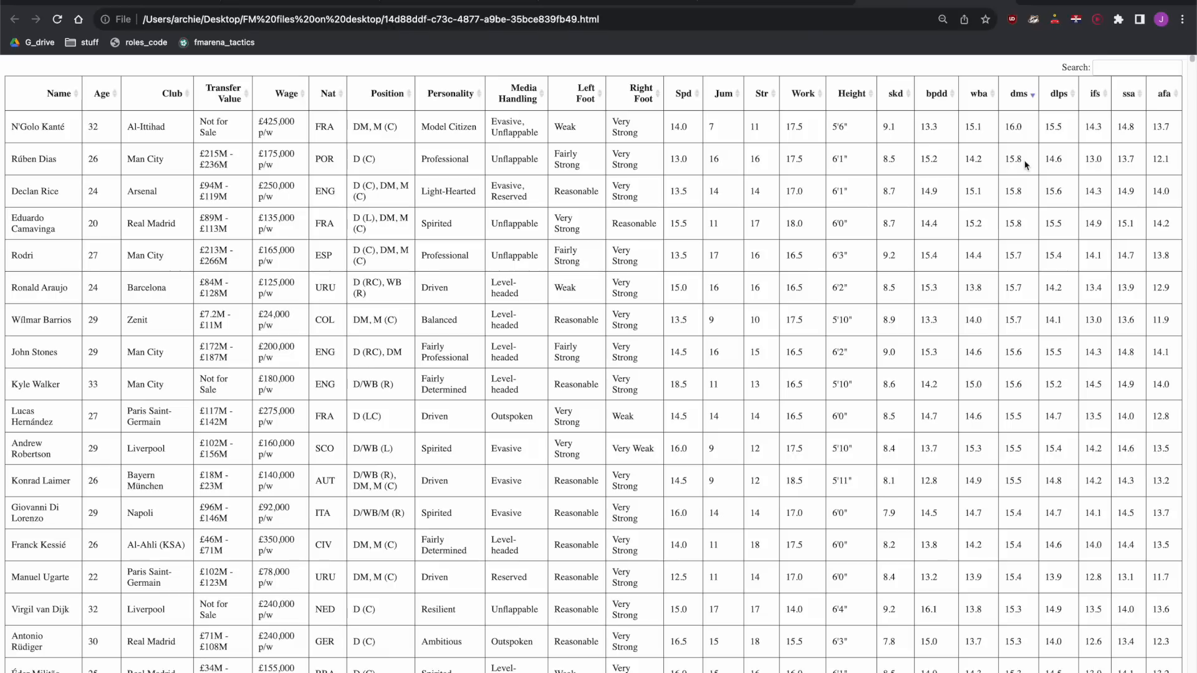
mouse_move(1017, 223)
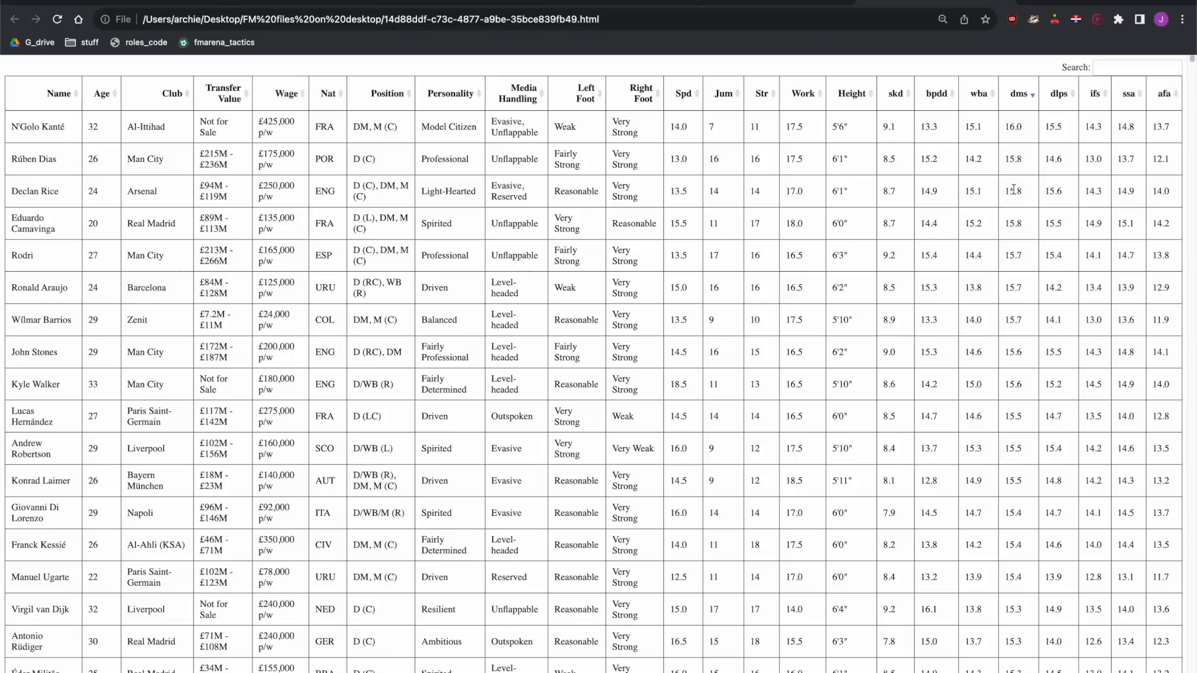
mouse_move(688, 174)
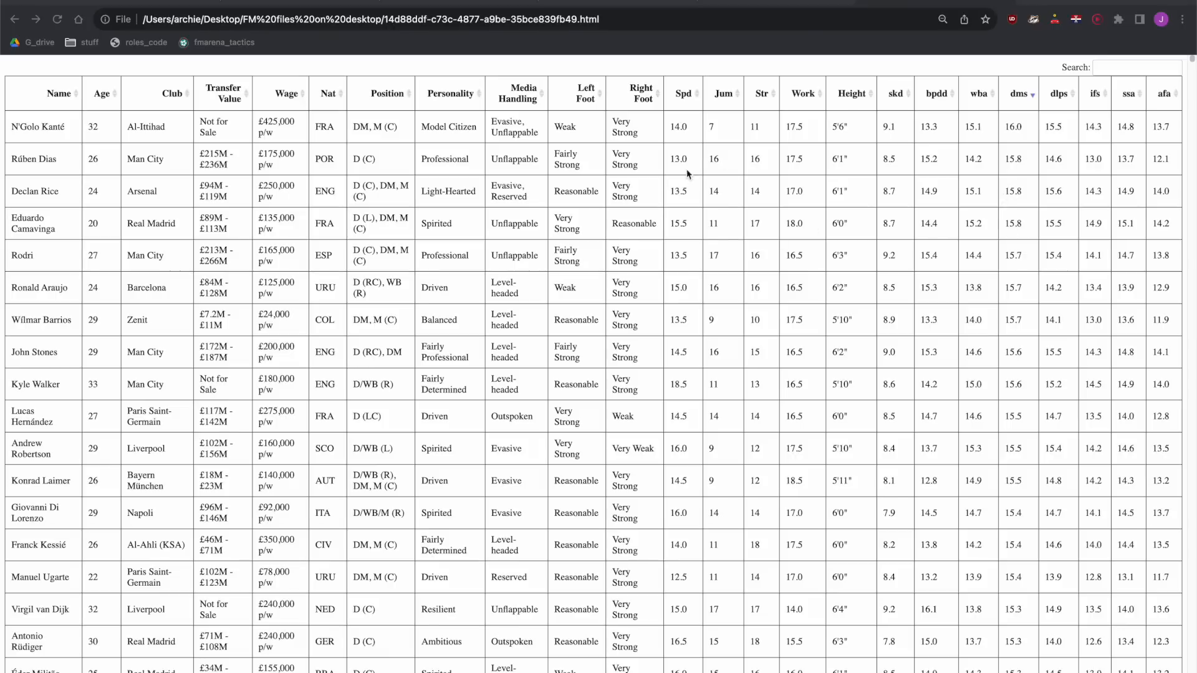
mouse_move(730, 230)
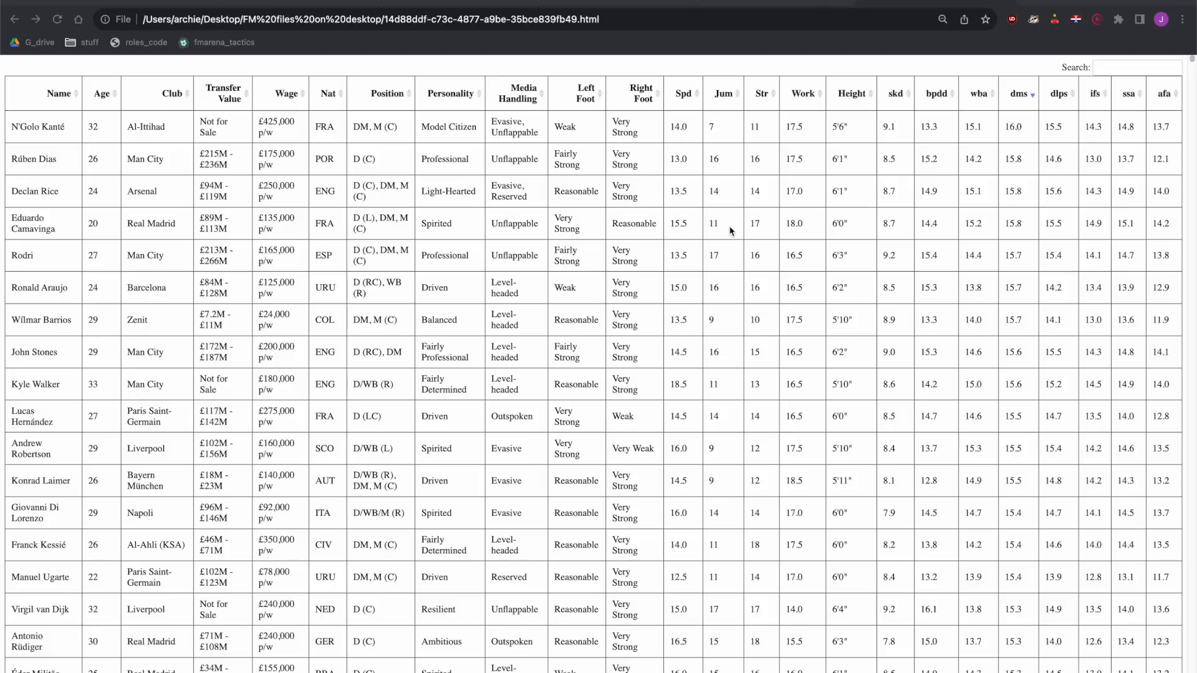
mouse_move(576, 236)
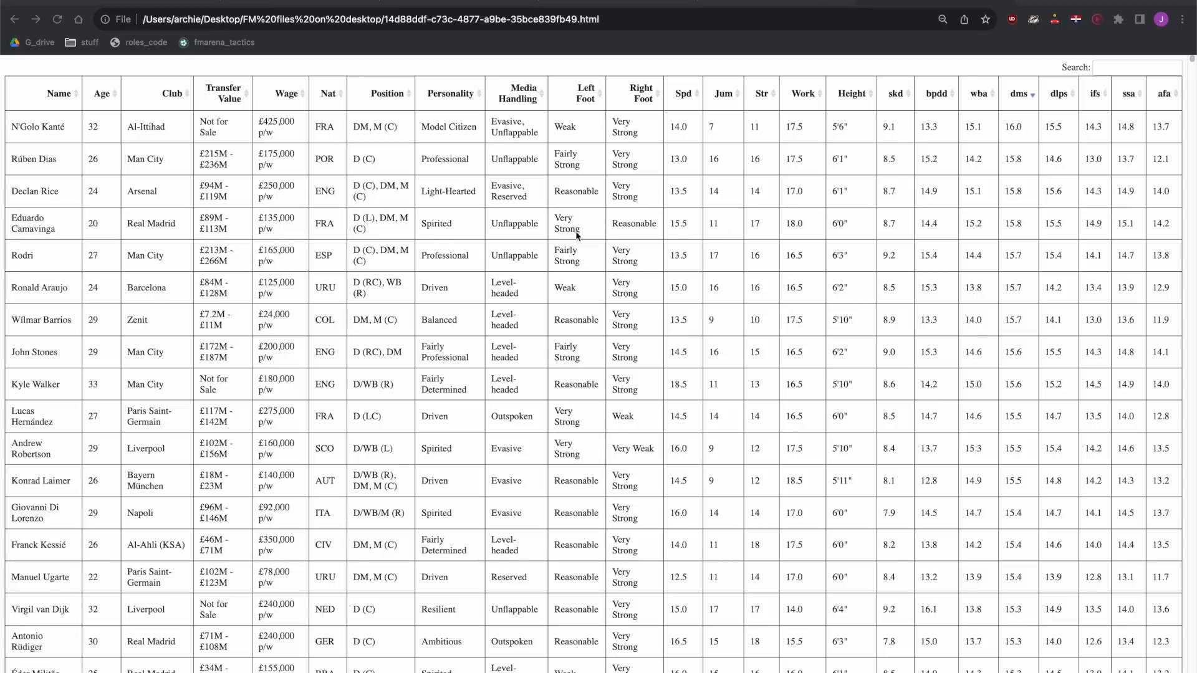
left_click(32, 223)
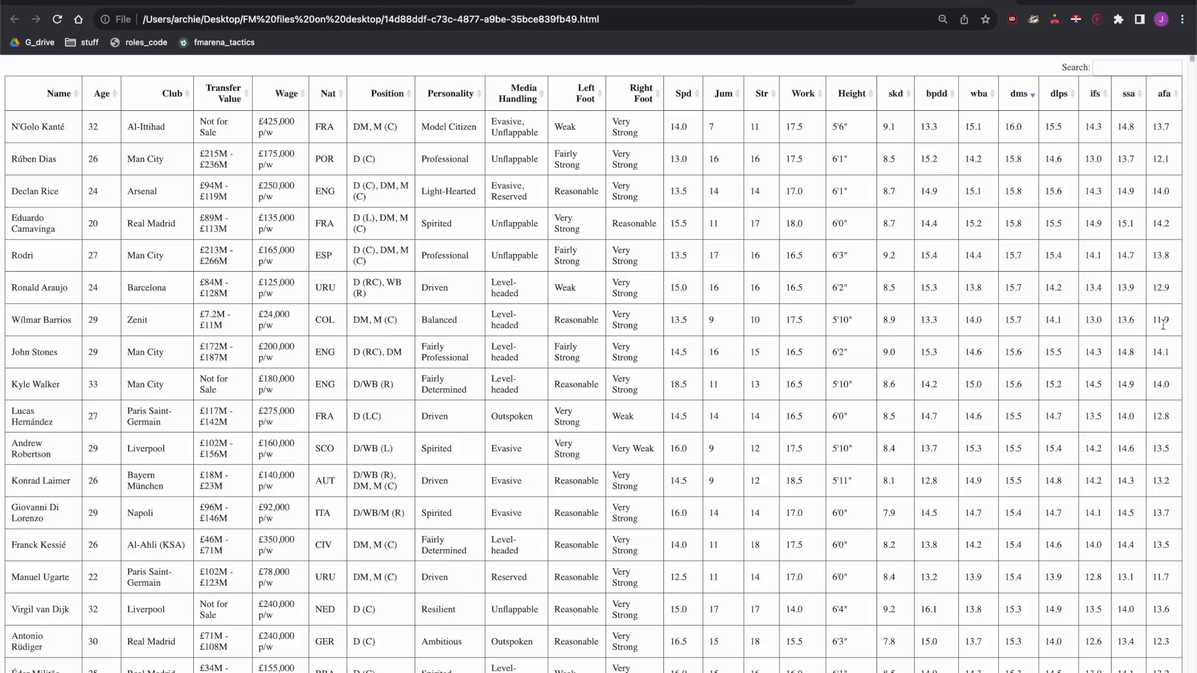
left_click(42, 320)
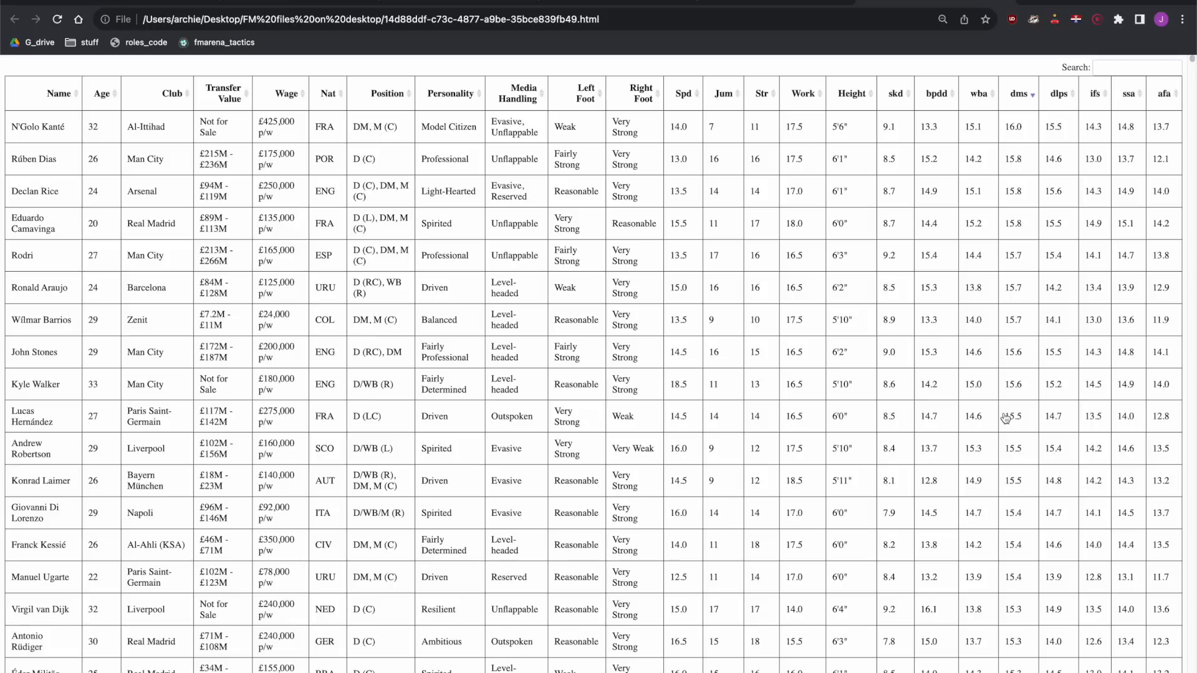
- Rank the player table by dlps score descending and scroll down to Fredrik Aursnes's row
left_click(1058, 93)
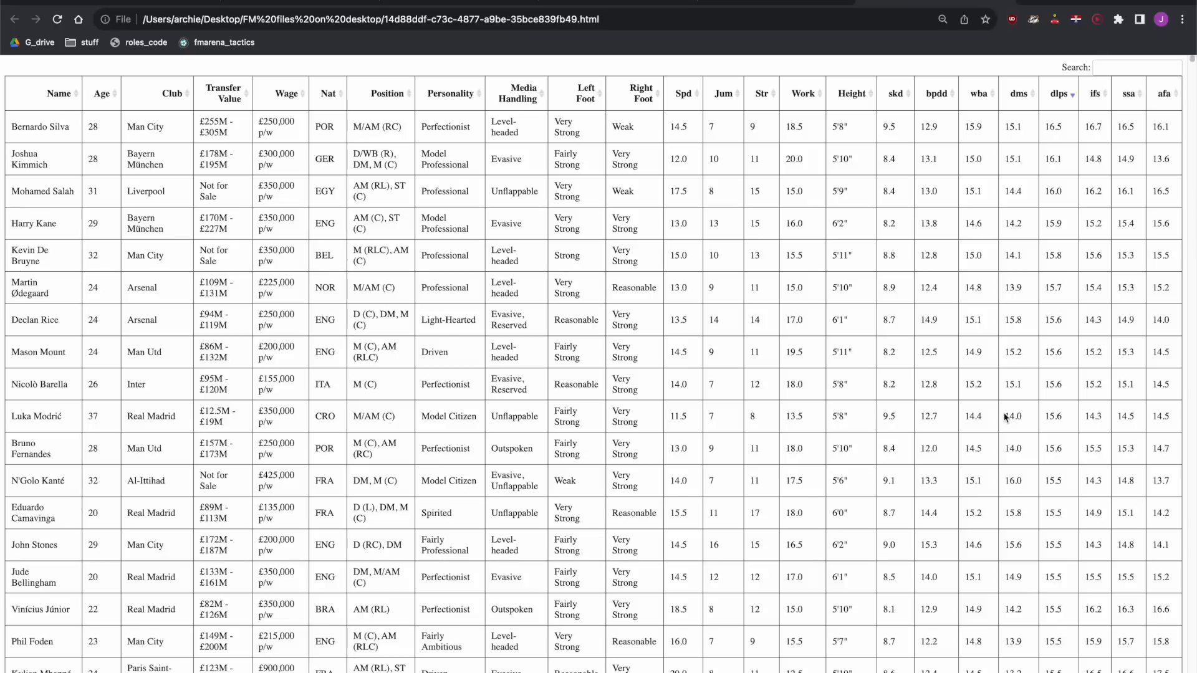
mouse_move(1063, 134)
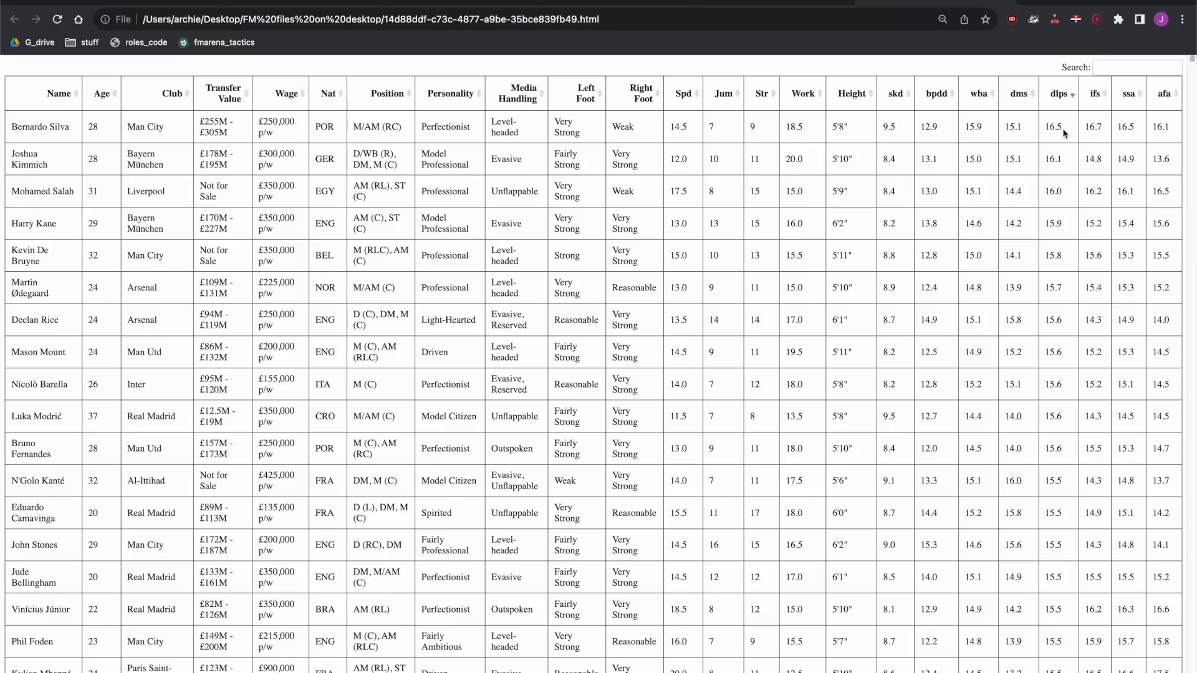
mouse_move(233, 298)
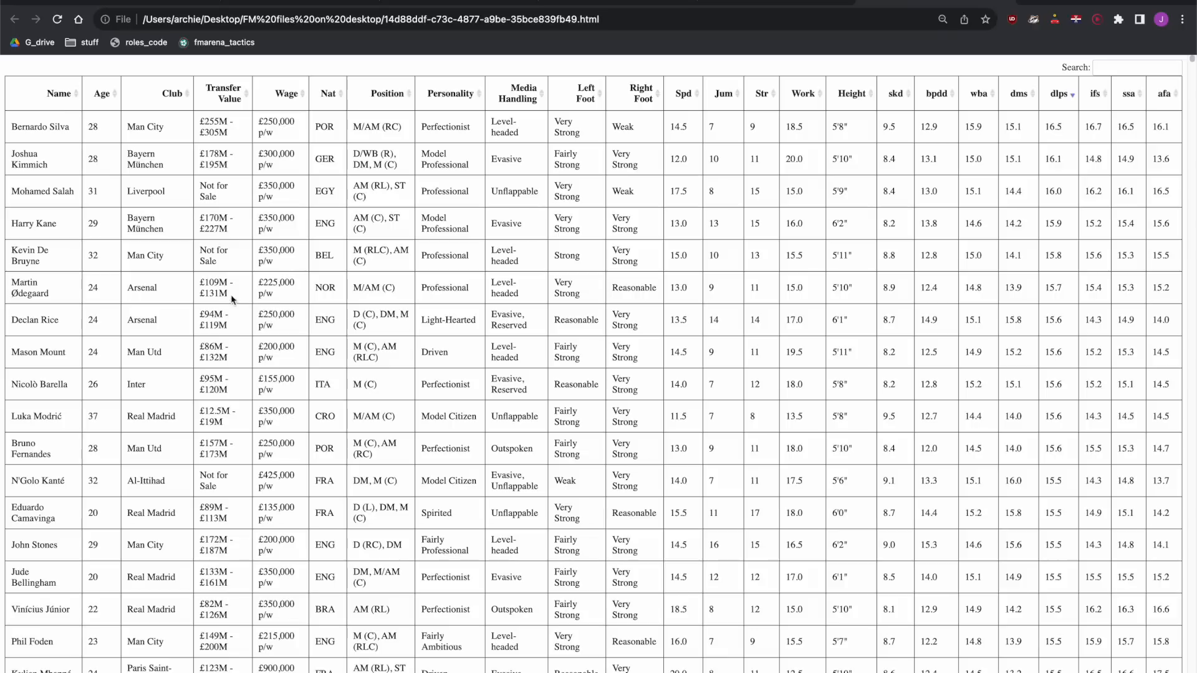
mouse_move(266, 433)
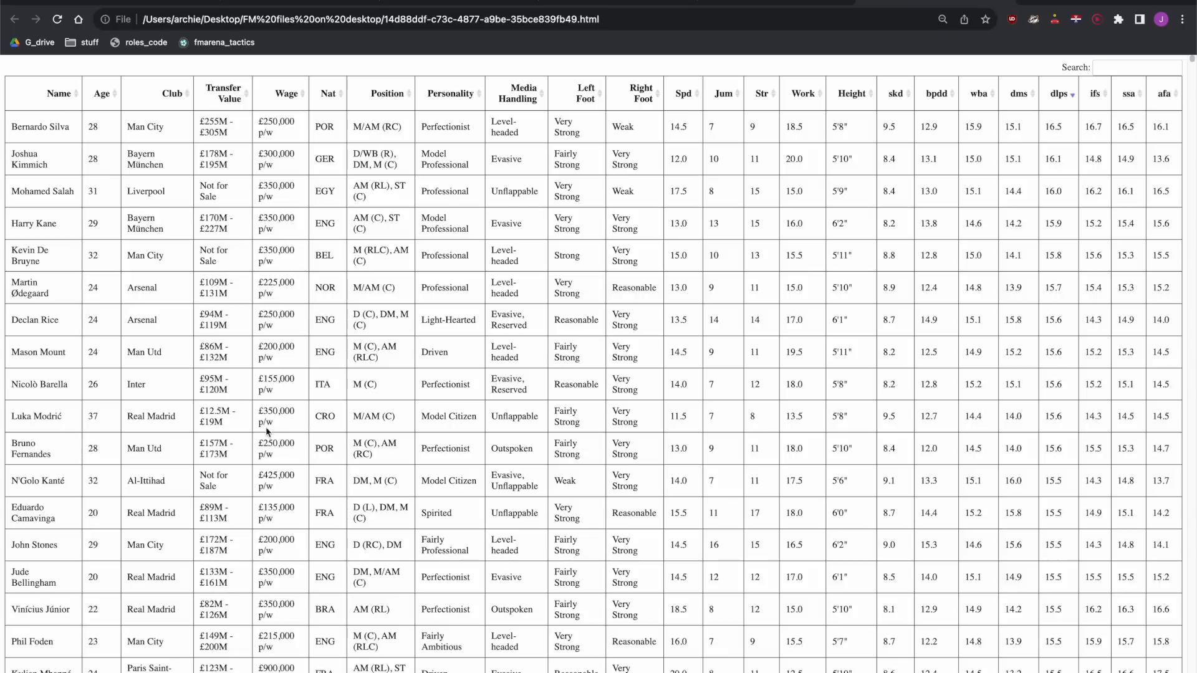
scroll("up", 3)
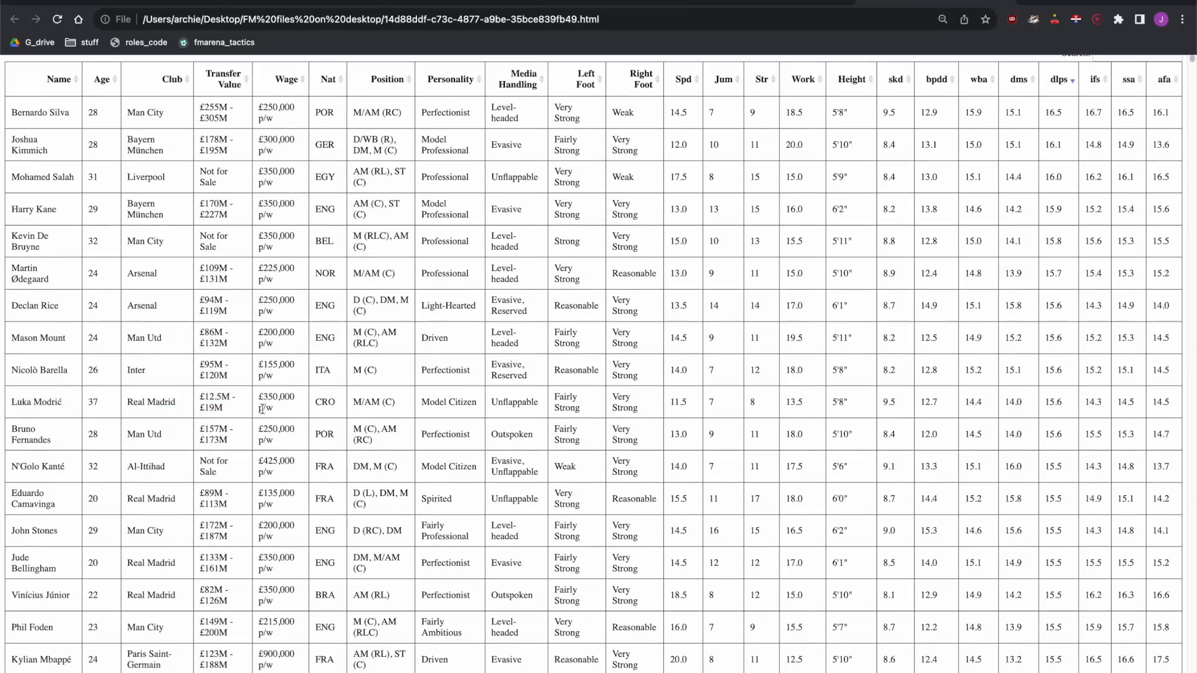
scroll("down", 3)
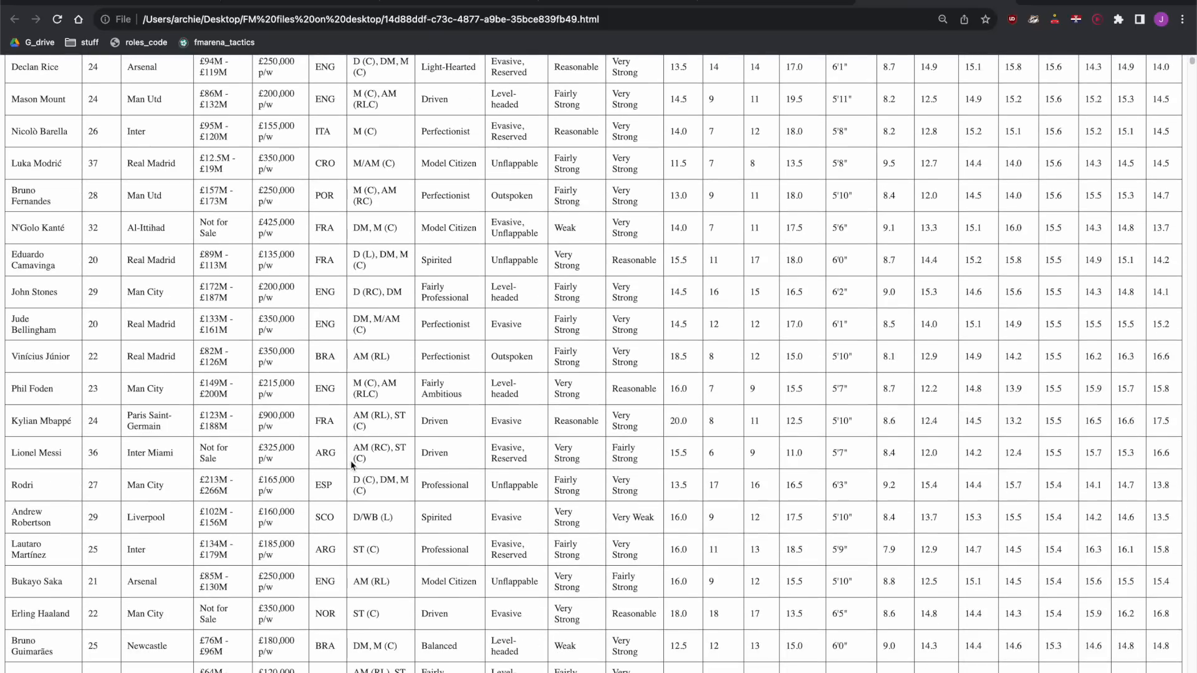
scroll("down", 3)
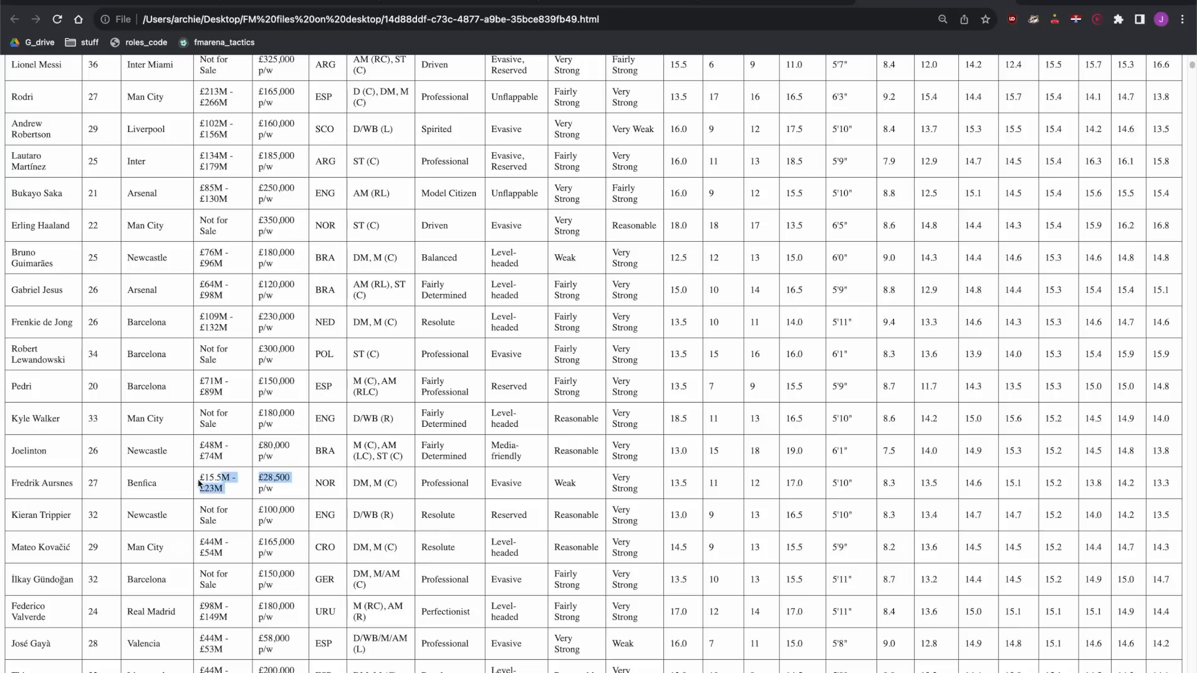
- Look up Fredrik Aursnes from the Chrome table and compare him with Eduardo Camavinga in FM24
left_click(42, 482)
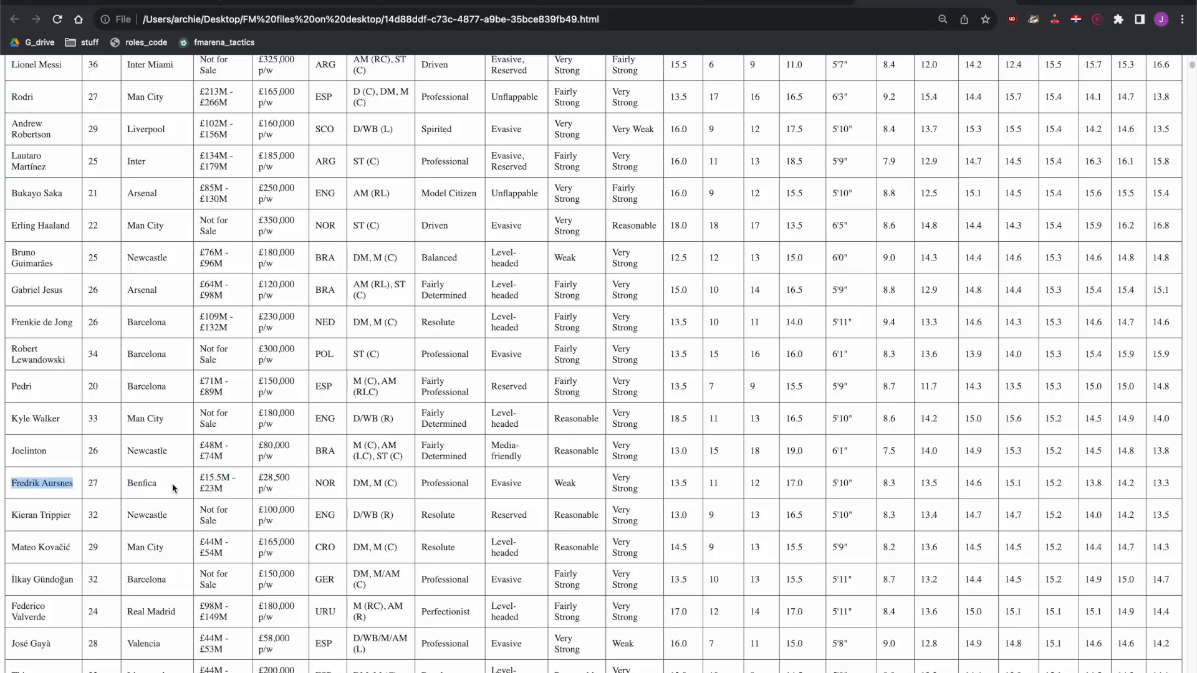
mouse_move(389, 479)
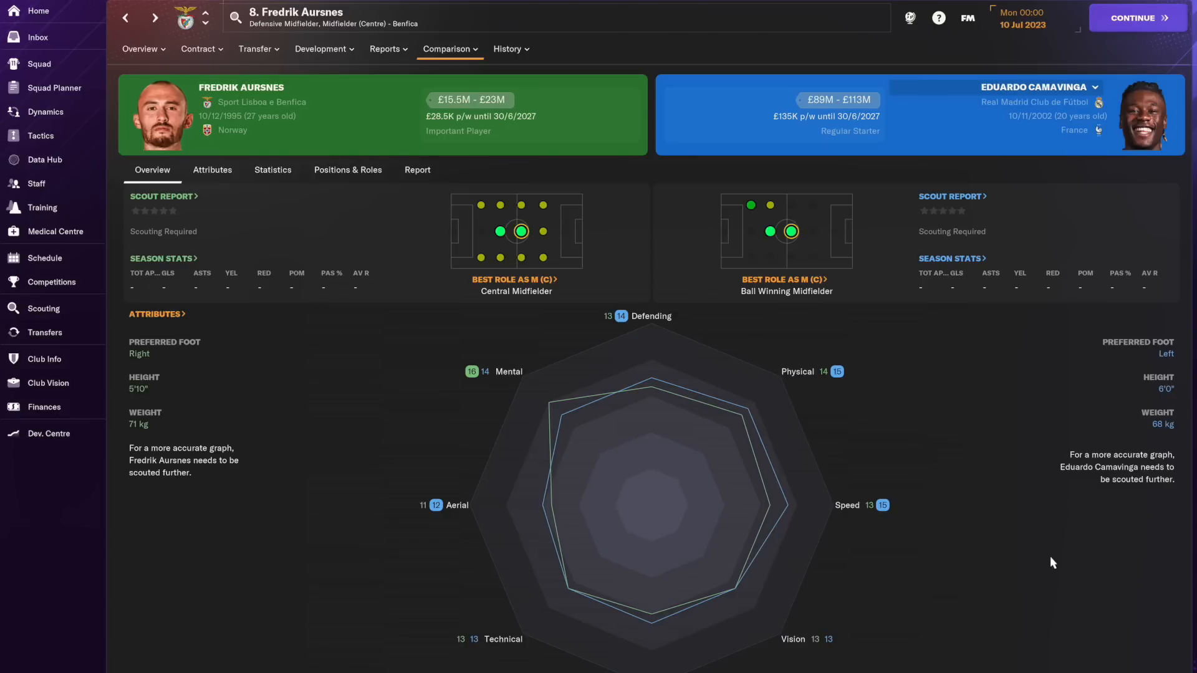
left_click(40, 136)
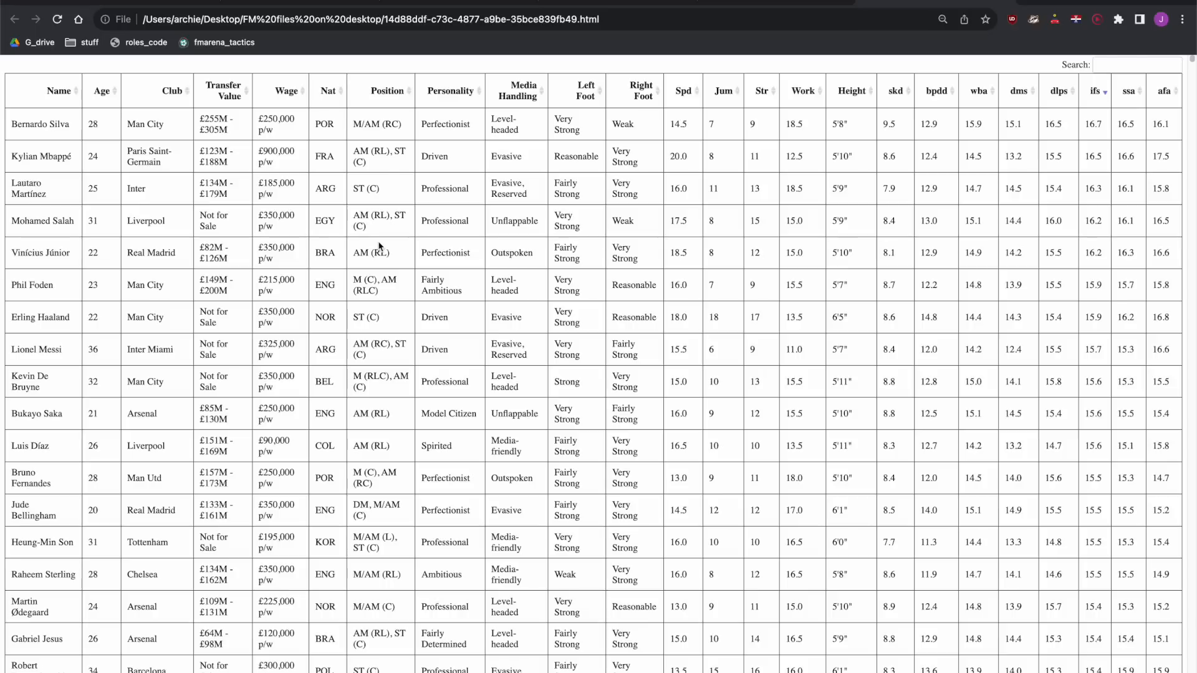
mouse_move(256, 186)
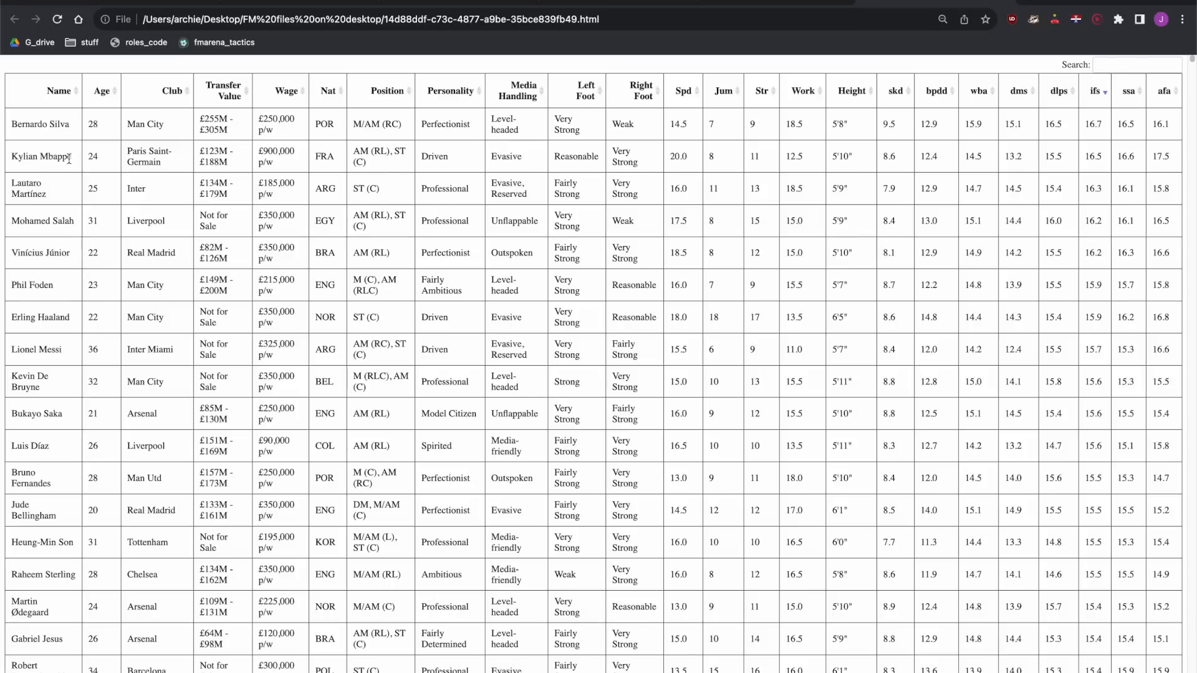
mouse_move(423, 248)
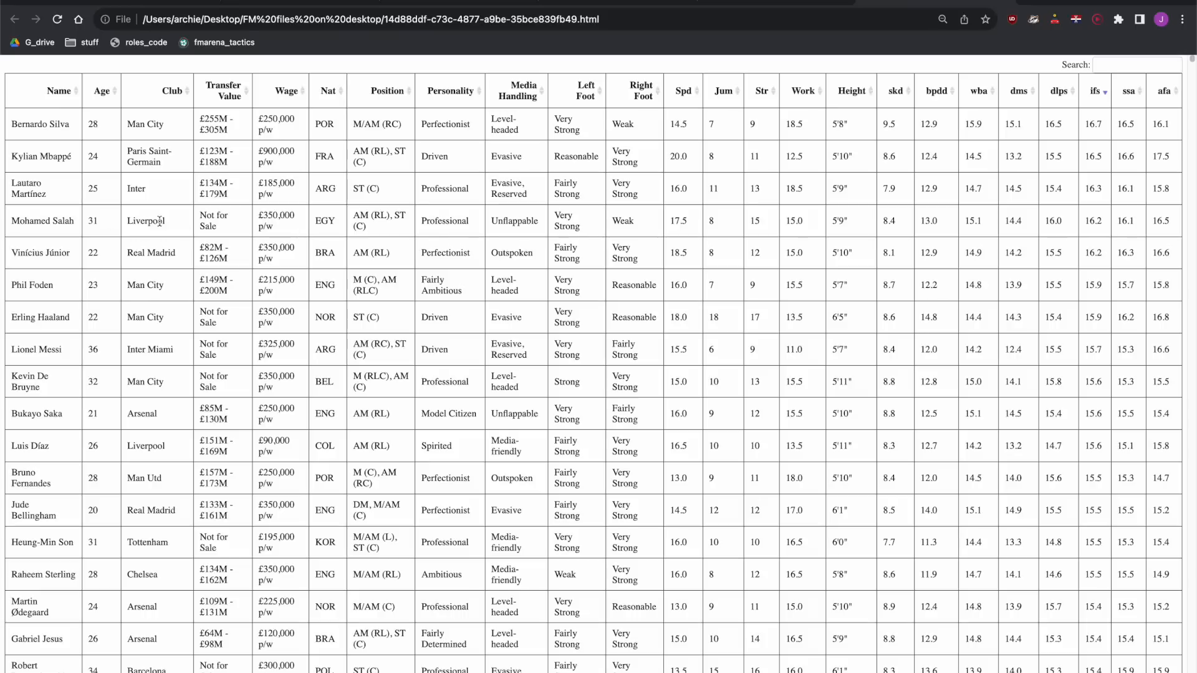
mouse_move(240, 256)
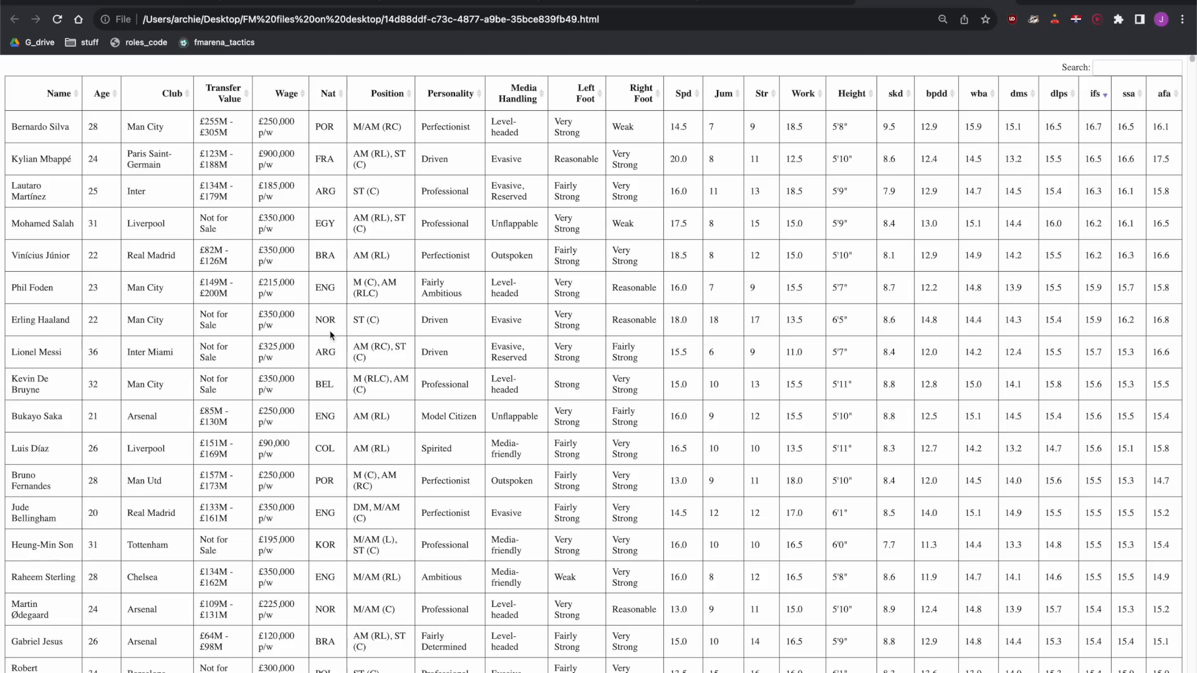
- Scroll down the ifs (inside-forward) ranking to scan the top players
scroll("down", 3)
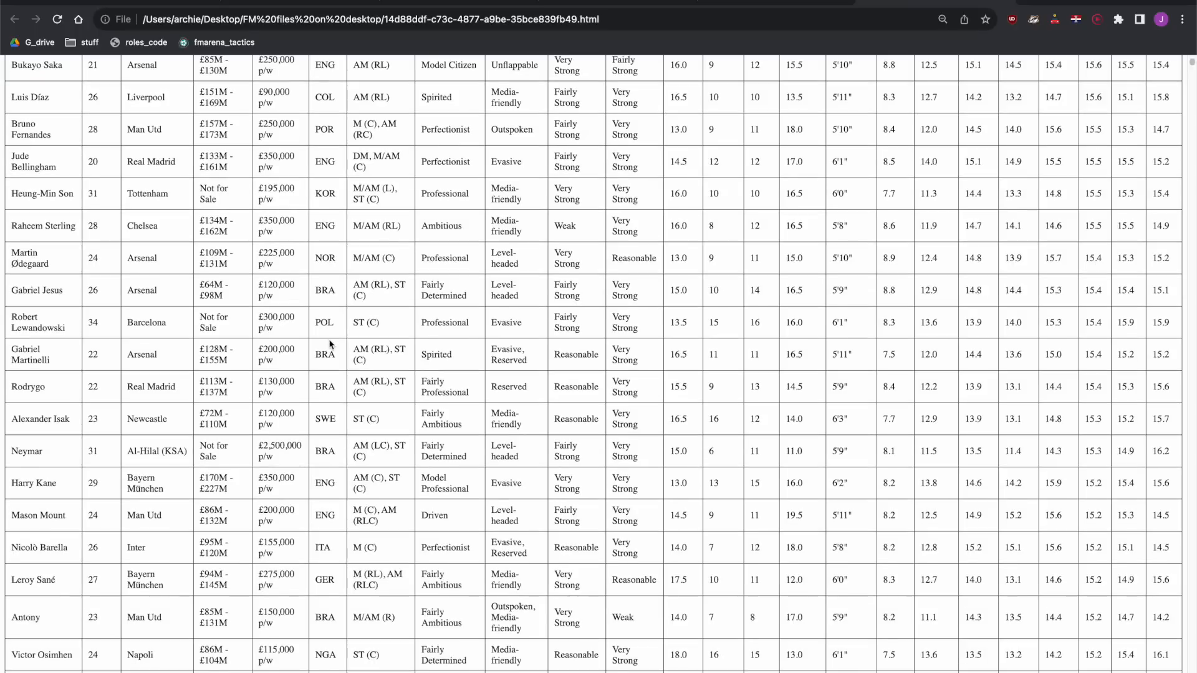
scroll("down", 3)
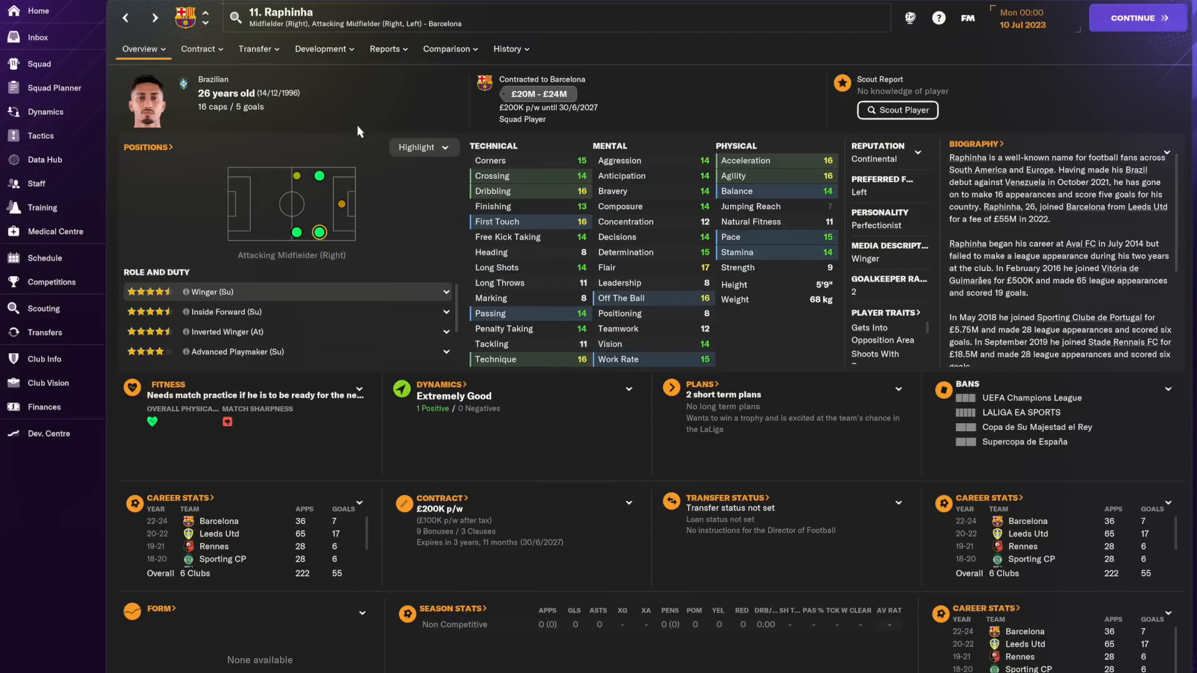
- Bring up Raphinha's FM24 Overview page listing his winger and inside-forward roles
left_click(447, 49)
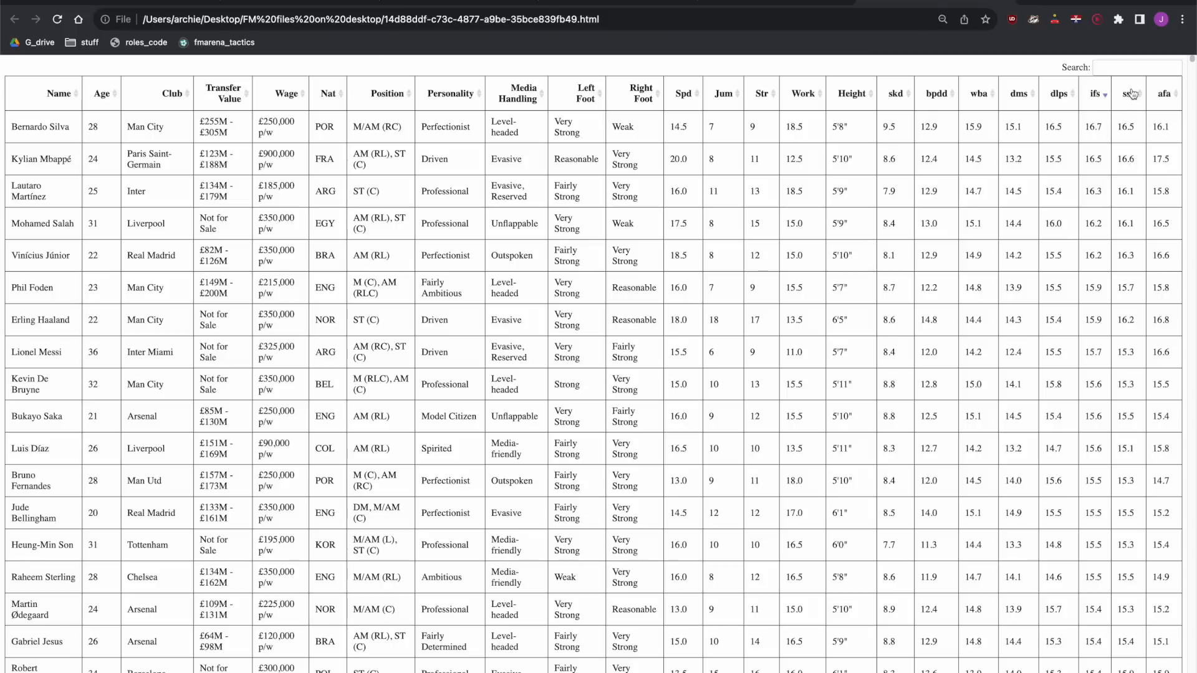
- Sort the player table by ssa score, highest first, putting Kylian Mbappé on top
left_click(1129, 94)
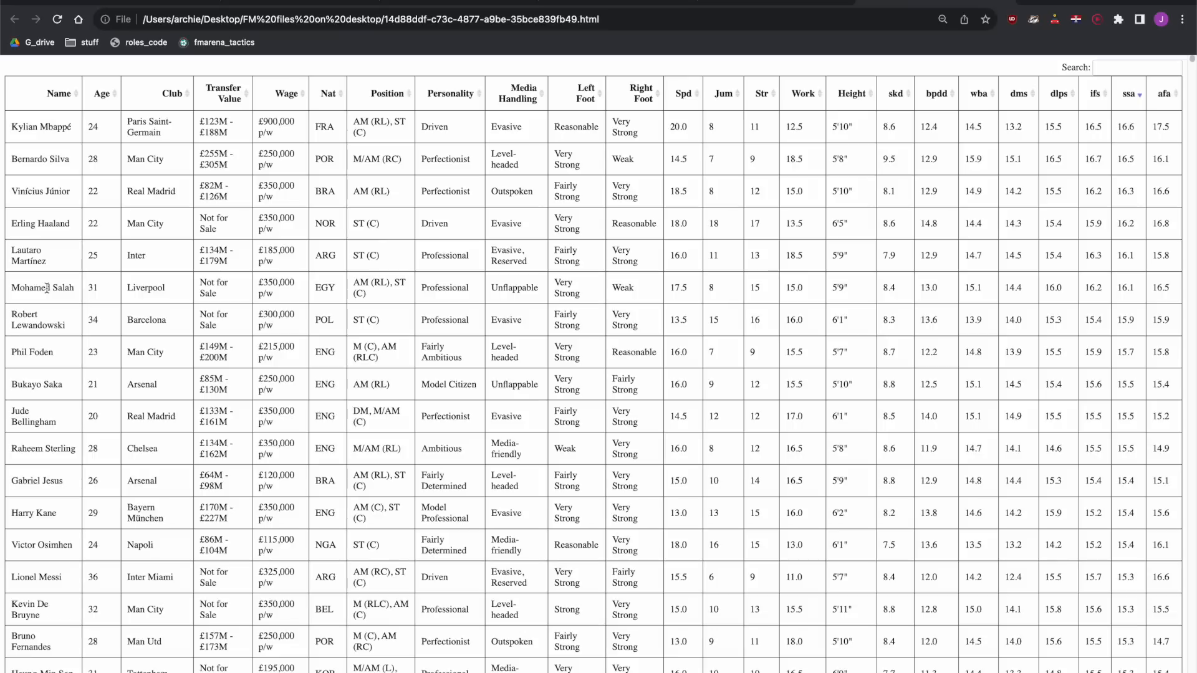
mouse_move(52, 350)
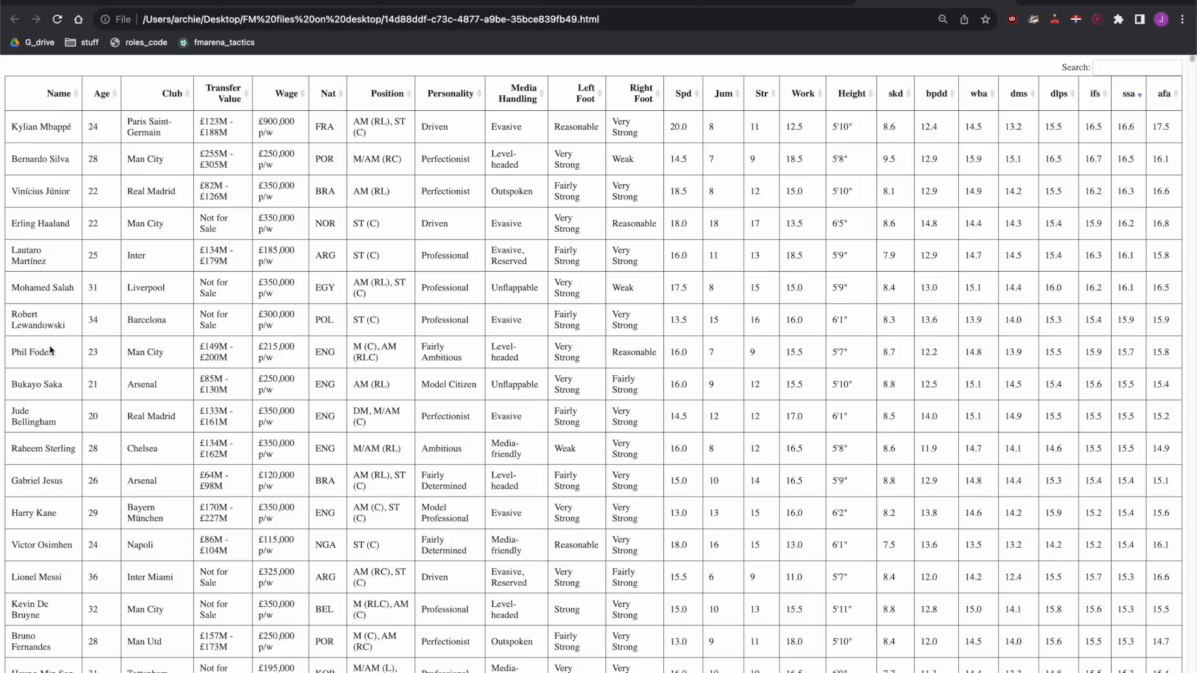
mouse_move(1137, 198)
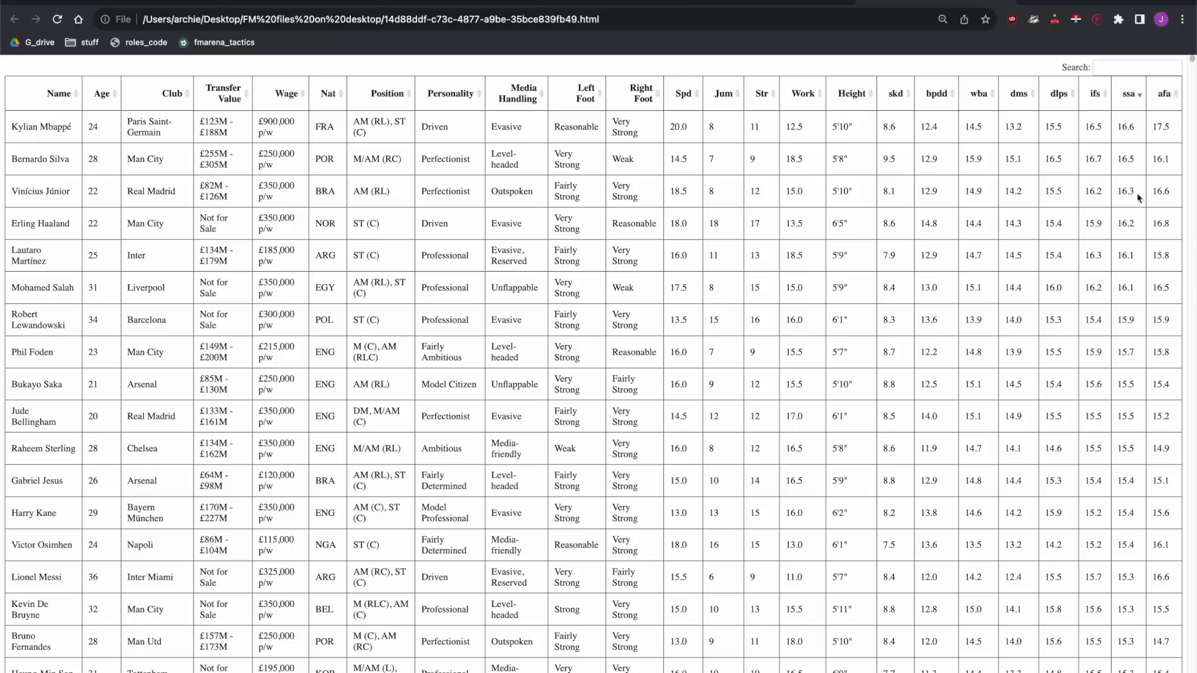
mouse_move(1131, 185)
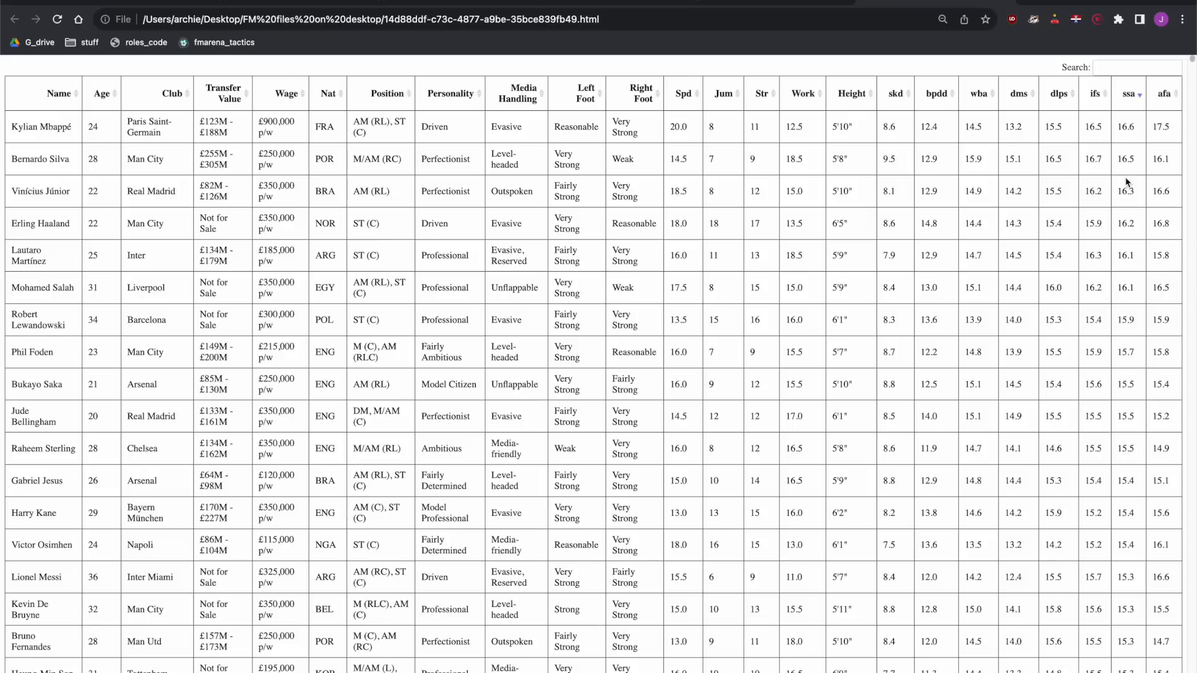
mouse_move(53, 424)
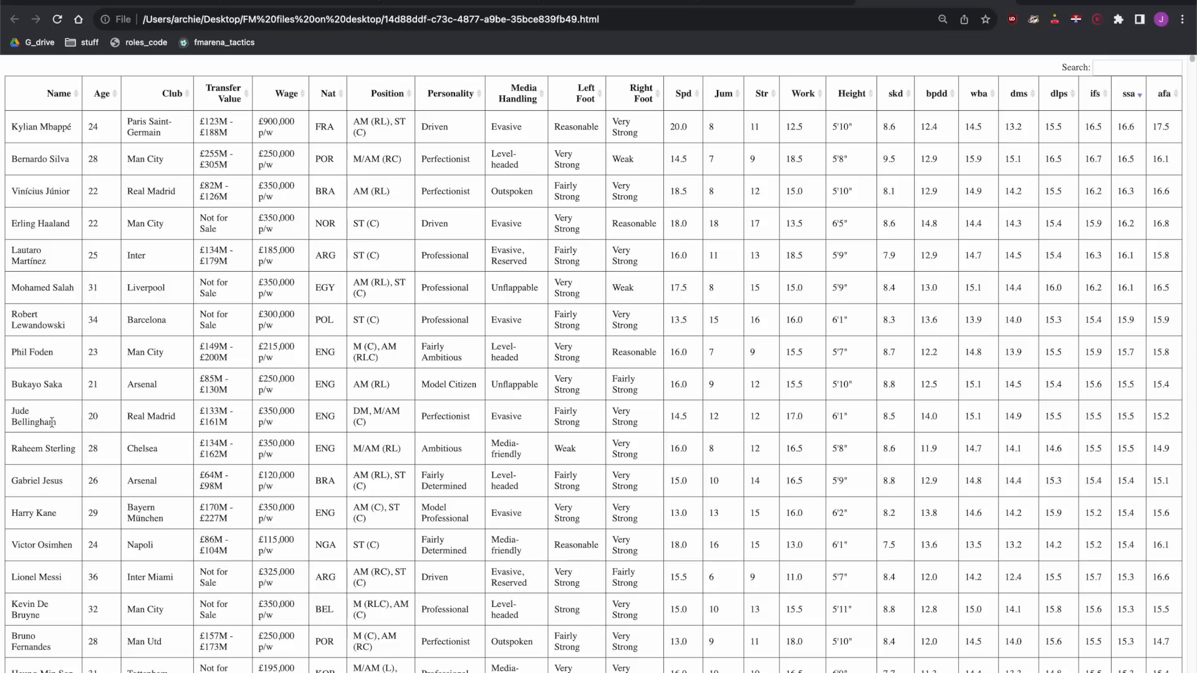
- Select Jude Bellingham's name in the table to look up his FM24 profile
double_click(37, 416)
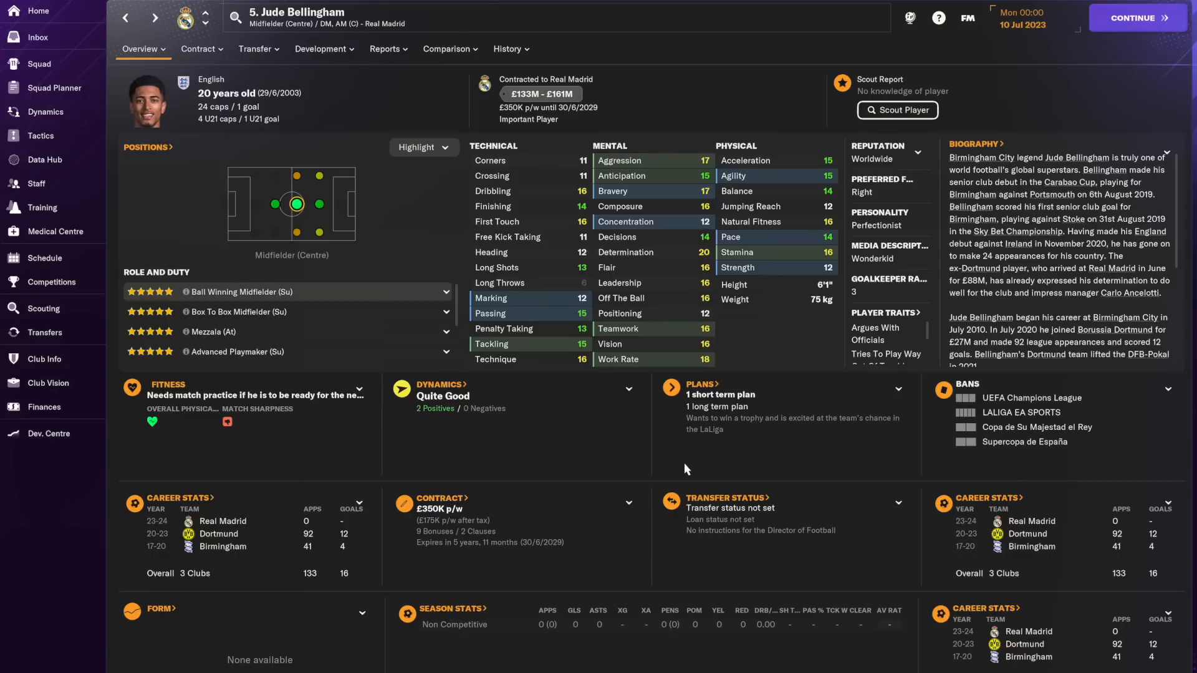
mouse_move(782, 349)
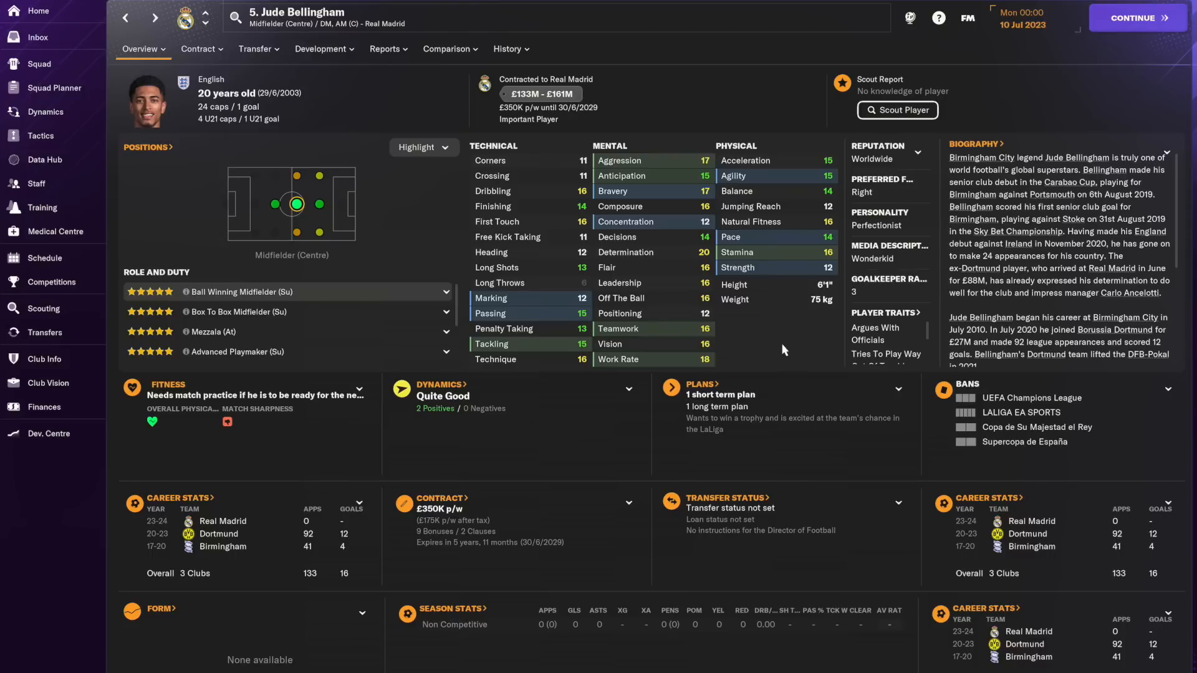
mouse_move(792, 320)
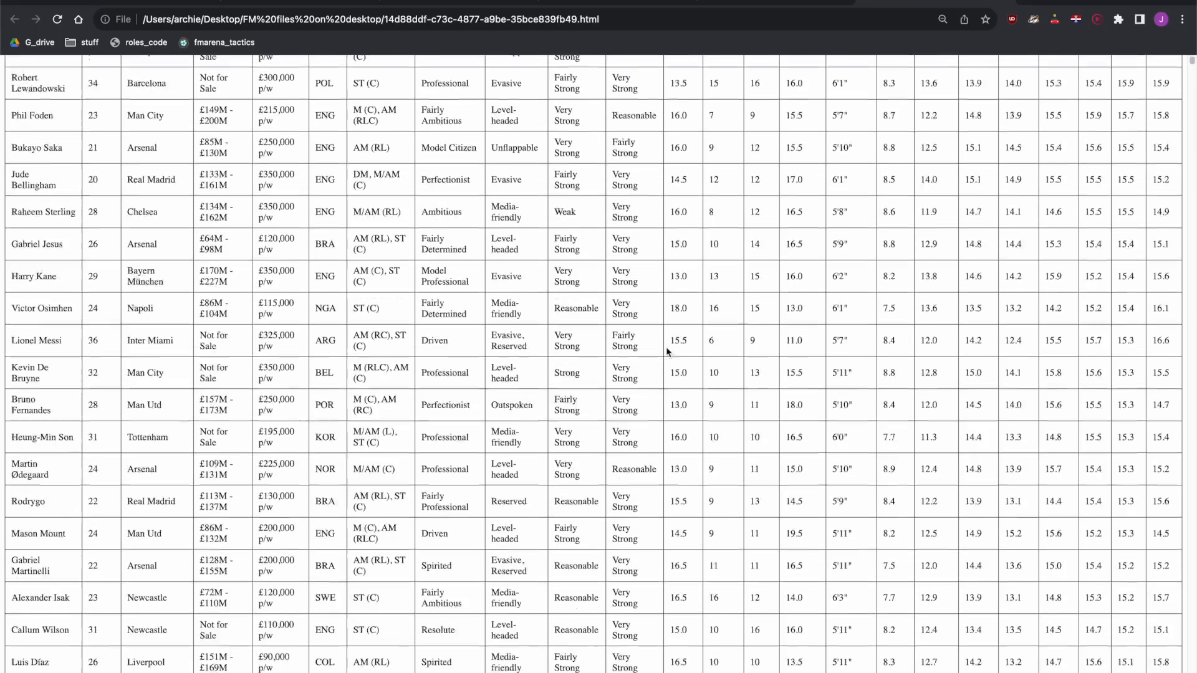
- Scroll down the ssa-sorted table to Viktor Gyökeres and mark his whole row
scroll("down", 3)
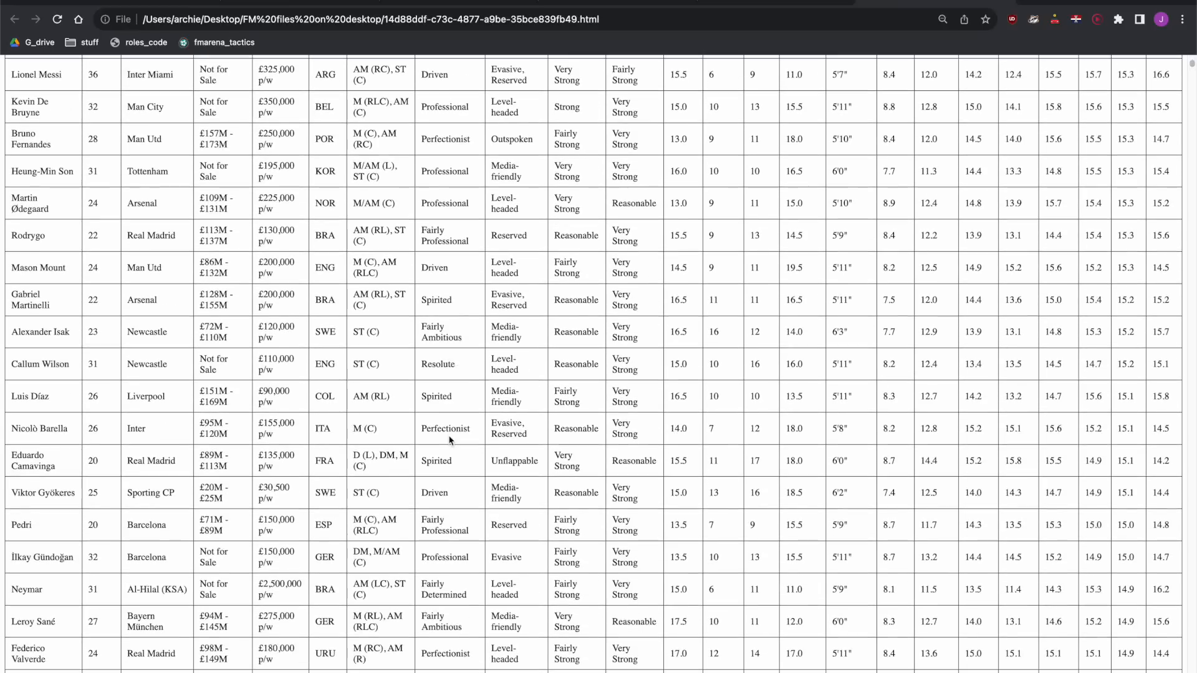
scroll("down", 3)
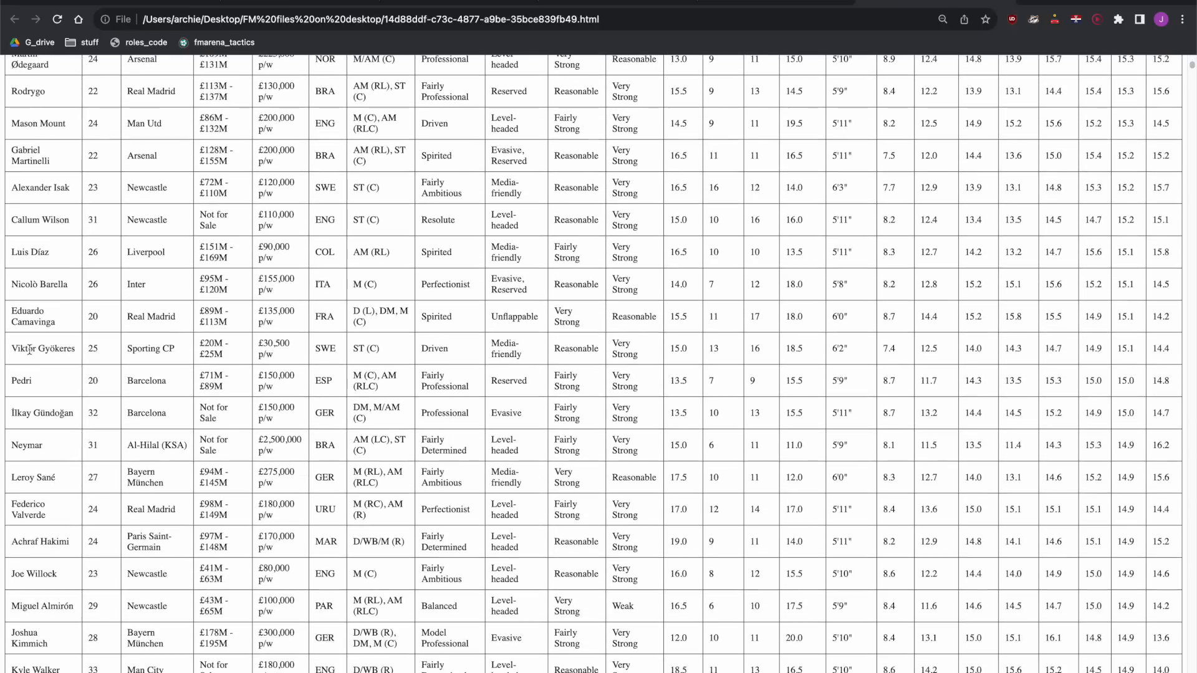
left_click(43, 348)
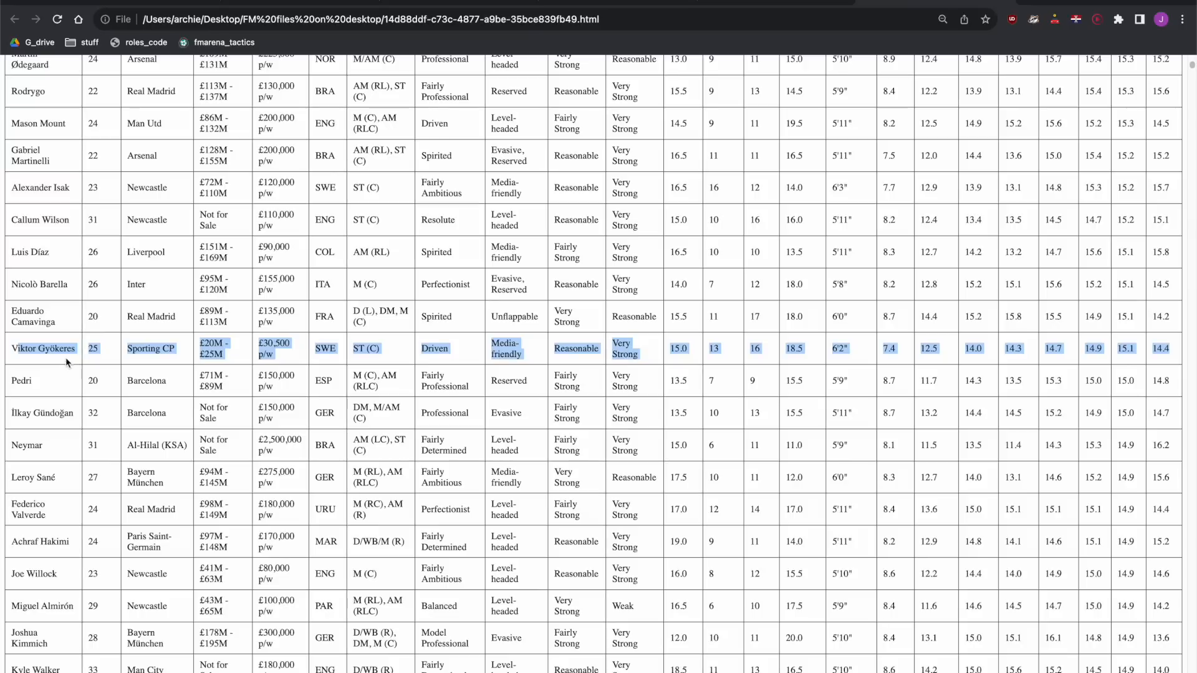
left_click(44, 347)
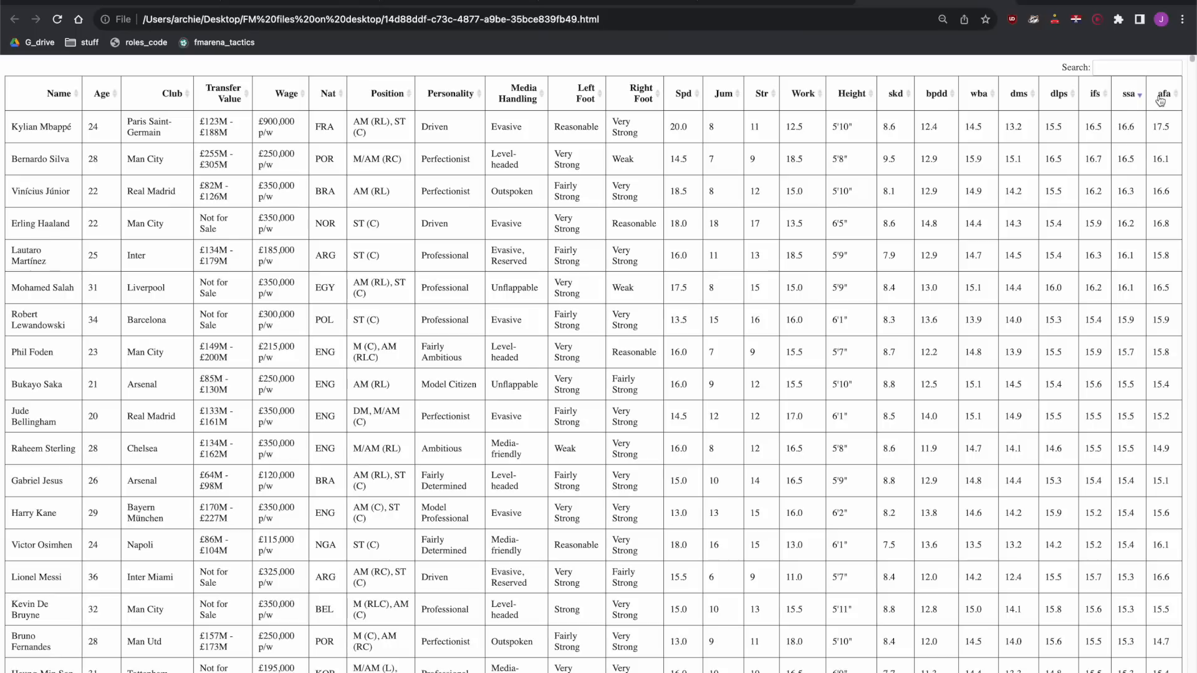
mouse_move(1006, 303)
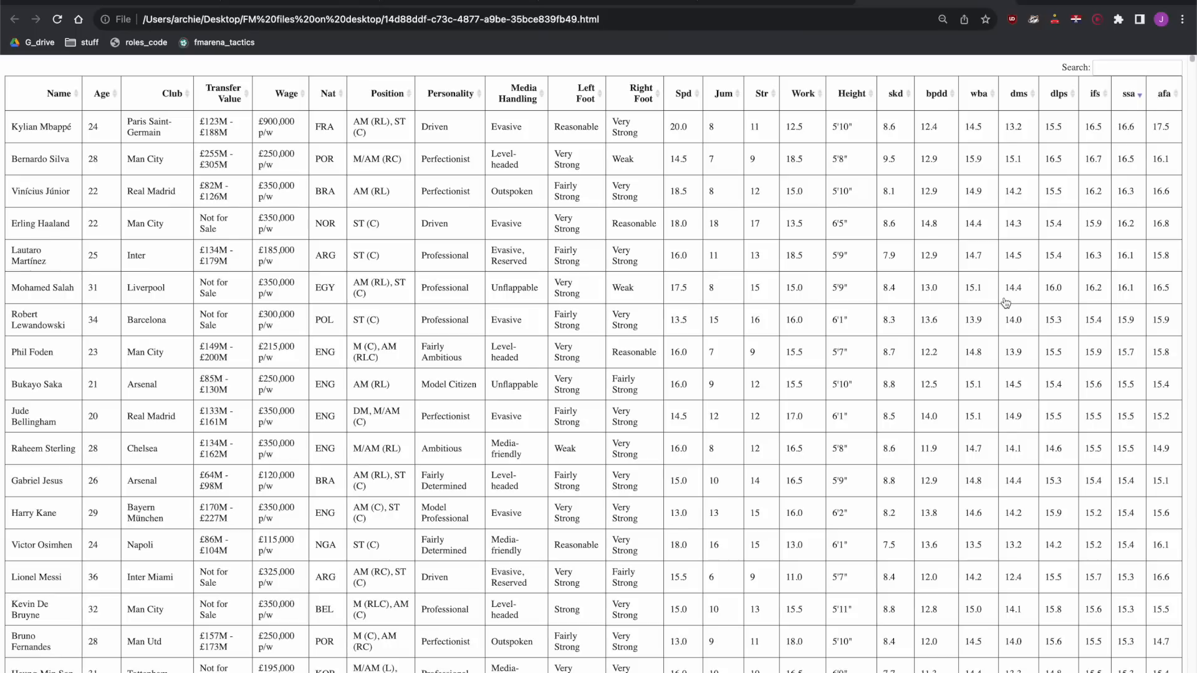
- Rank the players by afa score, highest first
left_click(1162, 93)
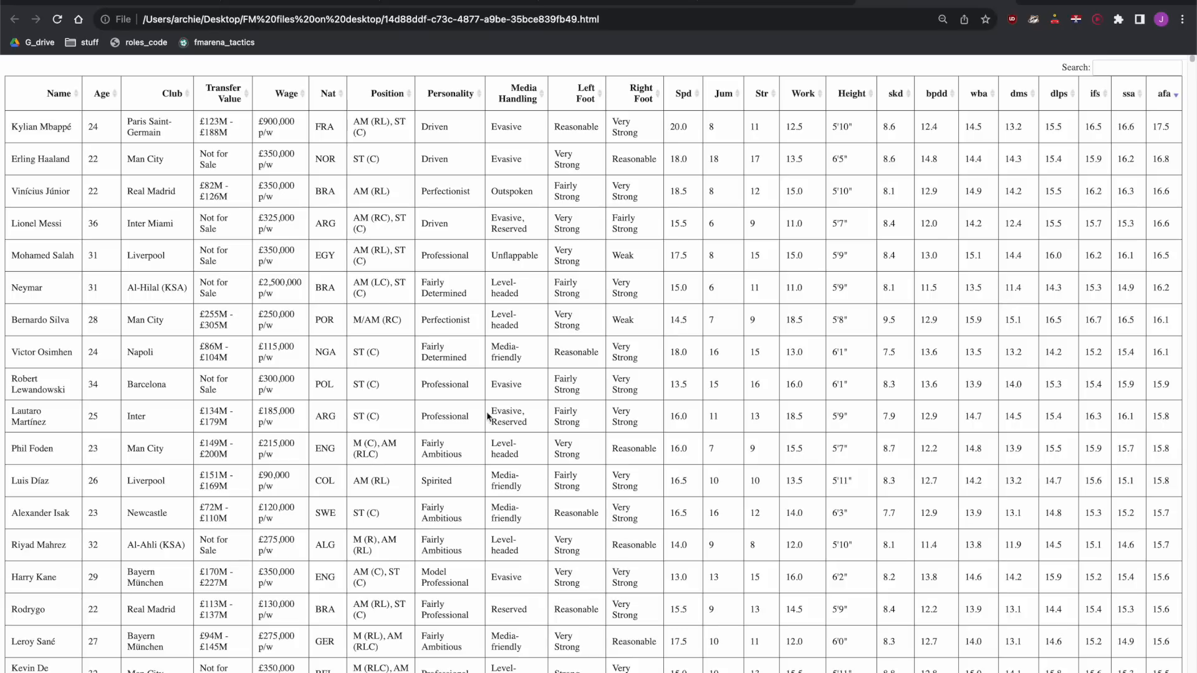
left_click(43, 351)
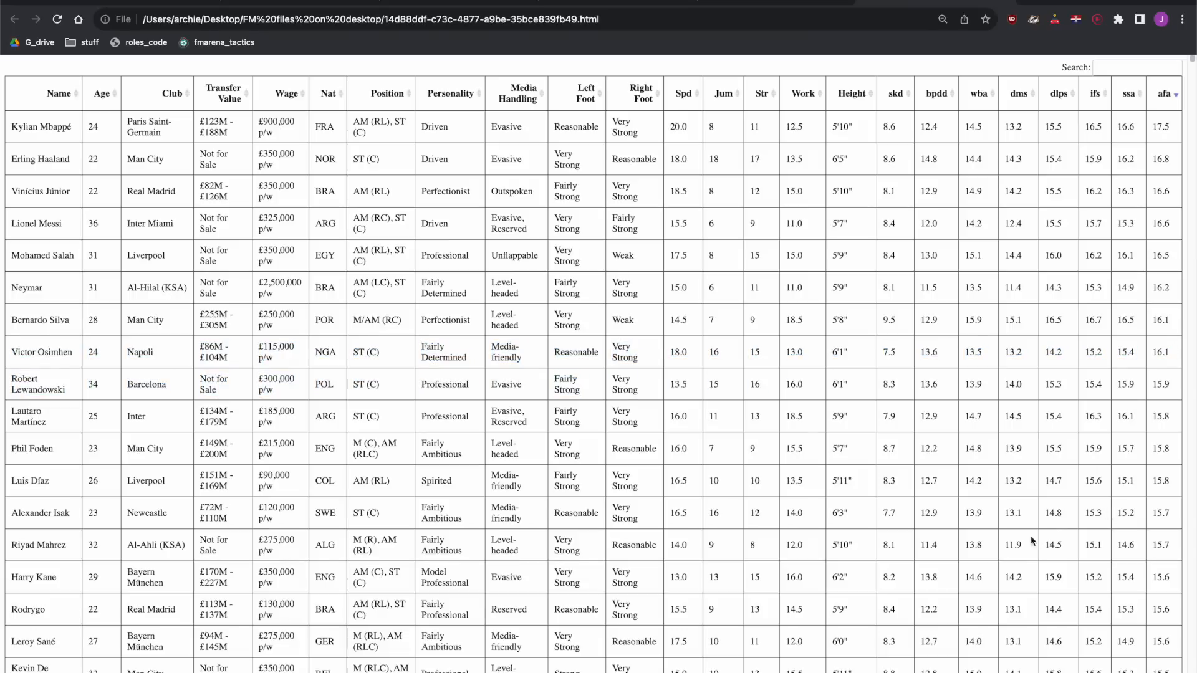
- Scroll down the afa-ranked table and mark Nicolás González's row
scroll("down", 3)
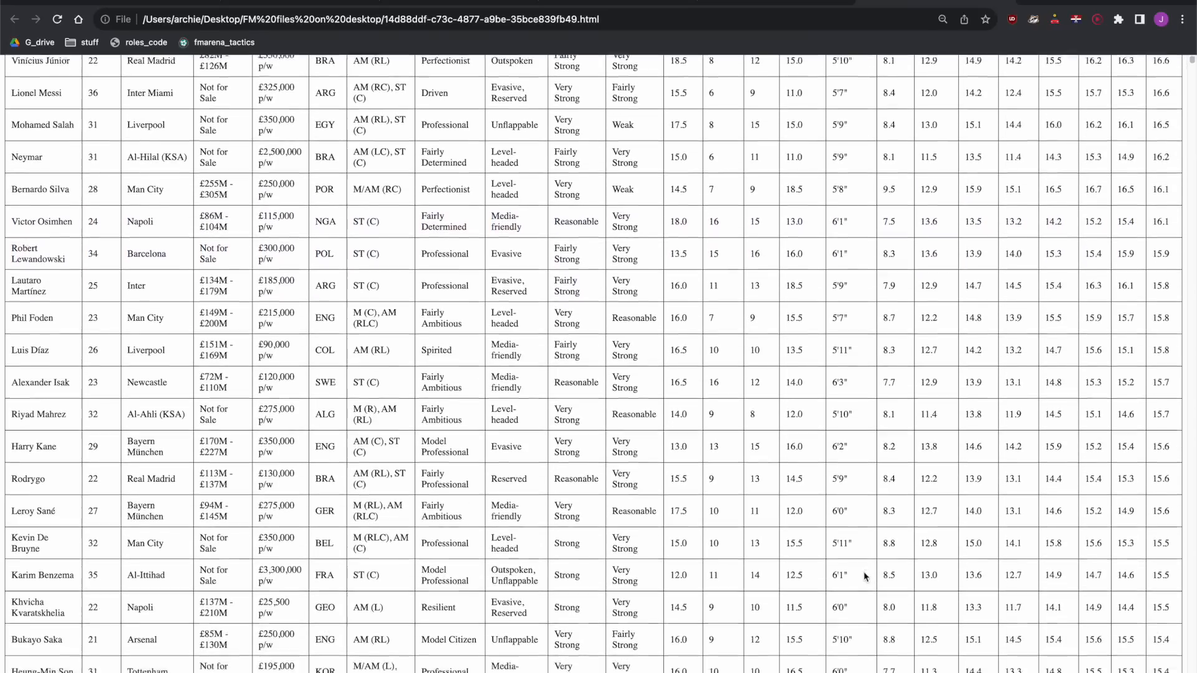
scroll("down", 3)
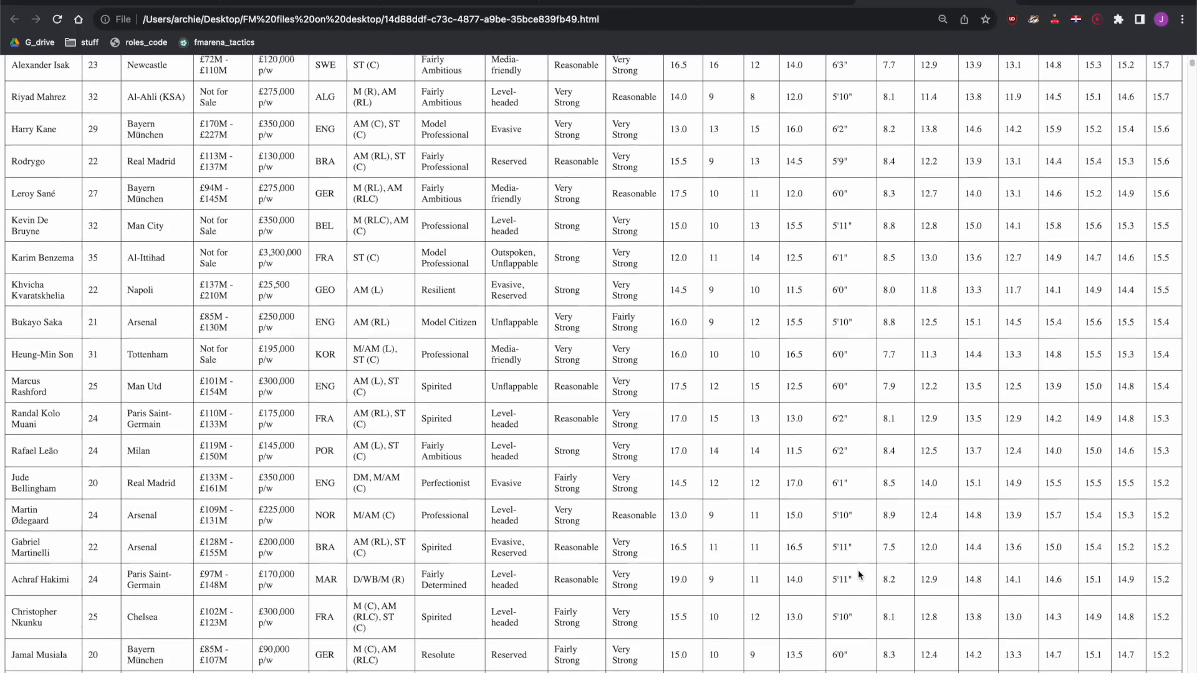
scroll("down", 3)
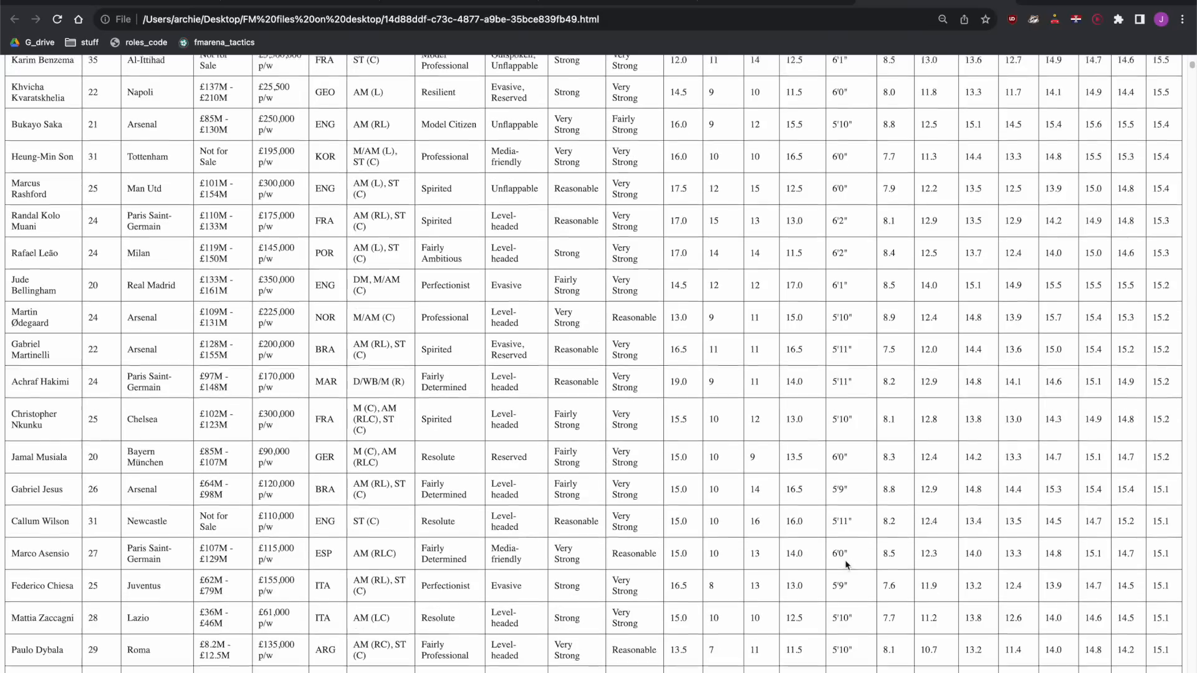
scroll("down", 3)
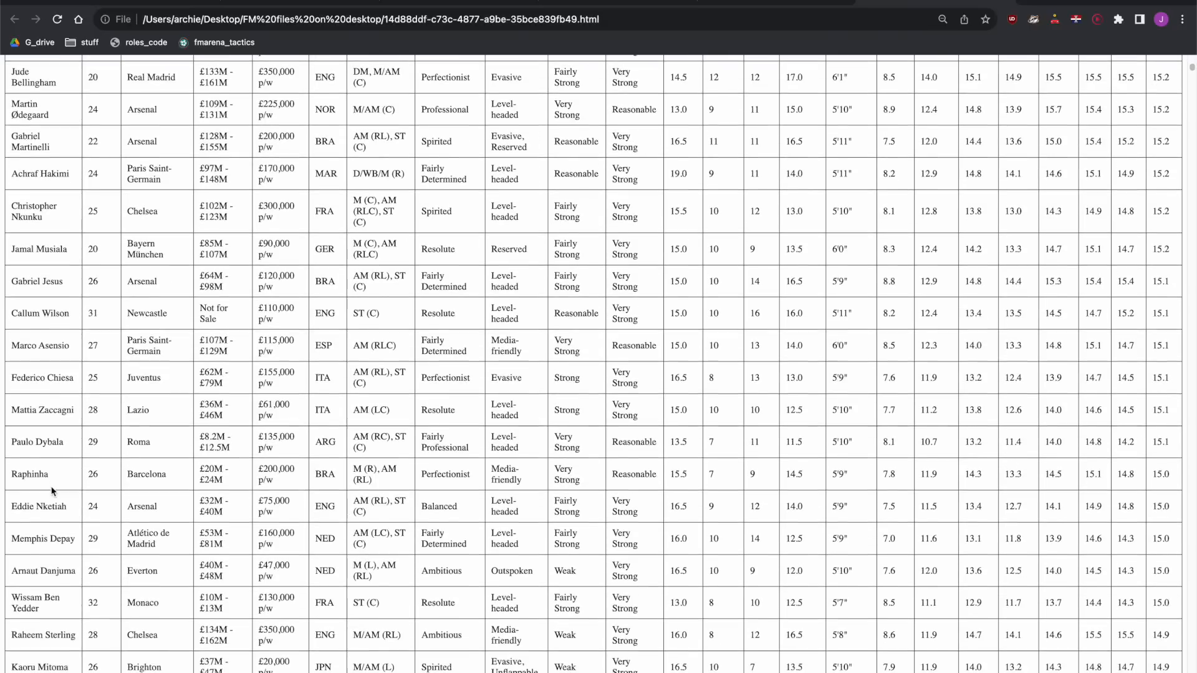
scroll("down", 3)
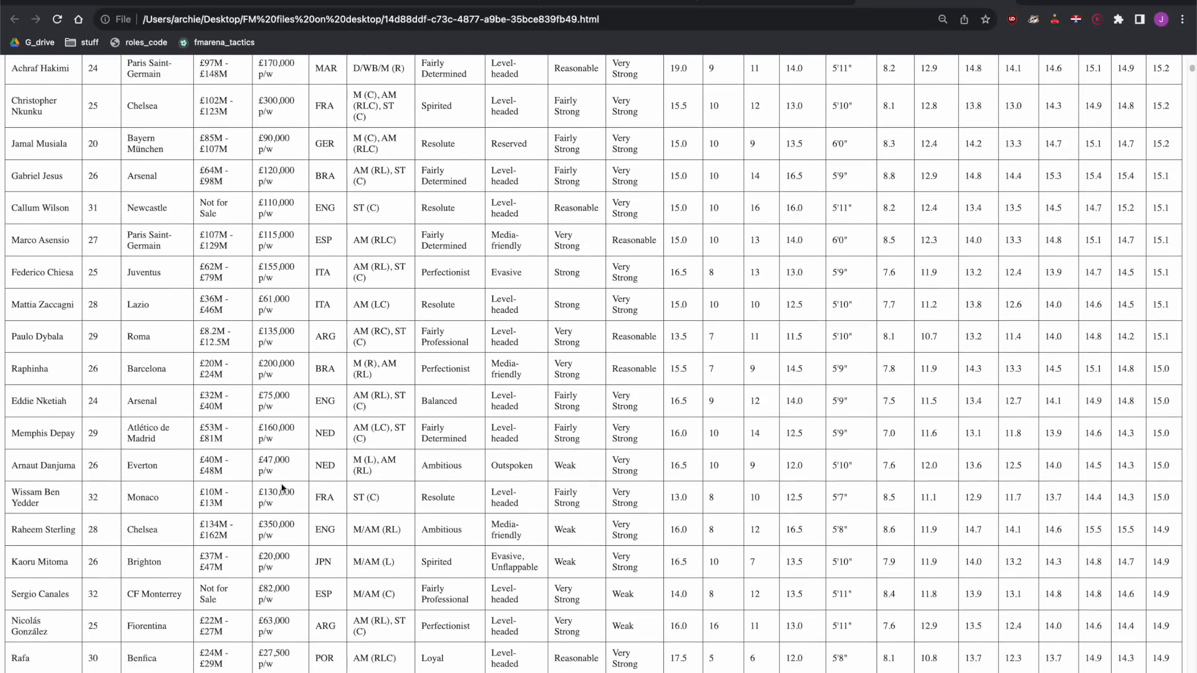
scroll("down", 3)
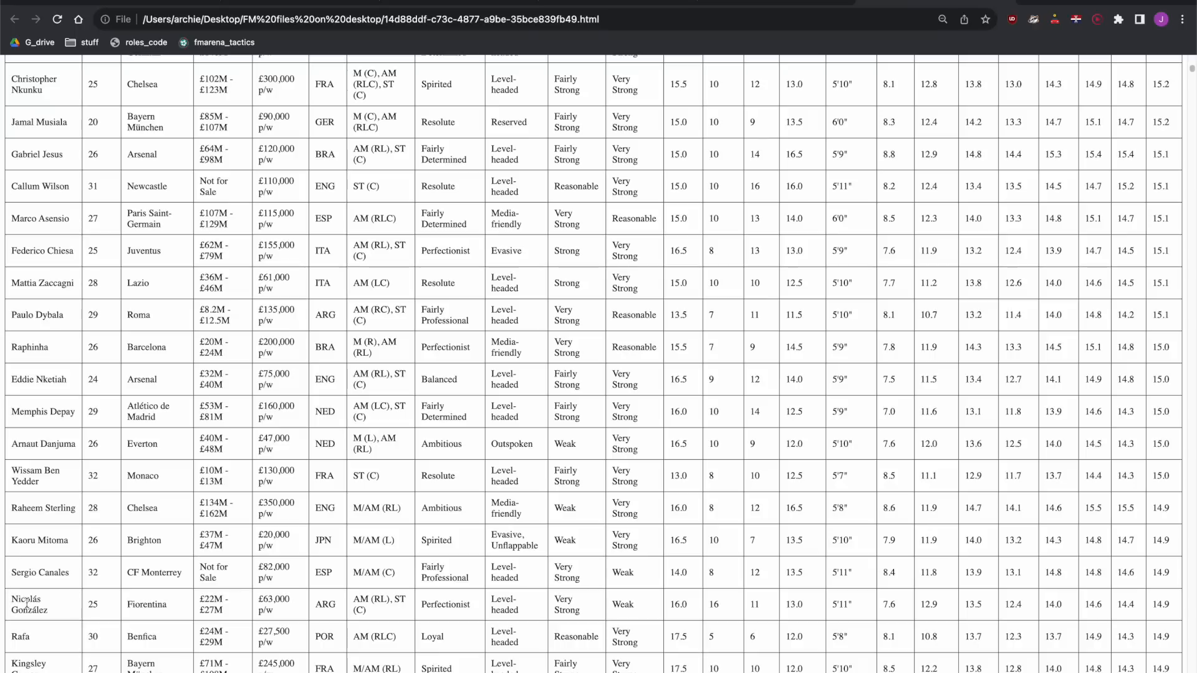
left_click(43, 603)
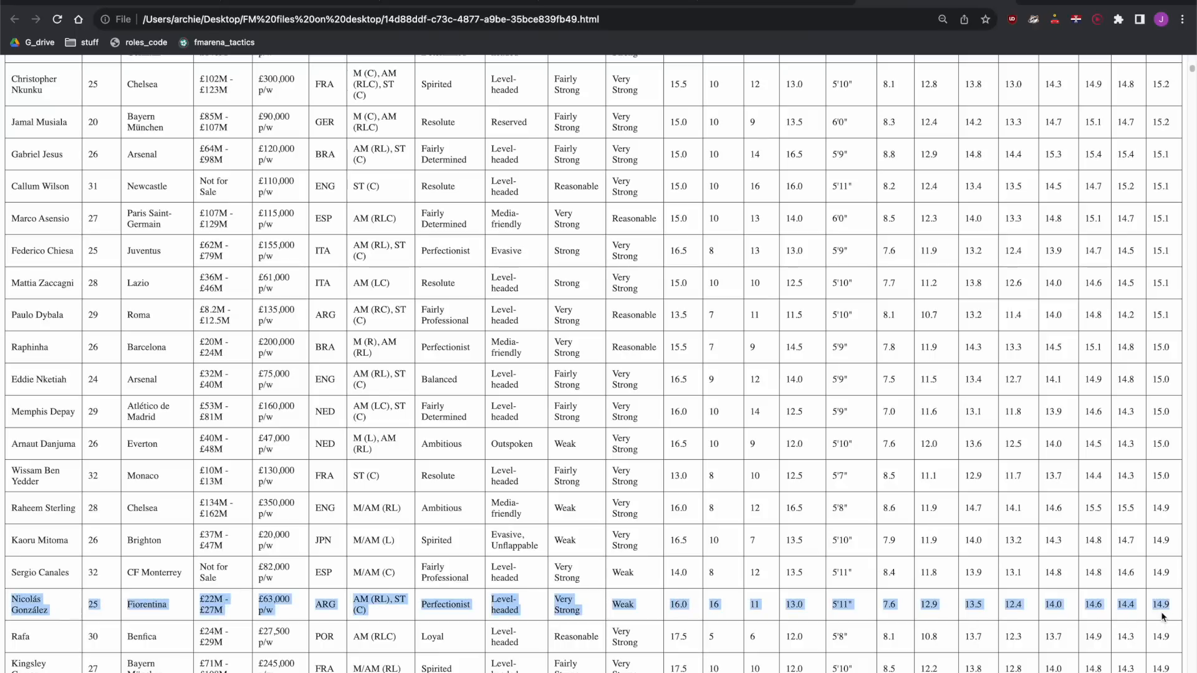
mouse_move(1030, 639)
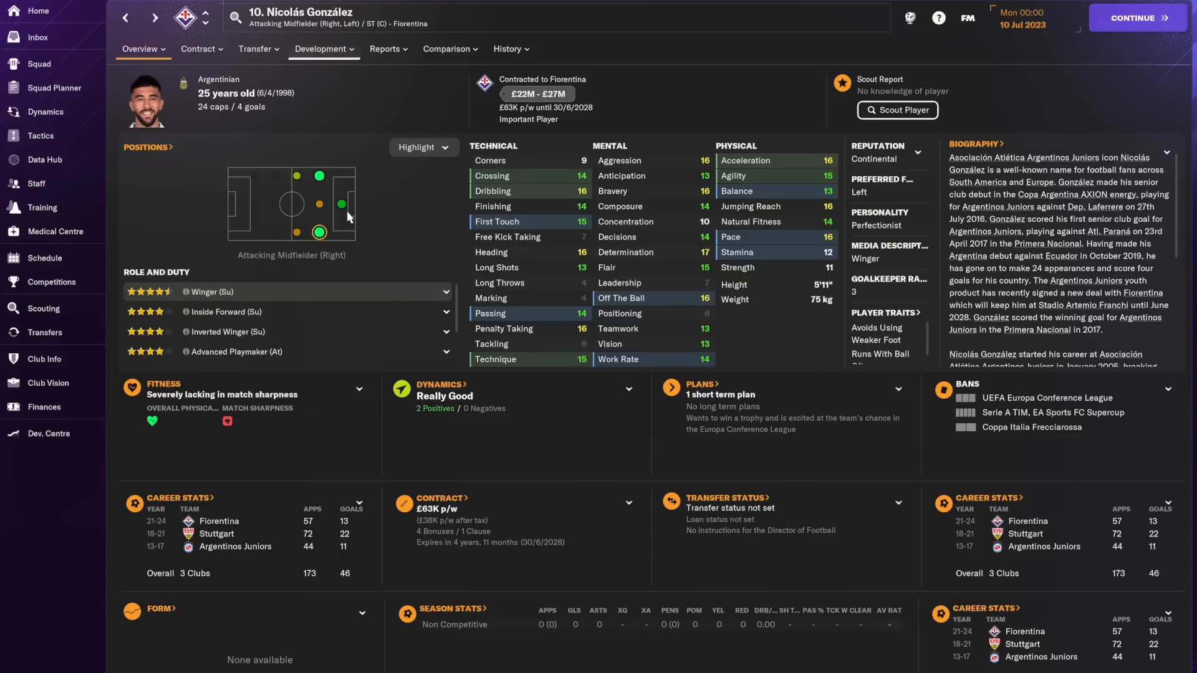
- Show Nicolás González's Striker (Centre) role ratings, then move to the squirrelplays snippets page
left_click(341, 204)
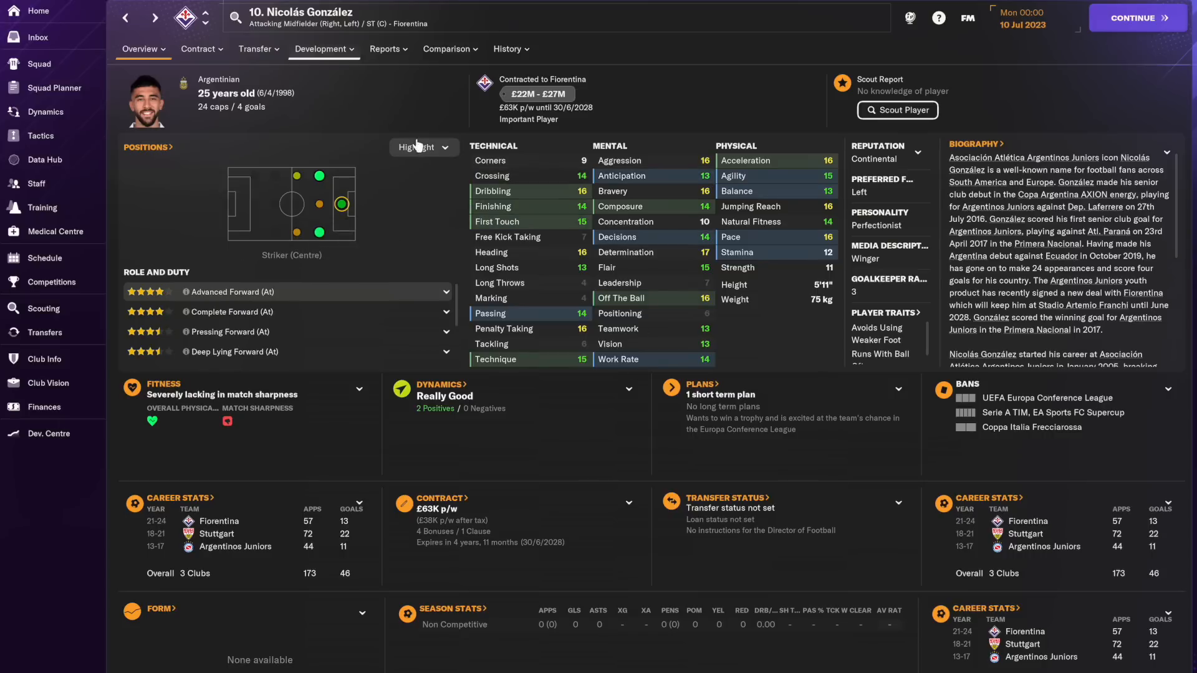
left_click(446, 49)
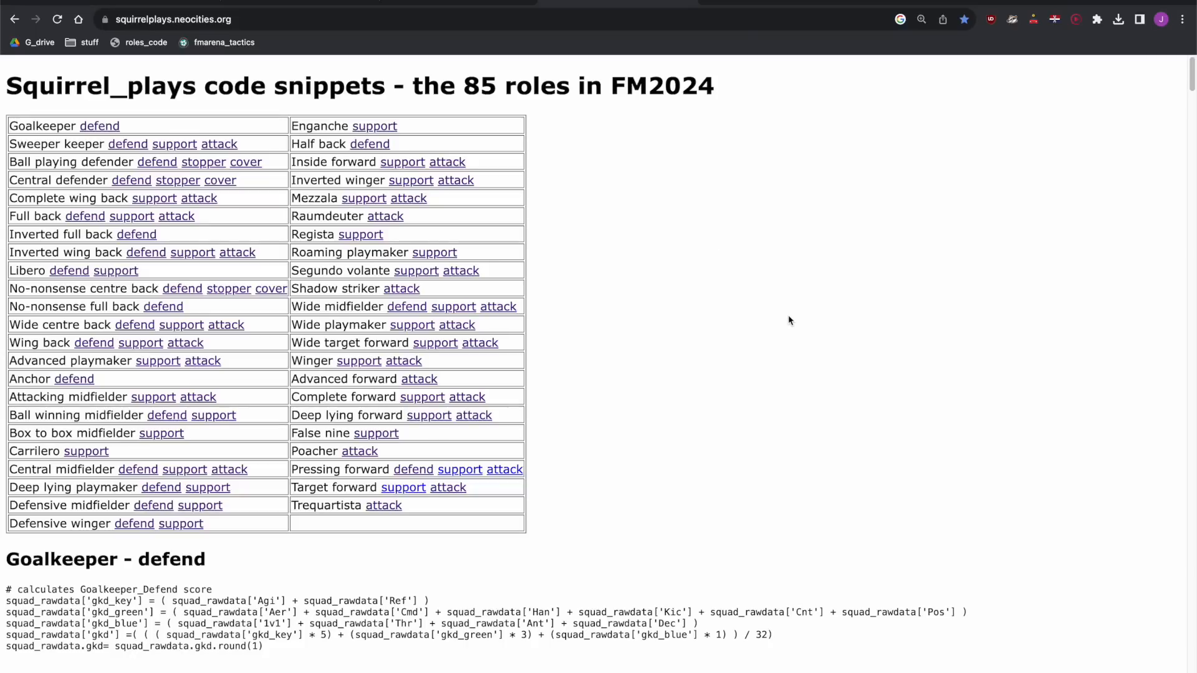
mouse_move(632, 288)
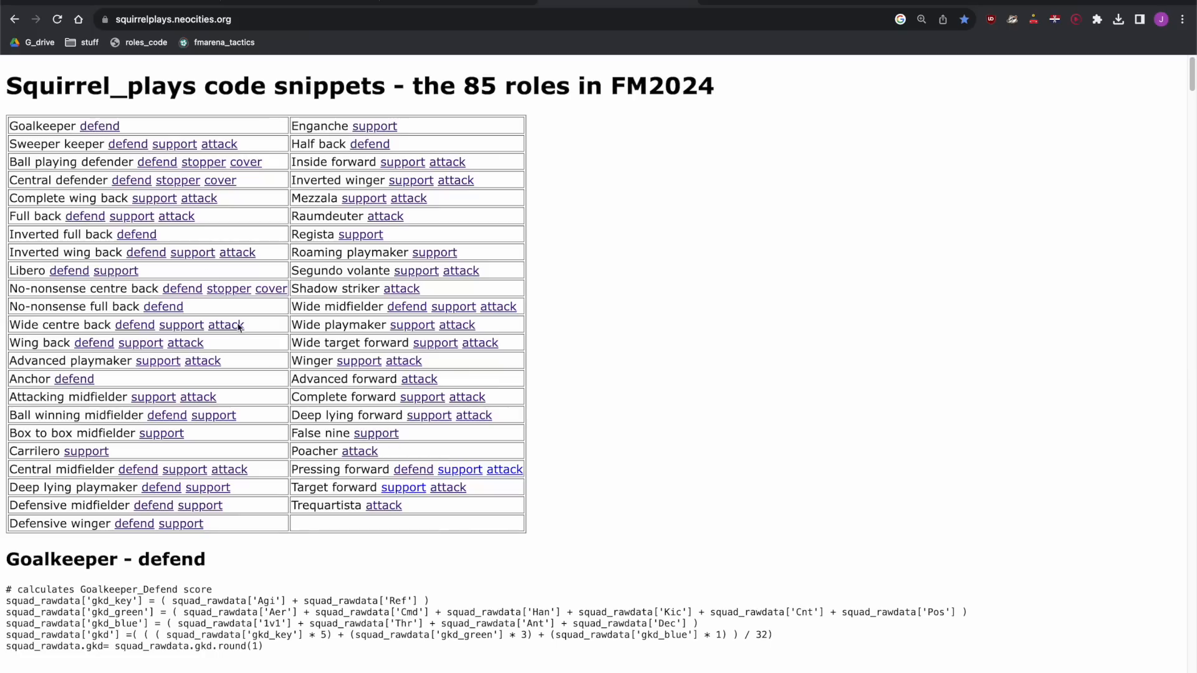
- Return from the 85-role formula index to the position score calculator notebook
left_click(127, 143)
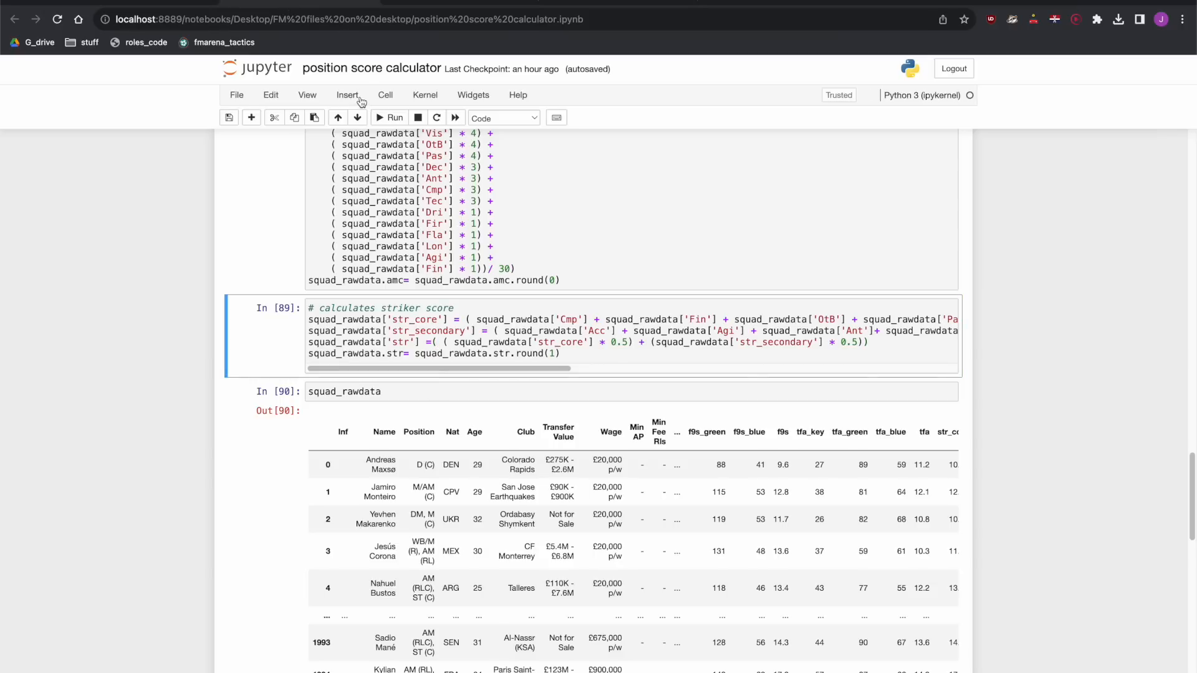
- Add an empty cell below the striker score and locate the Ball_playing_defender_Defend formula
left_click(251, 117)
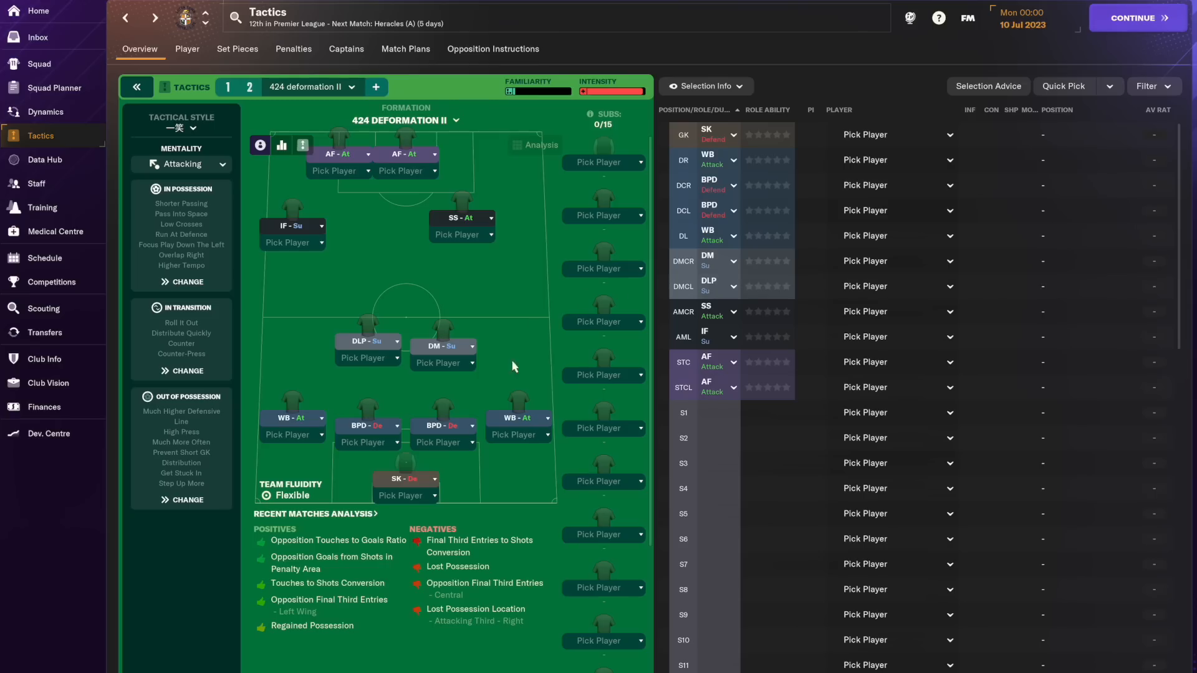
mouse_move(428, 402)
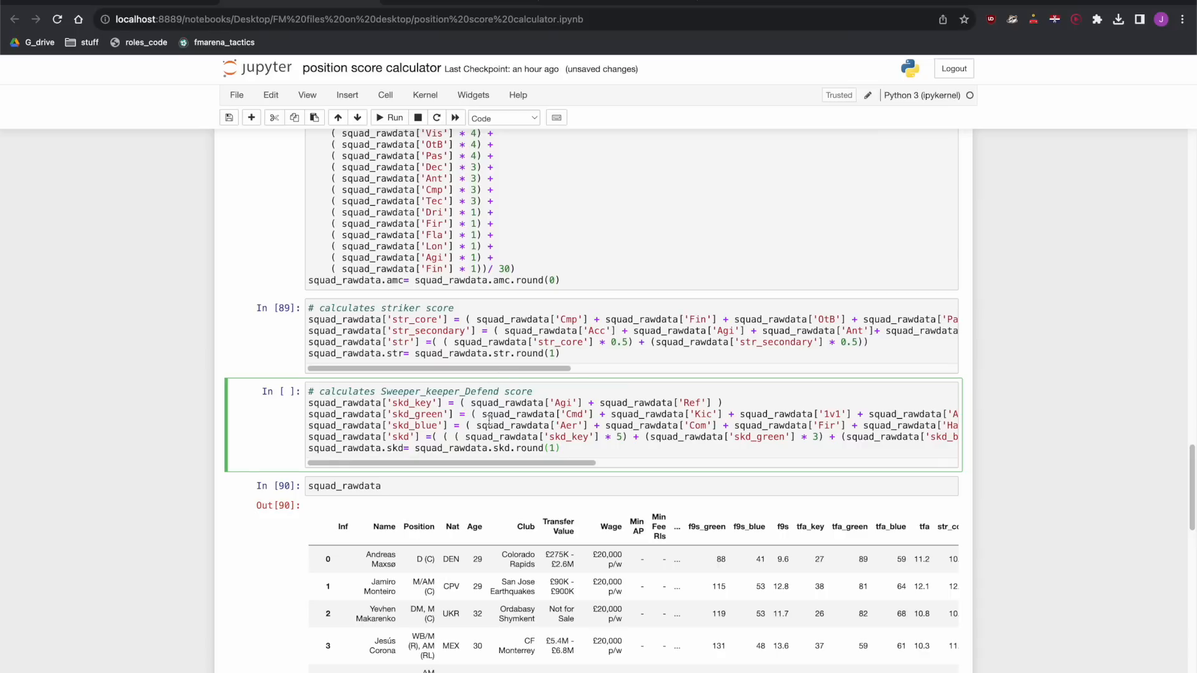
left_click(348, 95)
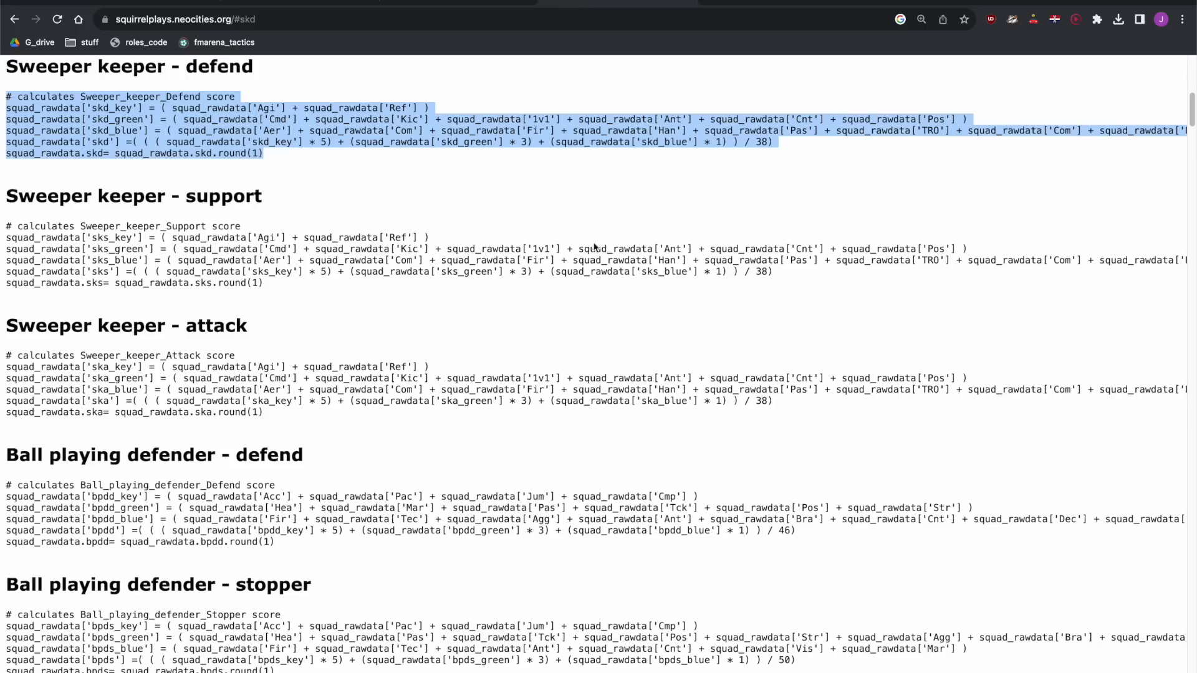
scroll("up", 3)
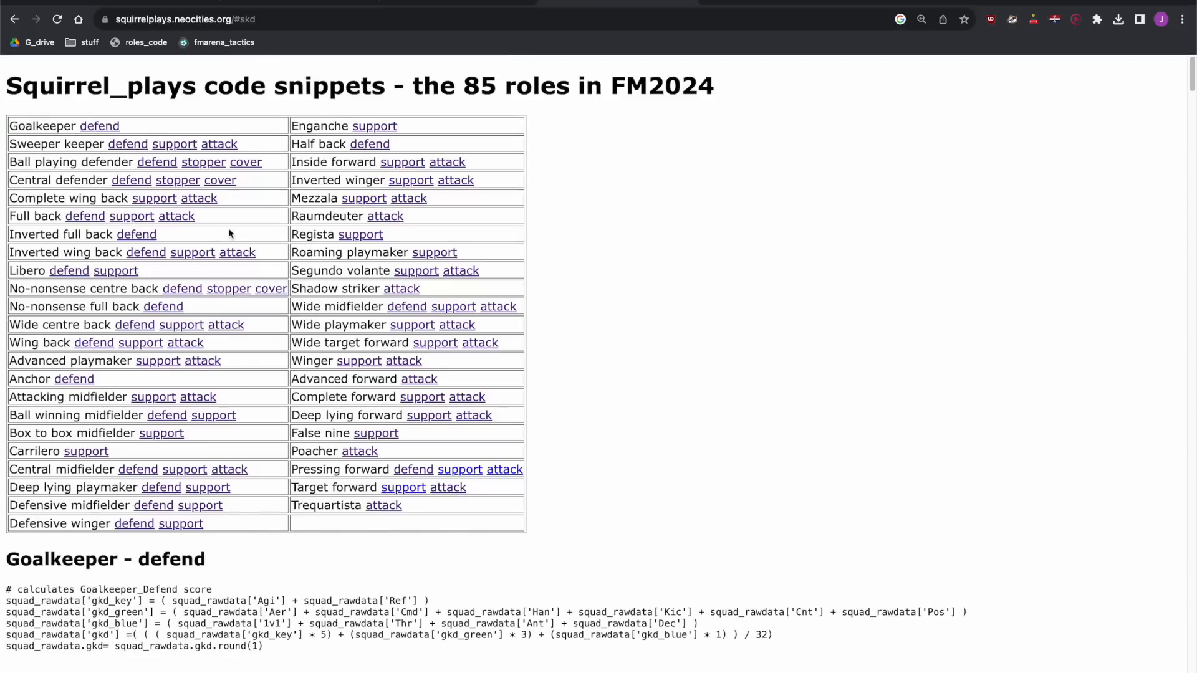
left_click(157, 161)
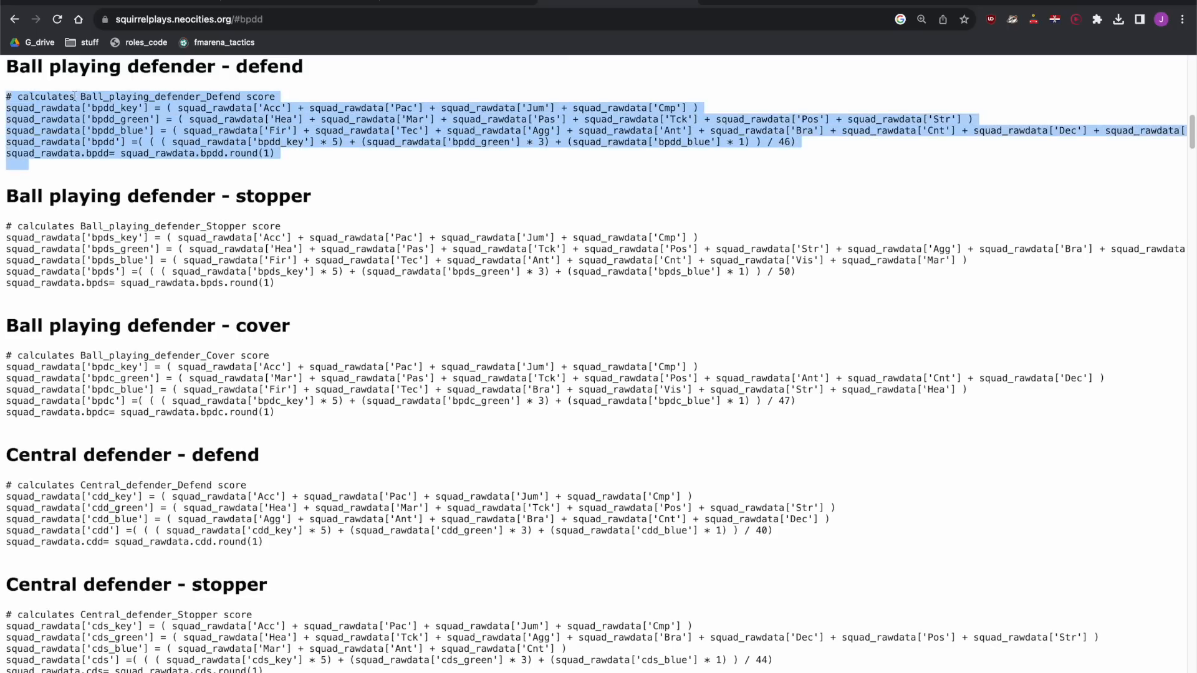
- Fill the new cell with '# calculates Ball_playing_defender_Defend score' and add another cell below
left_click(237, 19)
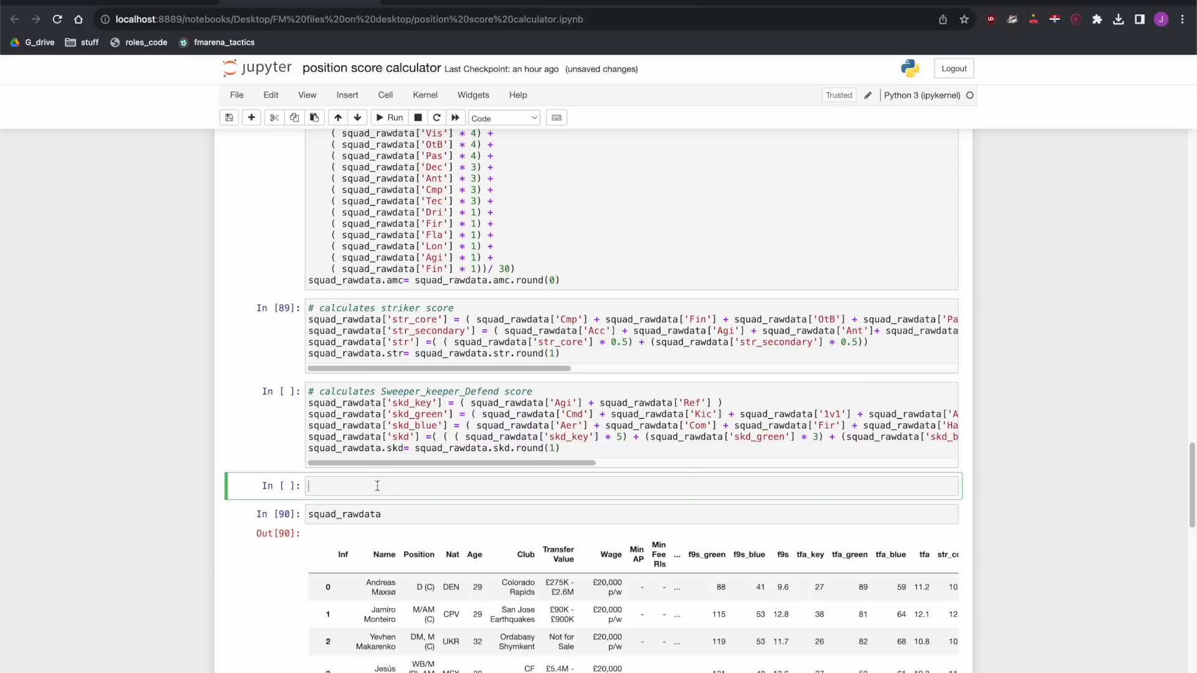
type("# calculates Ball_playing_defender_Defend score")
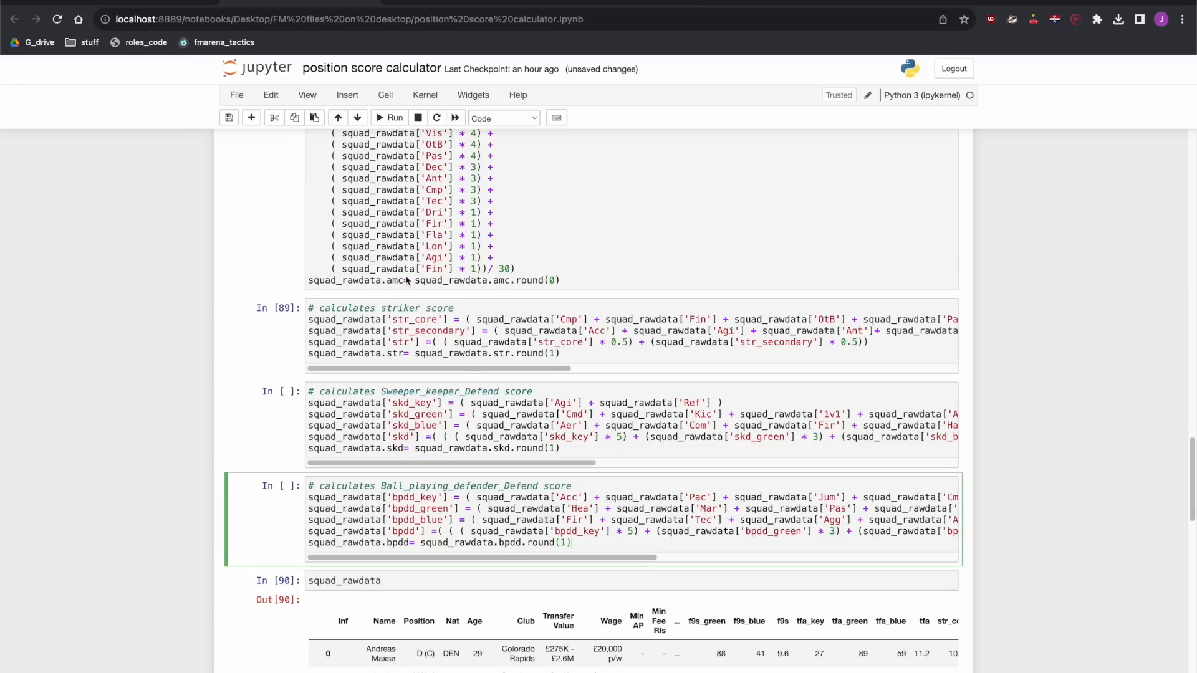
left_click(346, 95)
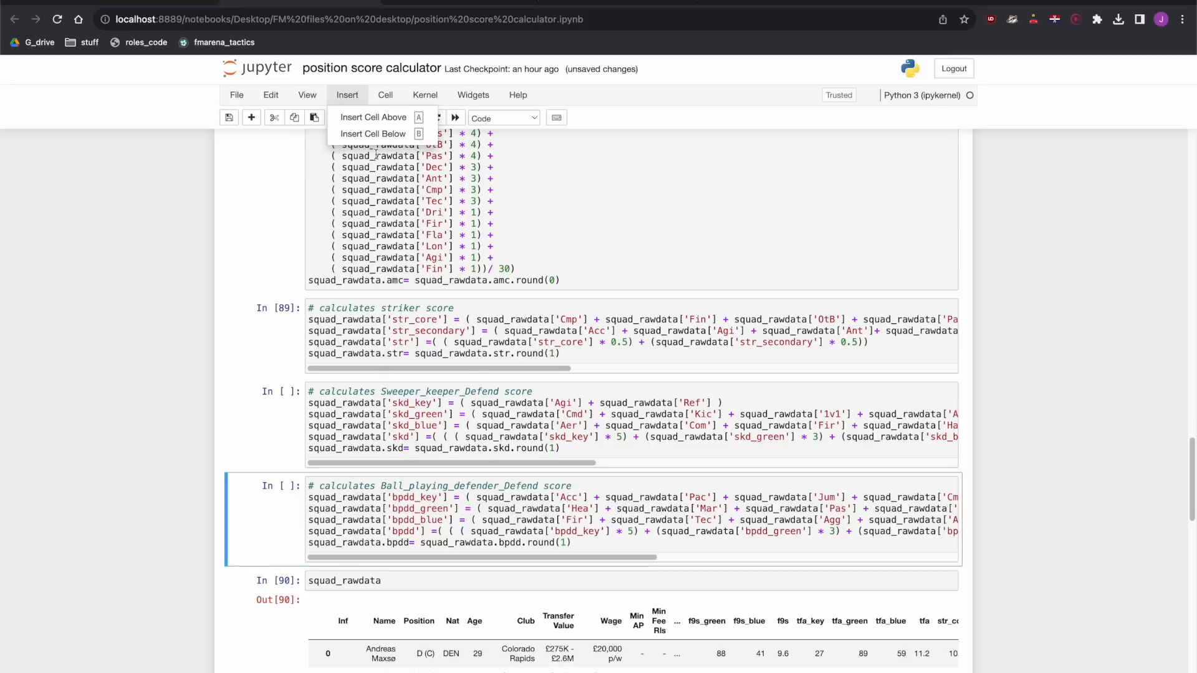
left_click(373, 133)
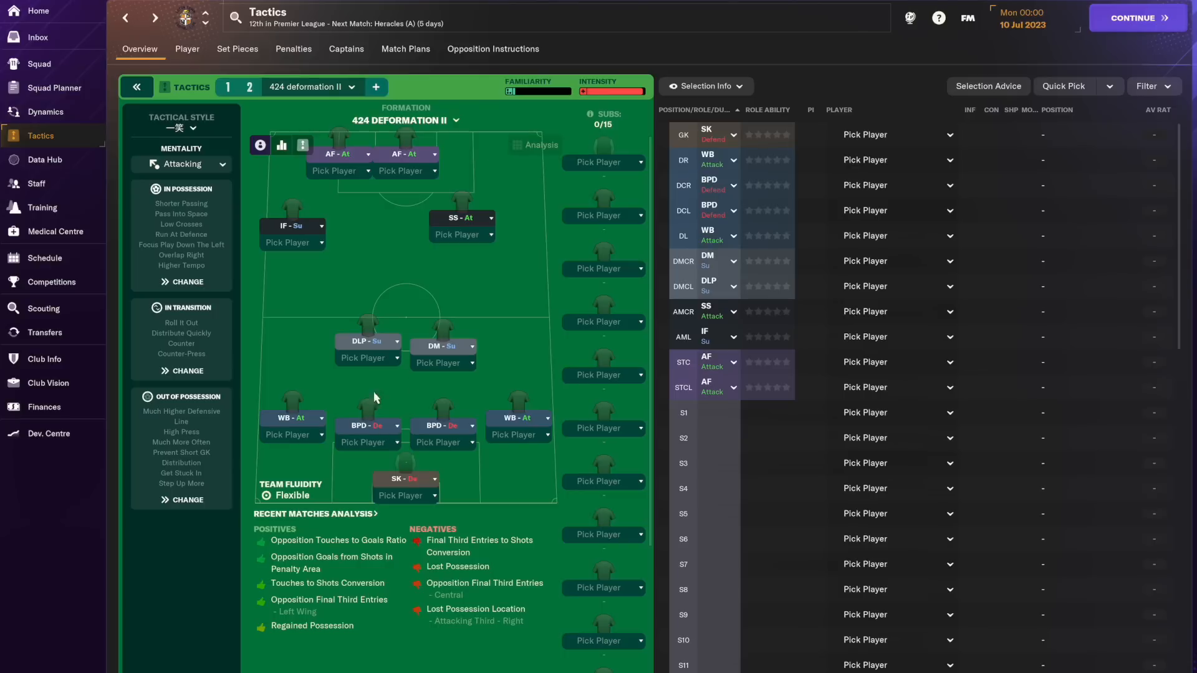
mouse_move(468, 369)
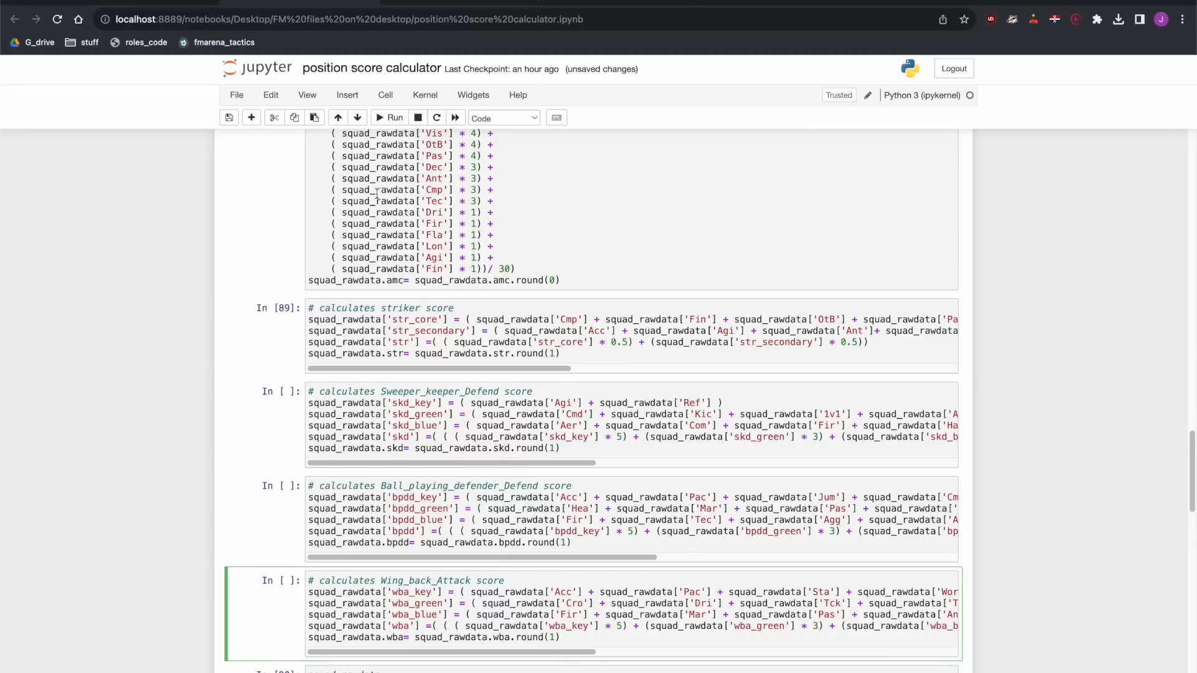
- Locate the Defensive midfielder support formula on the roles page
left_click(347, 95)
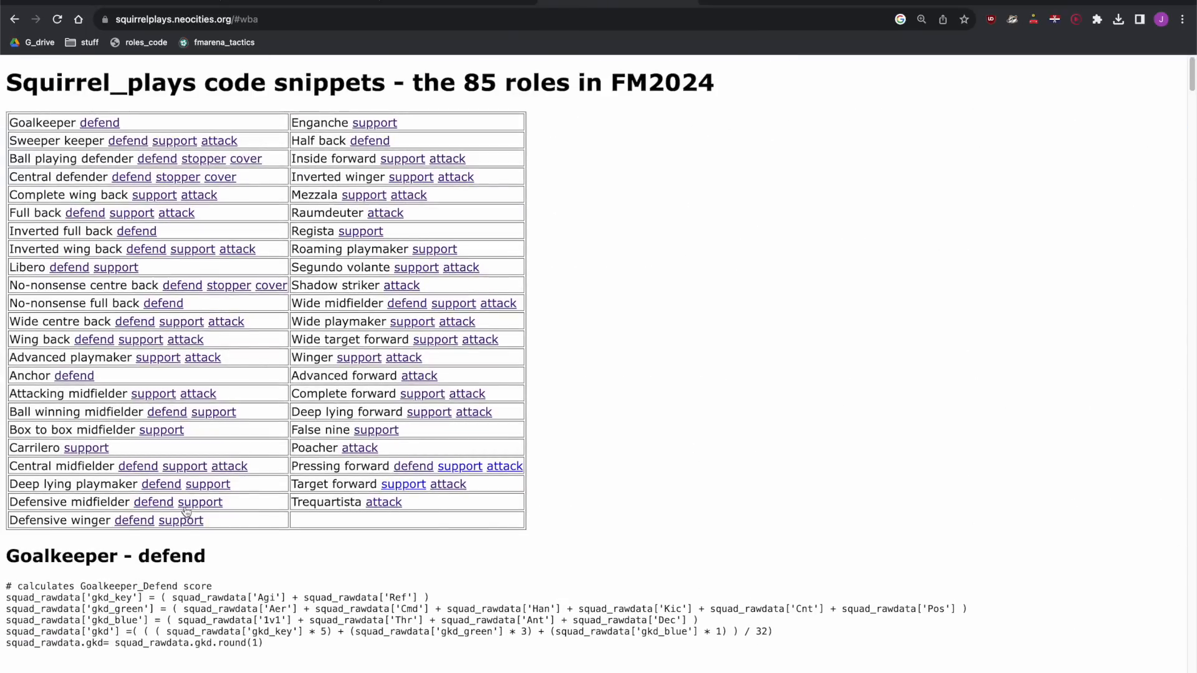
left_click(201, 501)
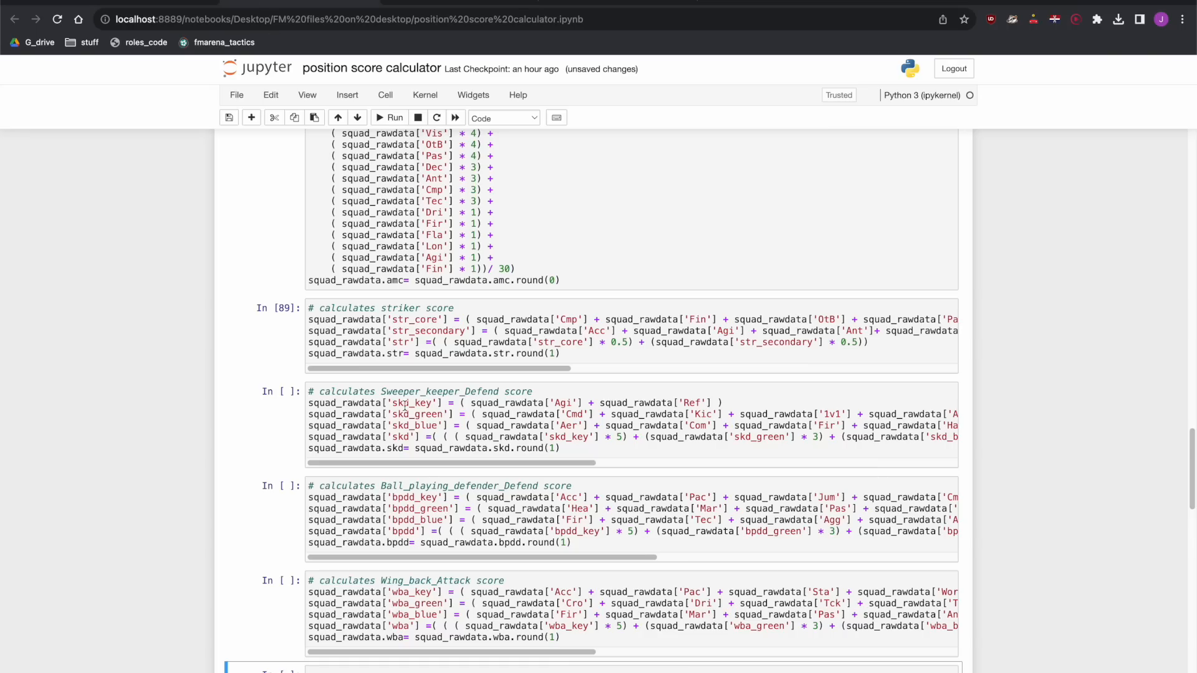
scroll("down", 3)
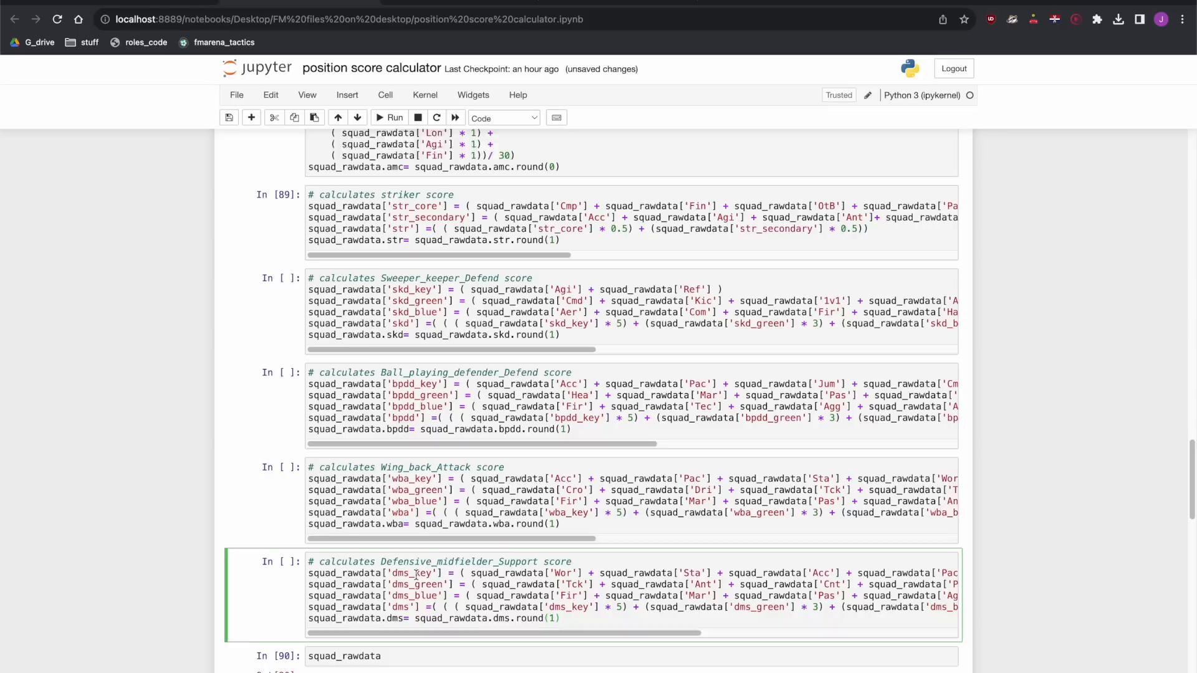
- Add an empty cell below the defensive midfielder cell and jump to the Deep lying playmaker support formula
left_click(347, 95)
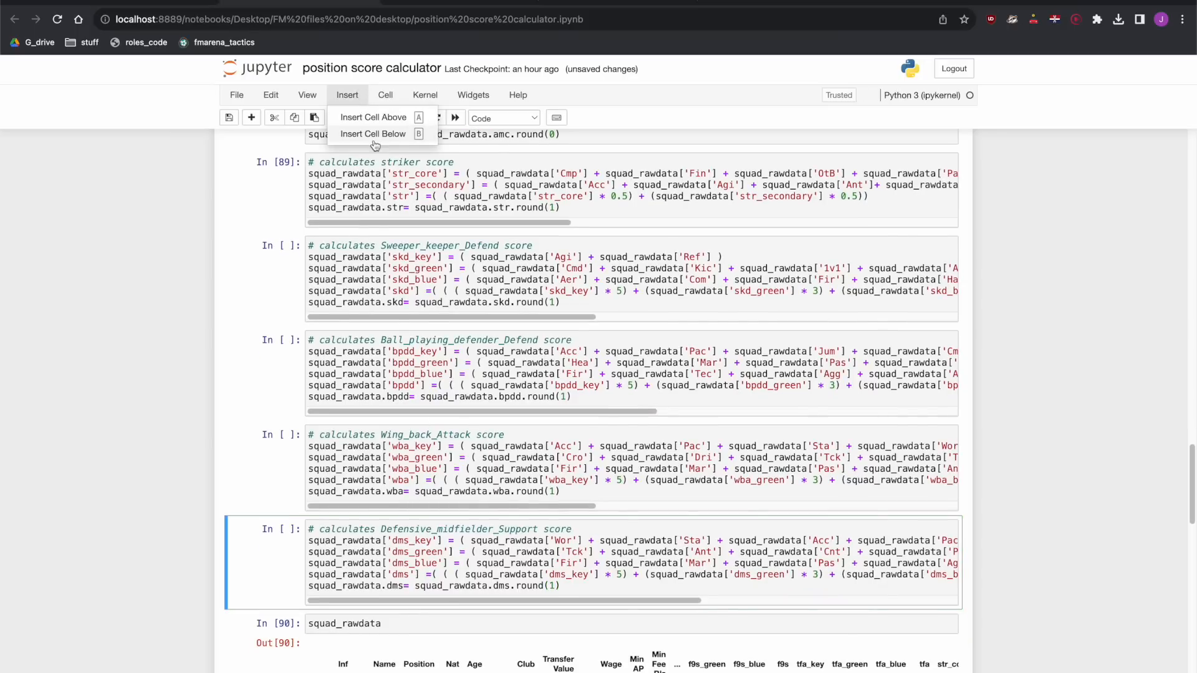
left_click(373, 133)
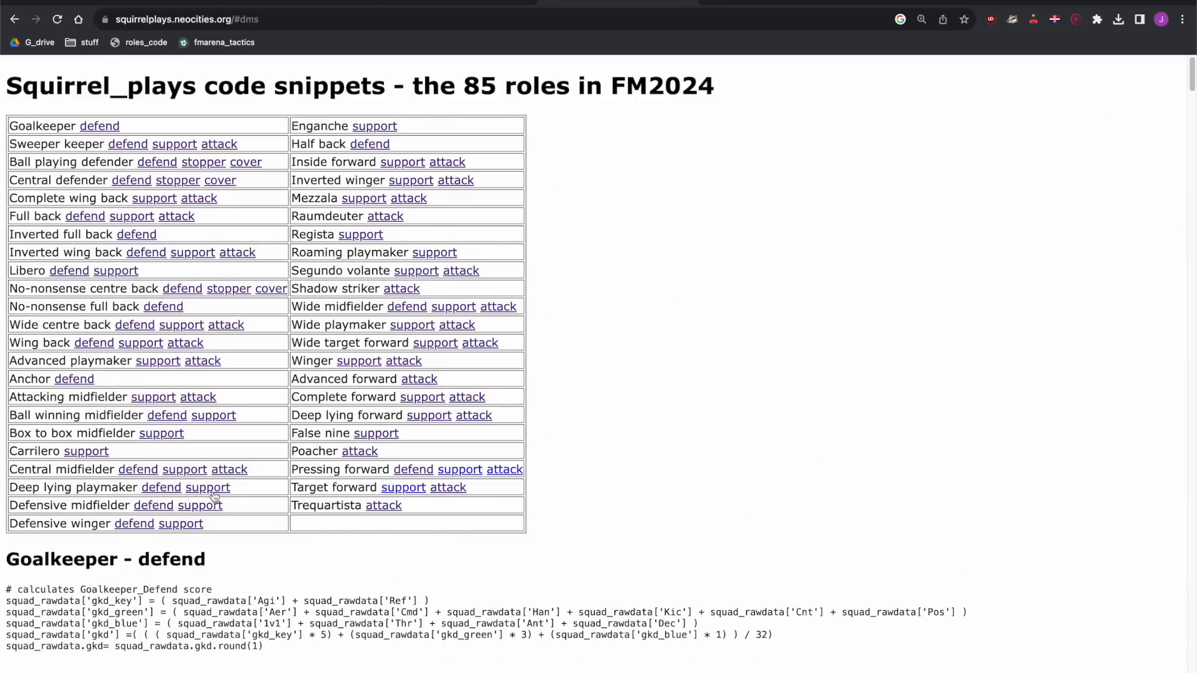
left_click(208, 487)
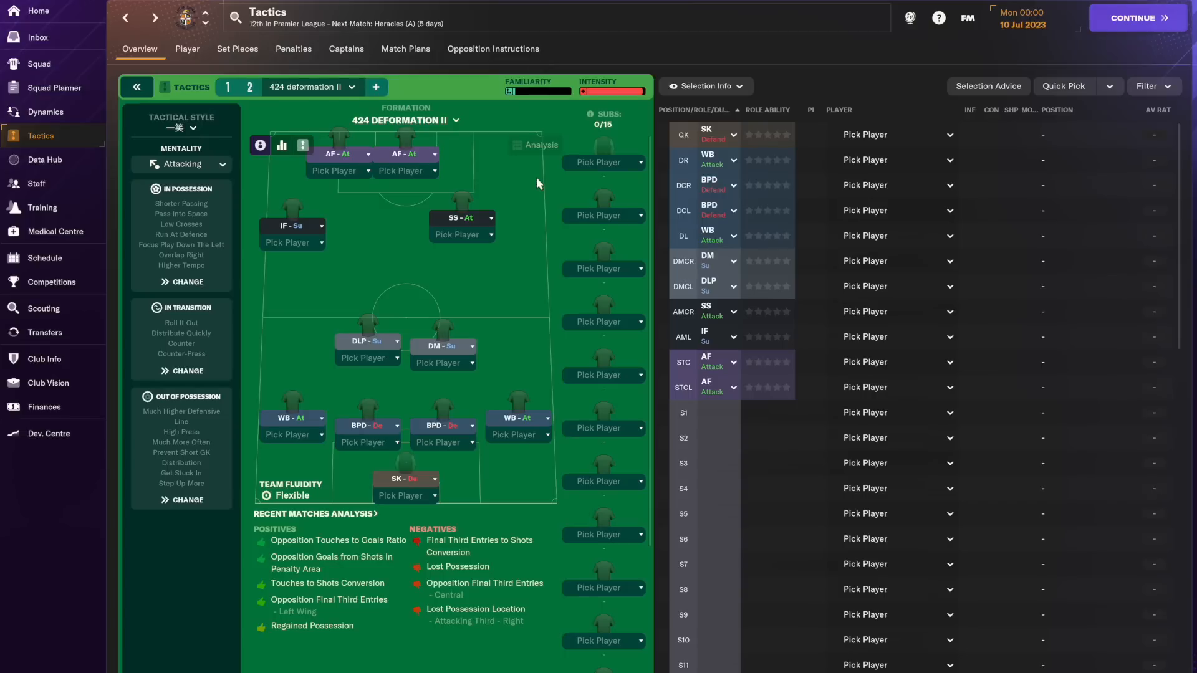
mouse_move(292, 268)
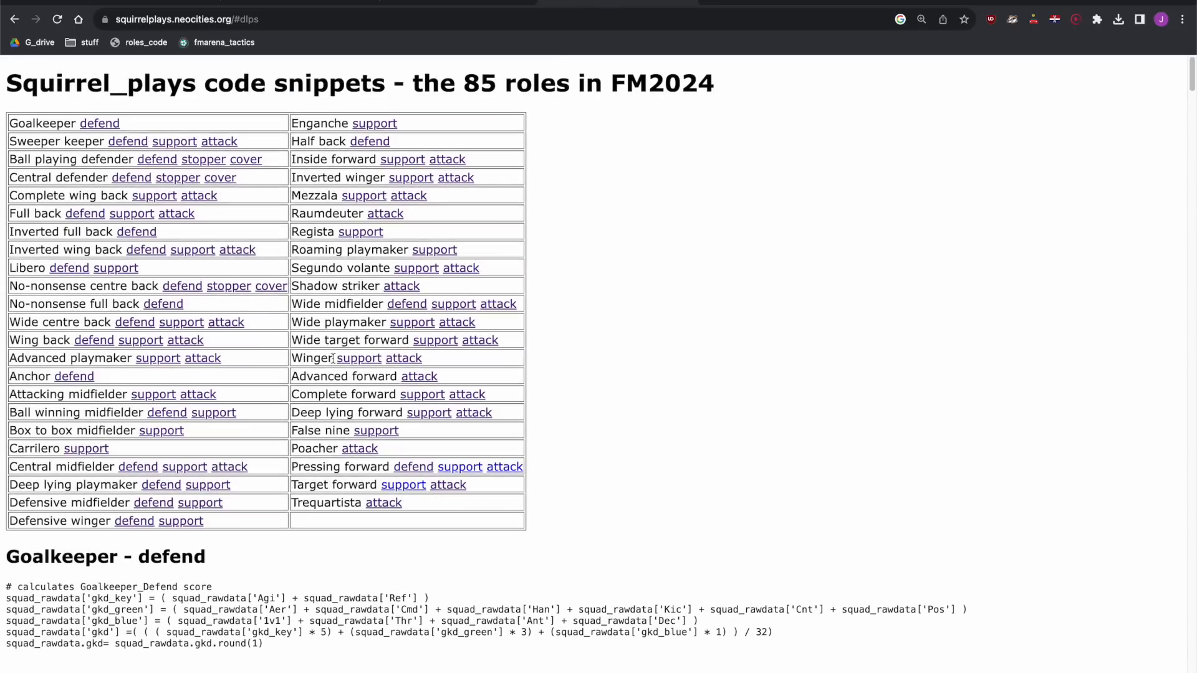
- Bring the Inside forward support formula into a new notebook cell and add another empty cell
left_click(446, 159)
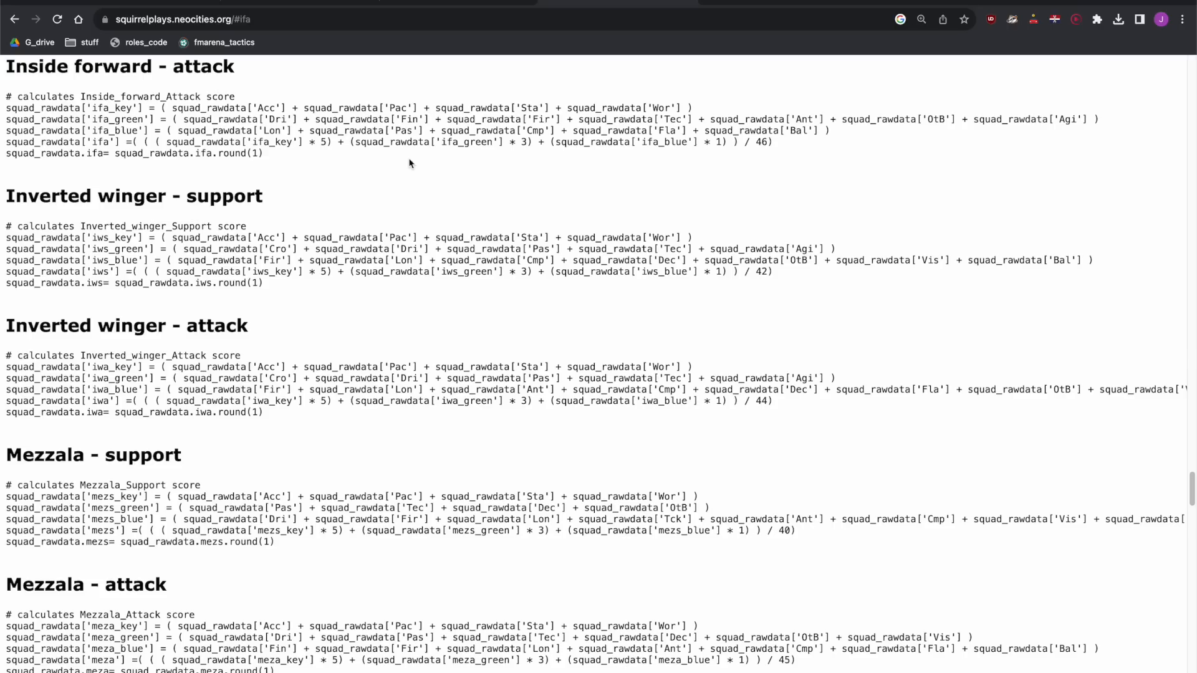
mouse_move(242, 168)
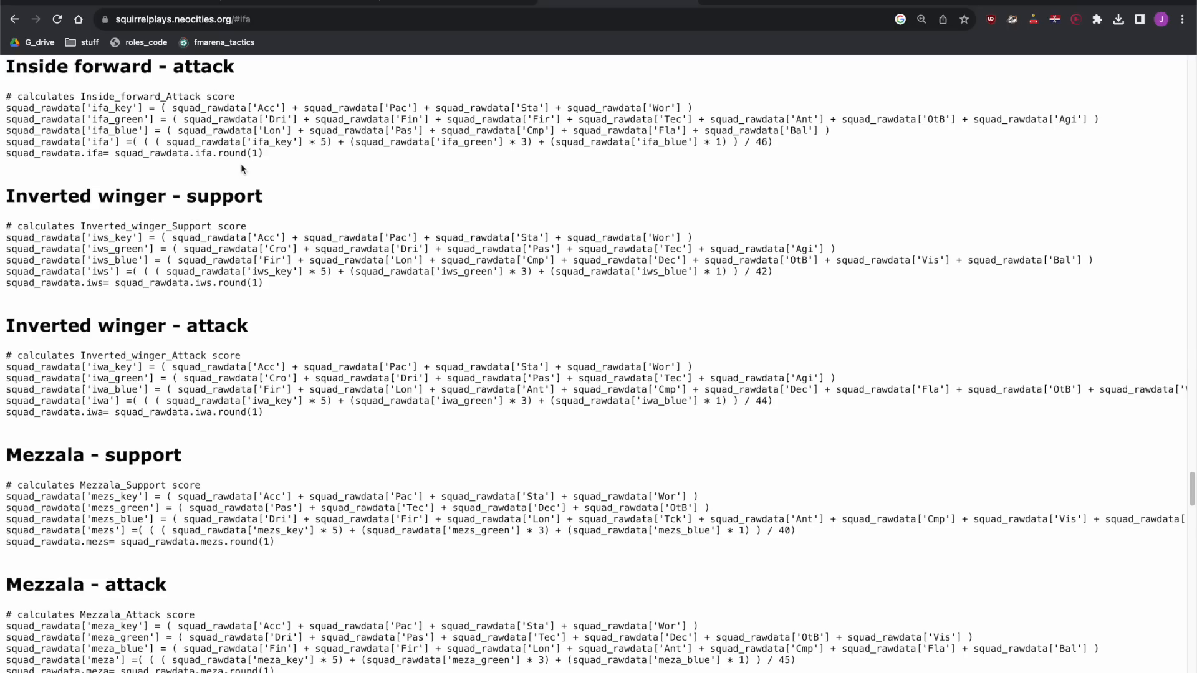
scroll("up", 3)
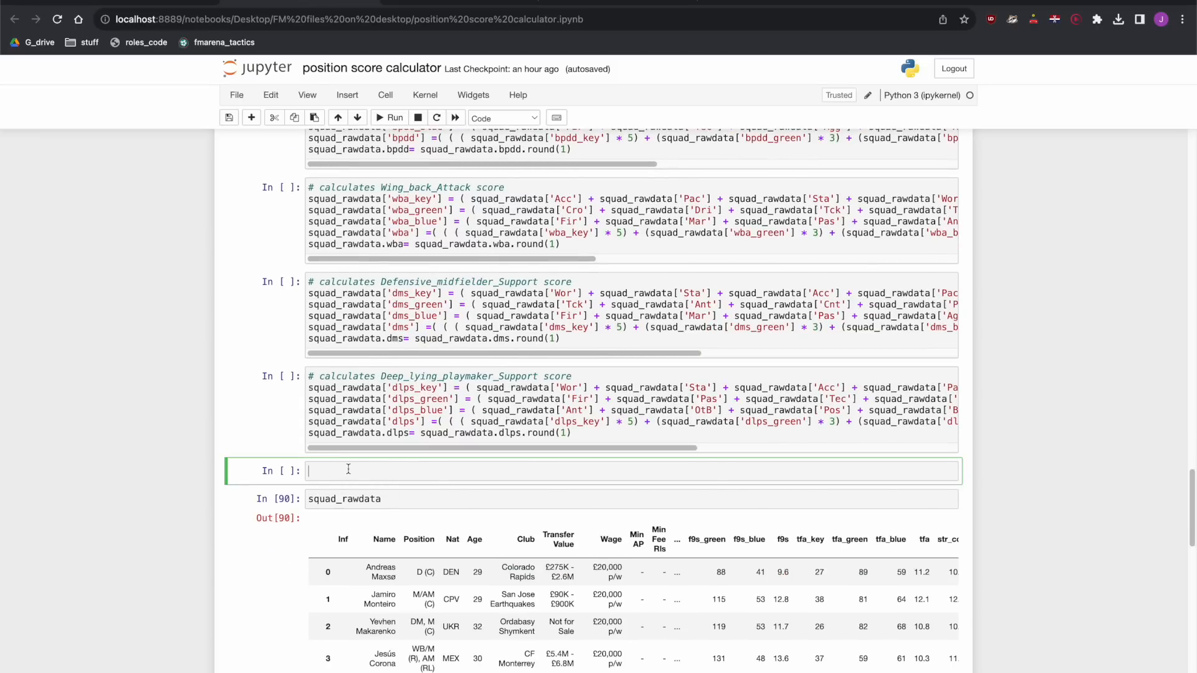
left_click(346, 95)
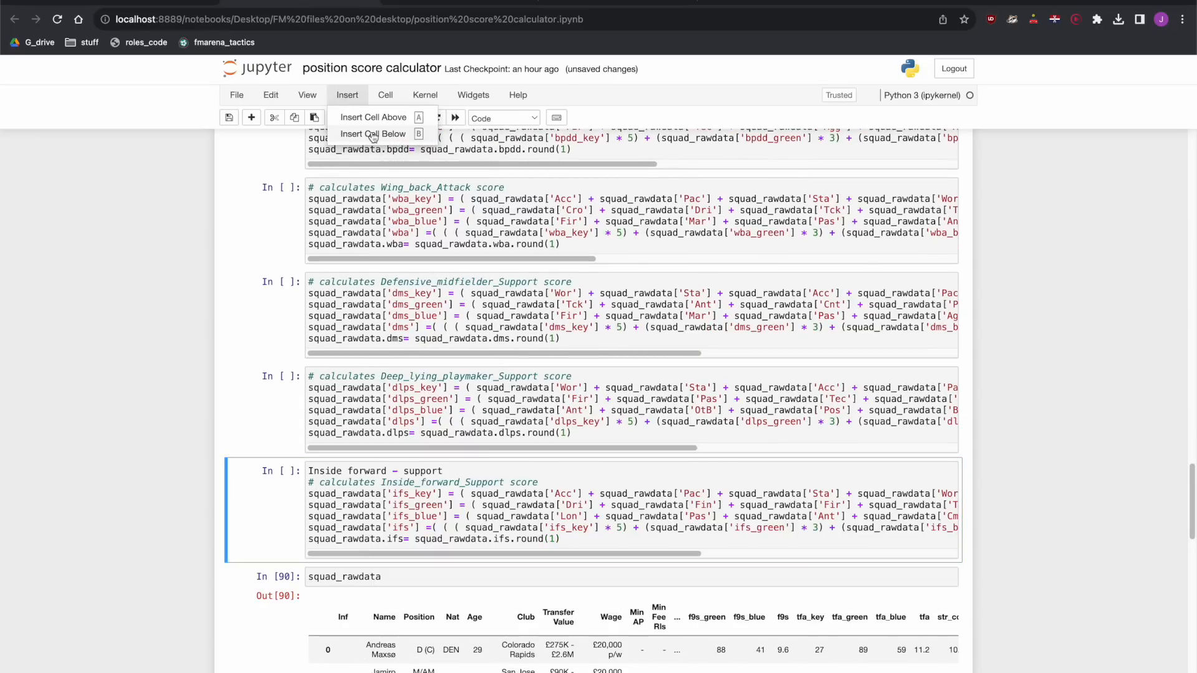
left_click(374, 133)
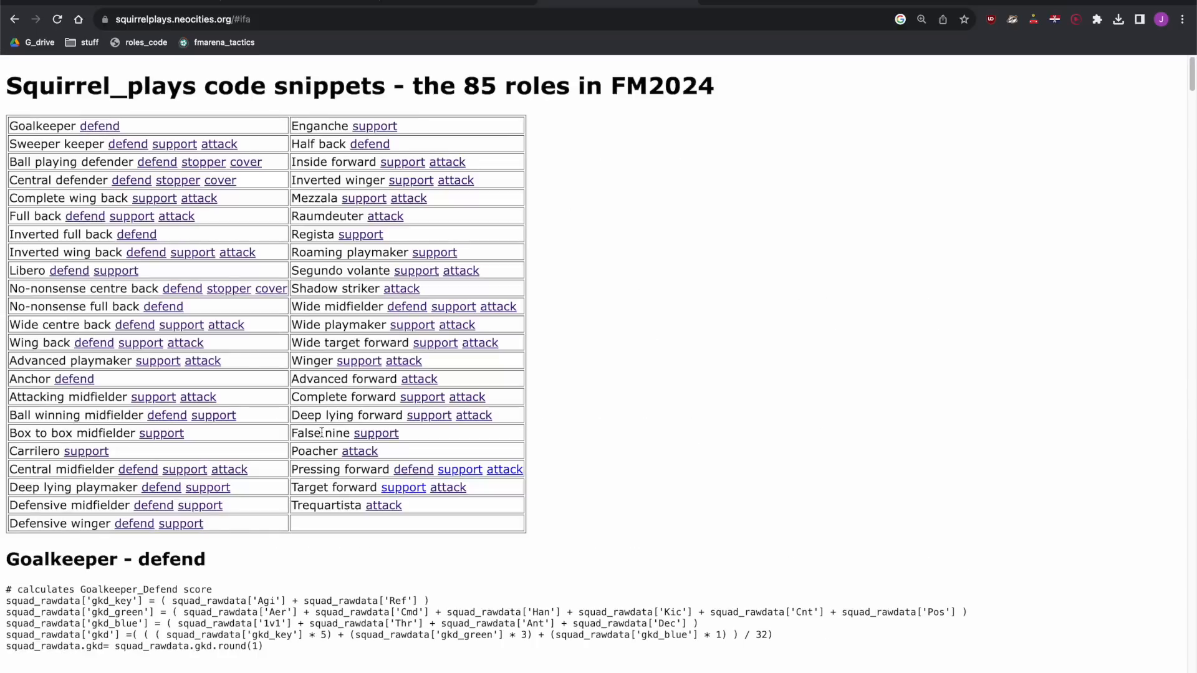
- Fetch the Shadow striker attack and Advanced forward attack formulas for the remaining cells
left_click(400, 288)
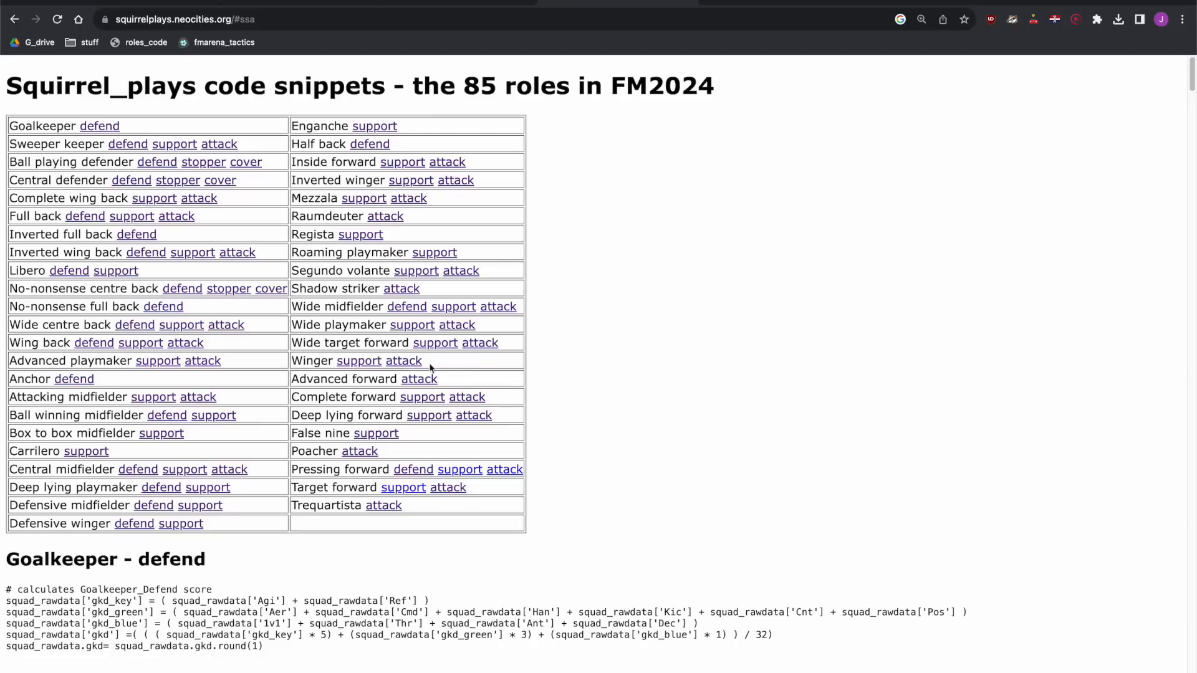
left_click(403, 379)
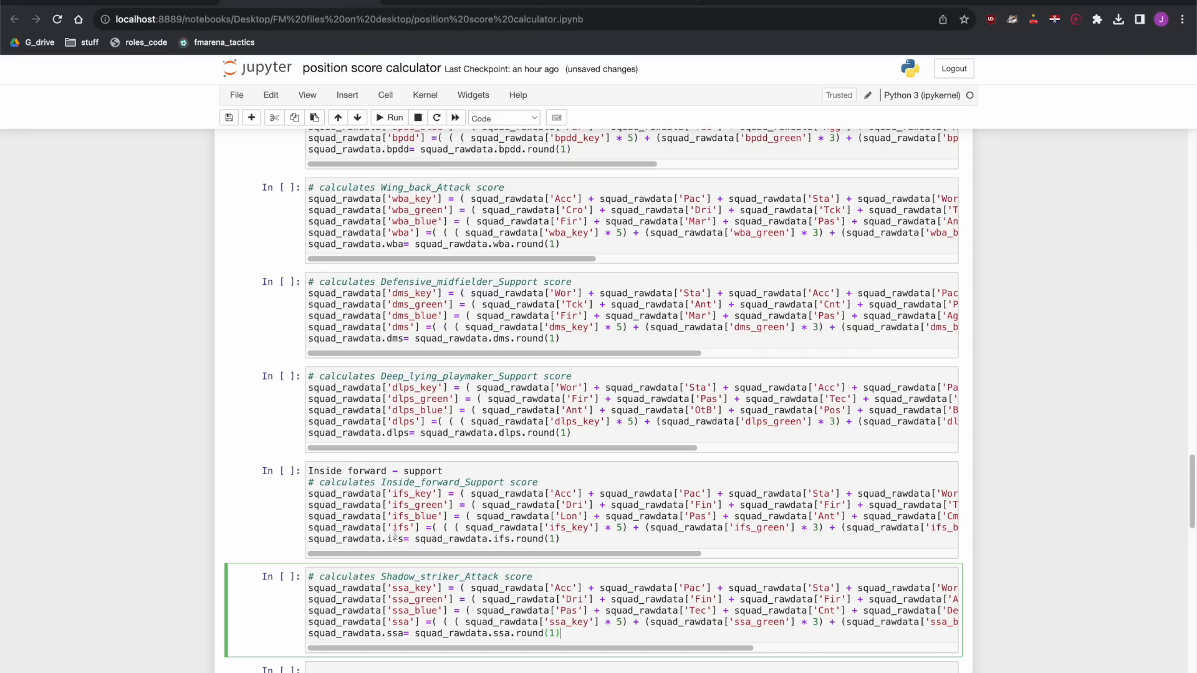
scroll("down", 3)
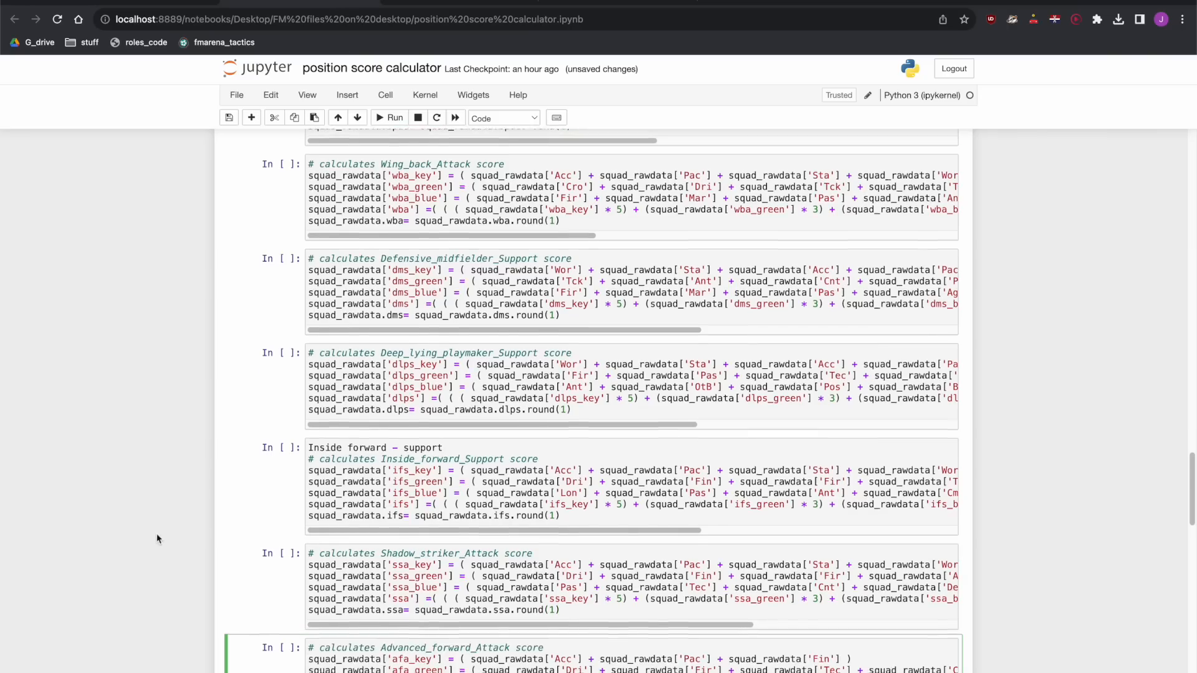
scroll("down", 3)
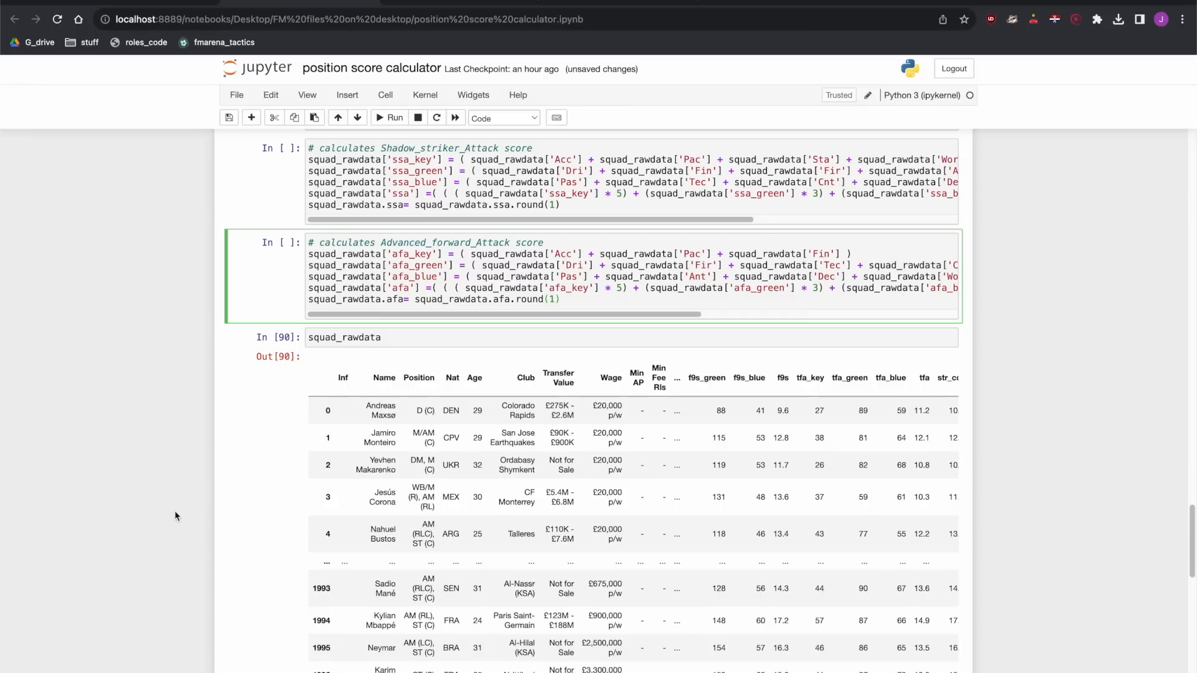
scroll("up", 3)
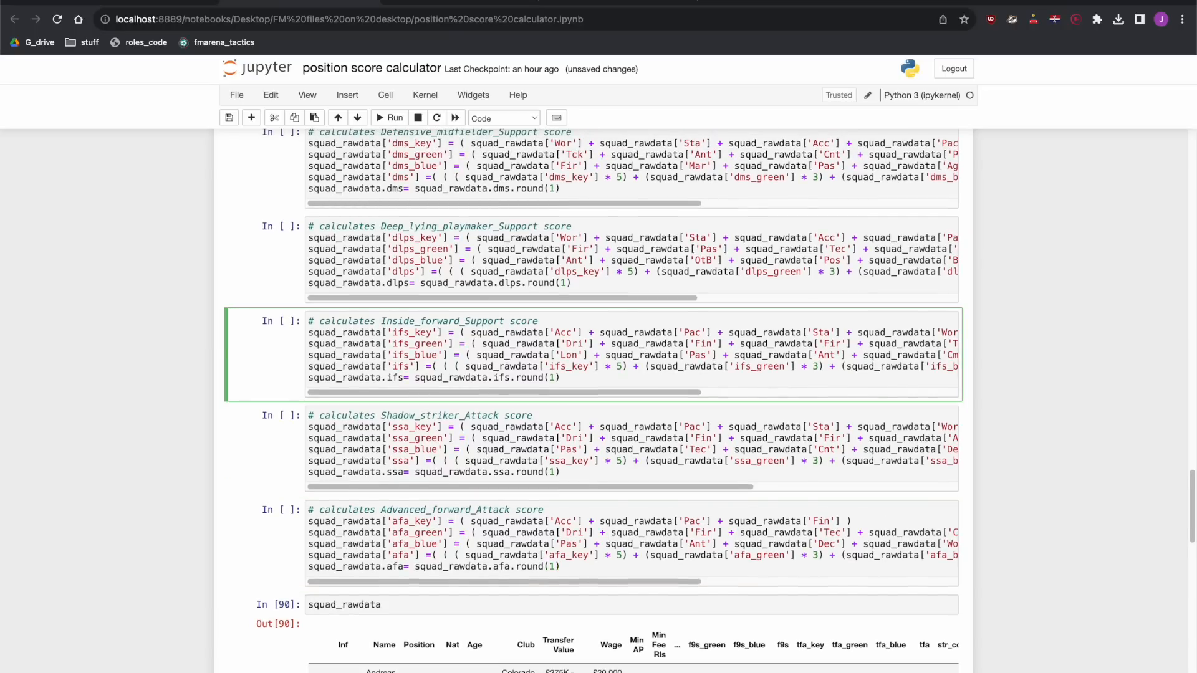
- Check the Ball playing defender and Sweeper keeper score column names in their cells
scroll("up", 3)
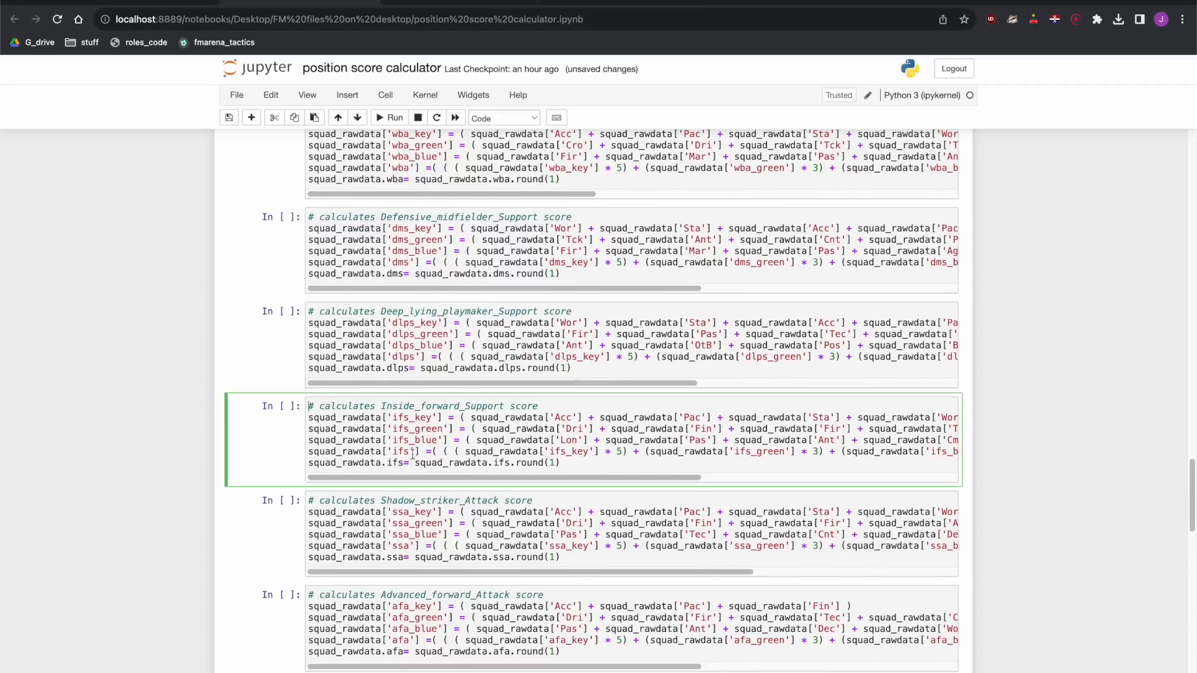
scroll("up", 3)
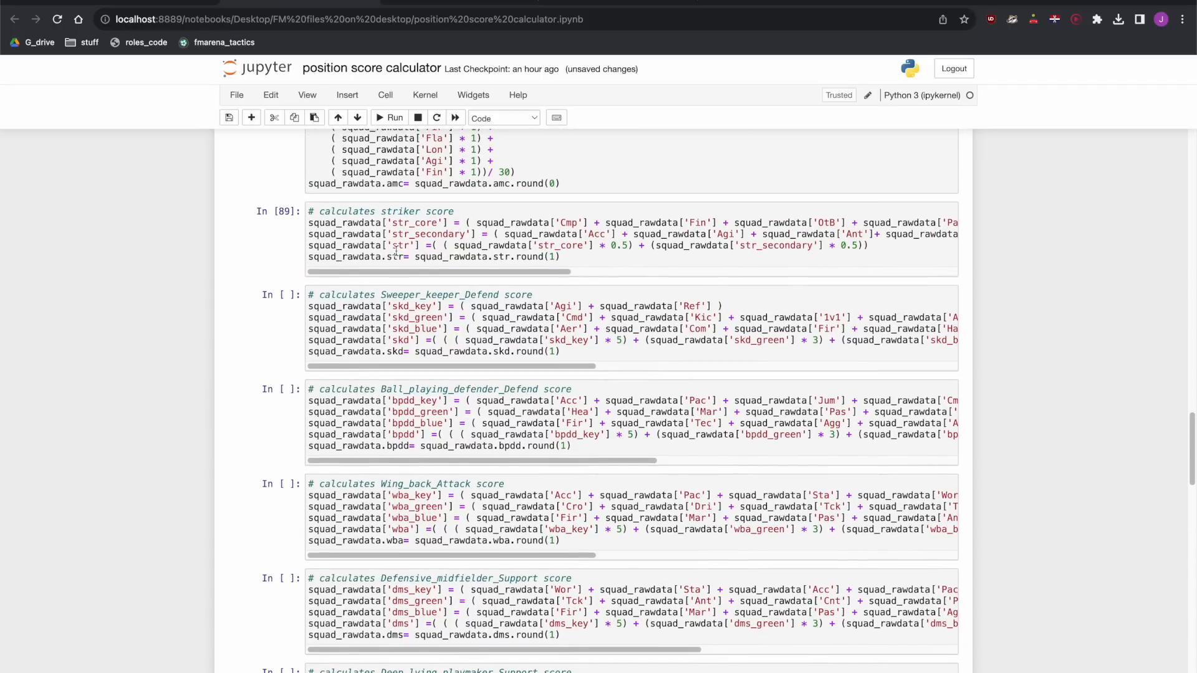
left_click(457, 328)
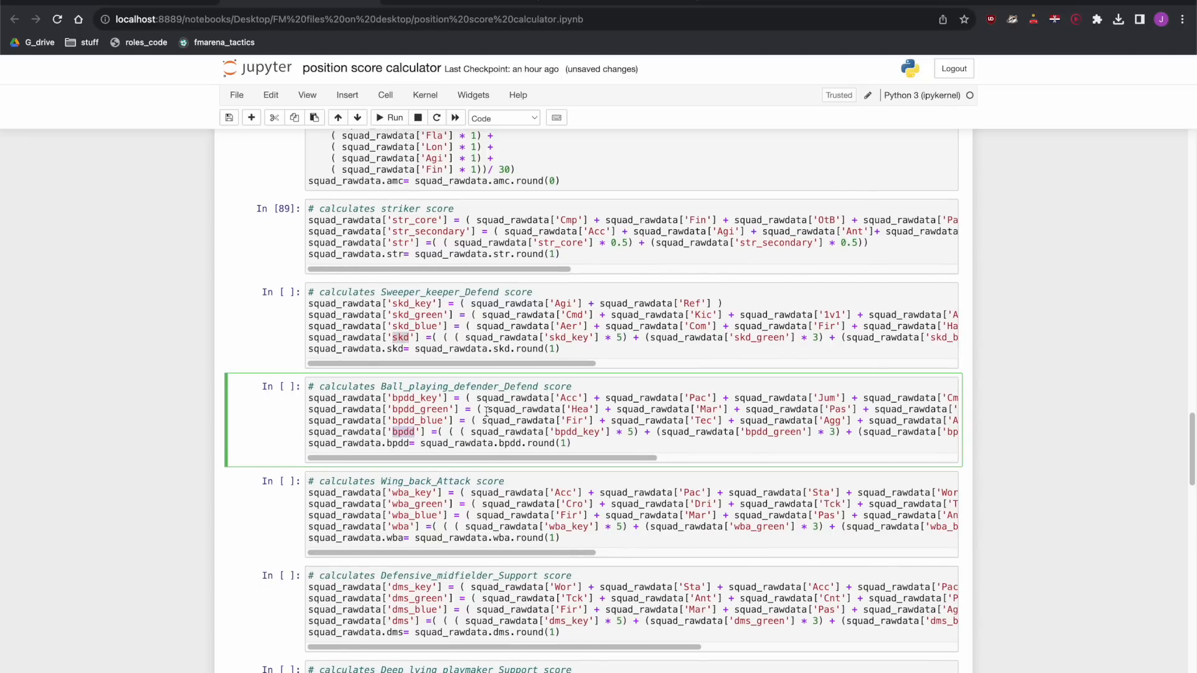
left_click(503, 325)
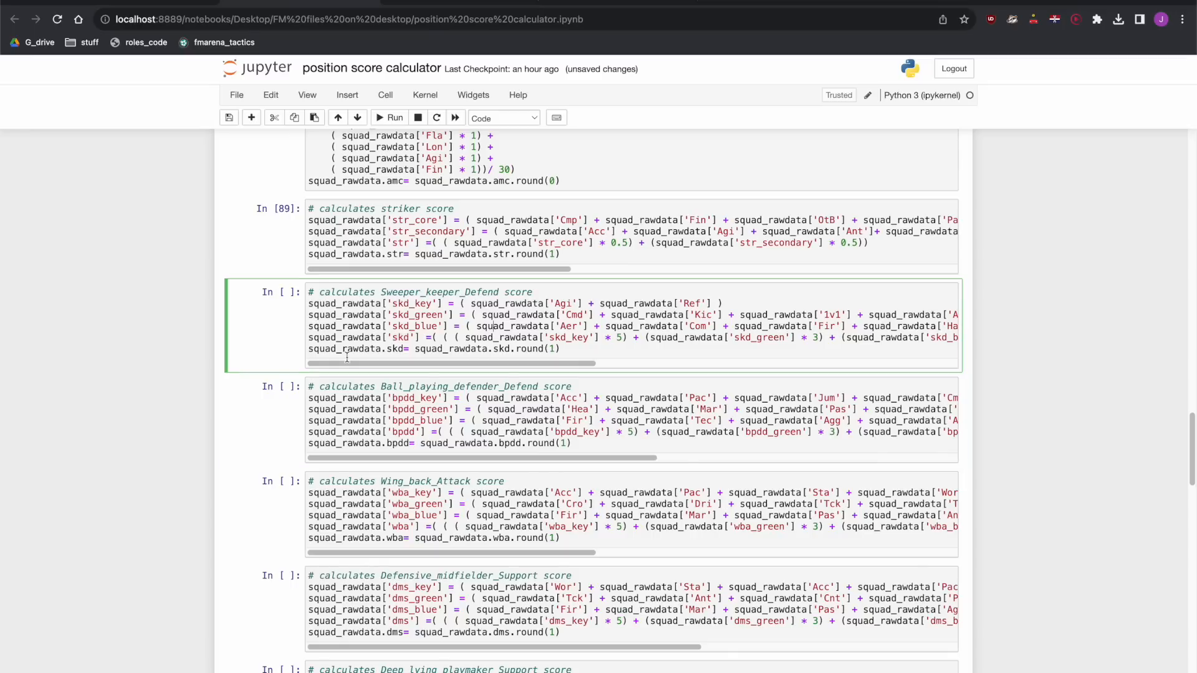
- Scroll down to the notebook's output column list and HTML-export code
scroll("down", 3)
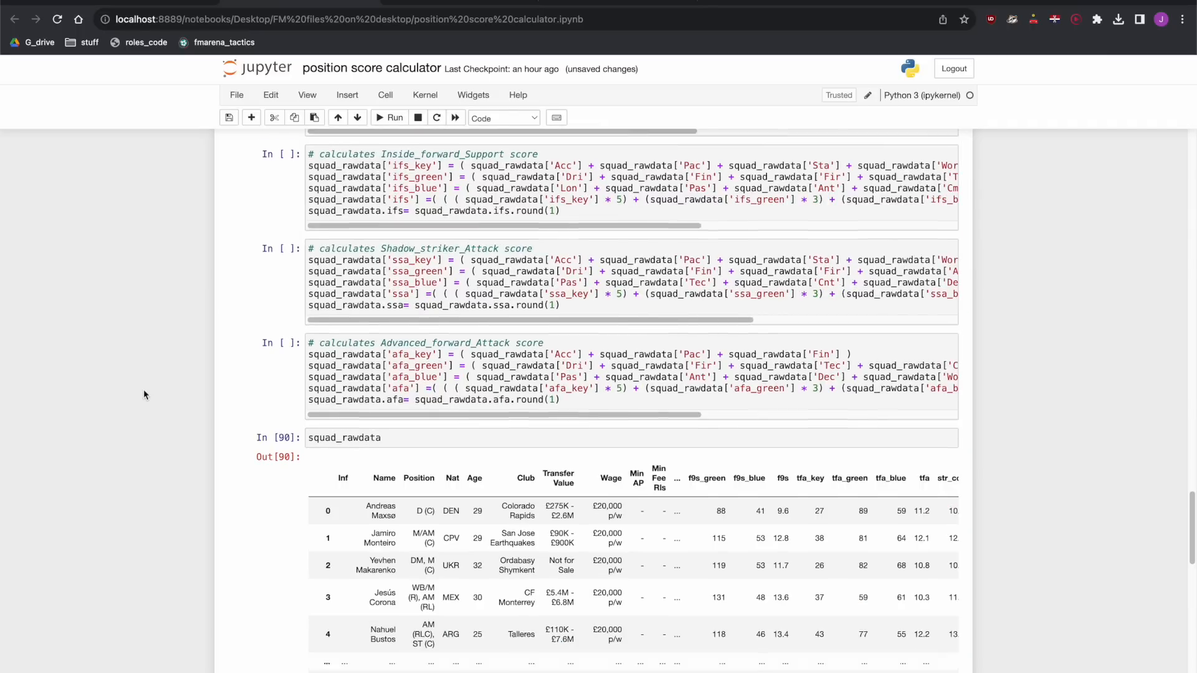
scroll("down", 3)
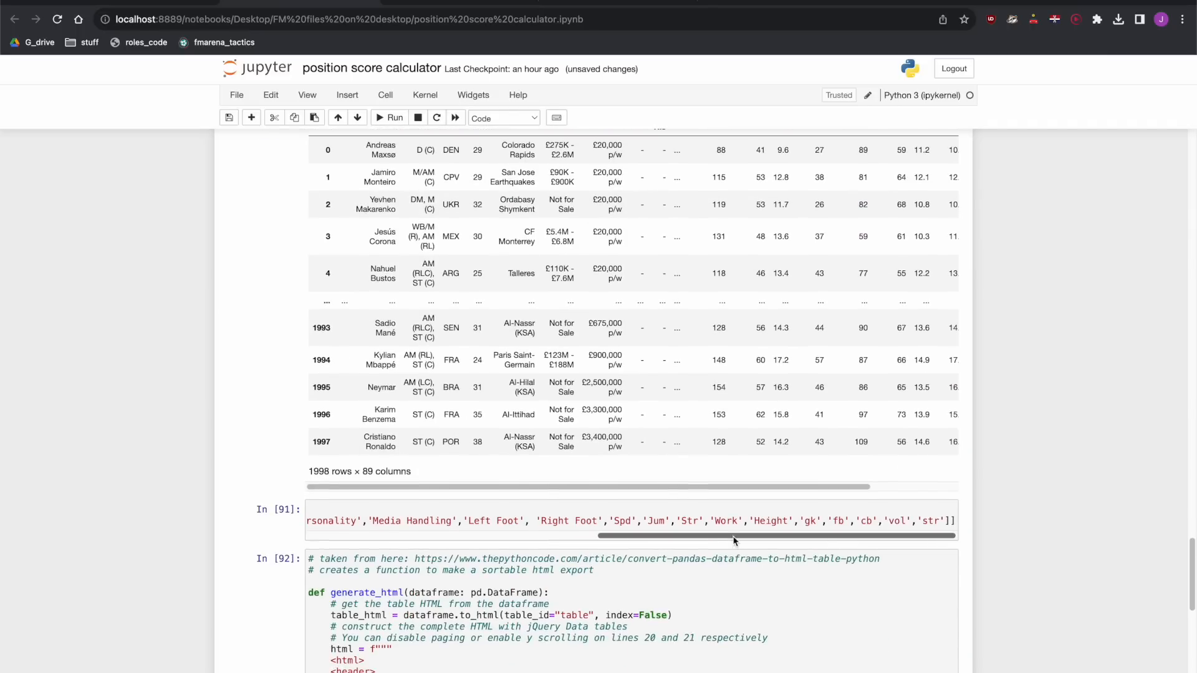
- Locate the end of the output column list in cell 91 where the new score columns go
left_click(611, 521)
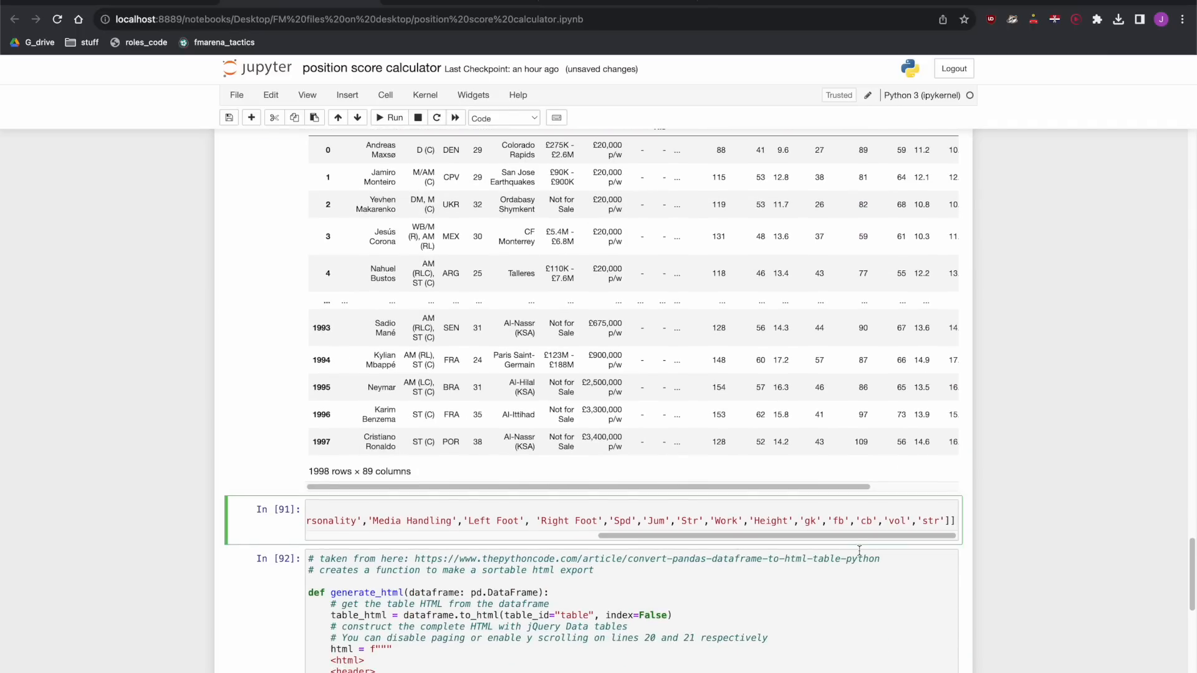
double_click(810, 521)
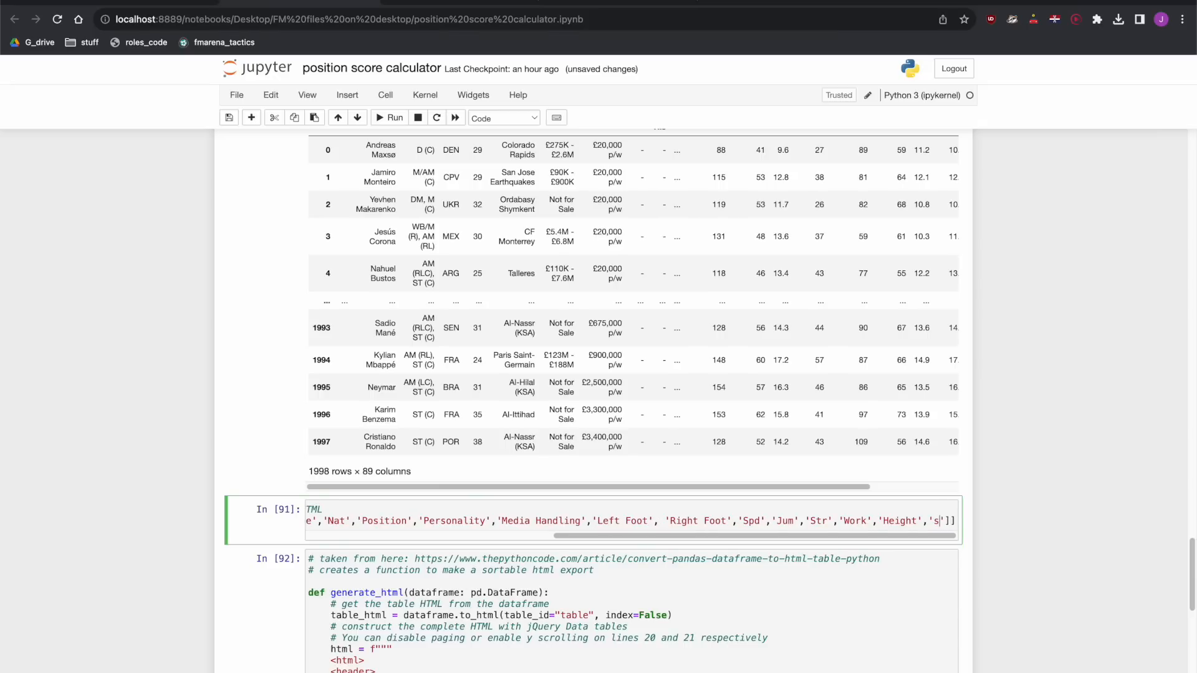
scroll("up", 3)
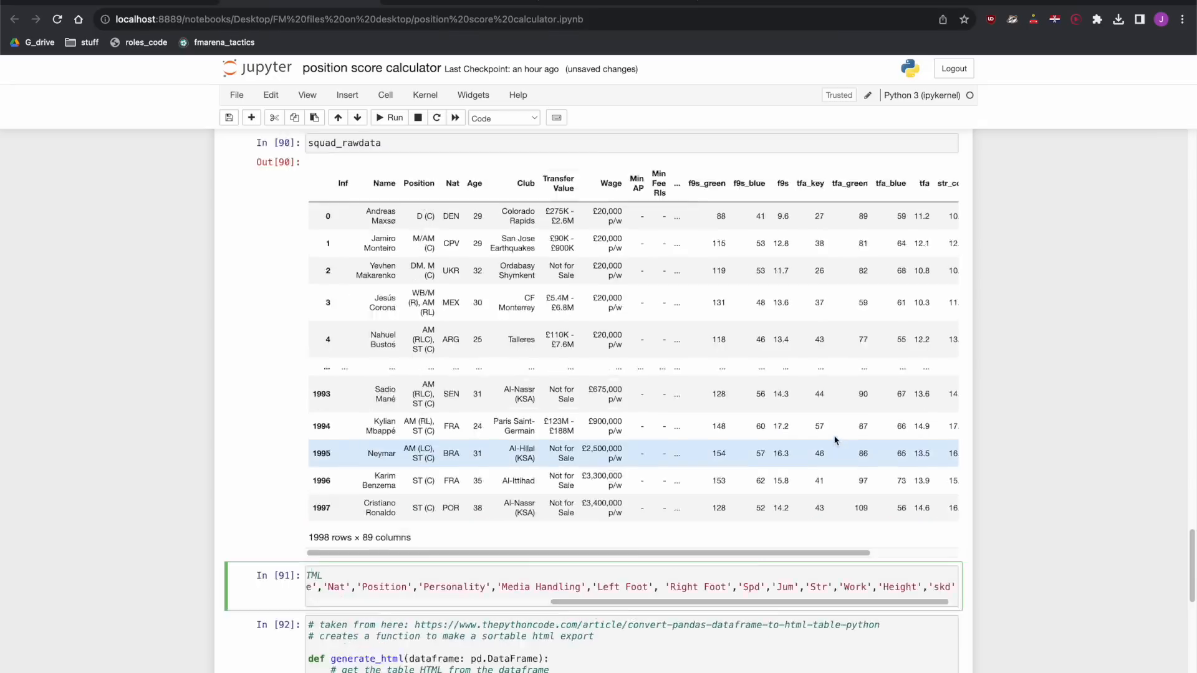
scroll("up", 3)
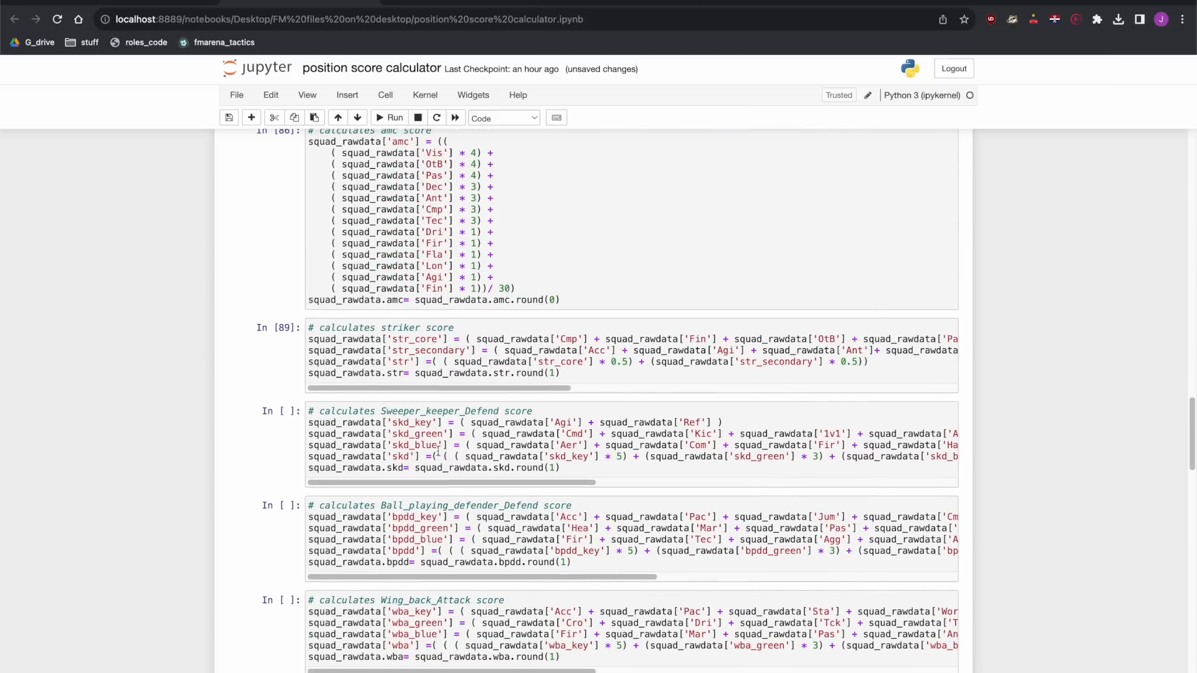
scroll("down", 3)
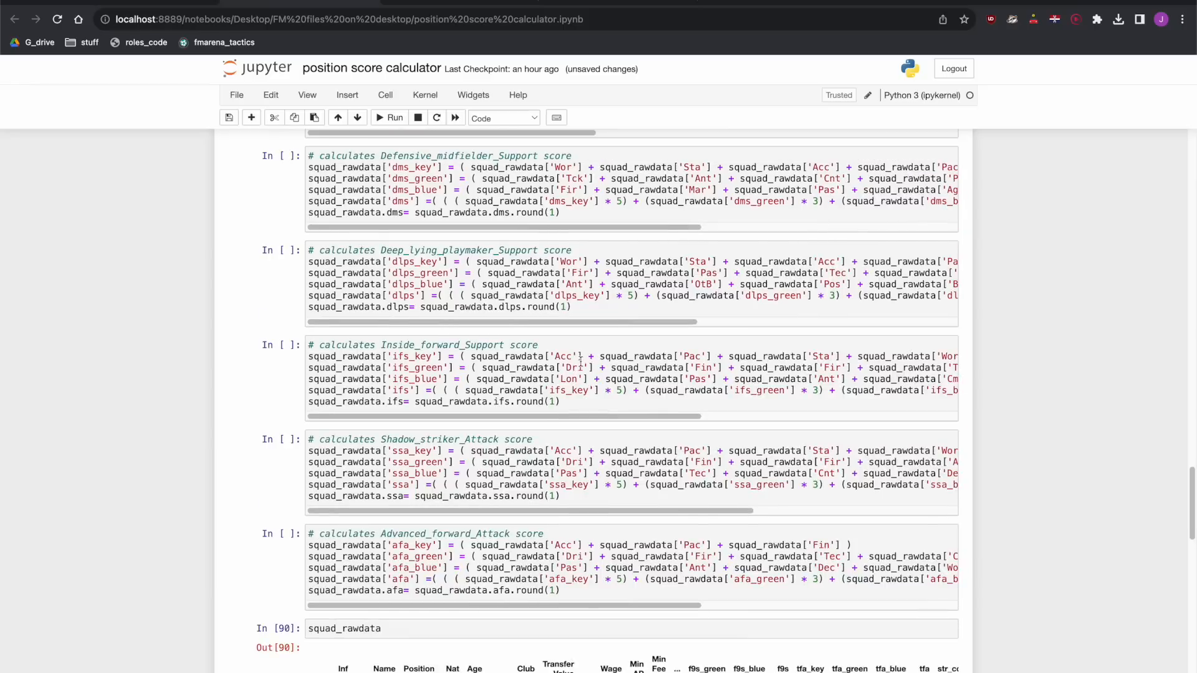
scroll("up", 3)
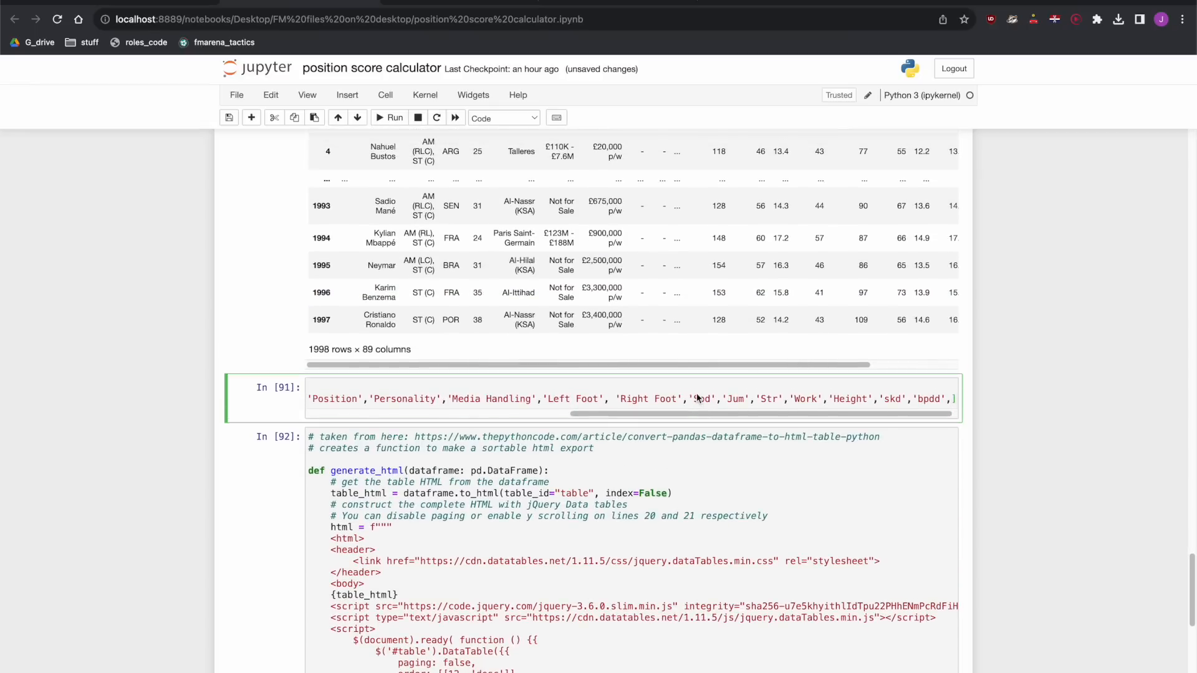
scroll("right", 3)
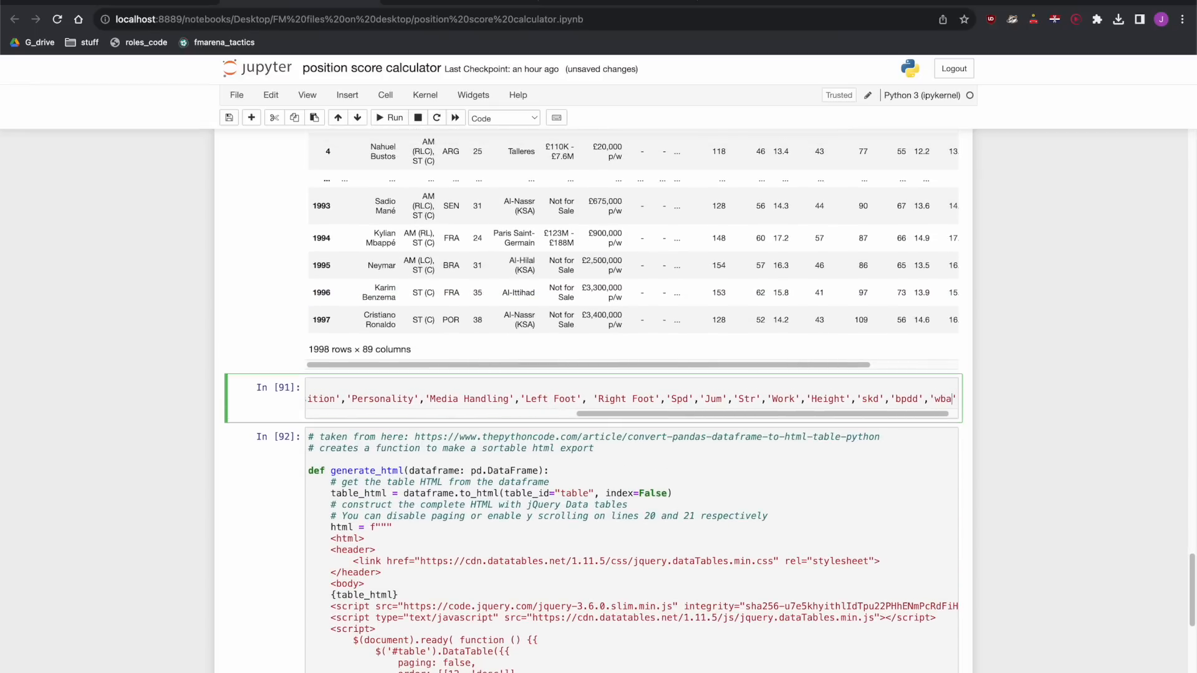
scroll("down", 3)
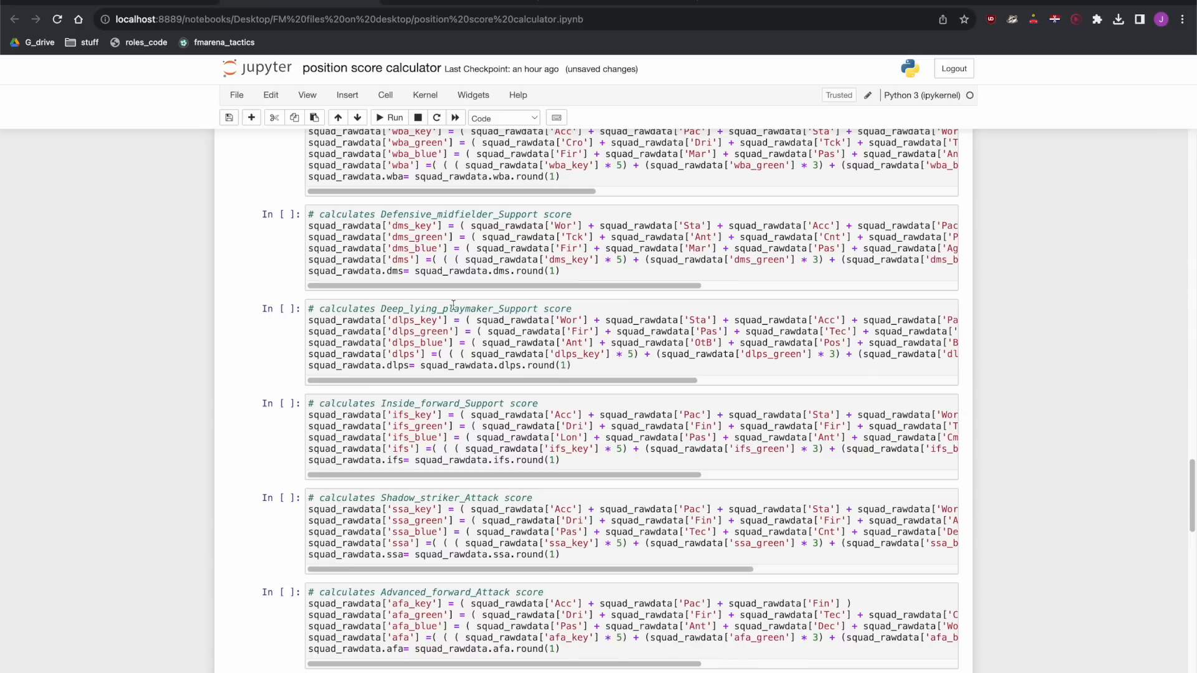
scroll("up", 3)
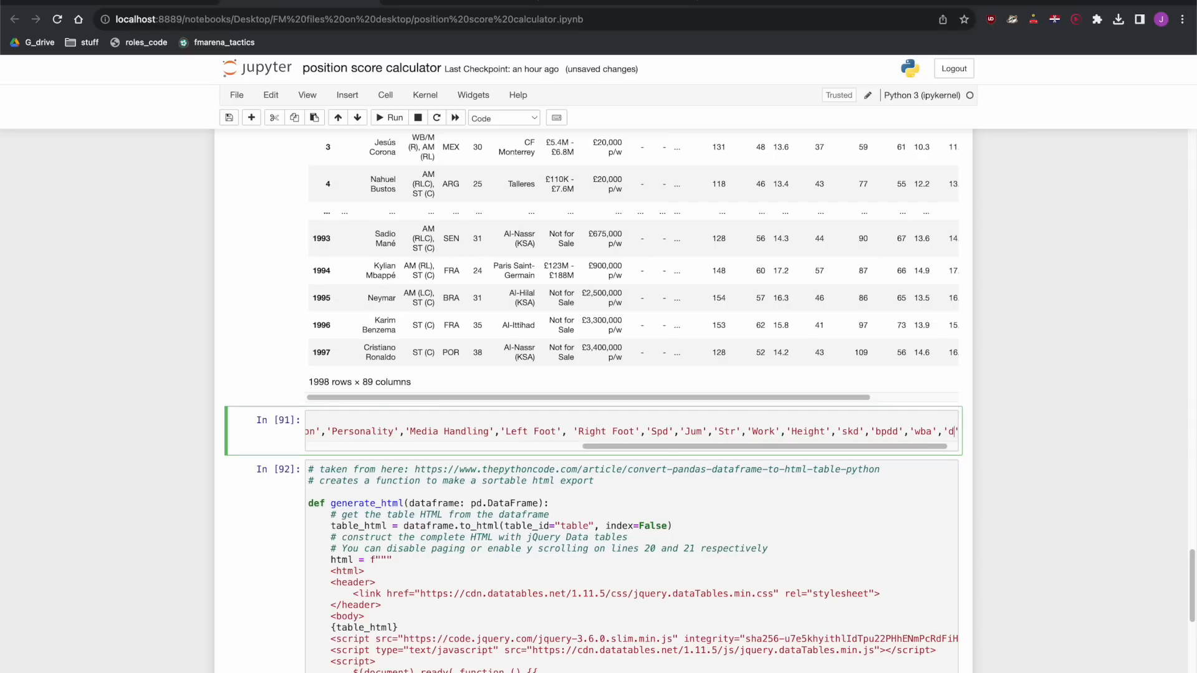
scroll("up", 3)
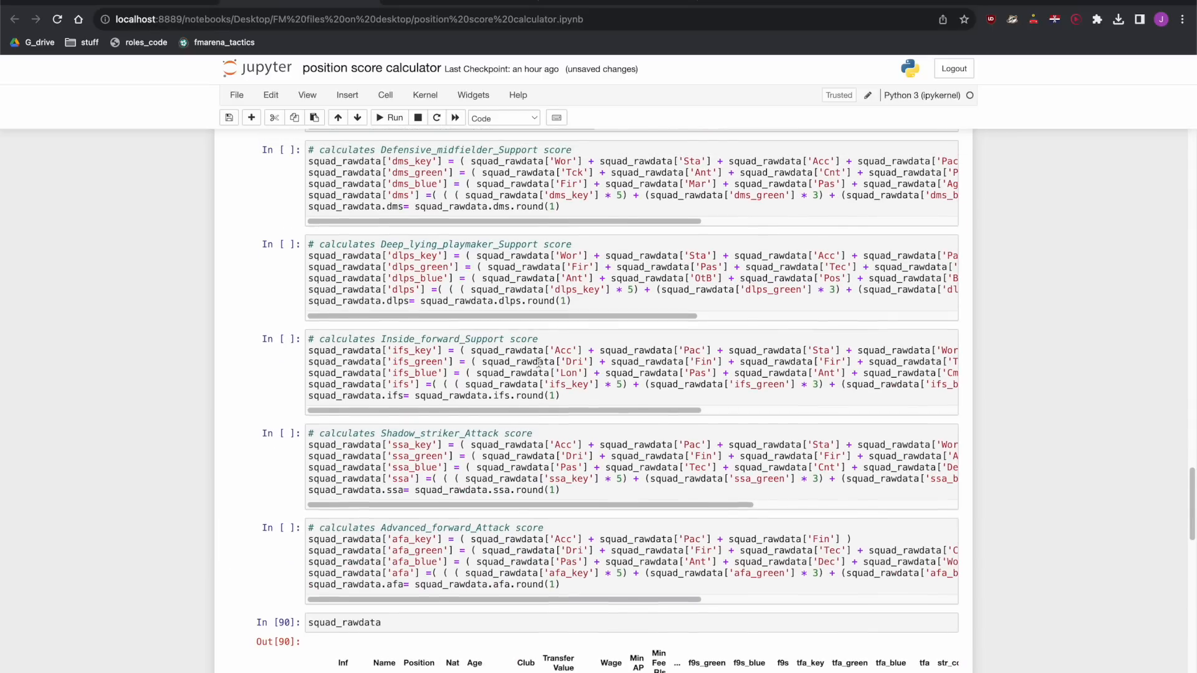
scroll("down", 3)
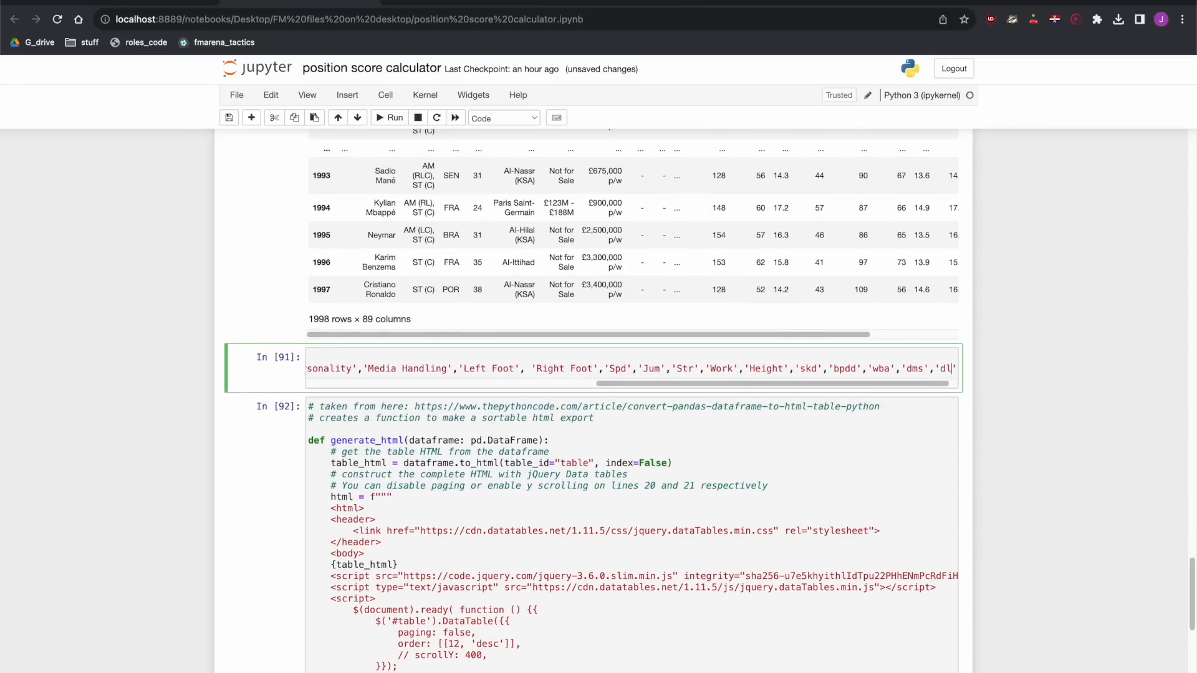
scroll("right", 3)
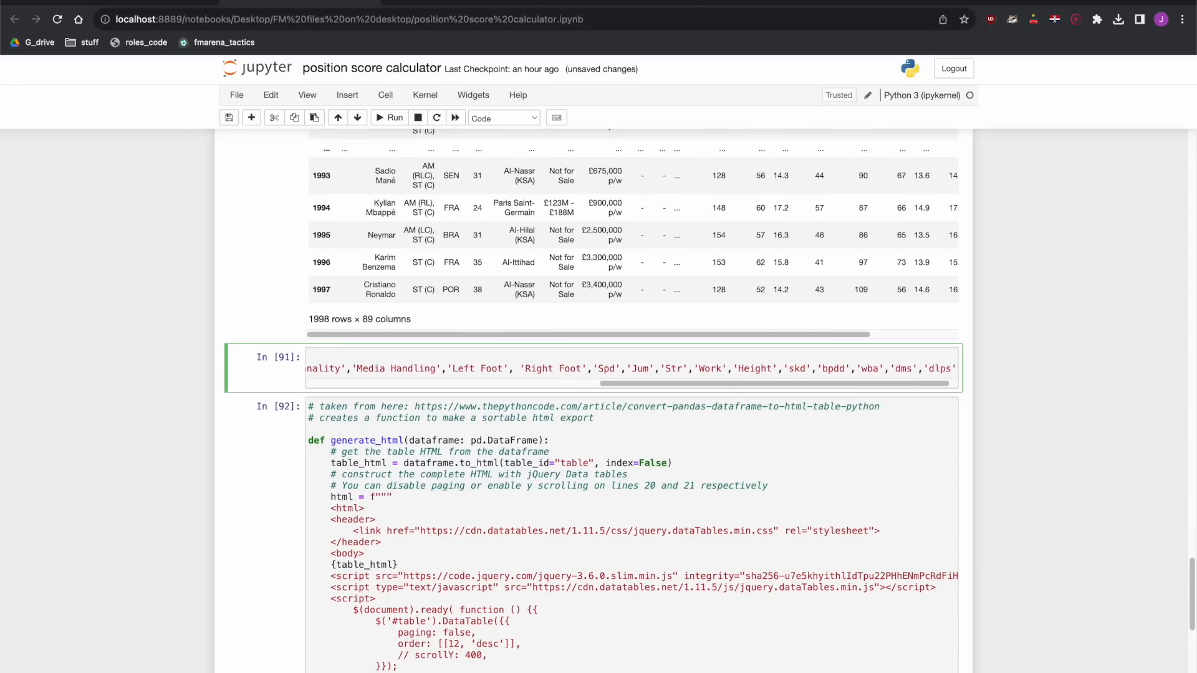
scroll("up", 3)
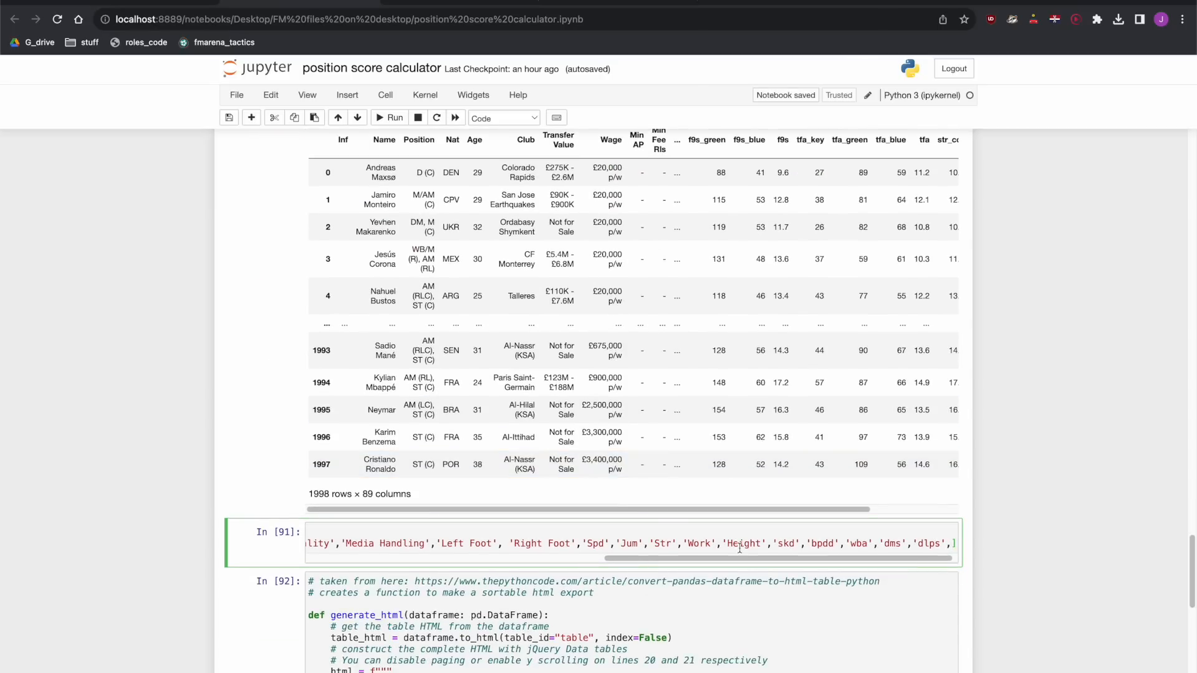
- Add 'ifs', 'ssa' and 'afa' after wba, dms and dlps in the kept columns
type("'ifs'")
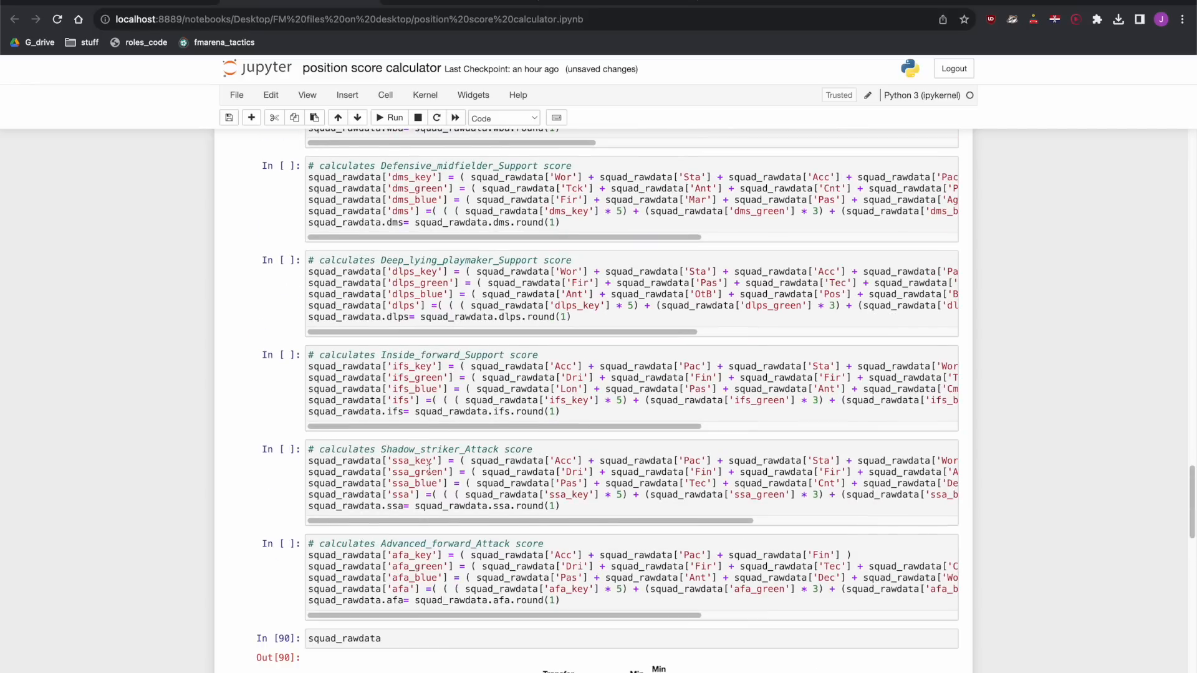
scroll("down", 3)
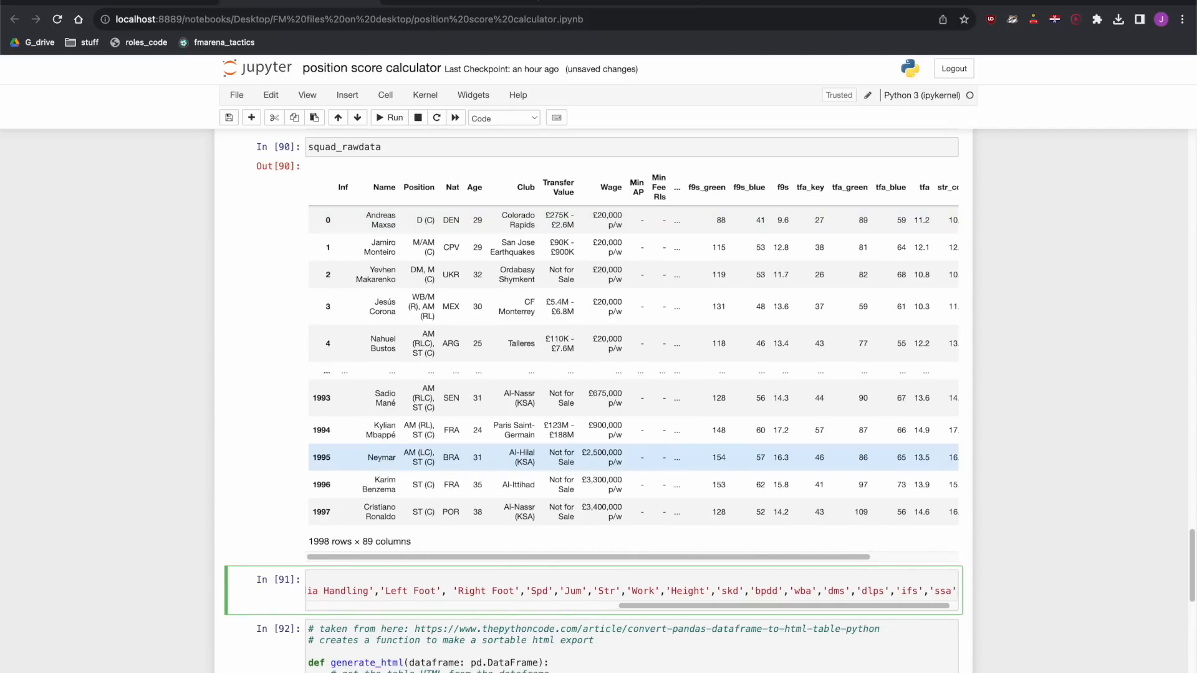
scroll("up", 3)
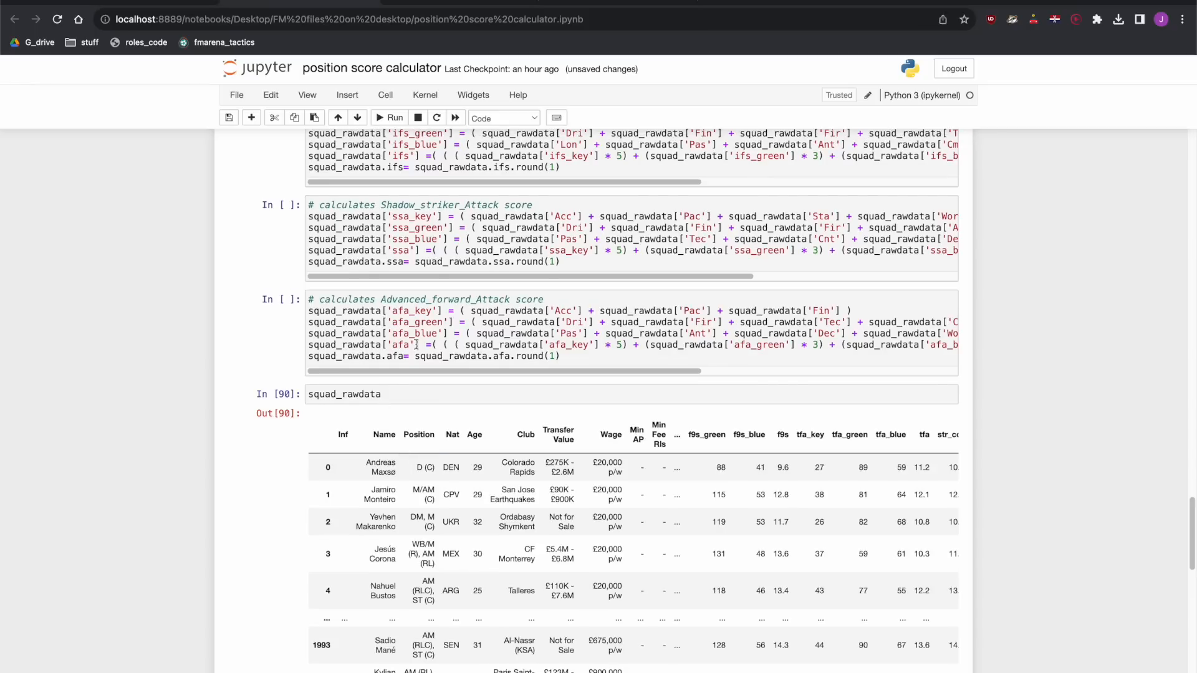
scroll("down", 3)
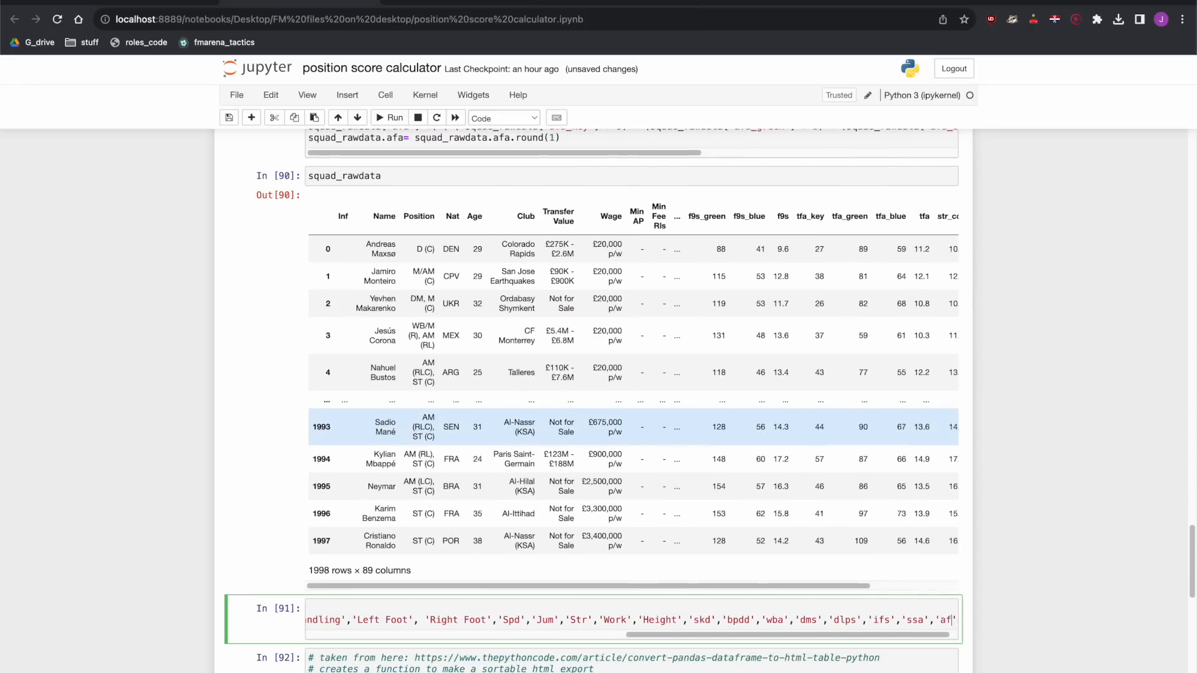
scroll("right", 3)
type("a']]")
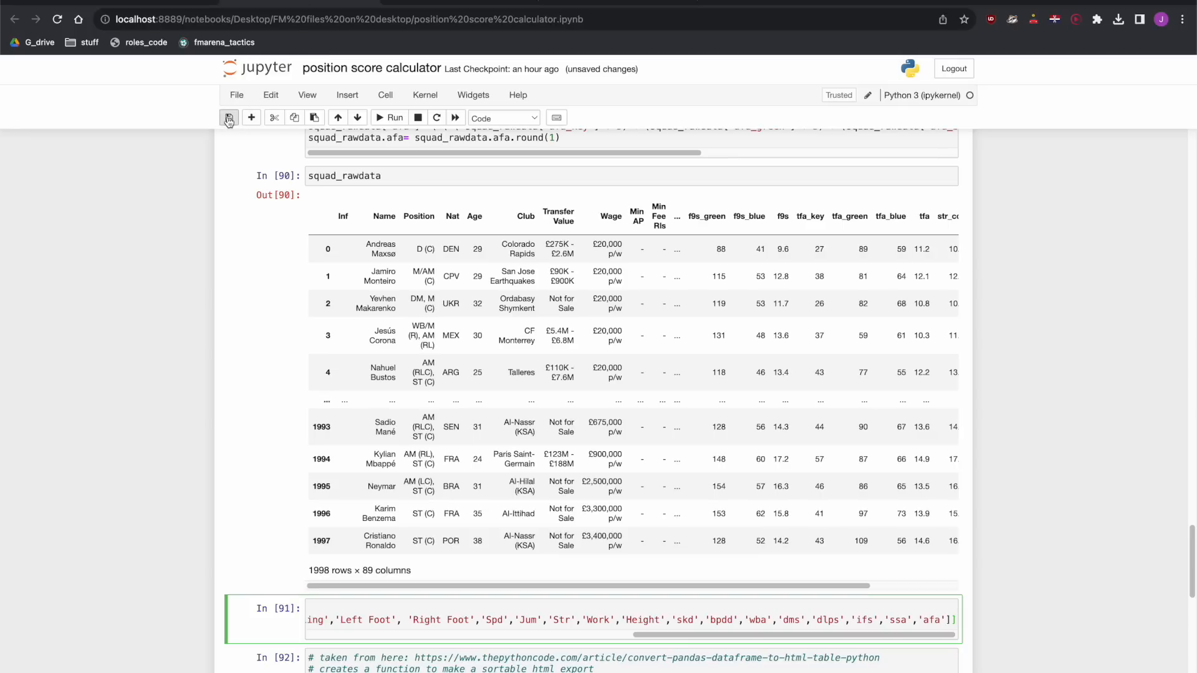
- Save the notebook and return to FM24's scouting list, leaving the search criteria unchanged
left_click(227, 117)
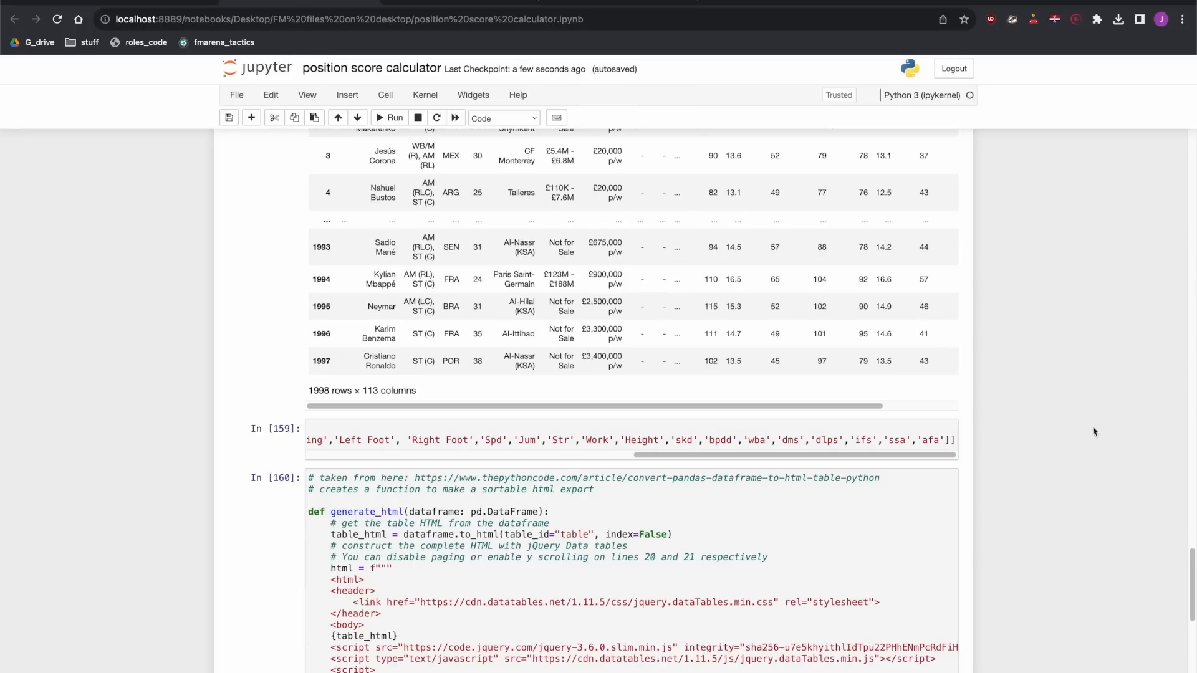
key("alt+tab")
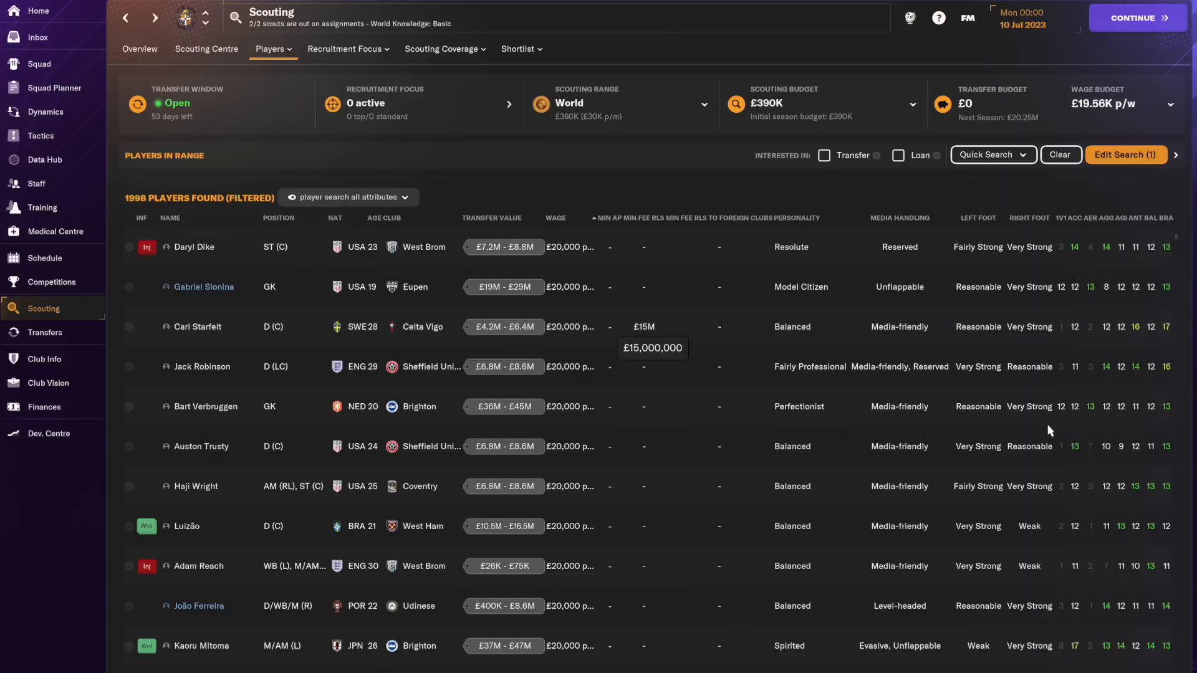
left_click(1125, 155)
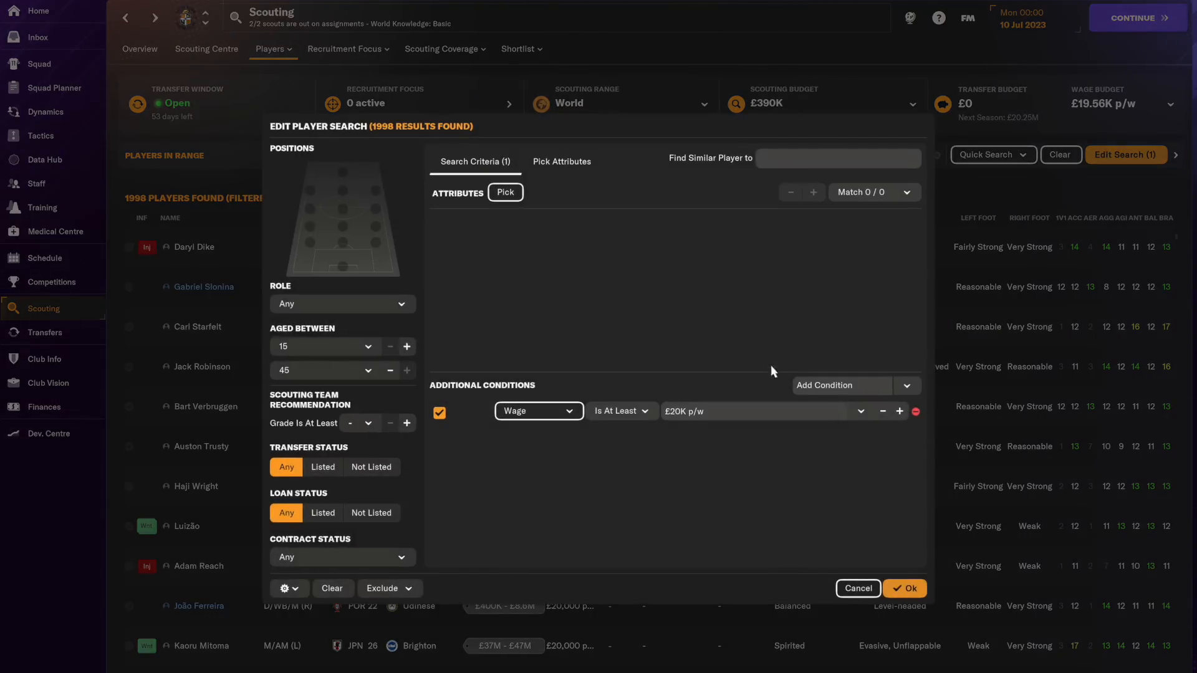
left_click(904, 588)
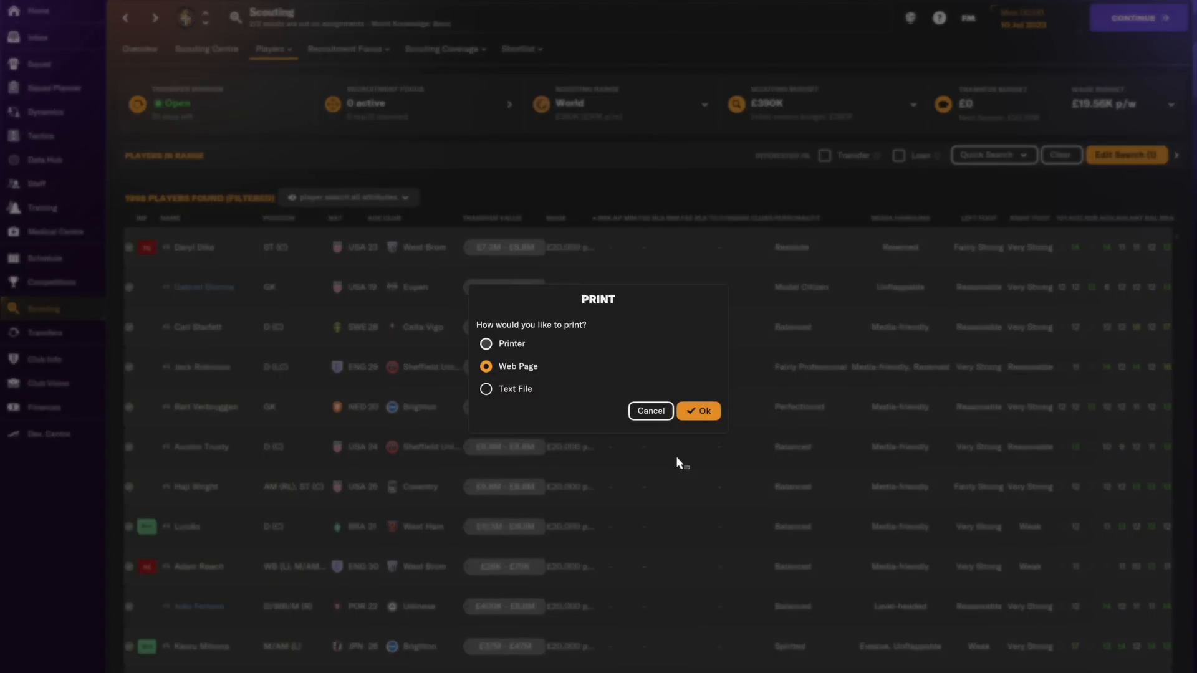
- Print the 1998-player scouting list as a Web Page and save it in the parent FM files folder
left_click(696, 410)
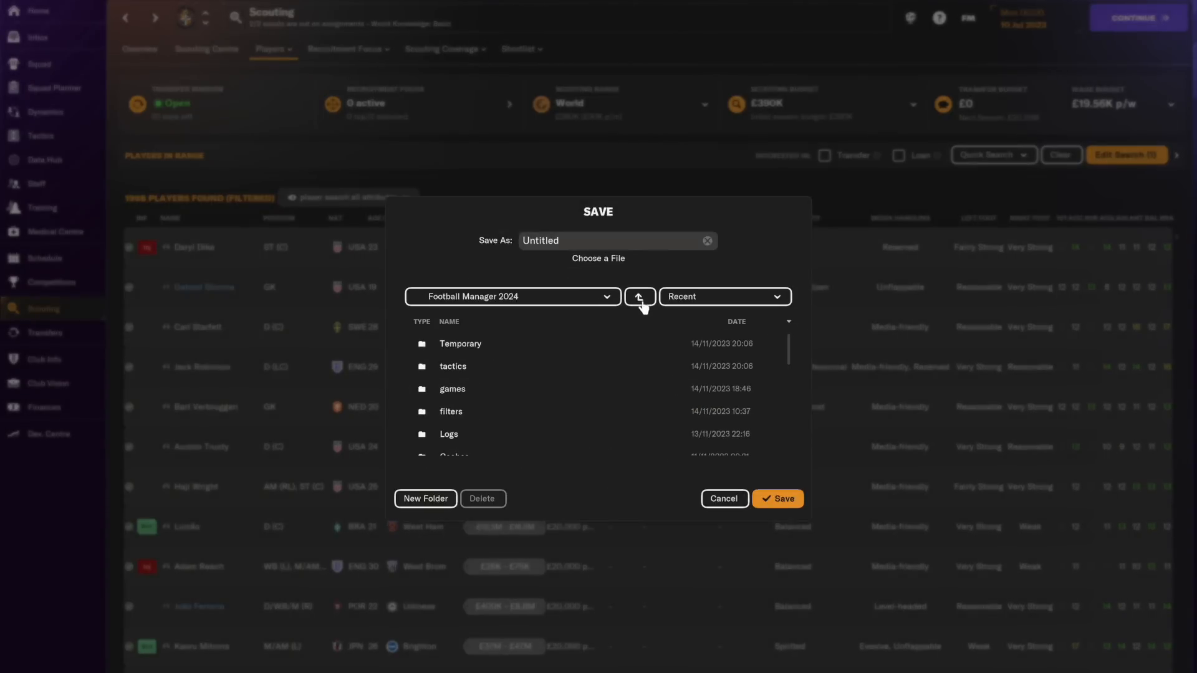
left_click(638, 297)
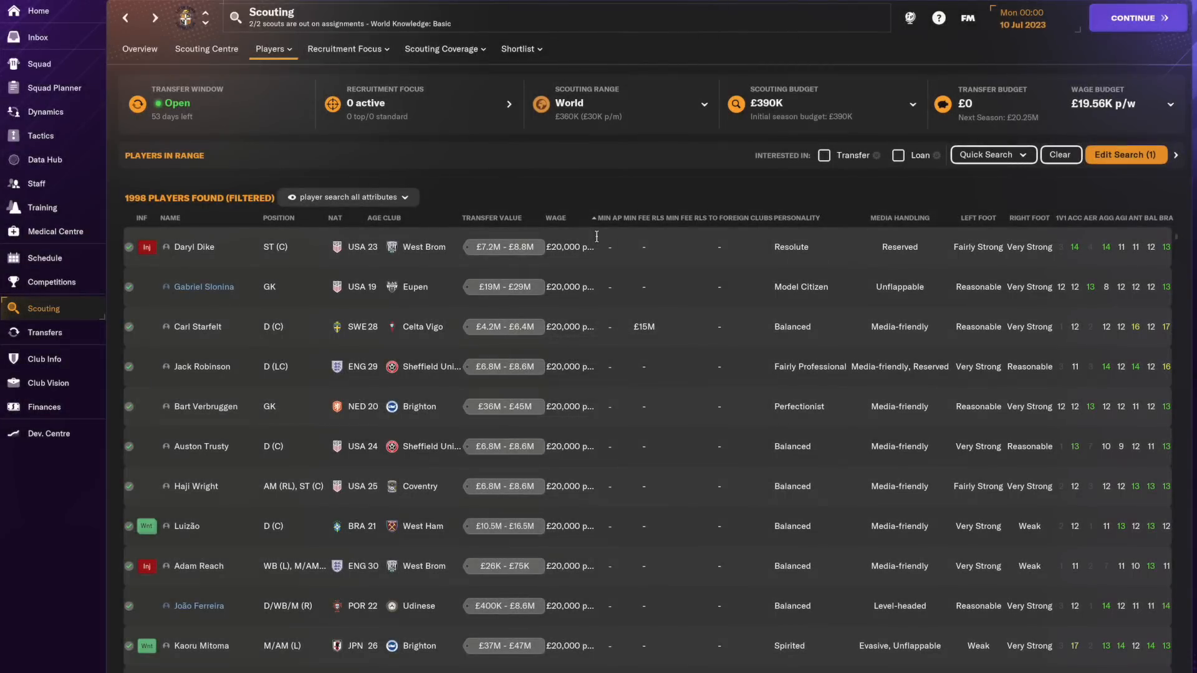
left_click(385, 95)
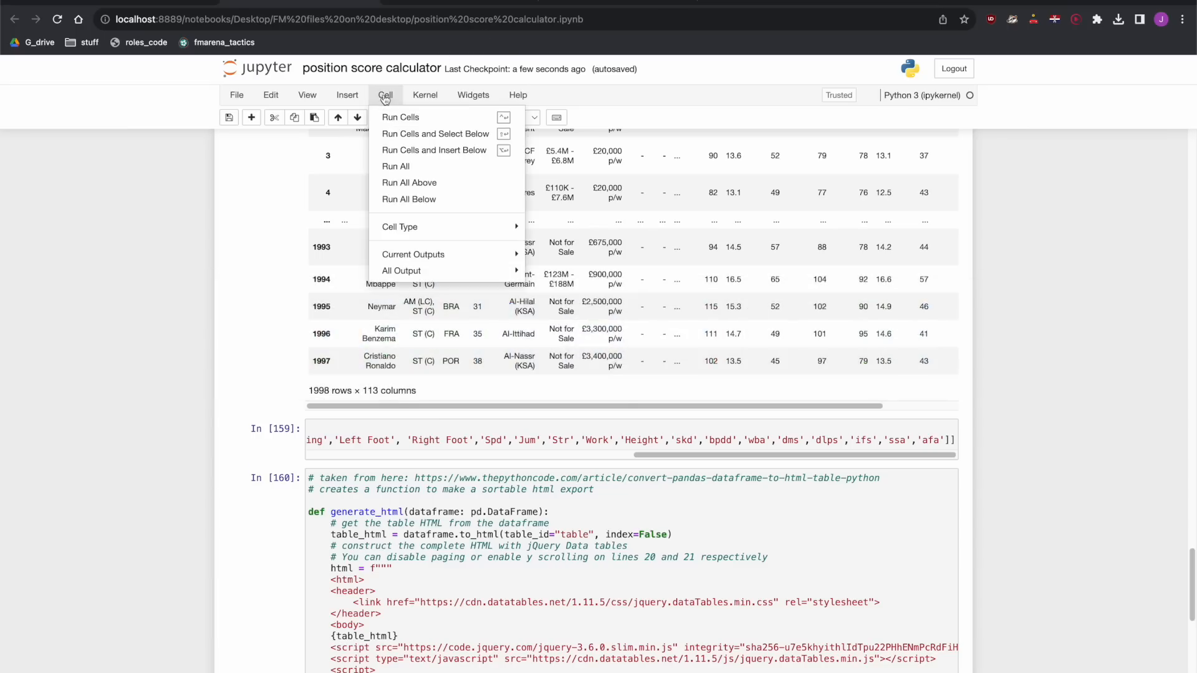
- Run all notebook cells and open the newest exported .html table from FM files
left_click(395, 166)
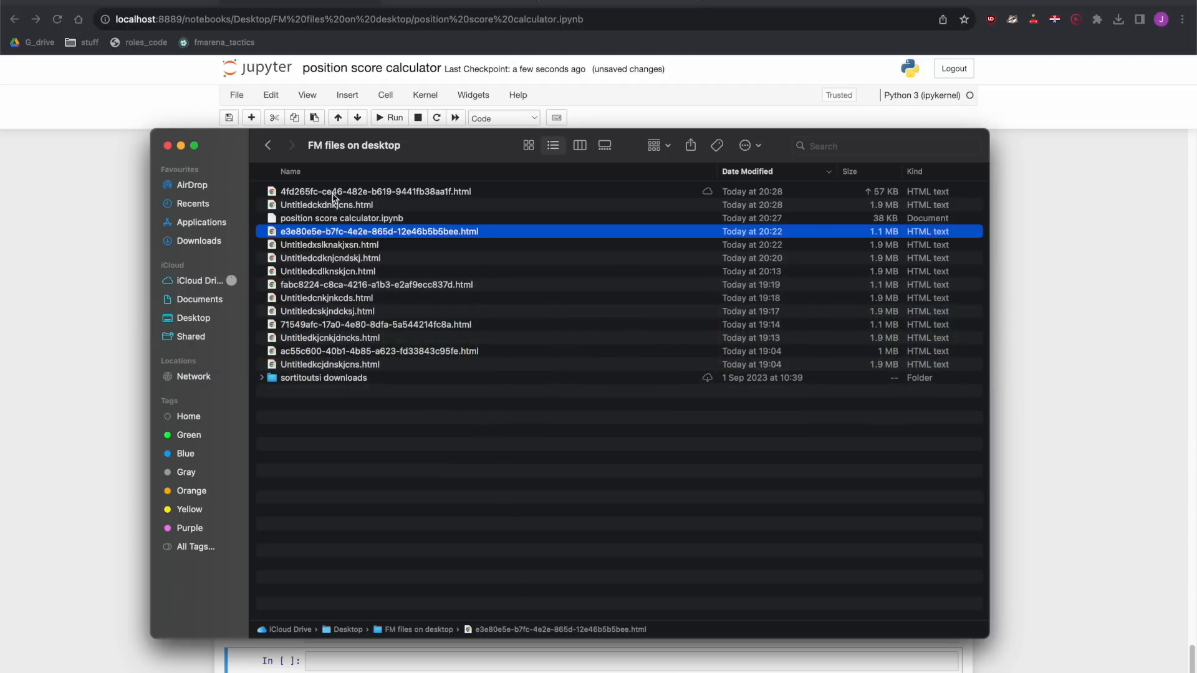
double_click(376, 191)
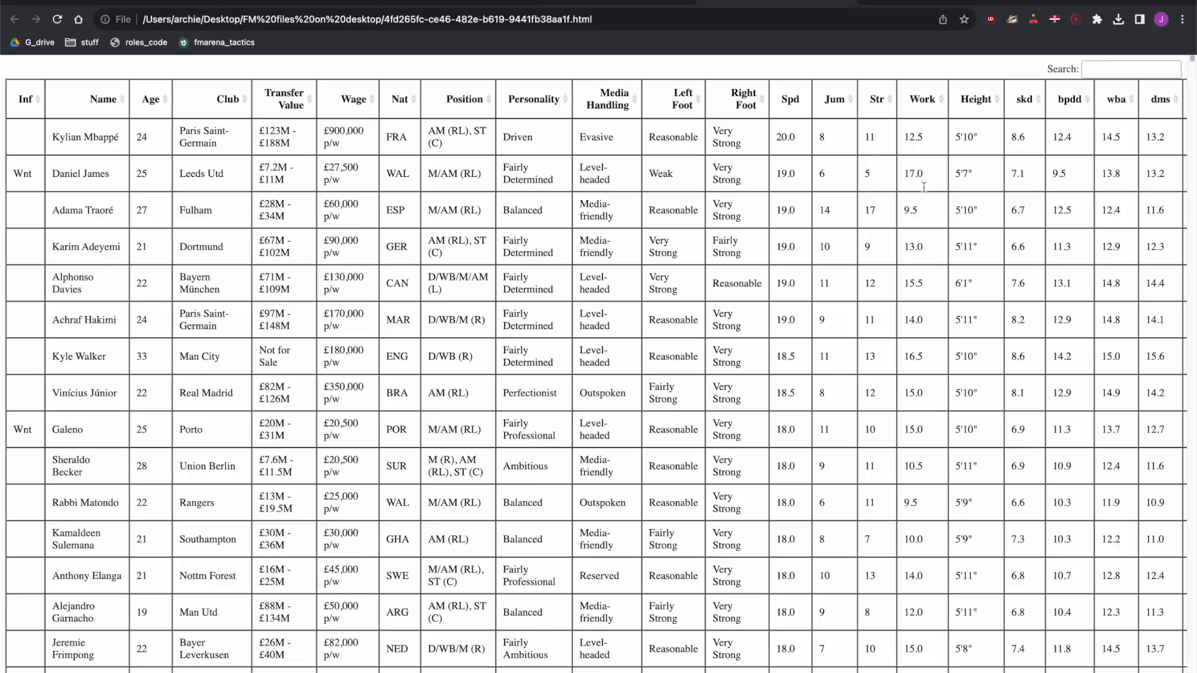
- Sort the table by the skd column descending and highlight top keeper Allisson
left_click(790, 99)
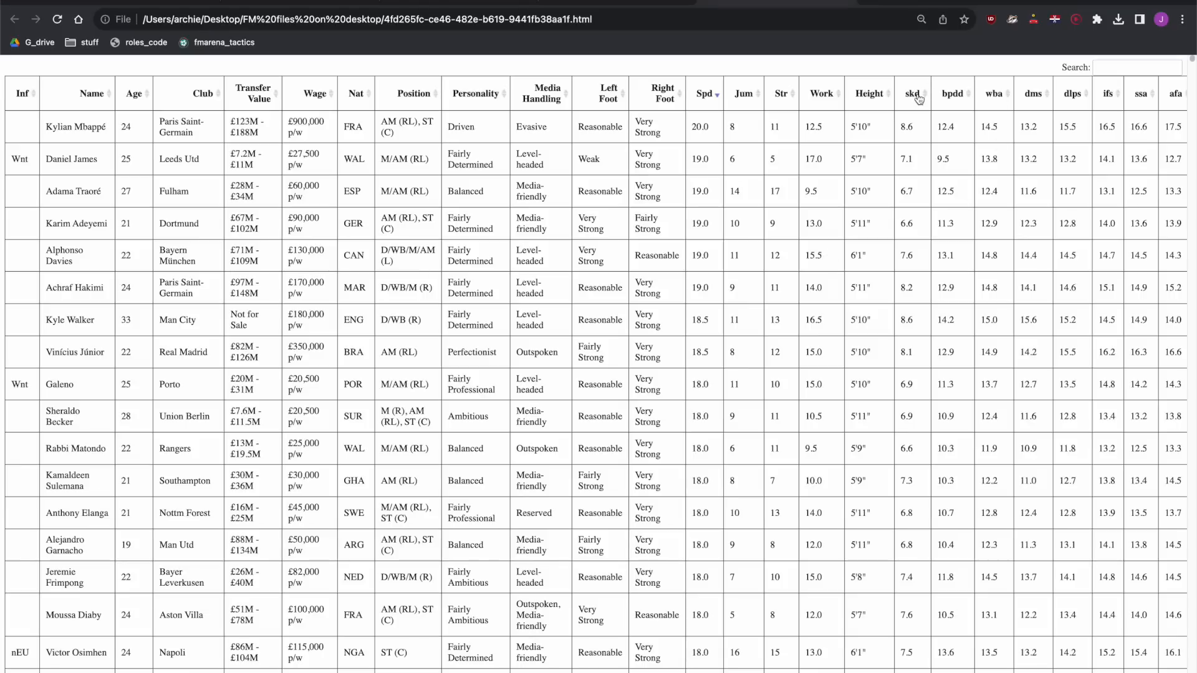
left_click(215, 42)
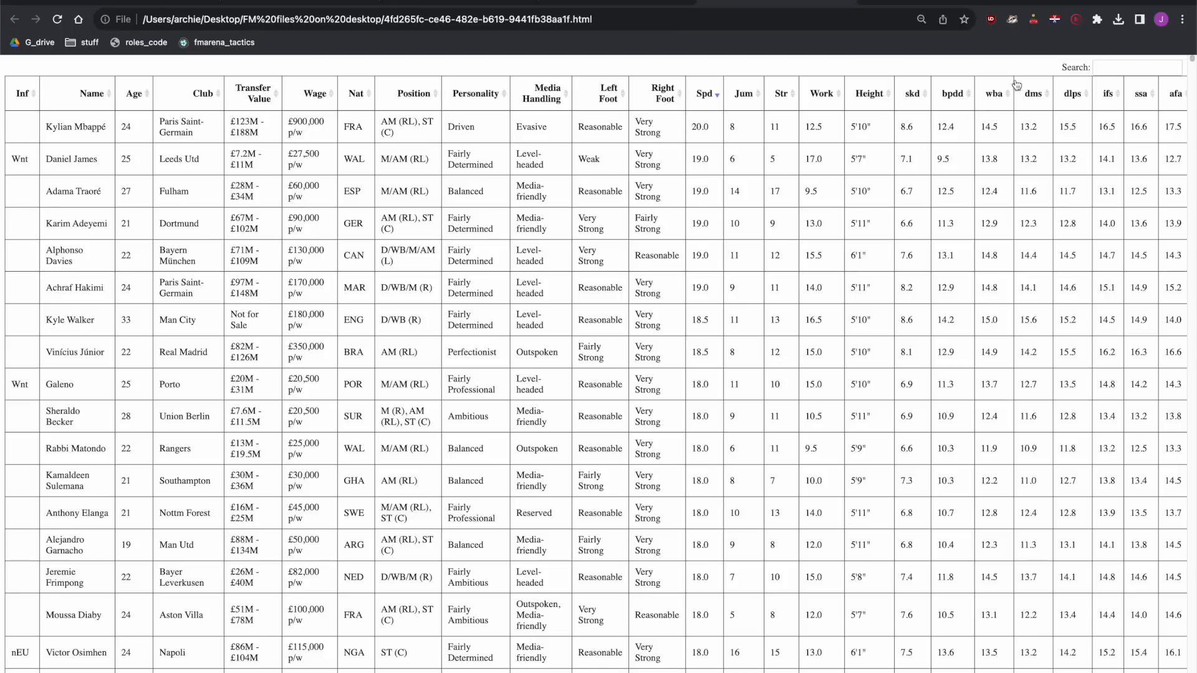
mouse_move(1062, 107)
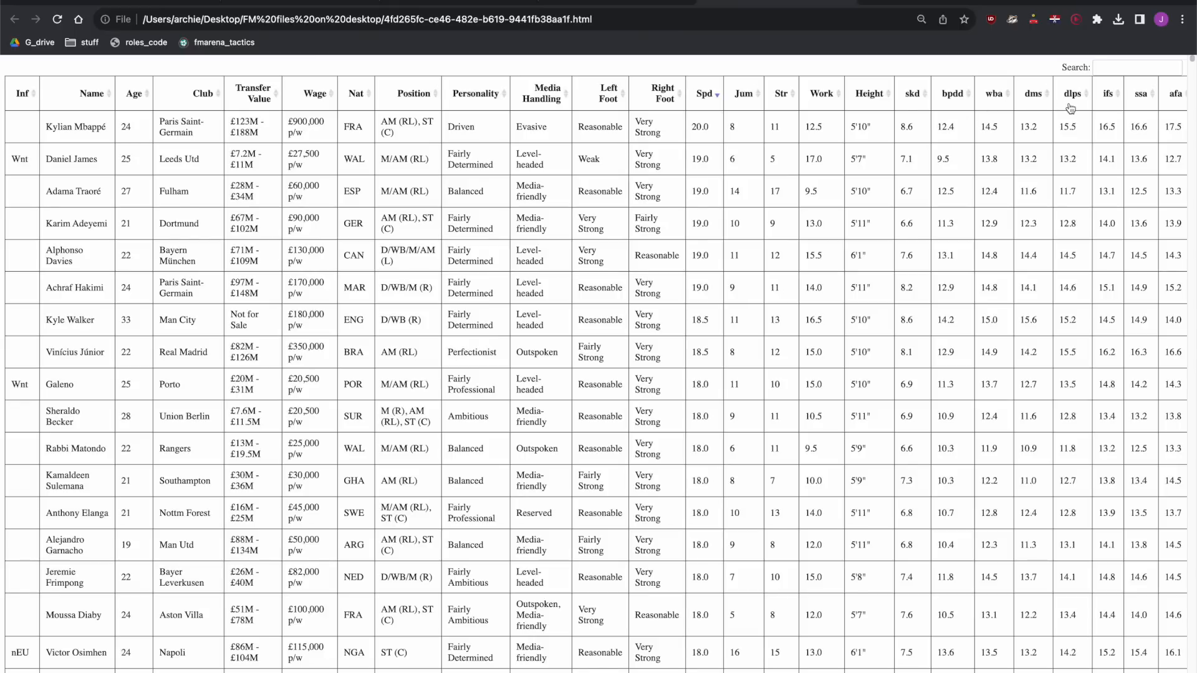
mouse_move(1151, 114)
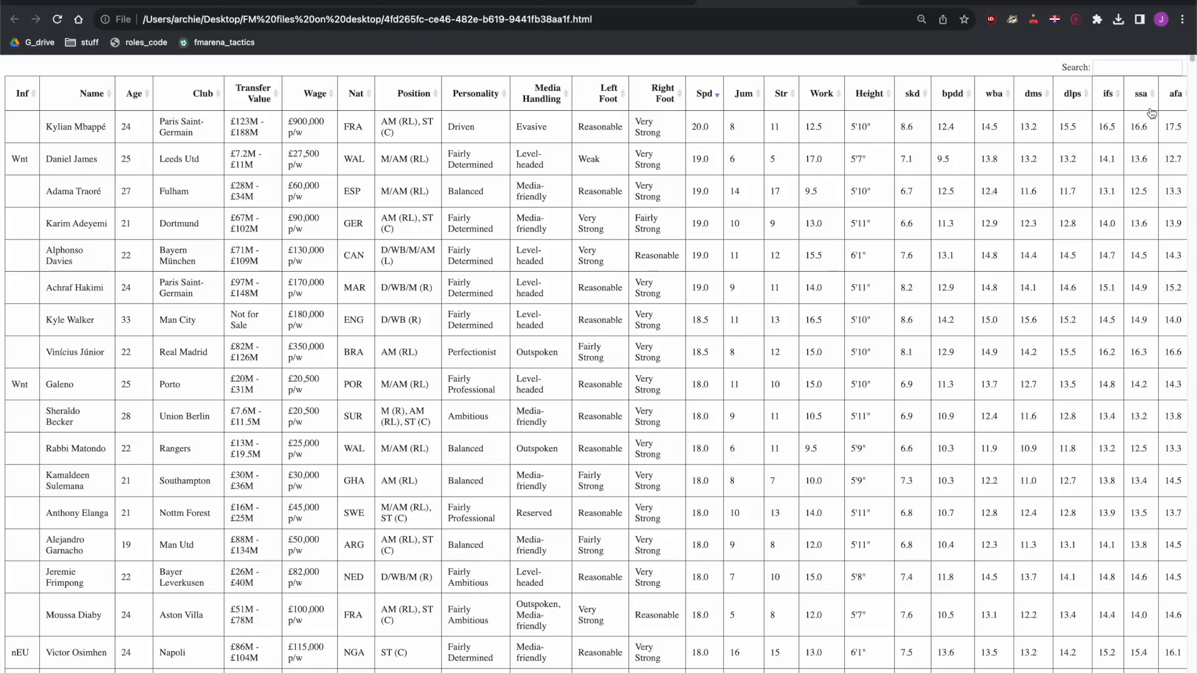
mouse_move(1015, 194)
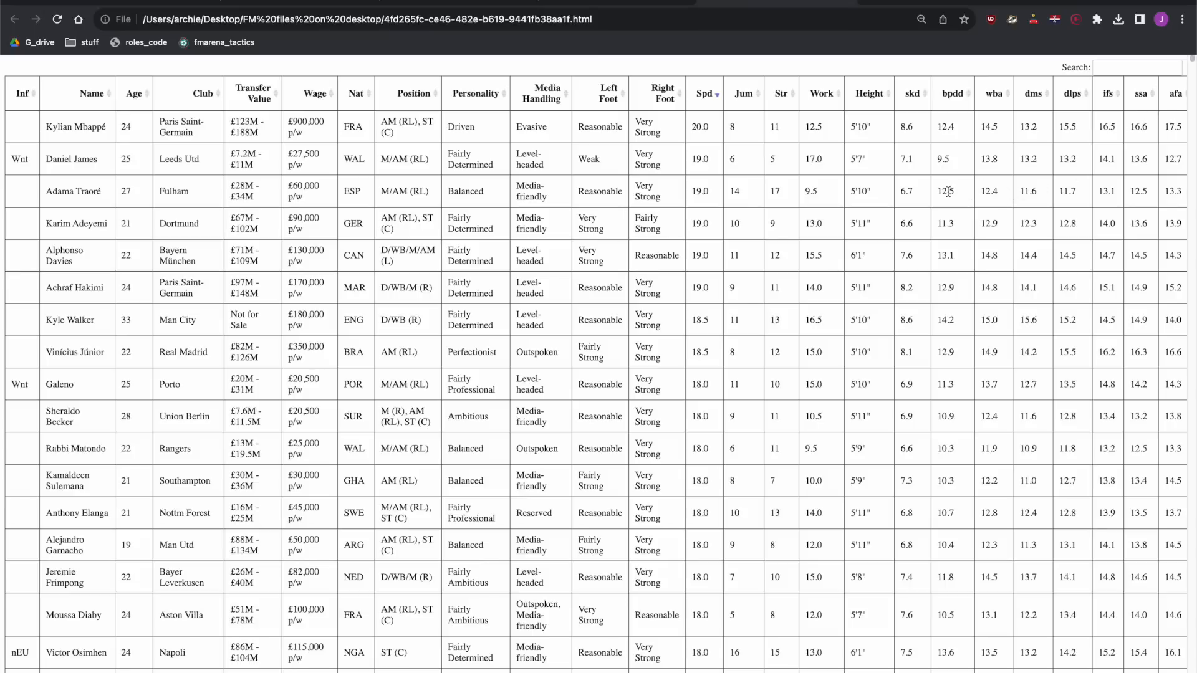
mouse_move(957, 200)
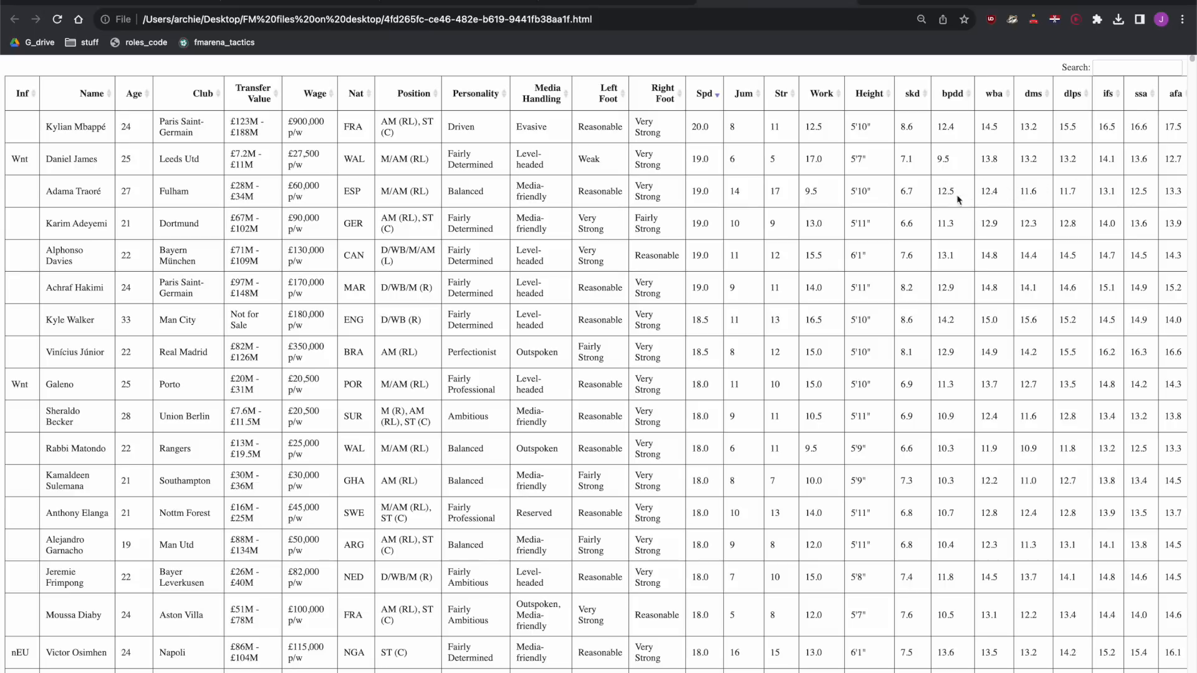
mouse_move(912, 237)
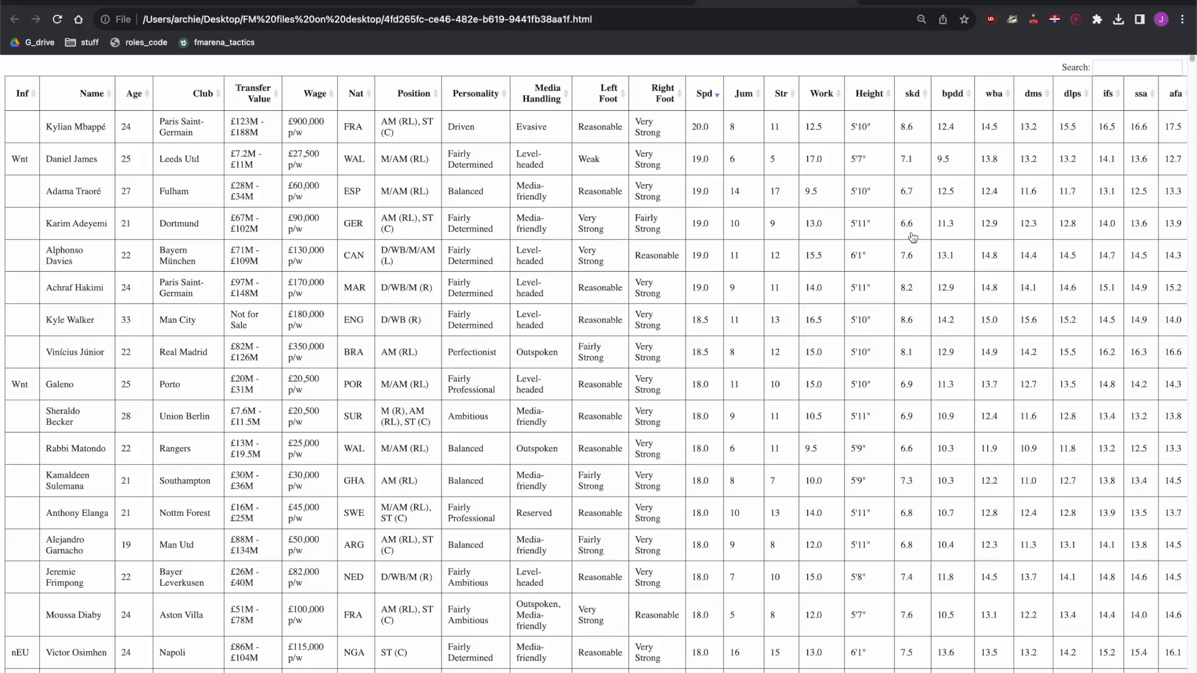
left_click(913, 93)
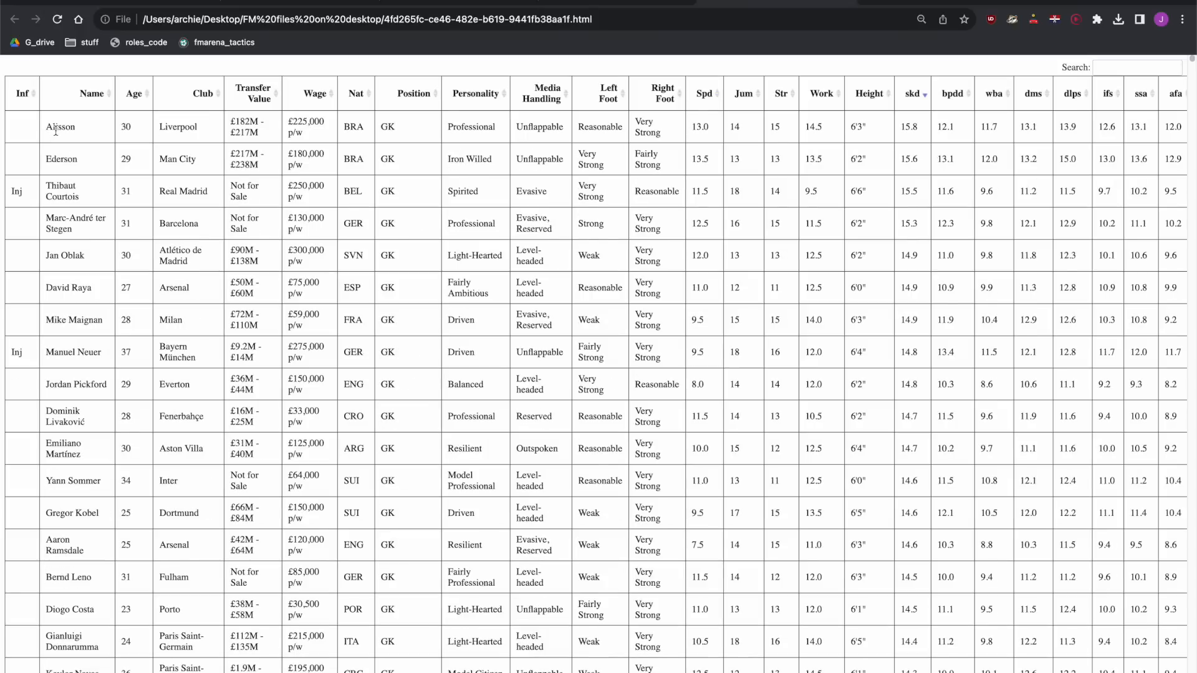
double_click(60, 127)
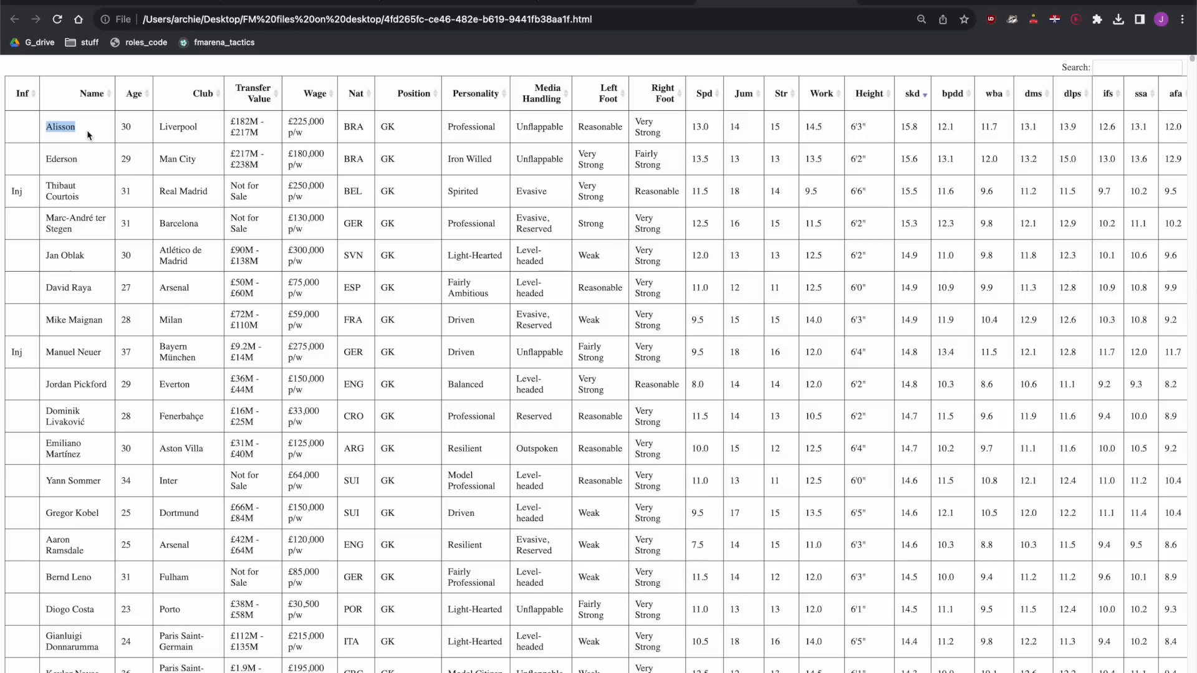